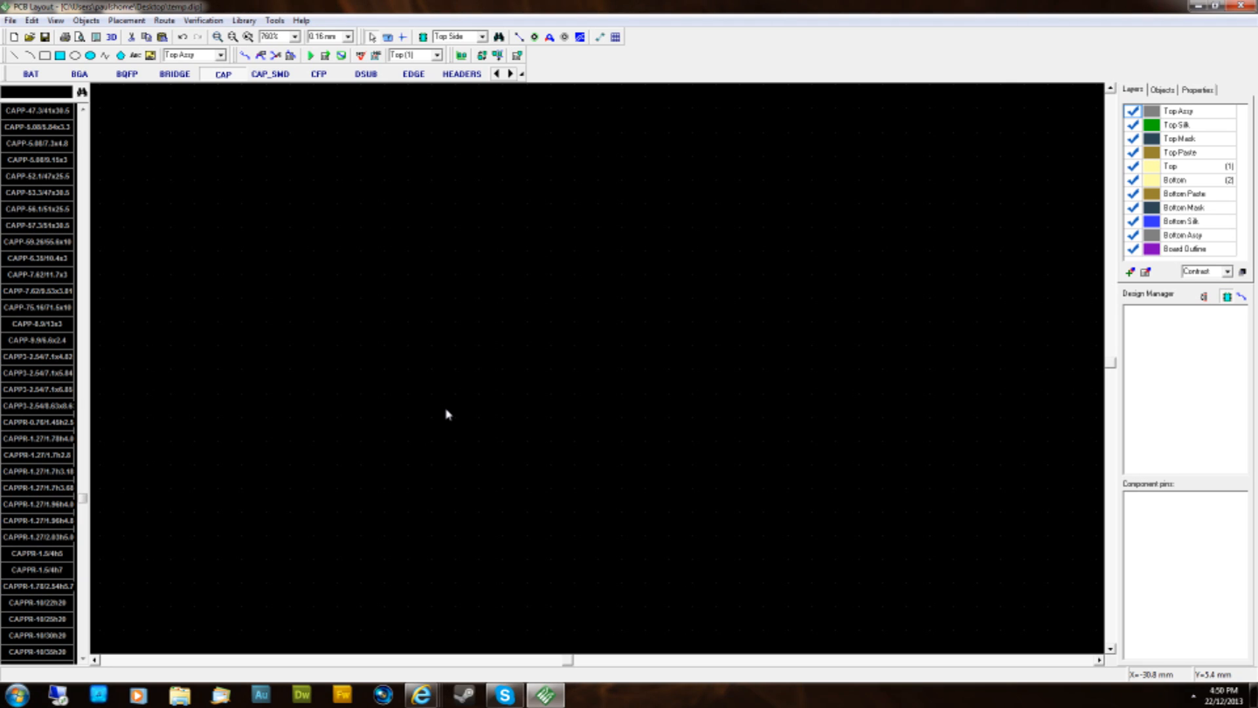
mouse_move(499, 412)
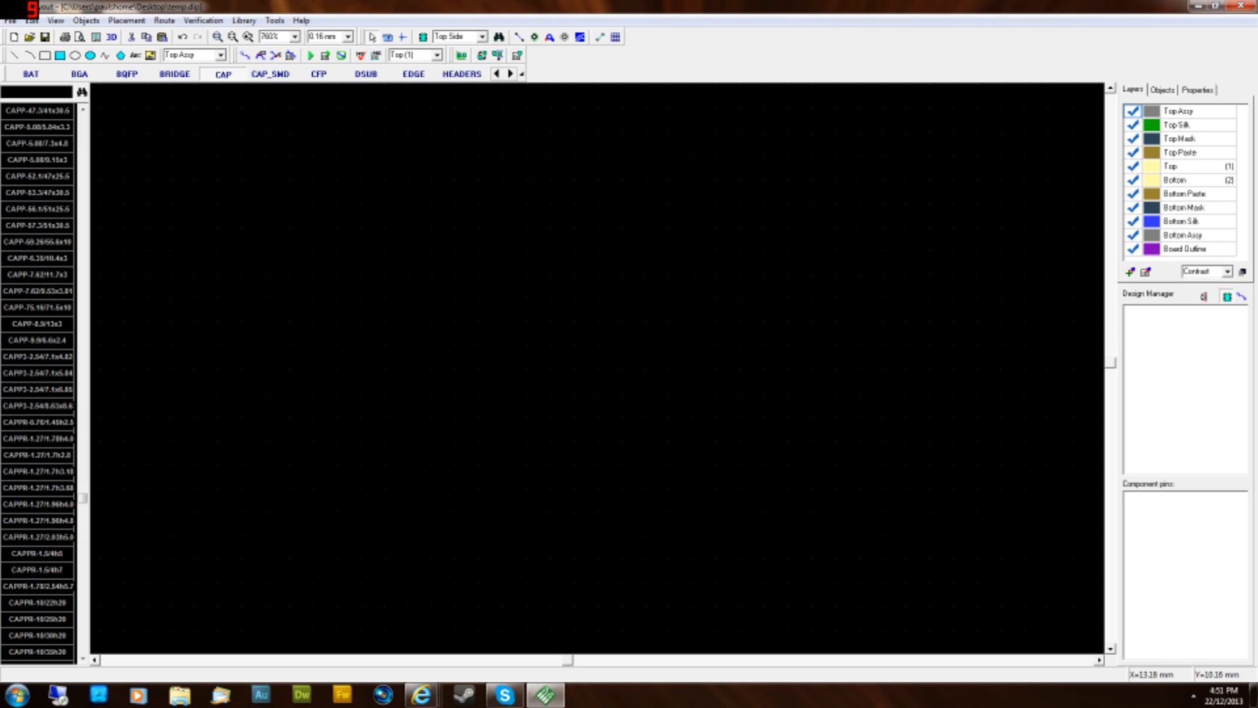
mouse_move(349, 358)
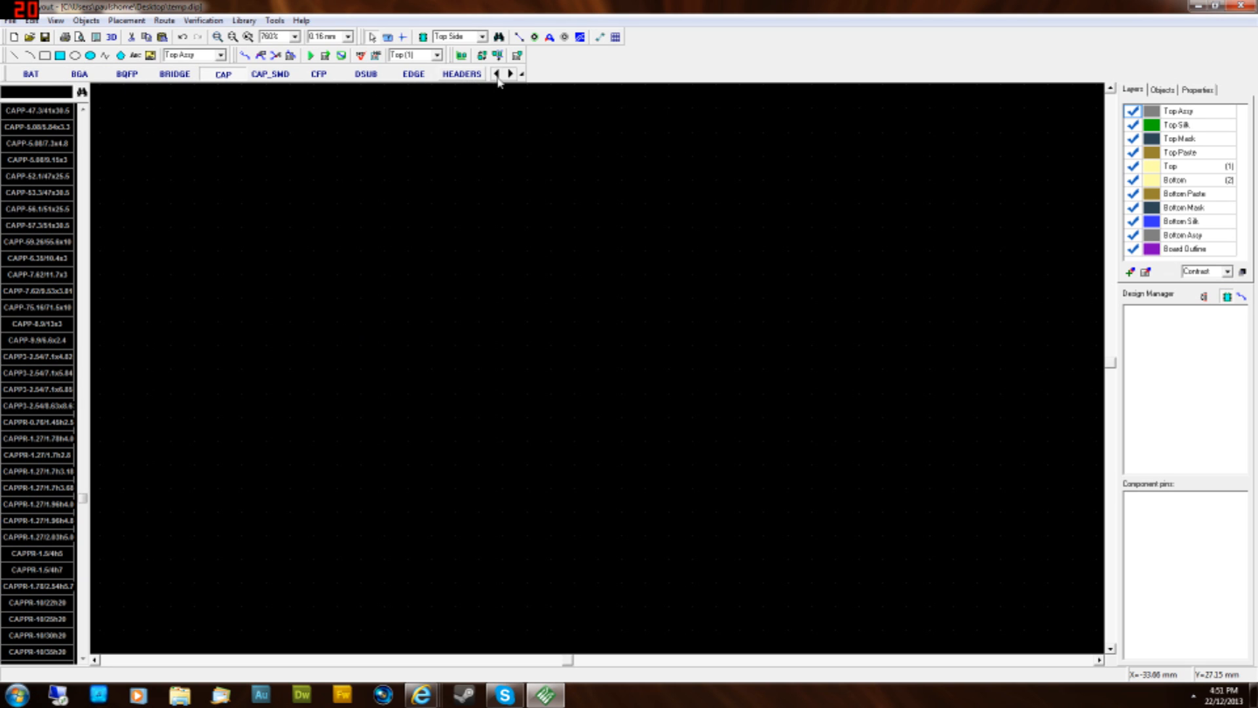
- Choose the DIP-8 footprint from the DIP library group
click(509, 73)
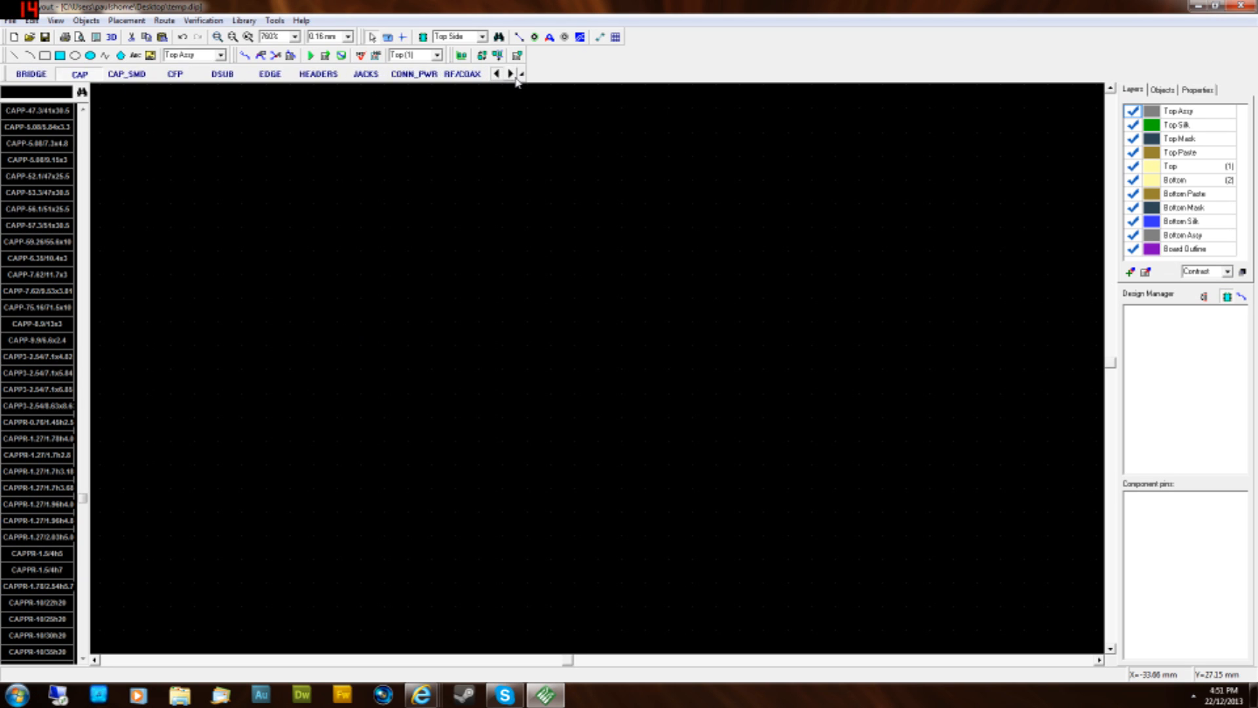
click(508, 73)
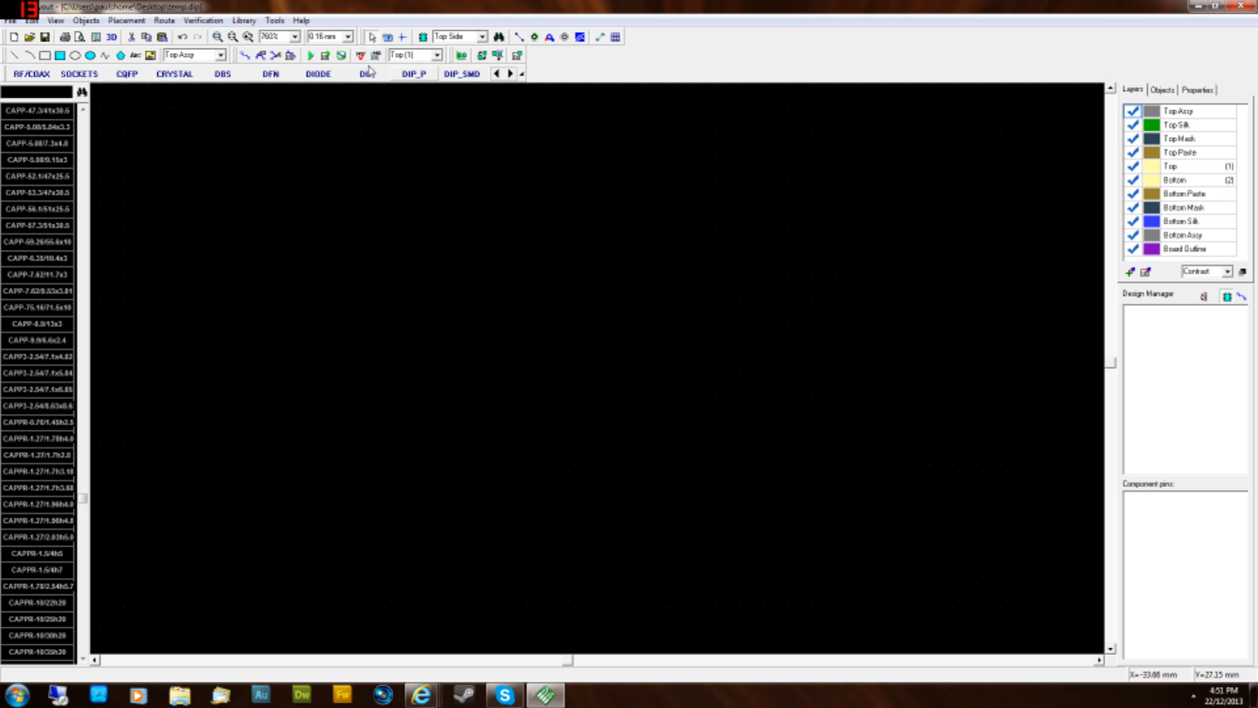
click(367, 73)
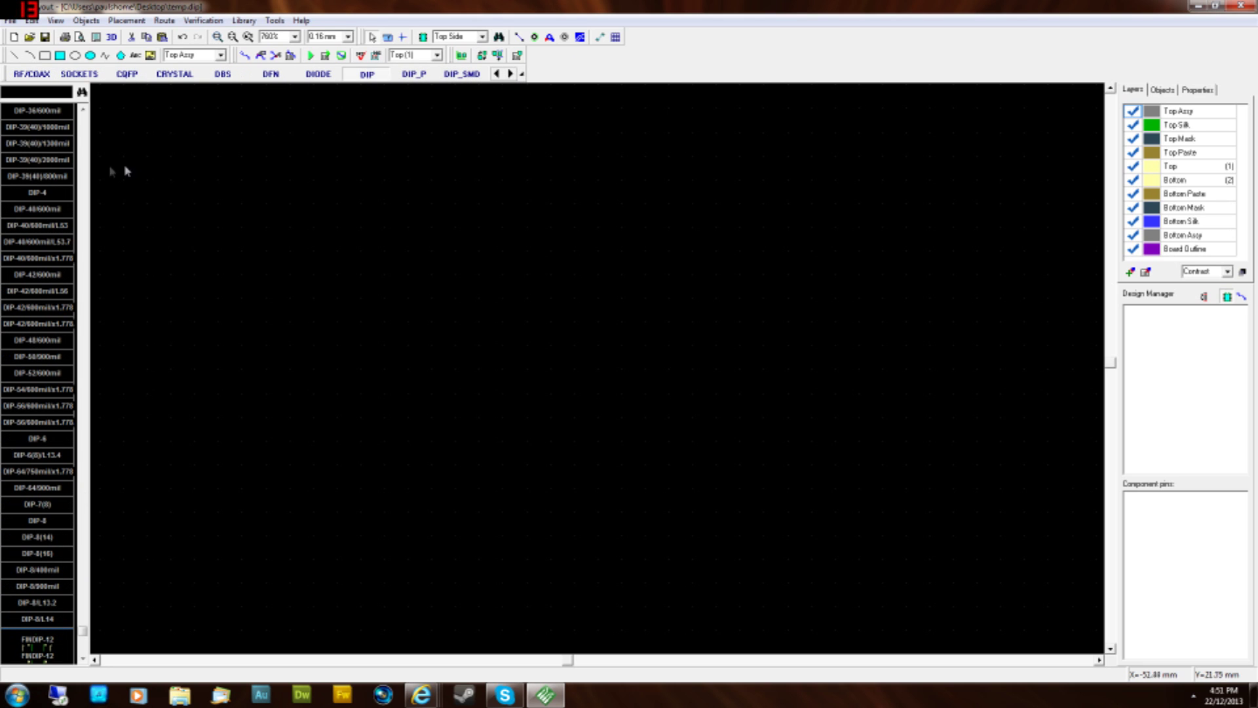
click(32, 105)
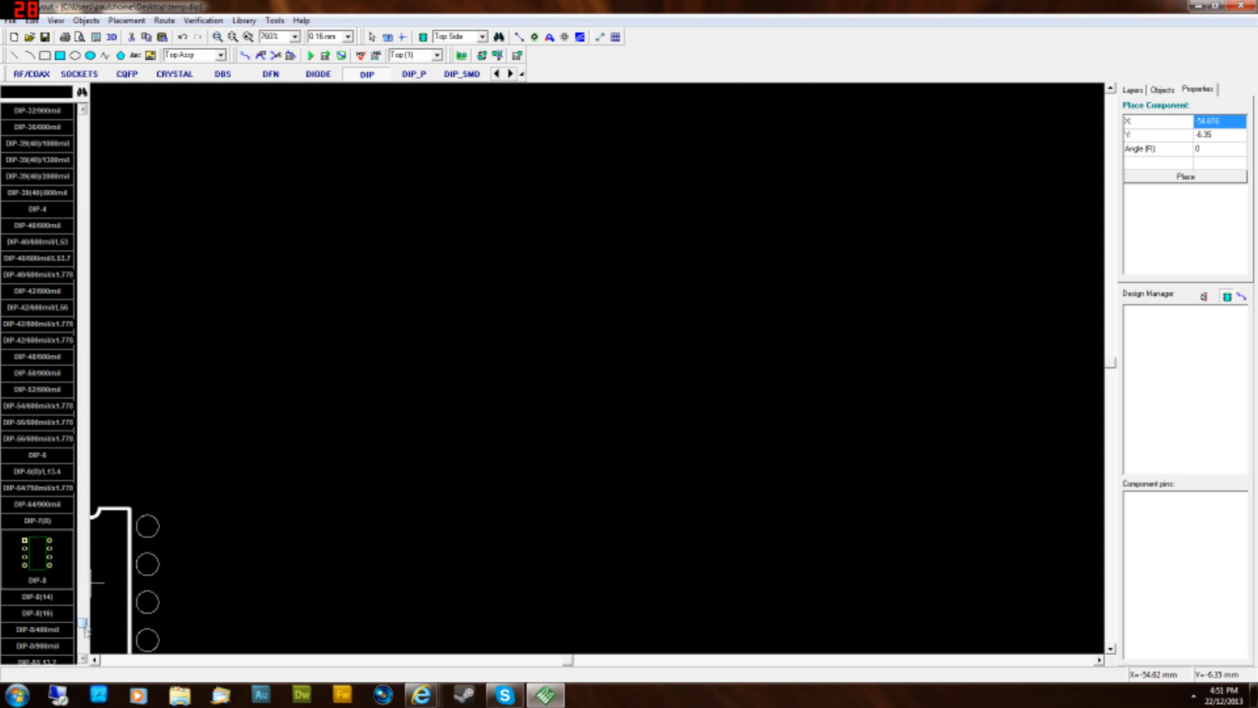
- Place the DIP-8 footprint as U1 at the board origin (X 0, Y 0)
scroll(down, 3)
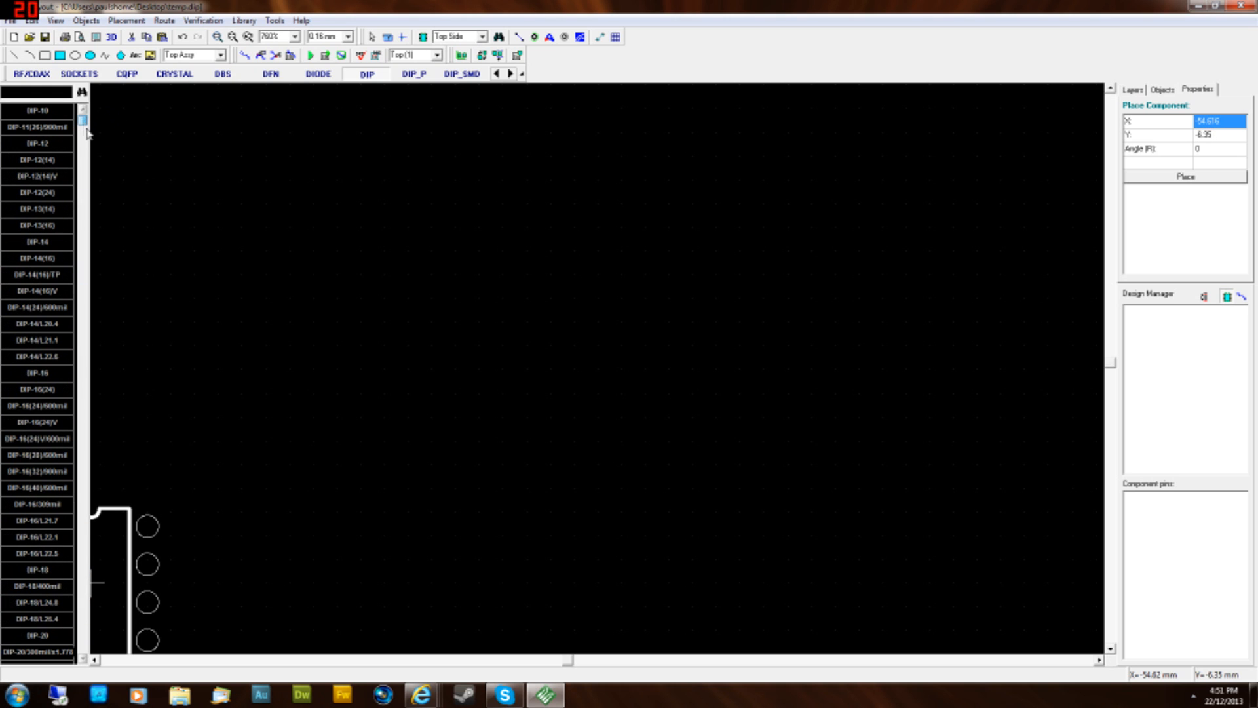
scroll(down, 3)
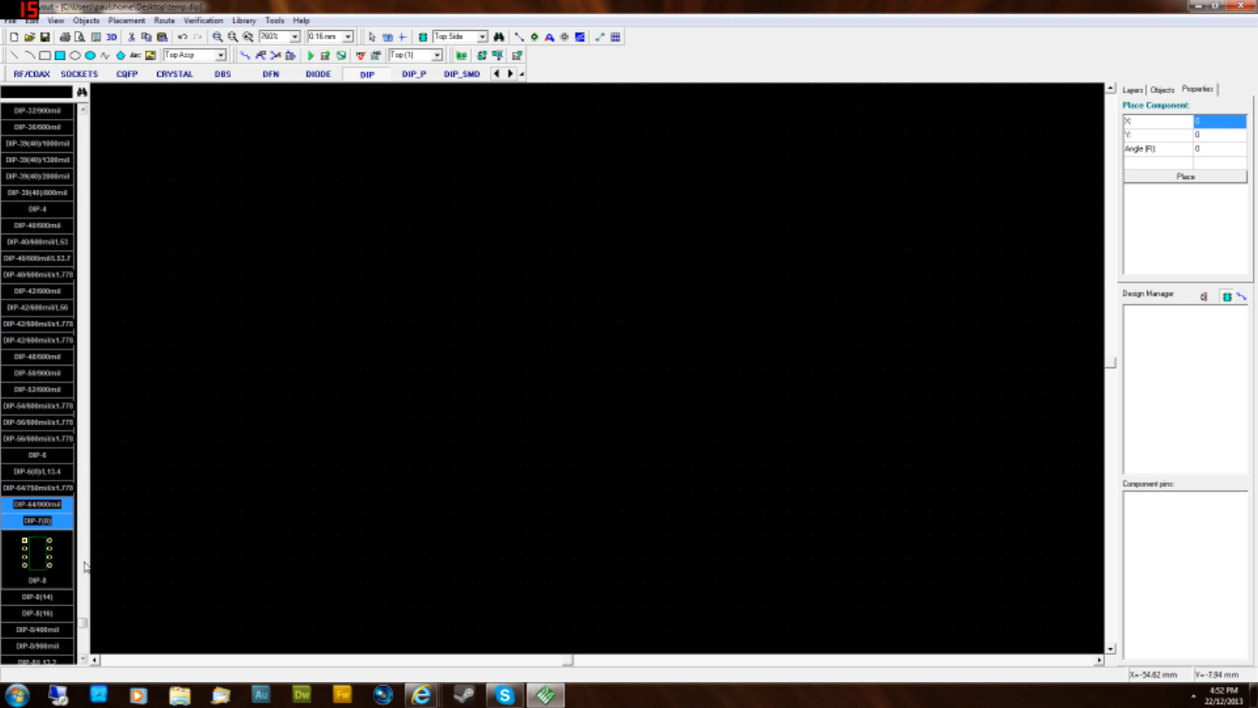
click(525, 452)
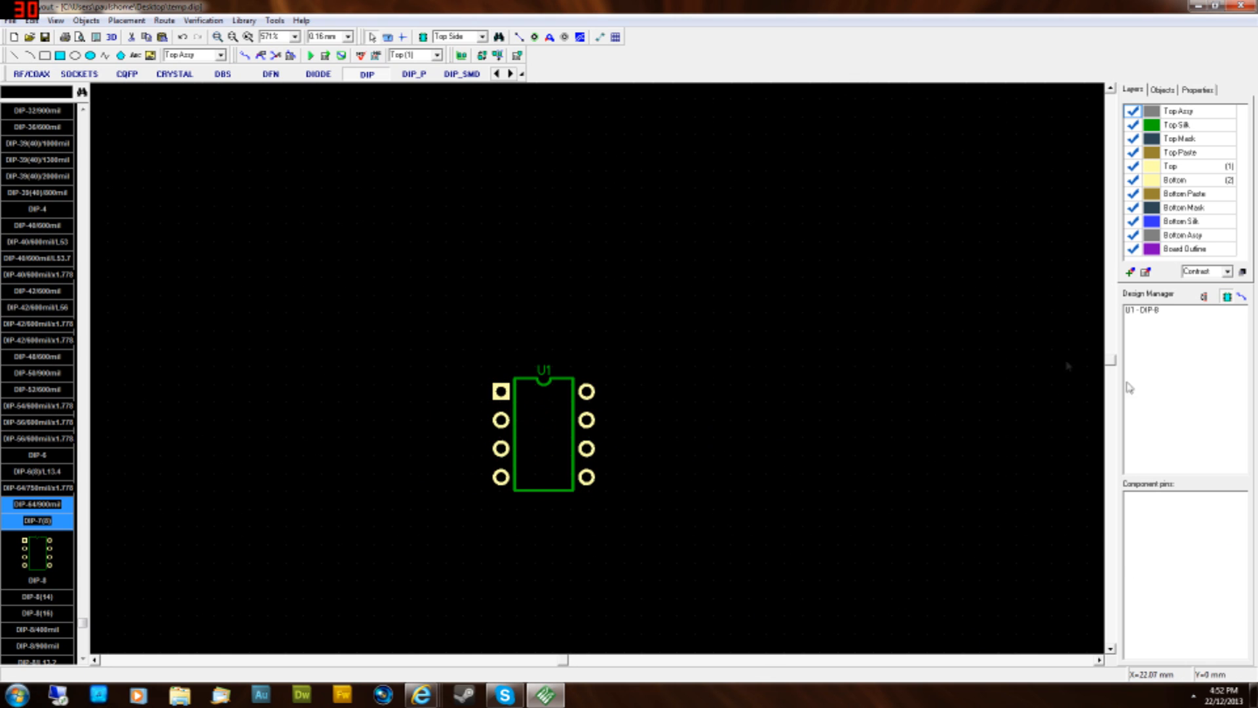
mouse_move(327, 249)
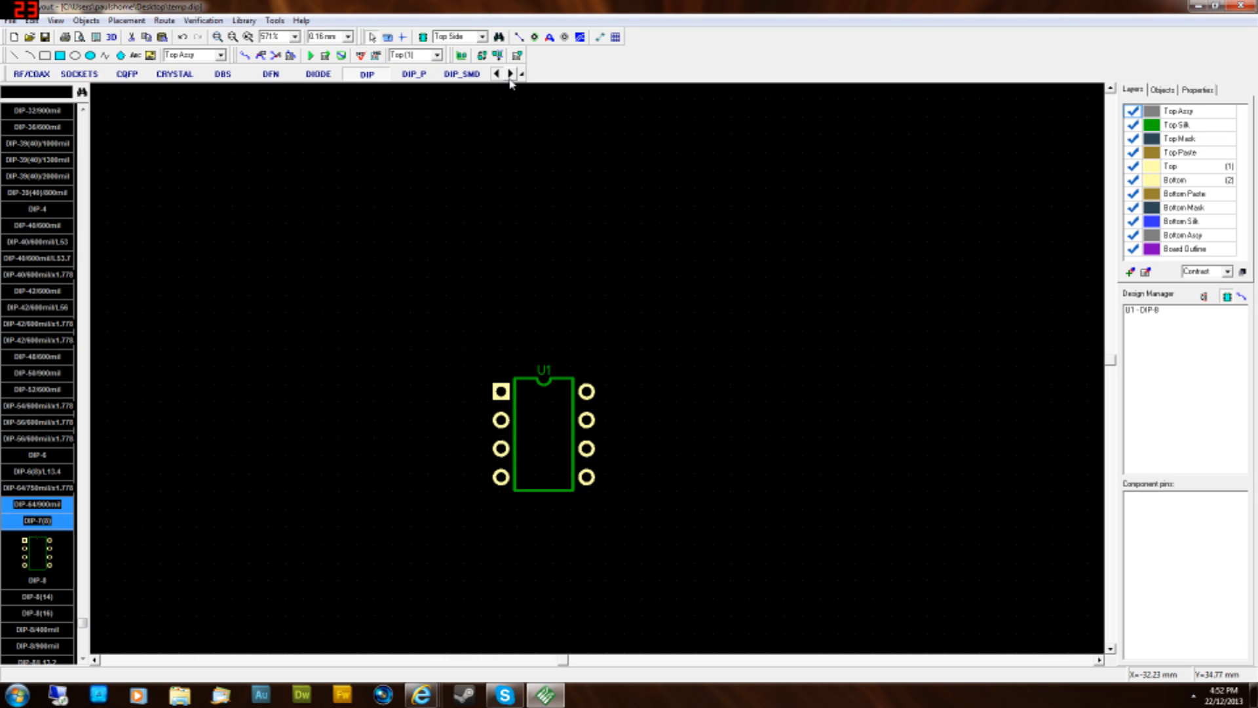
- Place a RES-7.62/4x1.5 resistor footprint as R1 from the RESISTOR group
click(509, 74)
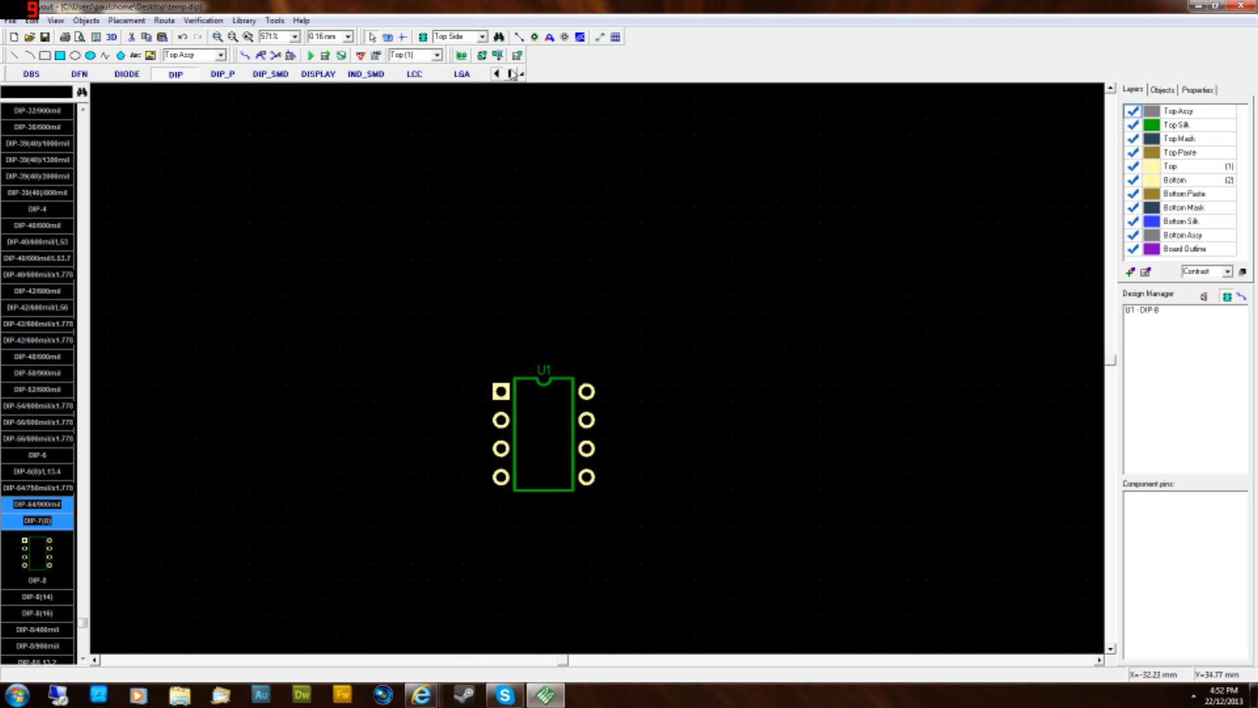
click(511, 74)
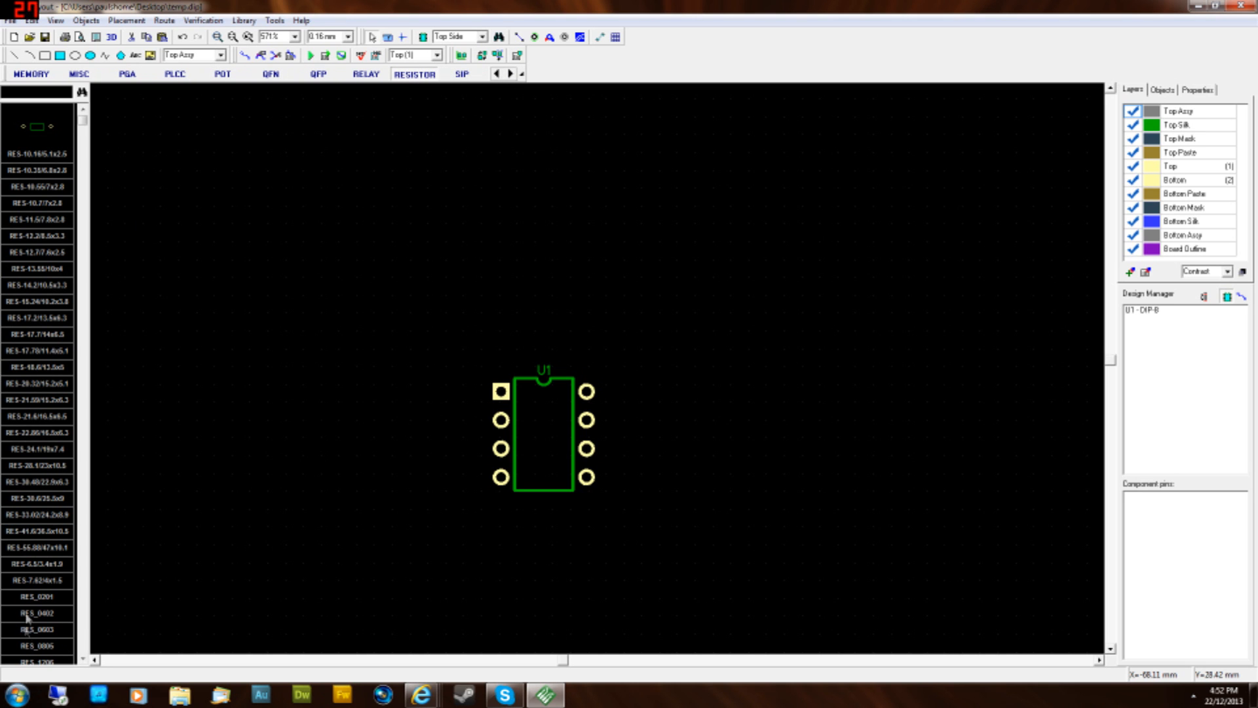
mouse_move(95, 234)
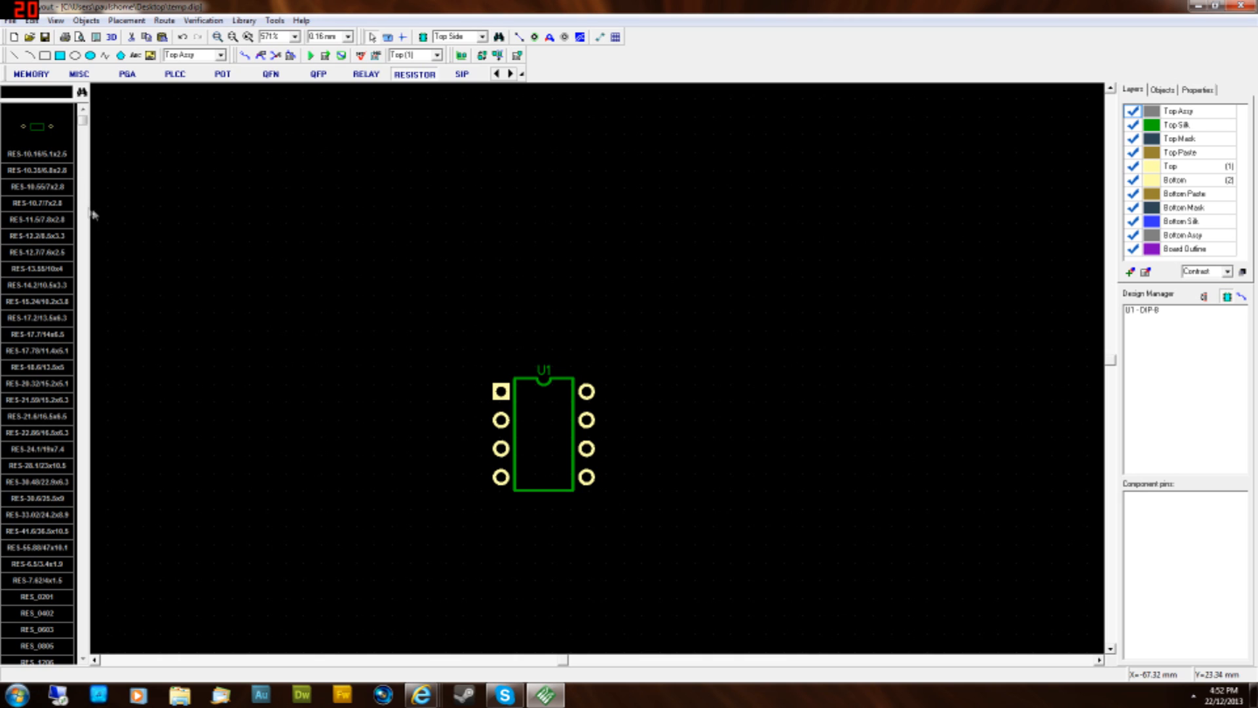
mouse_move(95, 223)
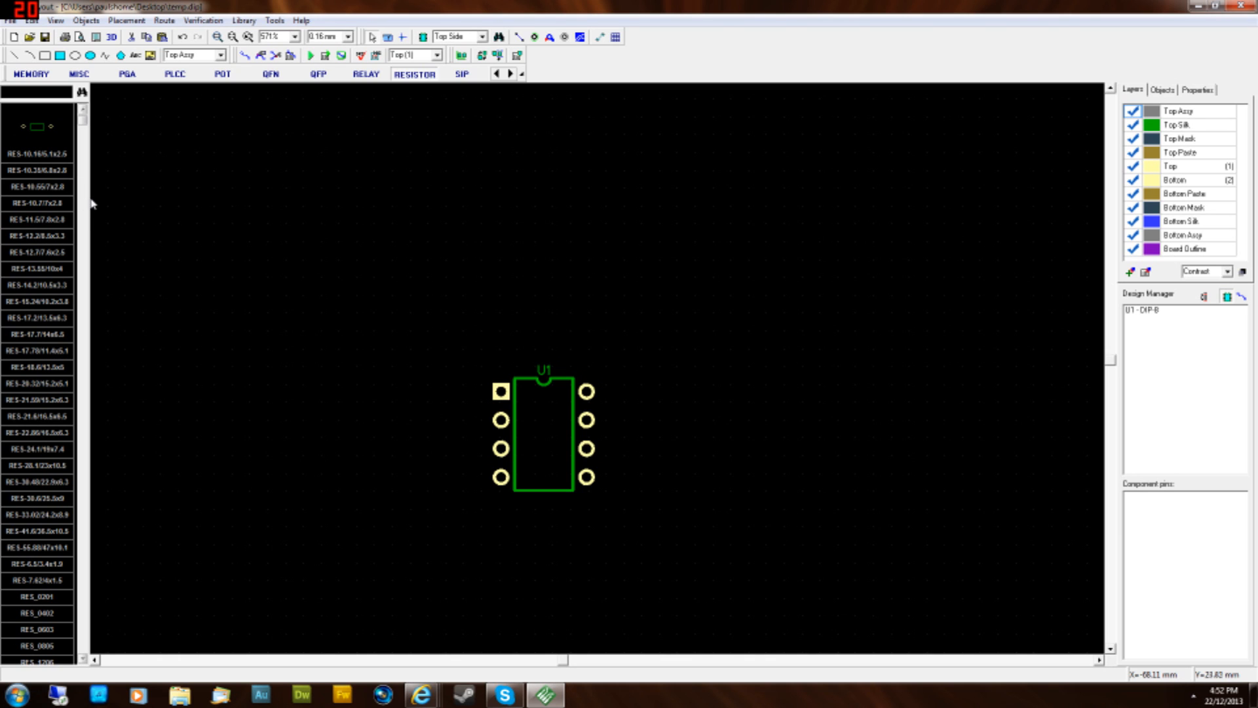
mouse_move(48, 605)
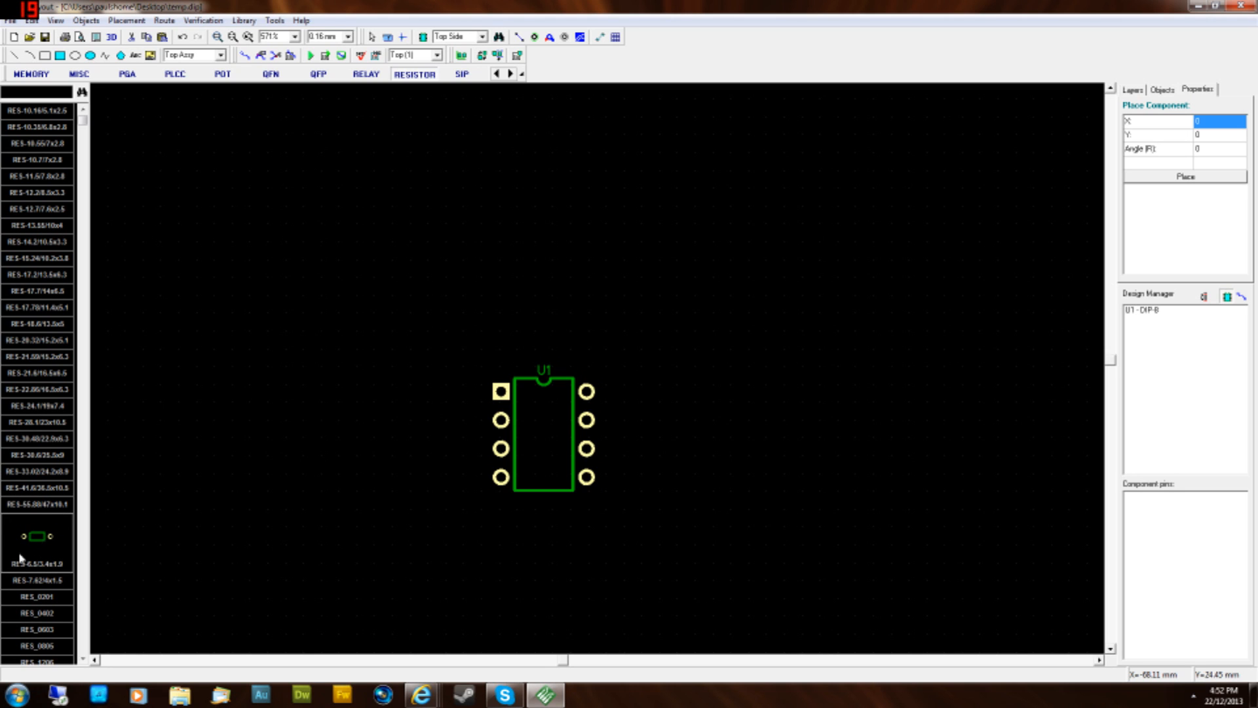
mouse_move(31, 583)
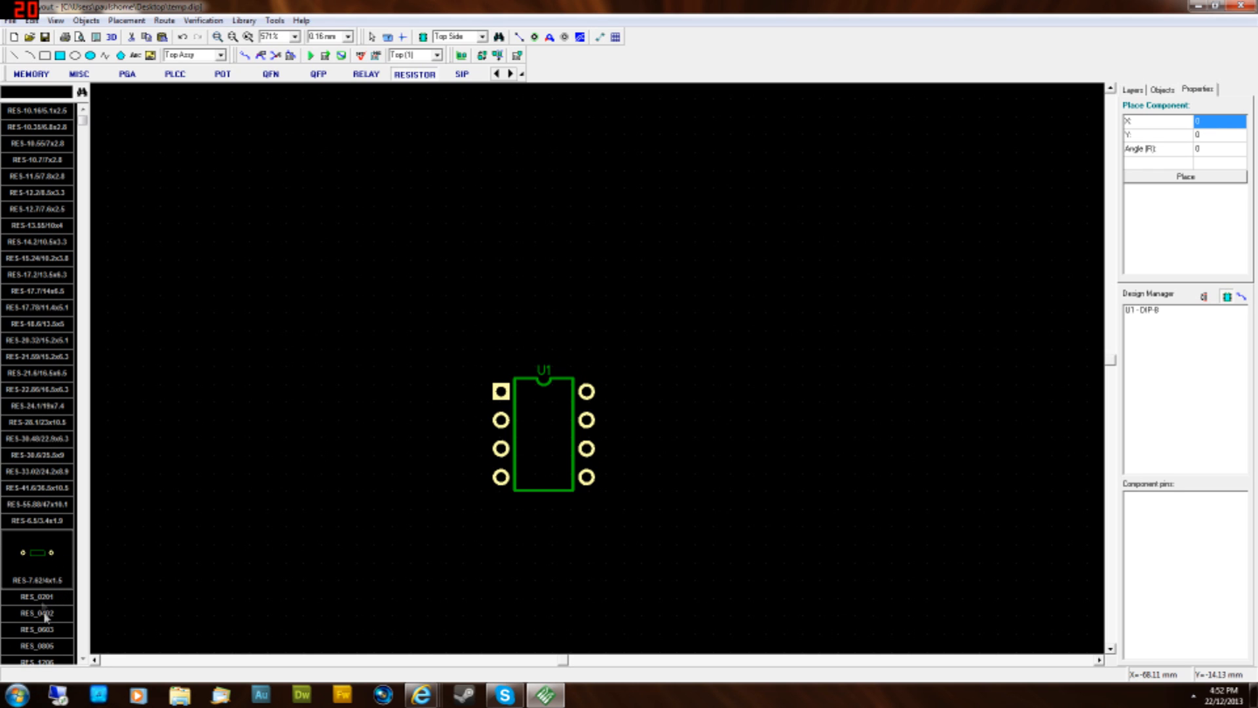
mouse_move(54, 596)
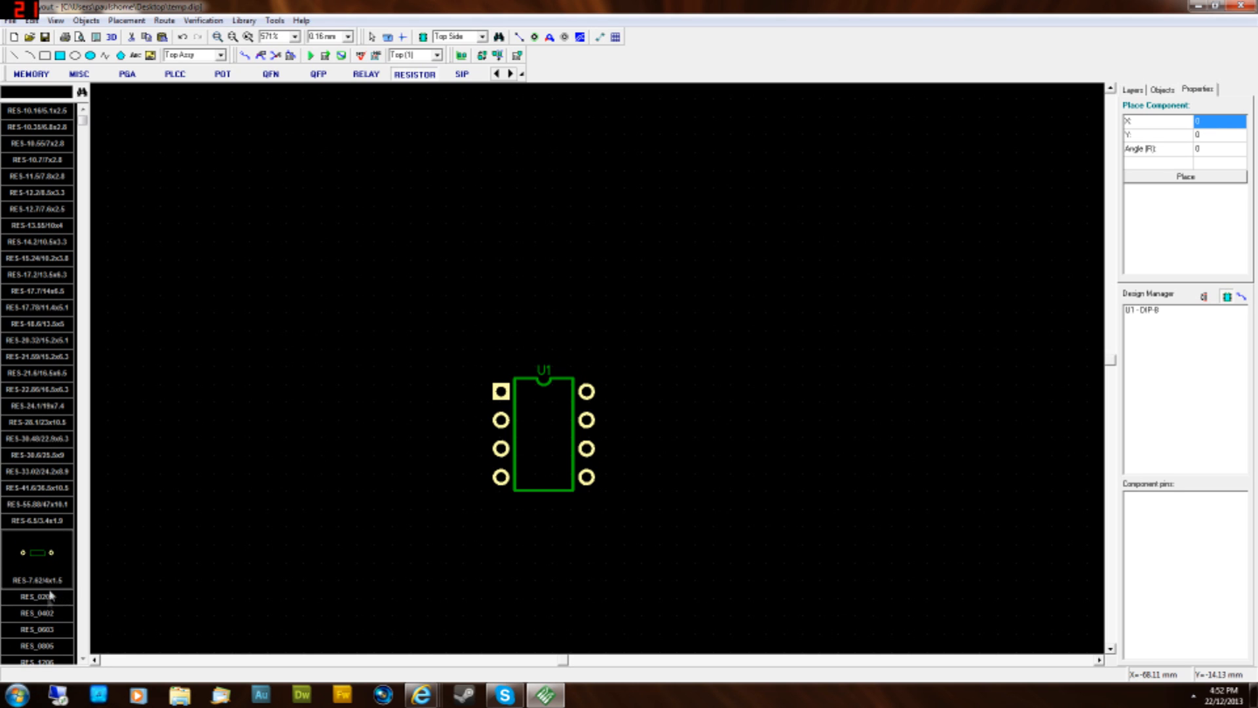
mouse_move(184, 528)
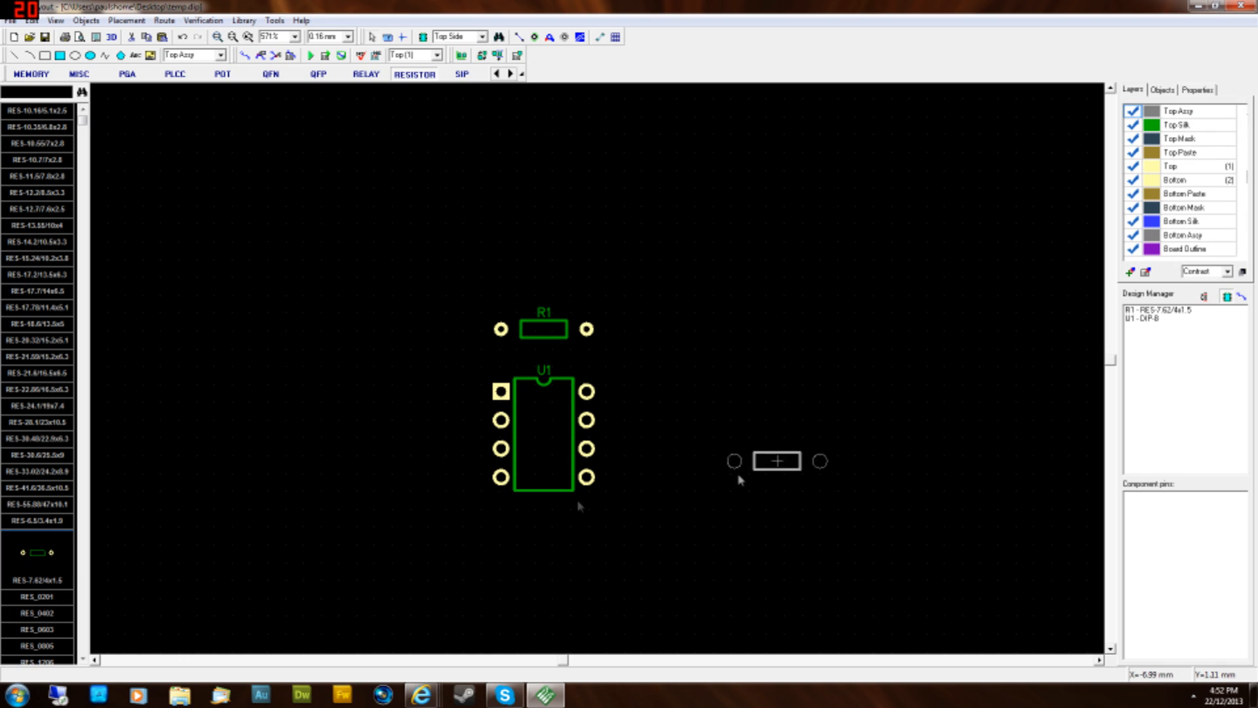
click(552, 428)
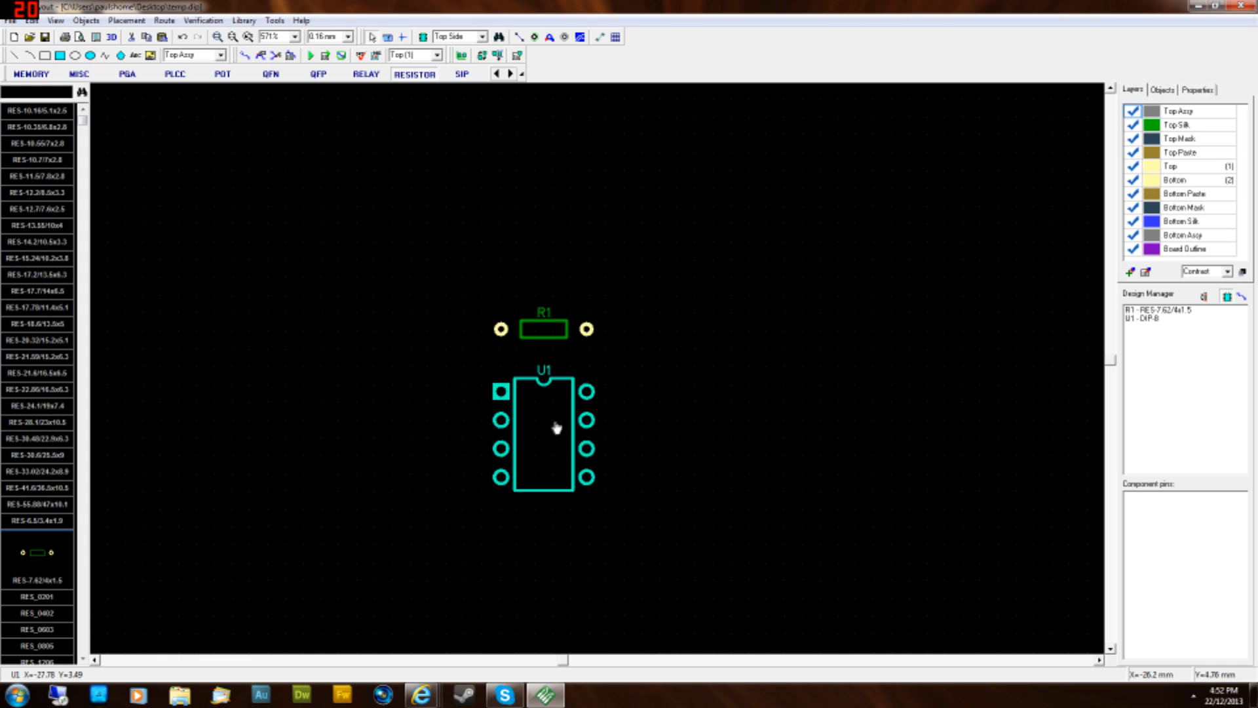
mouse_move(579, 420)
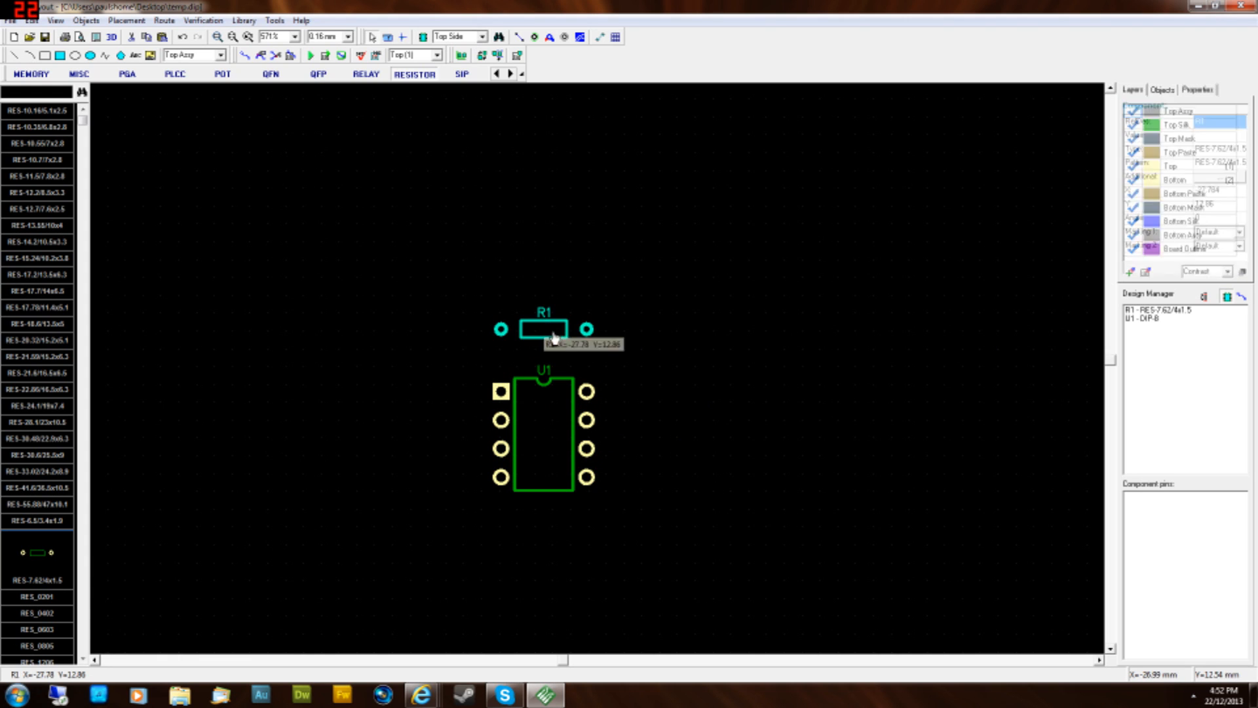
- Shift R1 slightly up and right so it sits just above U1
click(543, 330)
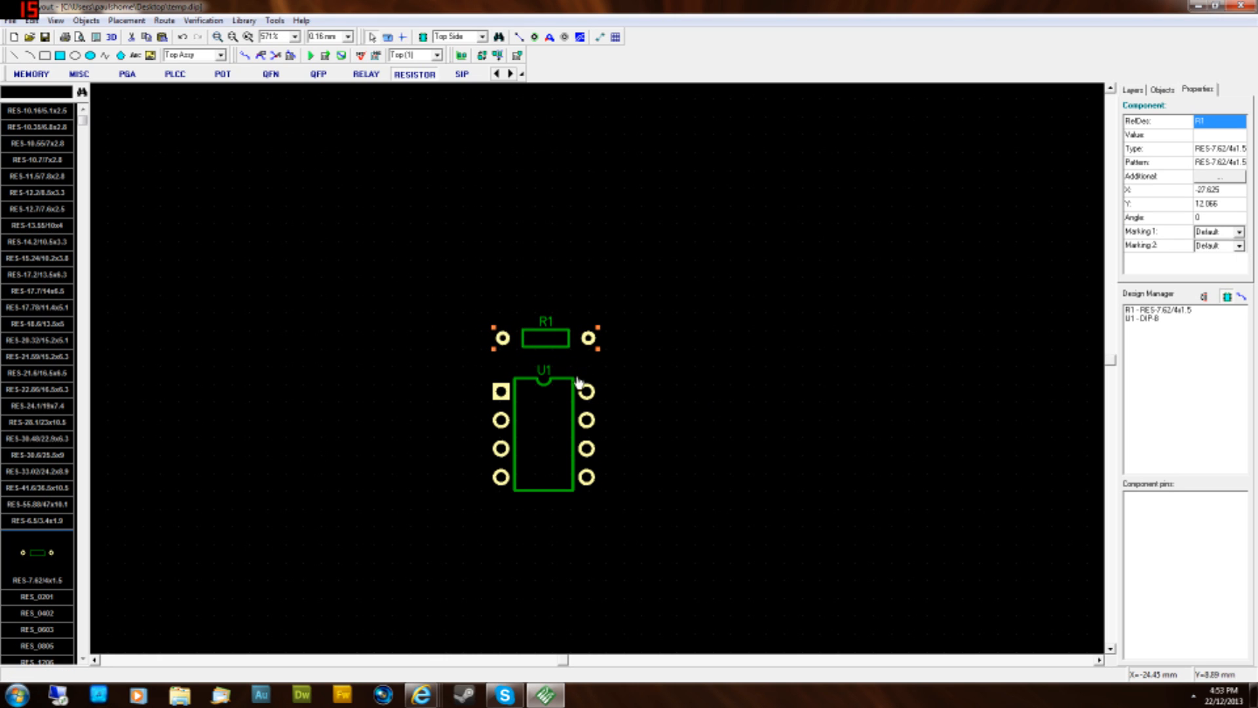
click(519, 423)
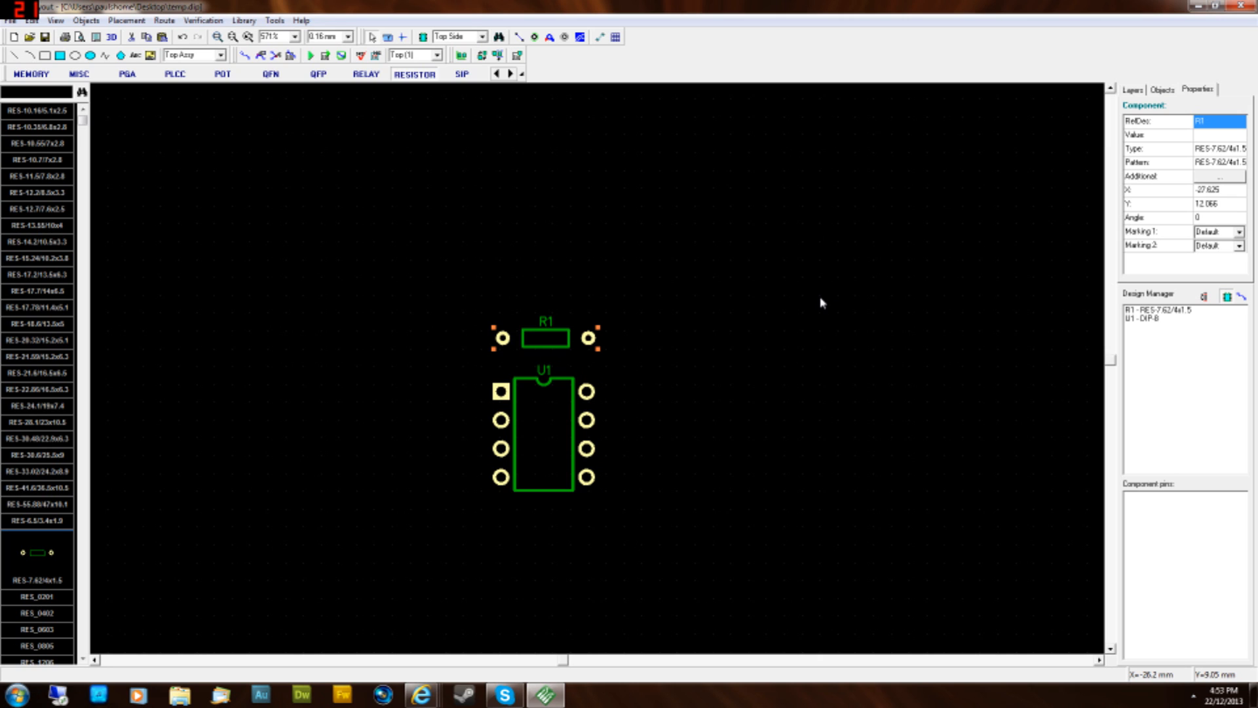
mouse_move(665, 268)
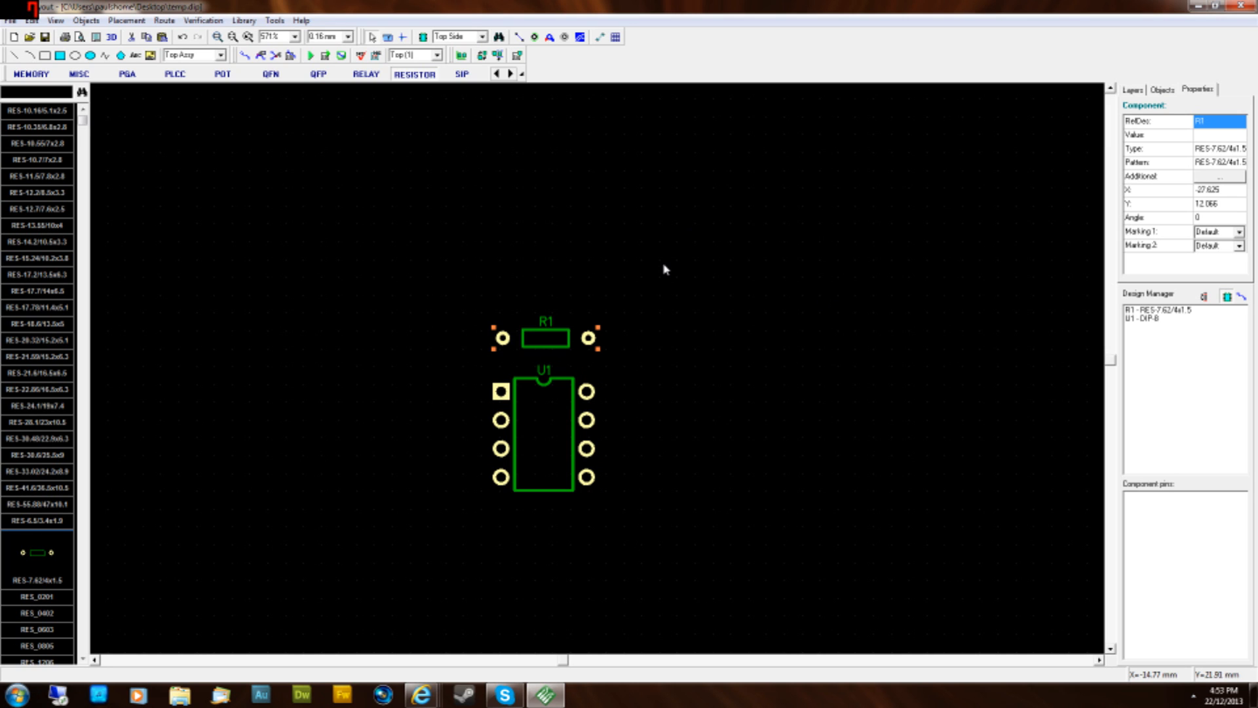
drag(548, 336, 313, 401)
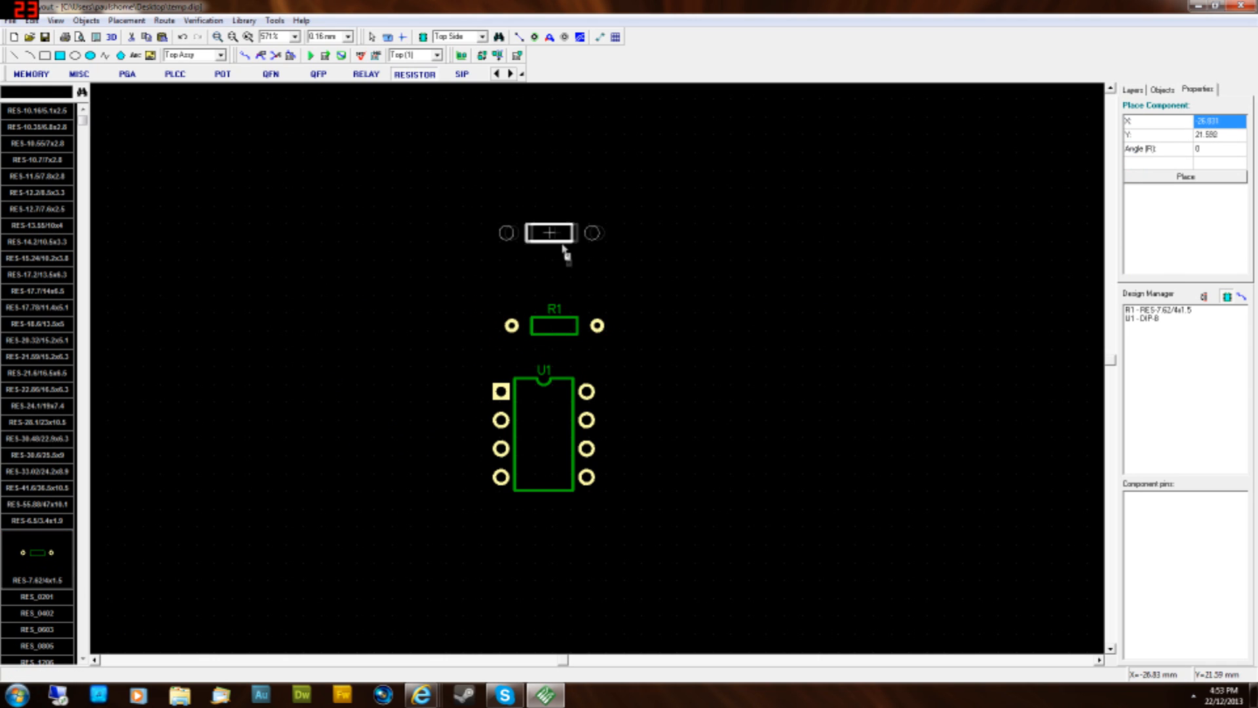
- Place R2 right of U1 and move R1 to sit above R2
click(549, 233)
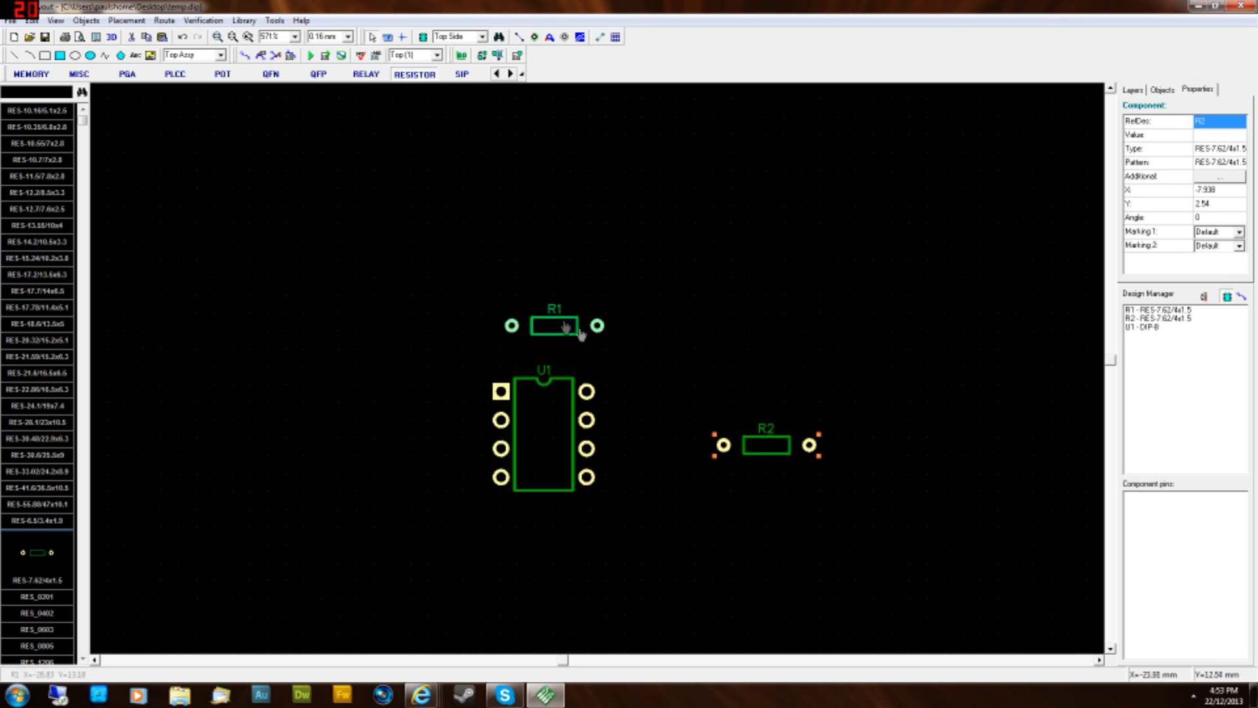
drag(556, 325, 767, 403)
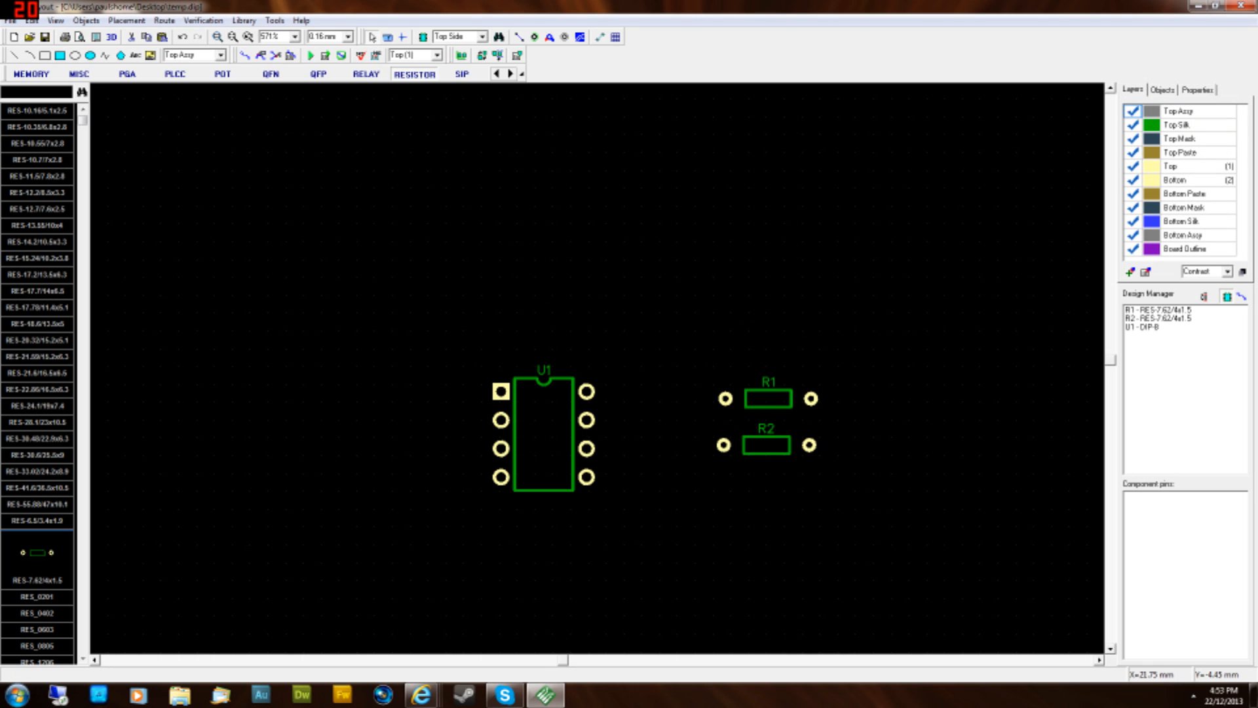
mouse_move(1242, 362)
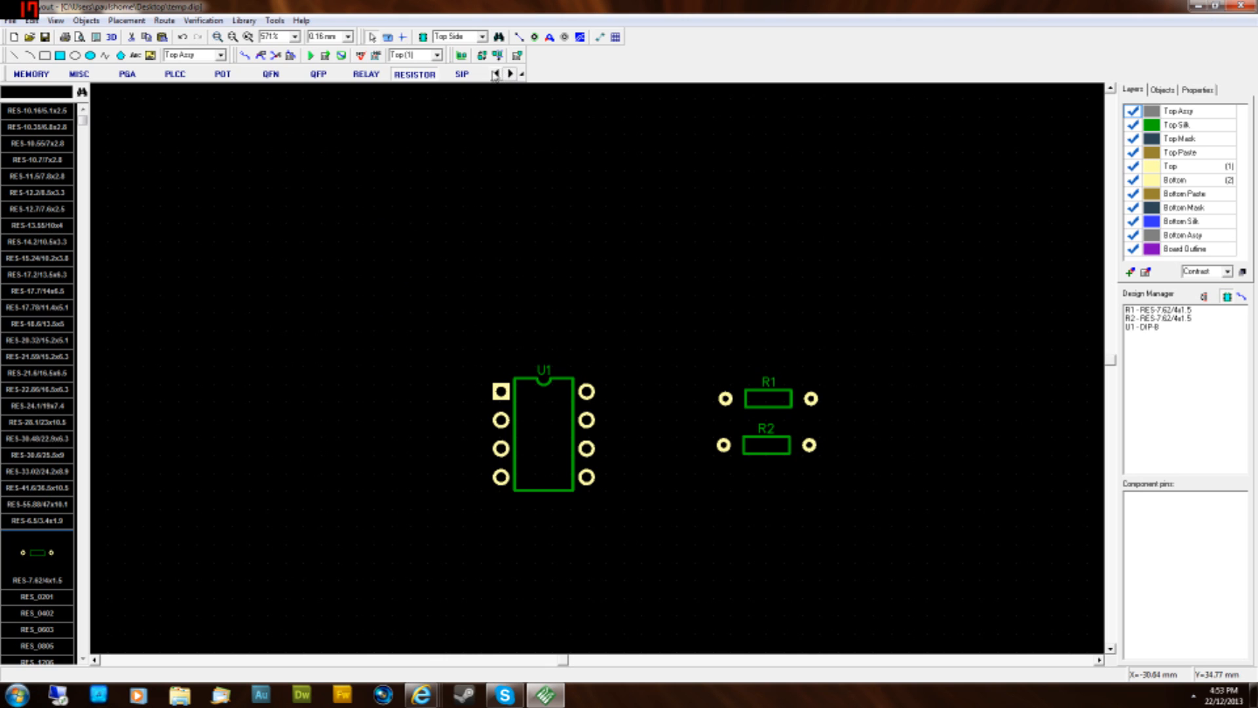
- Place a CAP-5.08/7.8x3.2 through-hole capacitor as C1 from the CAP group
click(494, 74)
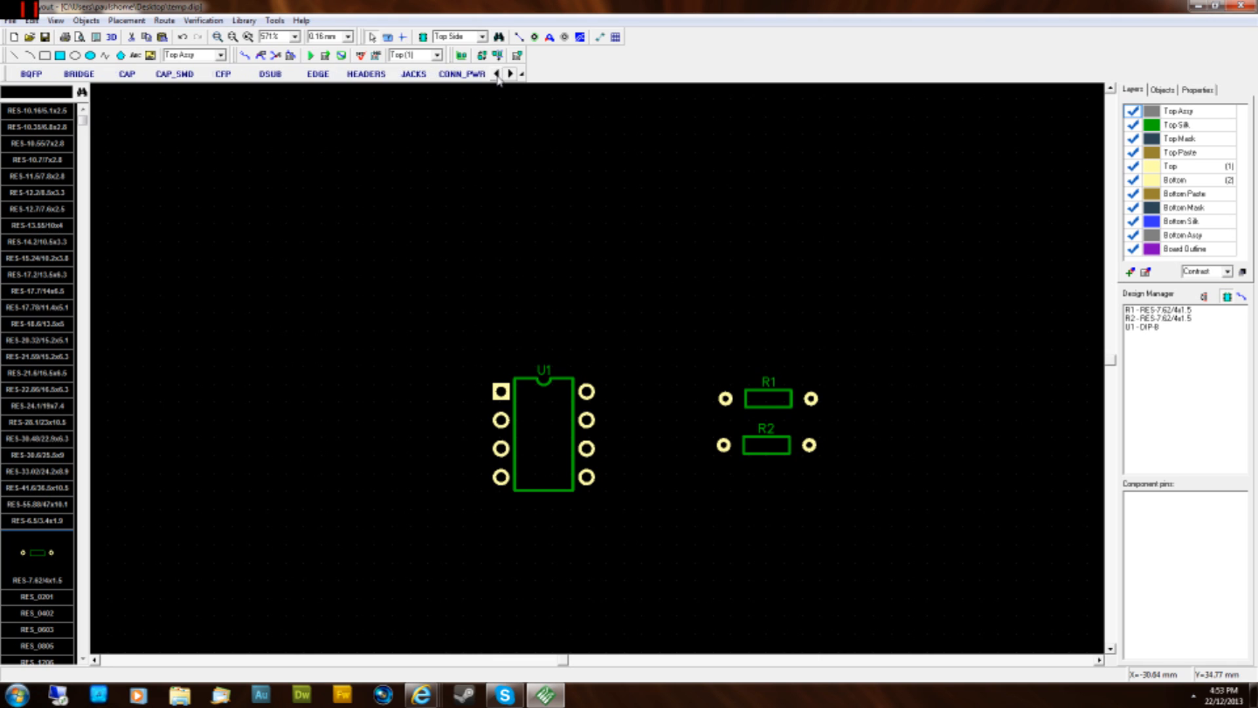
click(498, 73)
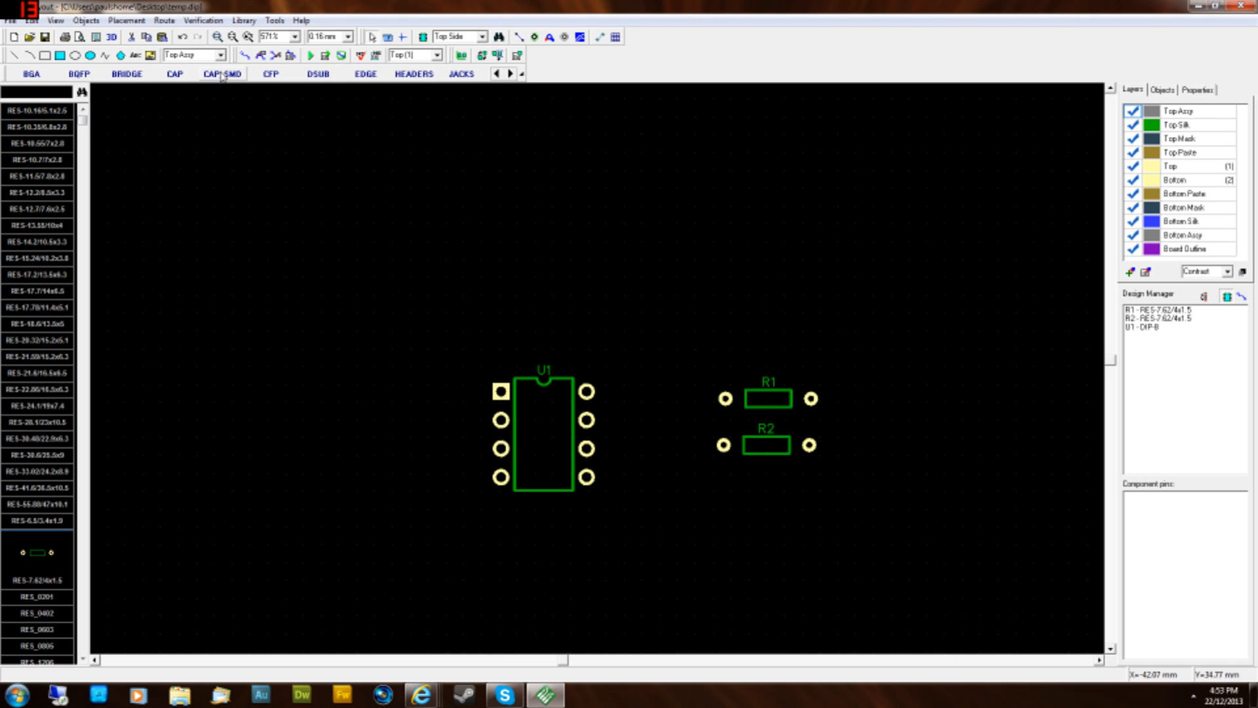
mouse_move(196, 86)
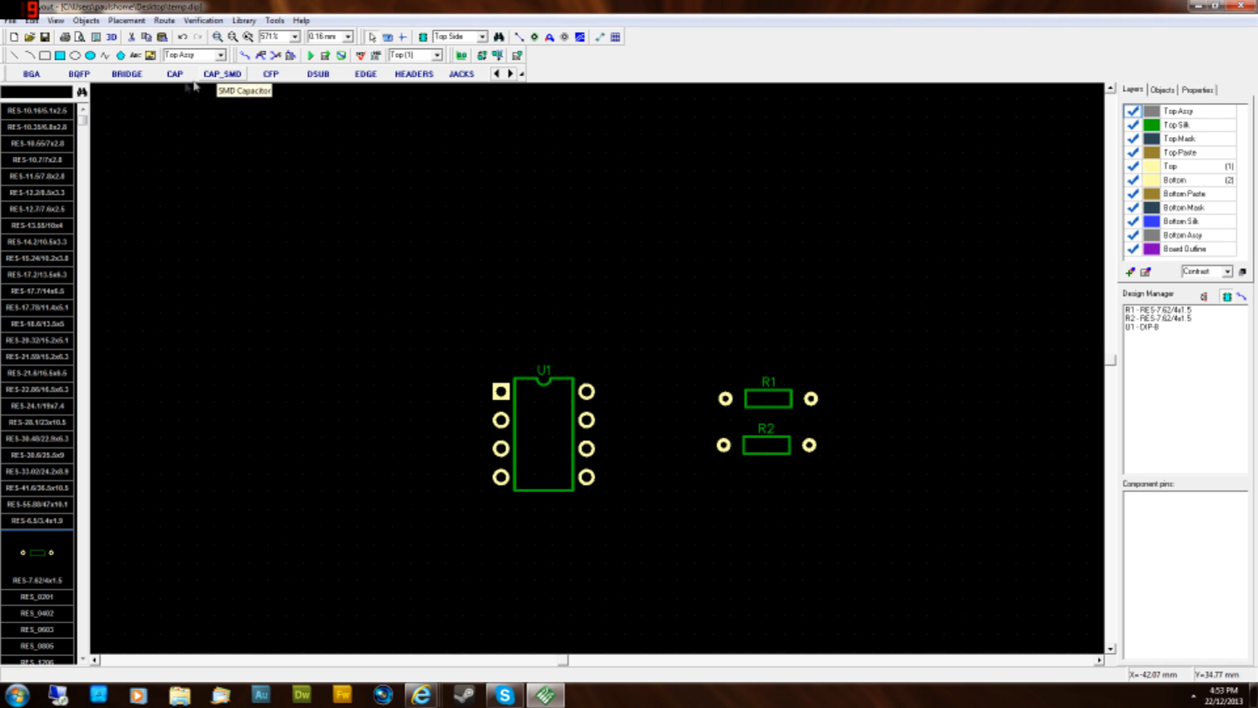
click(172, 73)
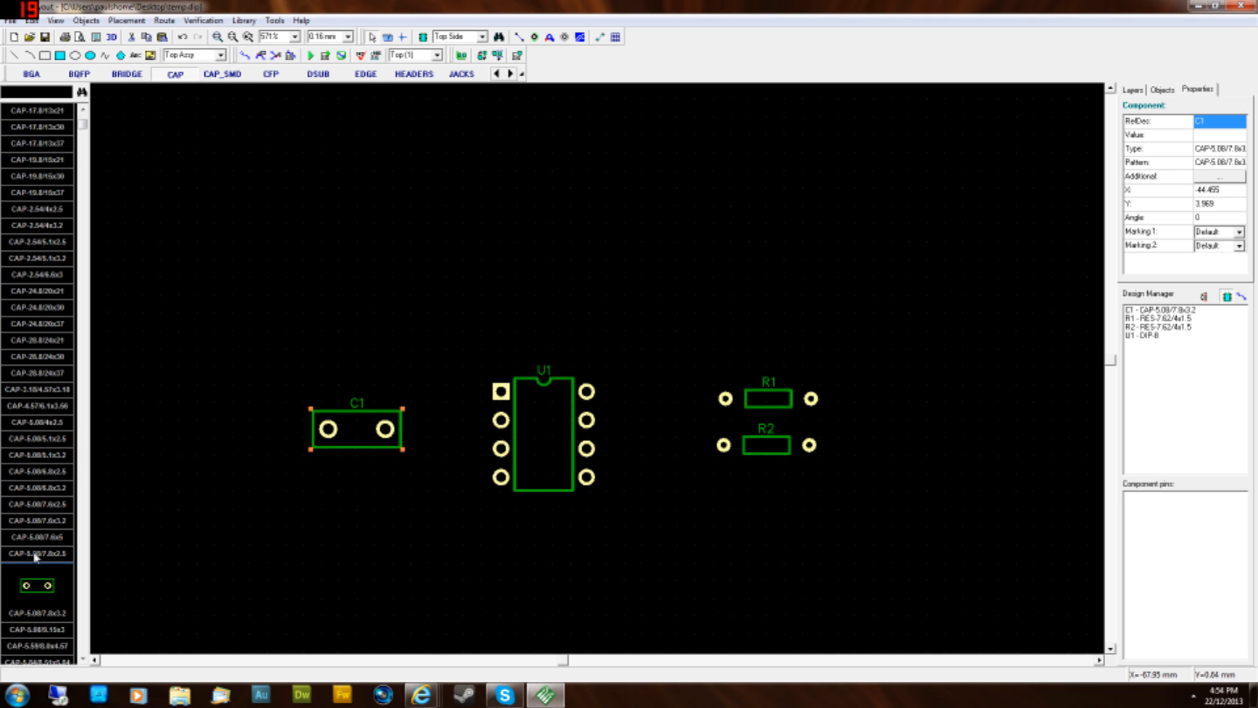
click(329, 429)
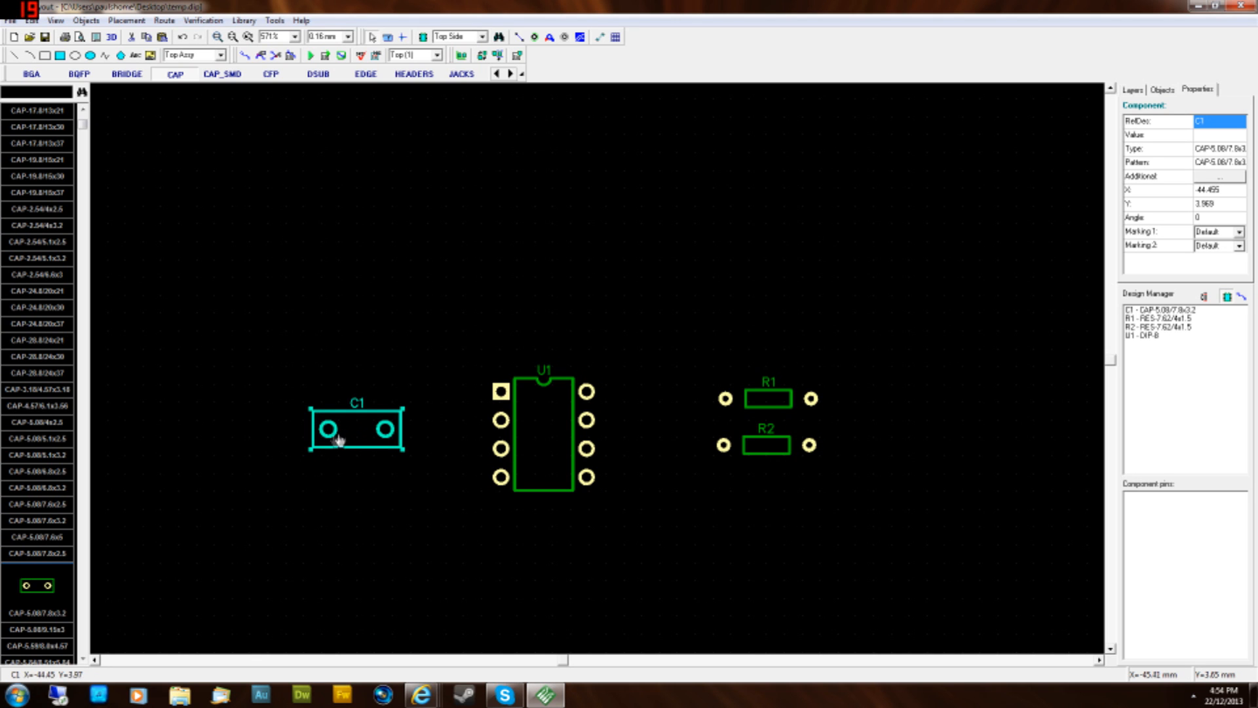
click(331, 428)
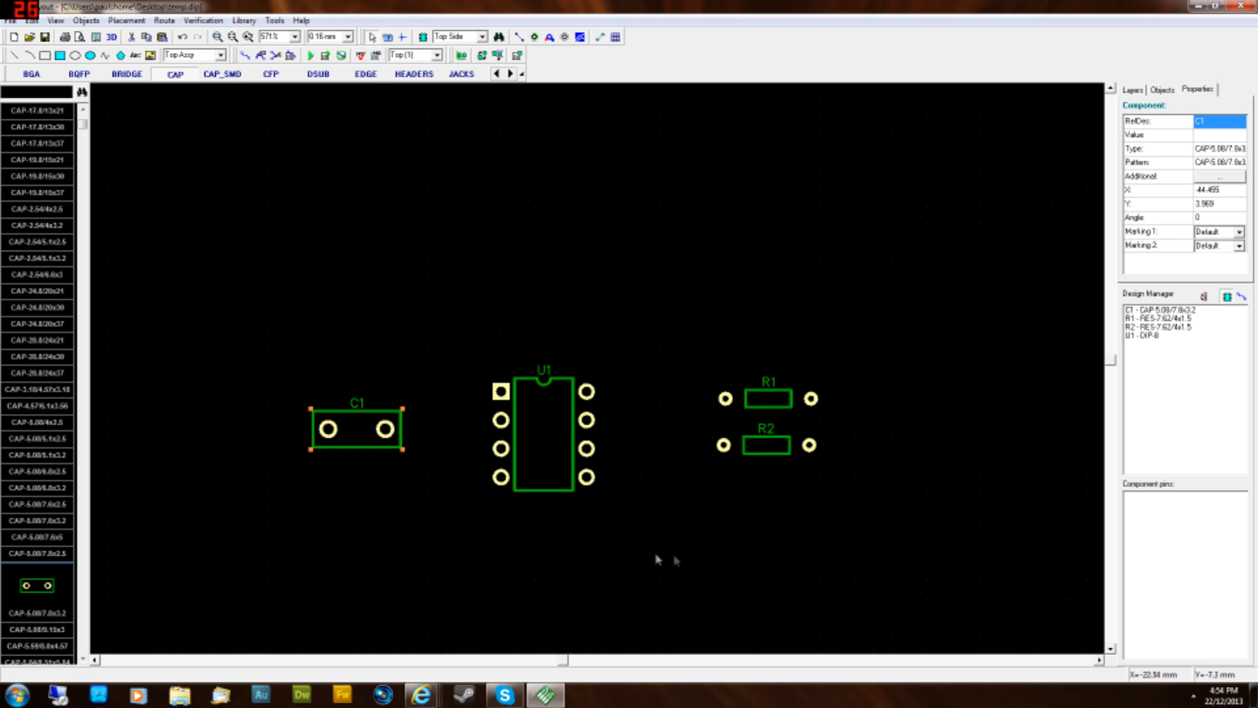
mouse_move(382, 576)
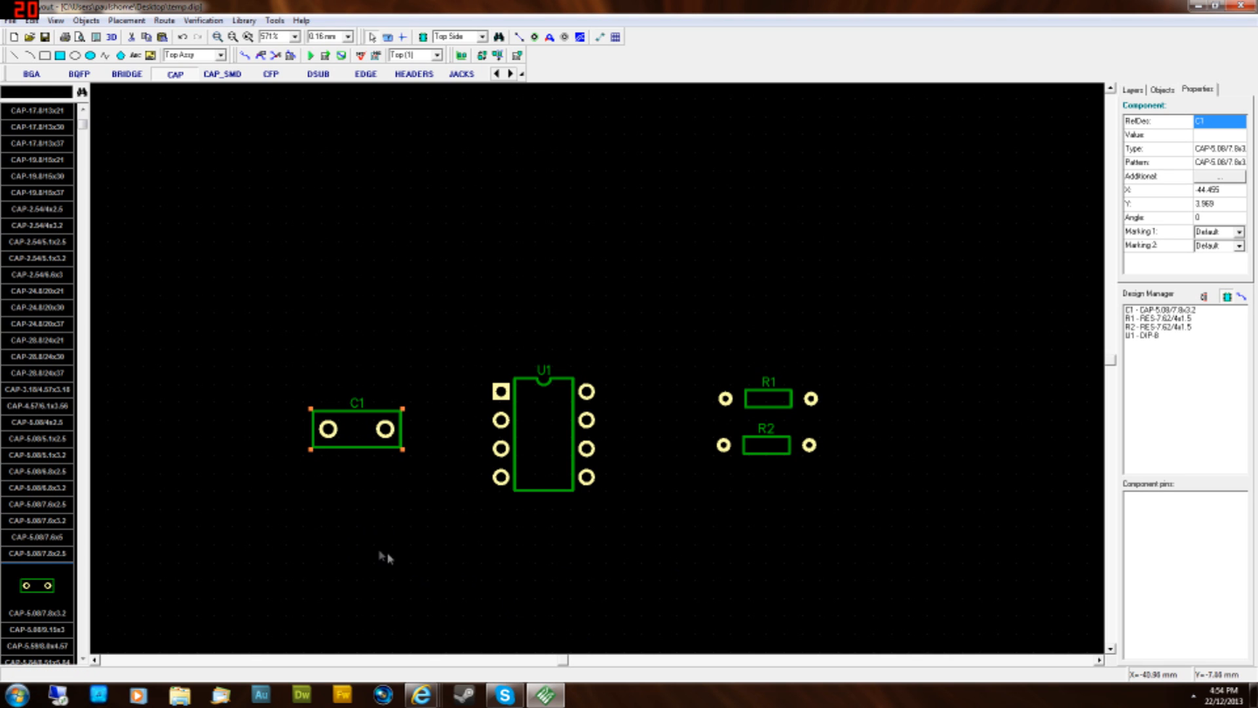
mouse_move(309, 474)
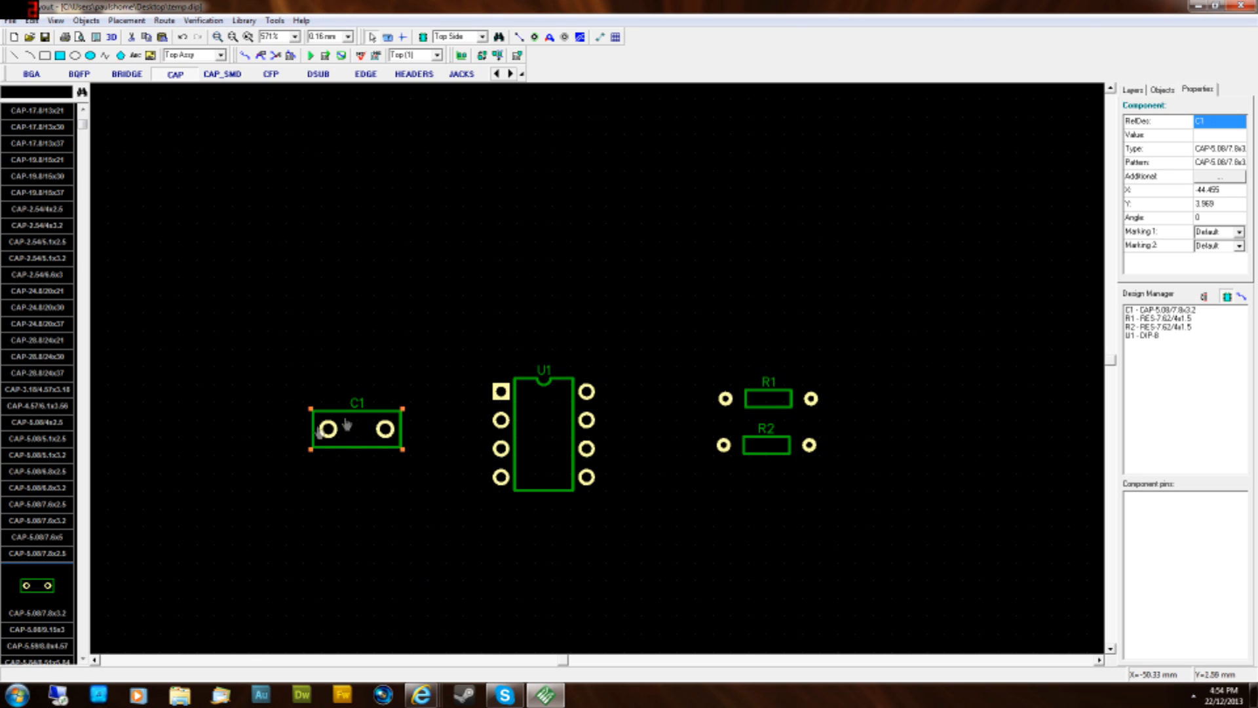
- Nudge C1 upward and closer to U1
drag(357, 429, 361, 393)
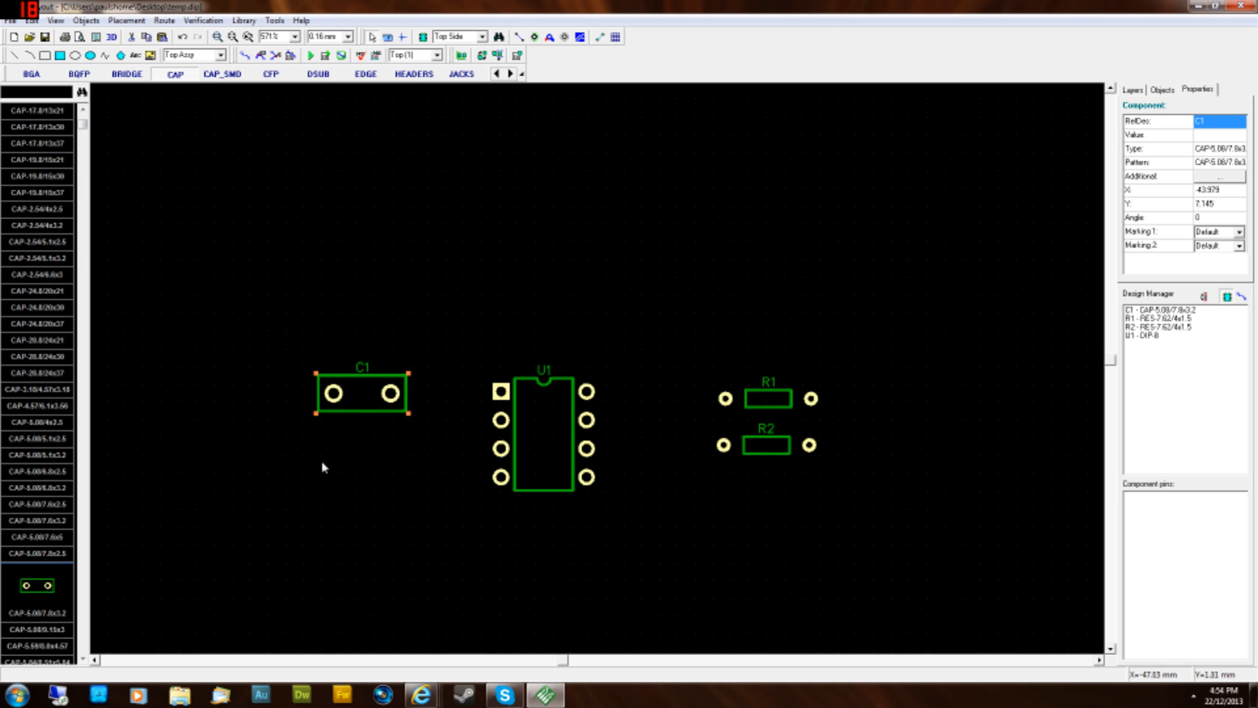
click(371, 409)
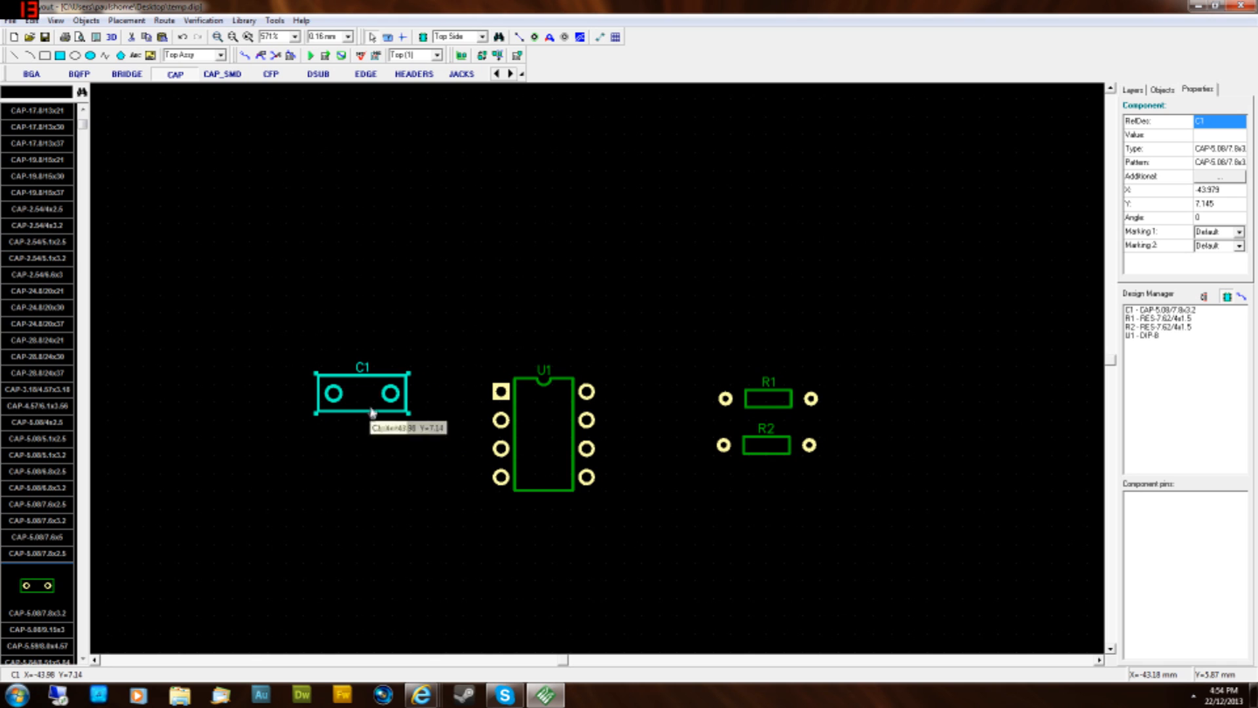
drag(361, 393, 371, 416)
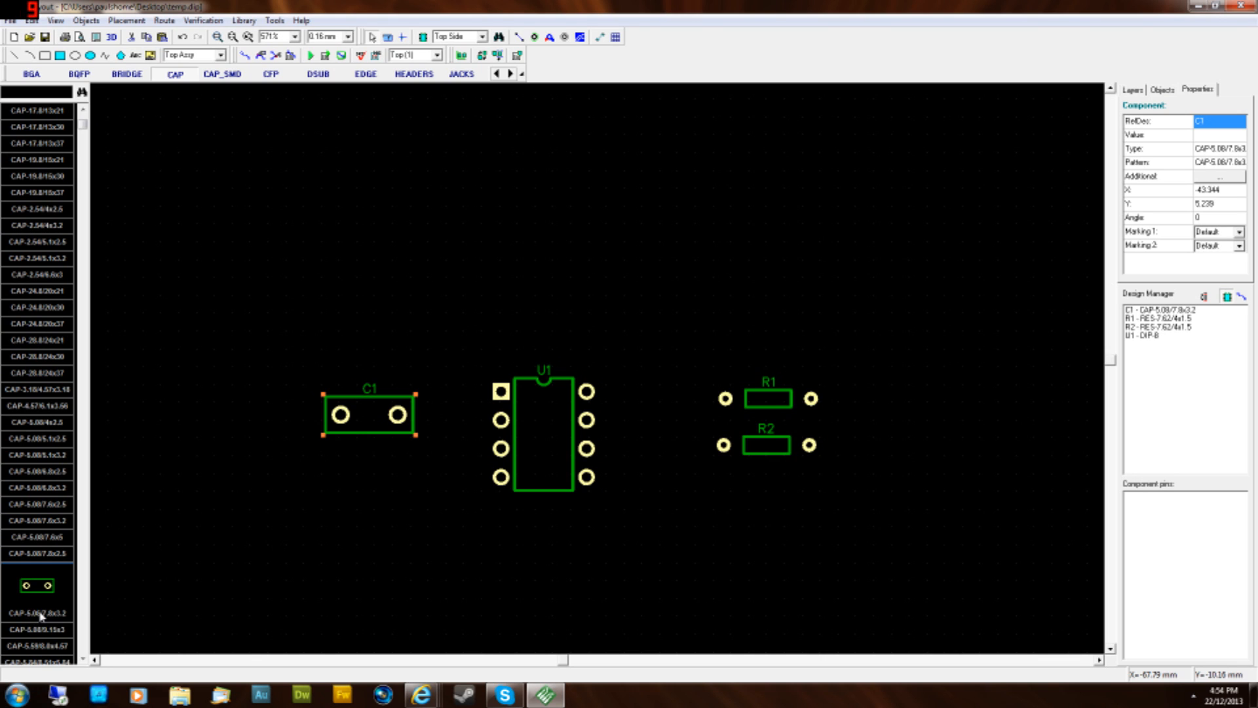
mouse_move(63, 363)
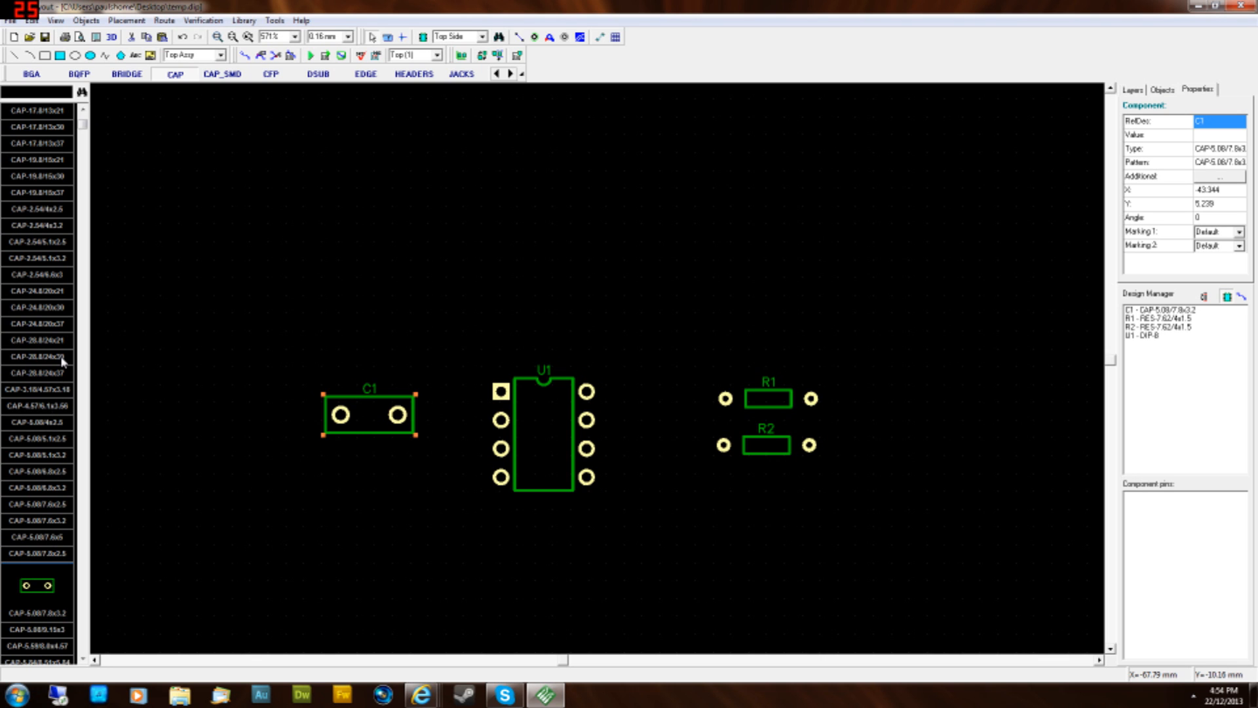
mouse_move(50, 605)
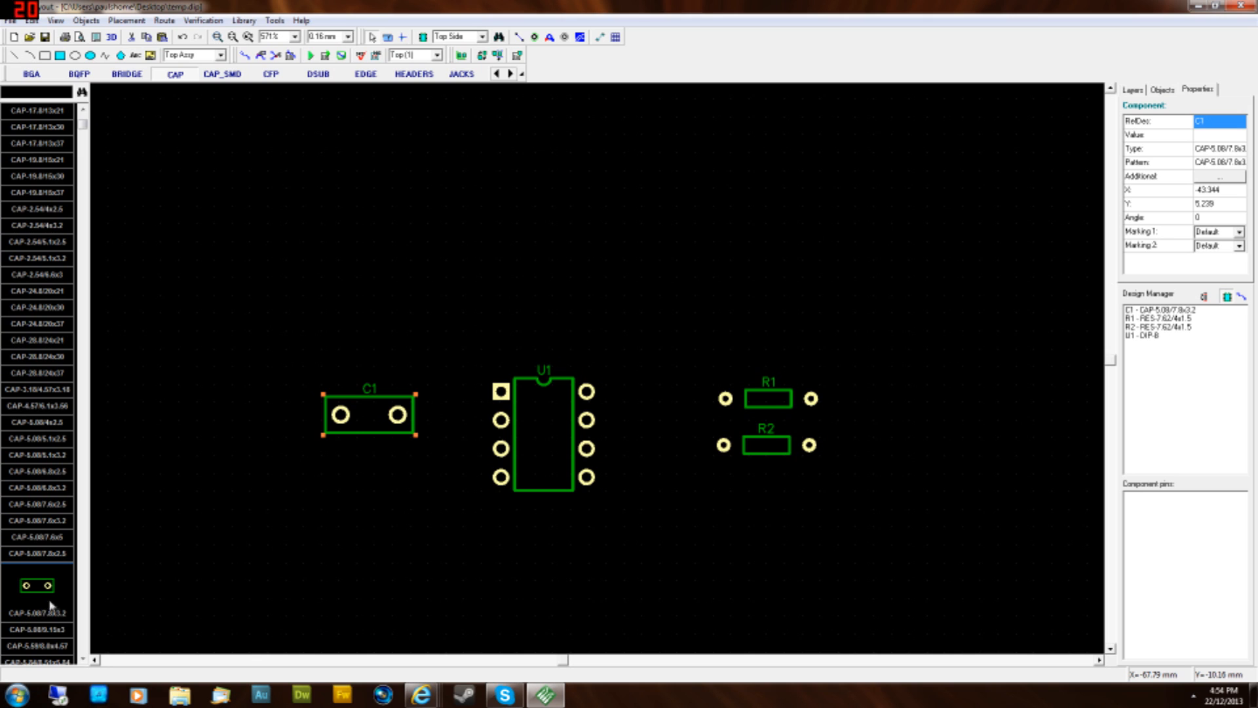
mouse_move(58, 582)
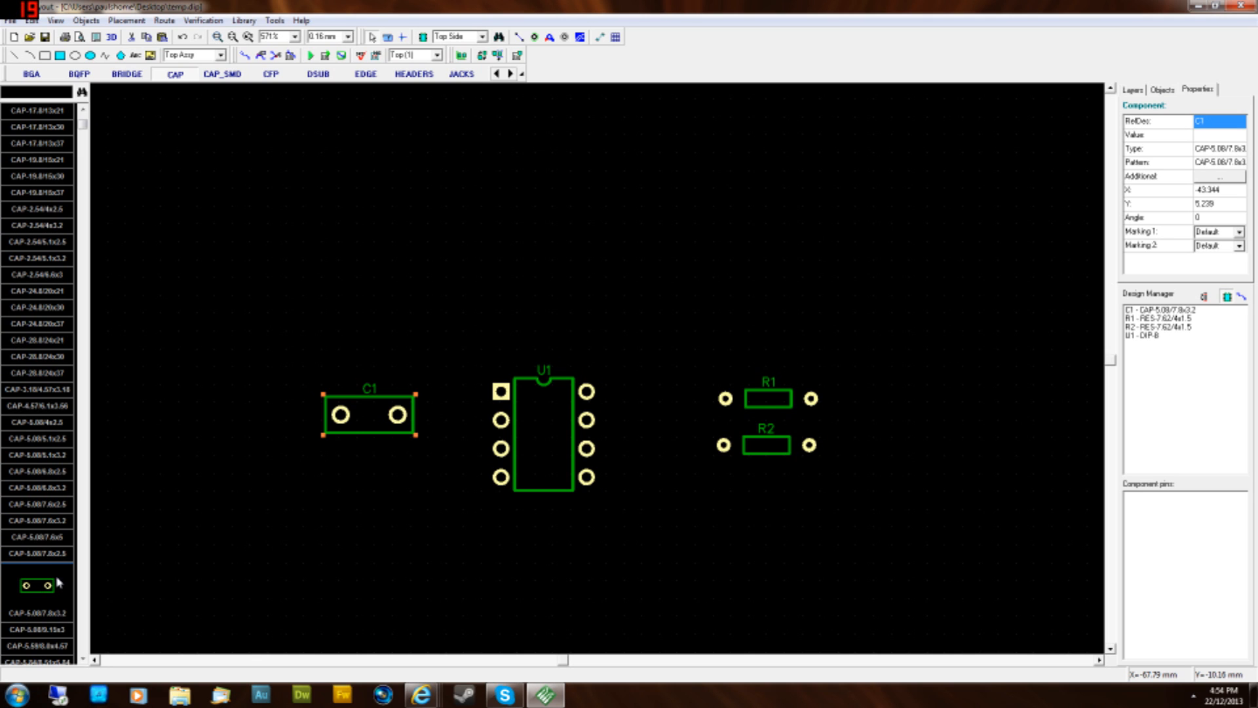
- Try another capacitor footprint and reposition C1 to the left of U1
click(37, 585)
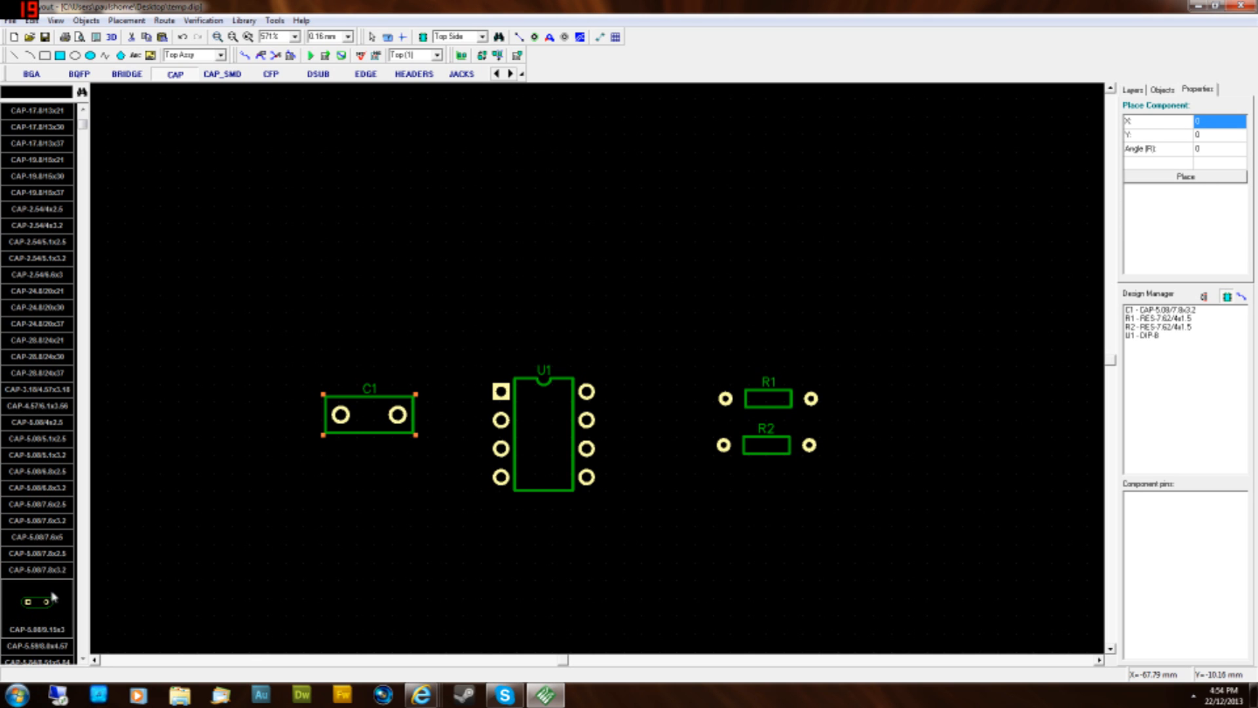
scroll(down, 3)
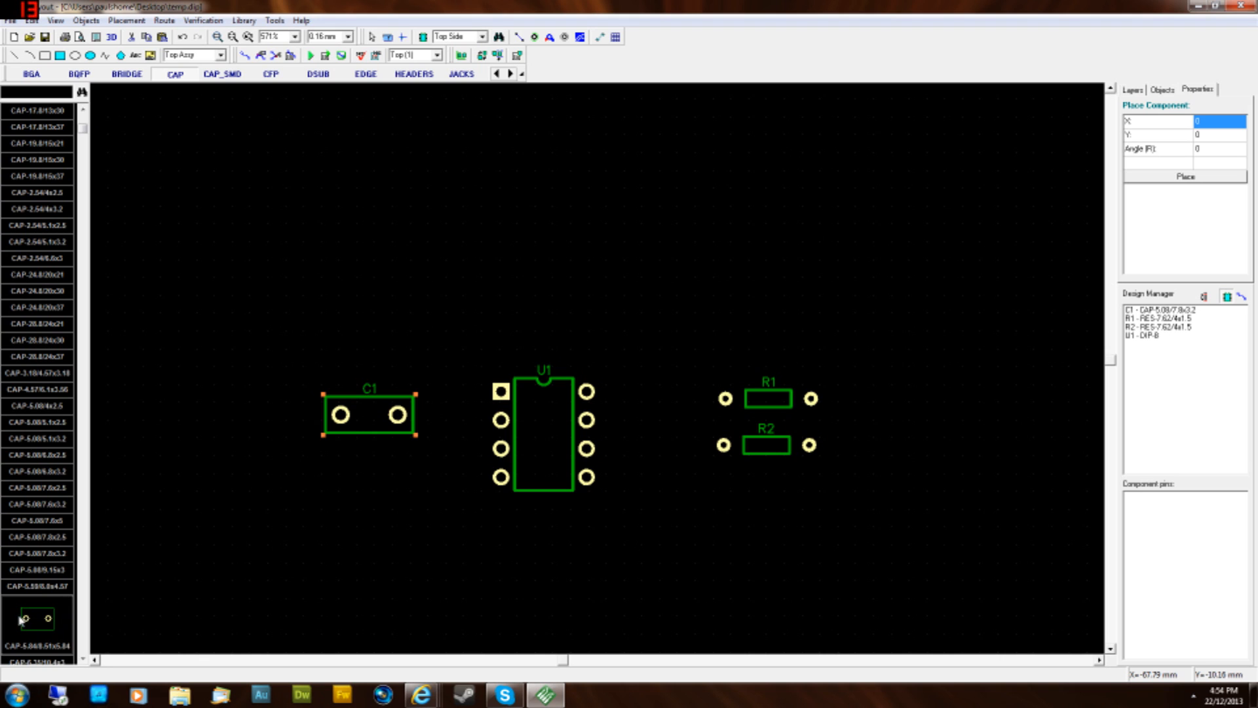
click(369, 348)
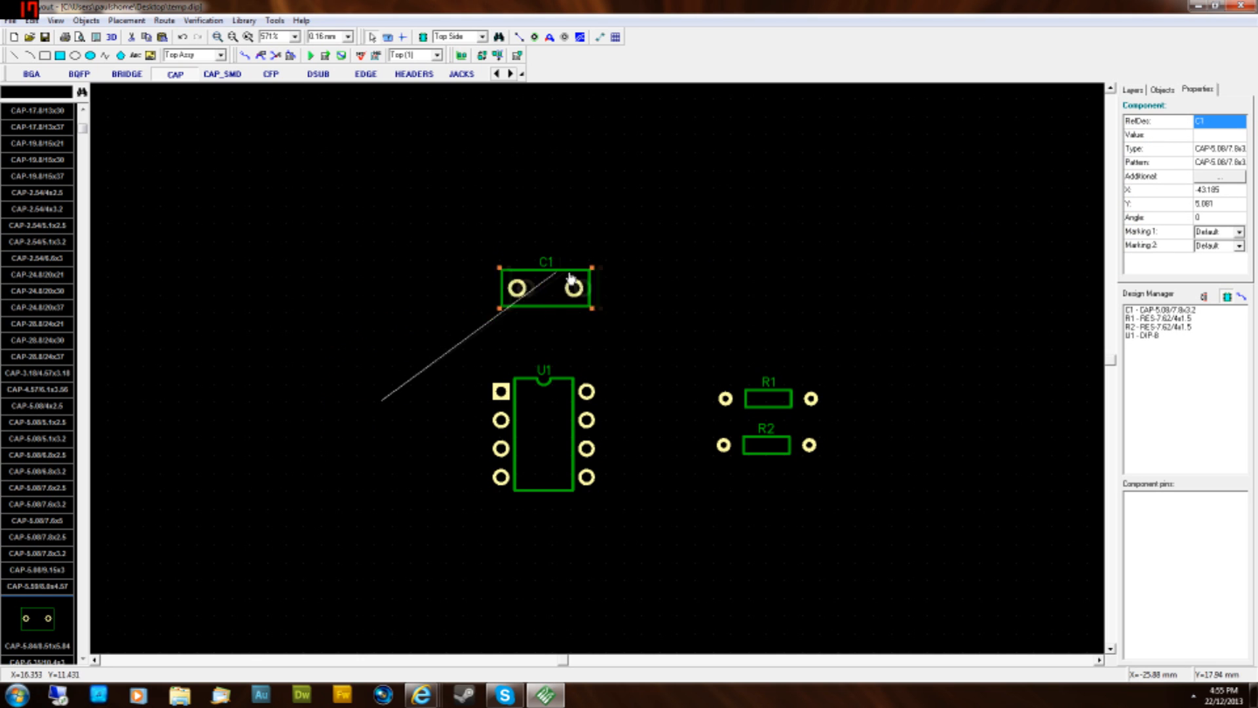
drag(546, 288, 390, 398)
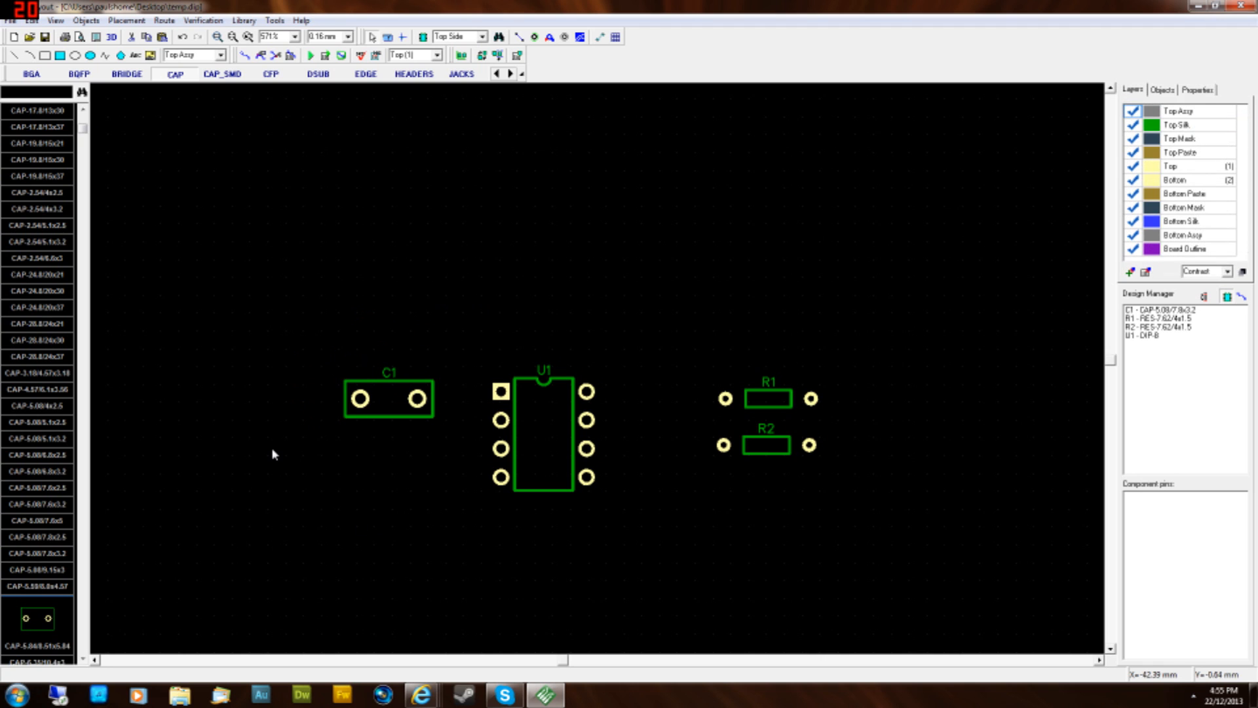
click(384, 406)
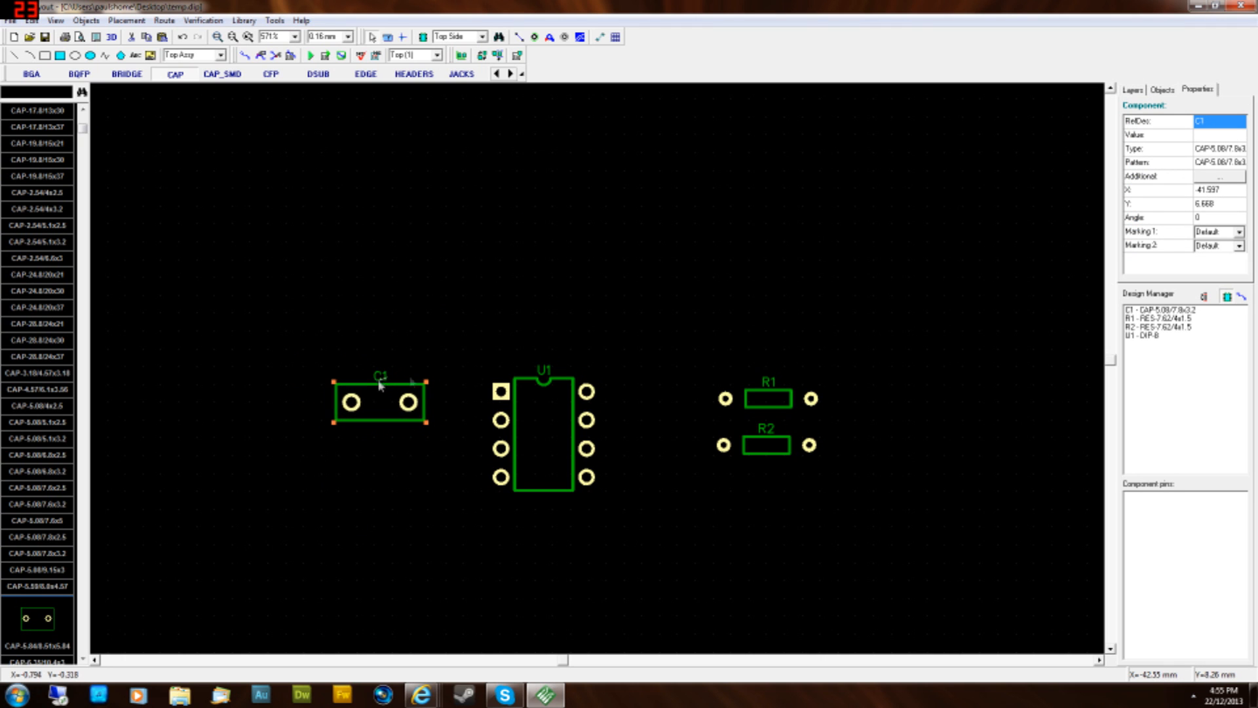
click(1131, 89)
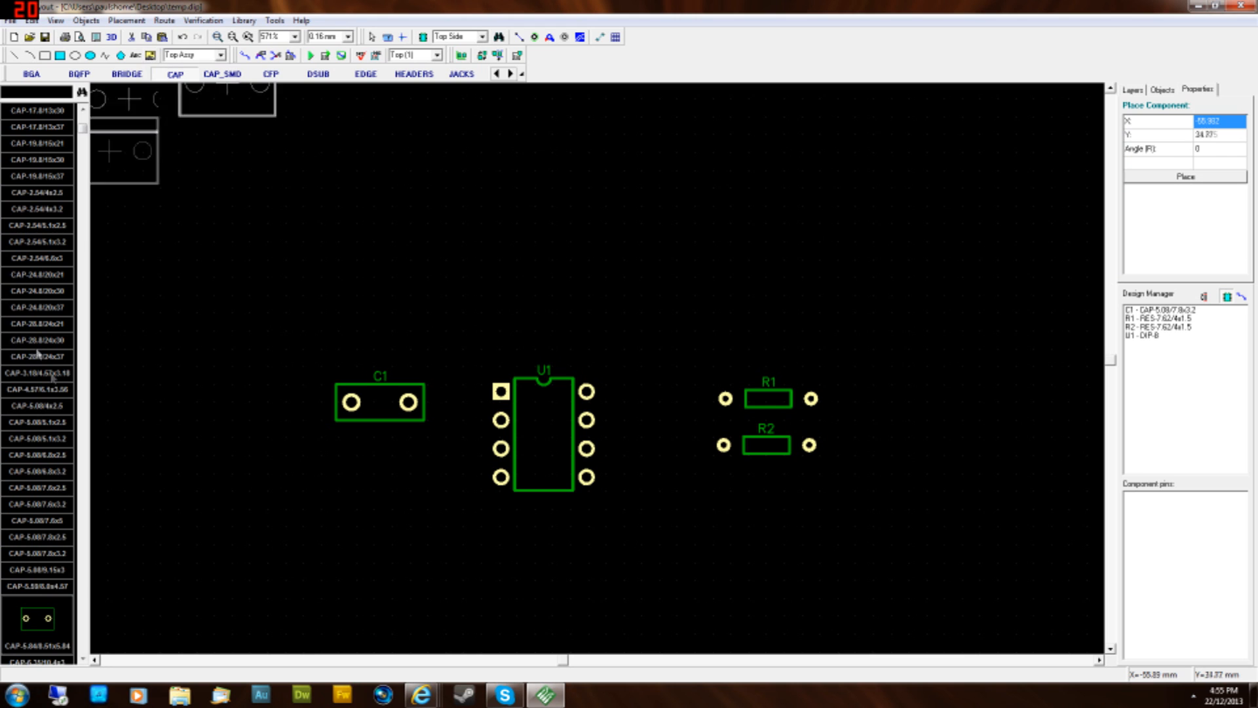
- Pick the CAPPR-3.5/8x15 radial electrolytic footprint for C2 from the CAP library
scroll(down, 3)
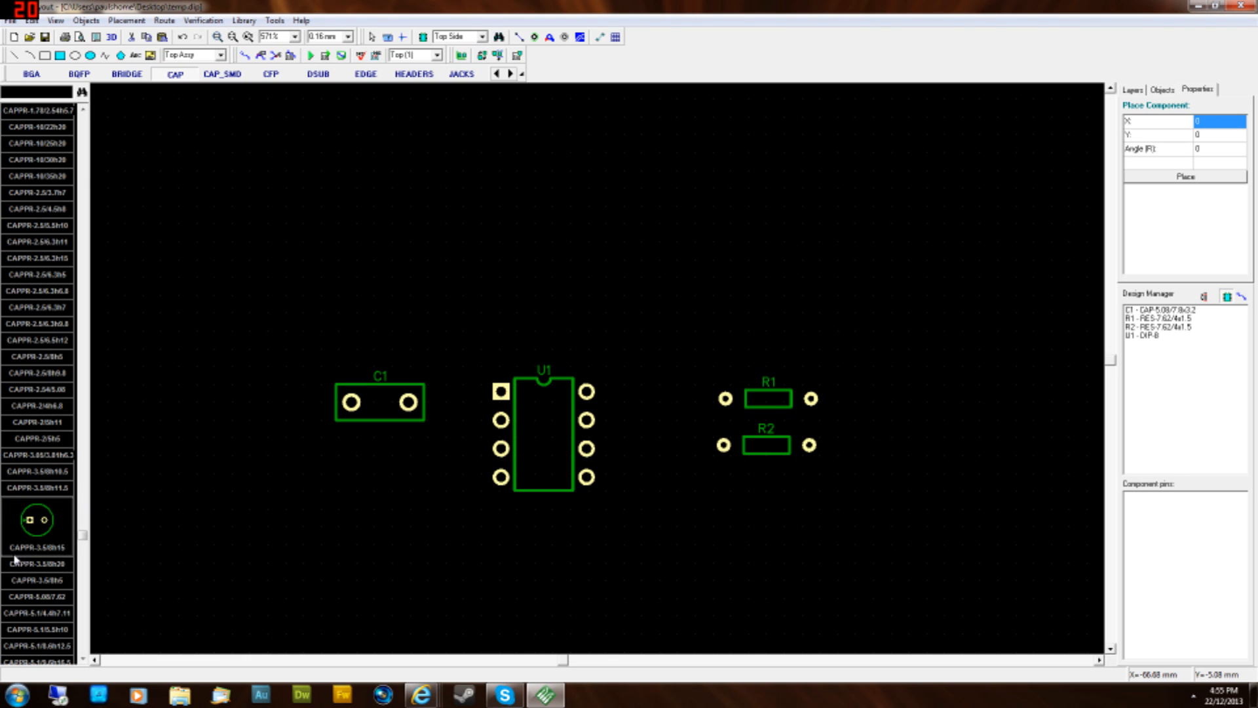
mouse_move(51, 554)
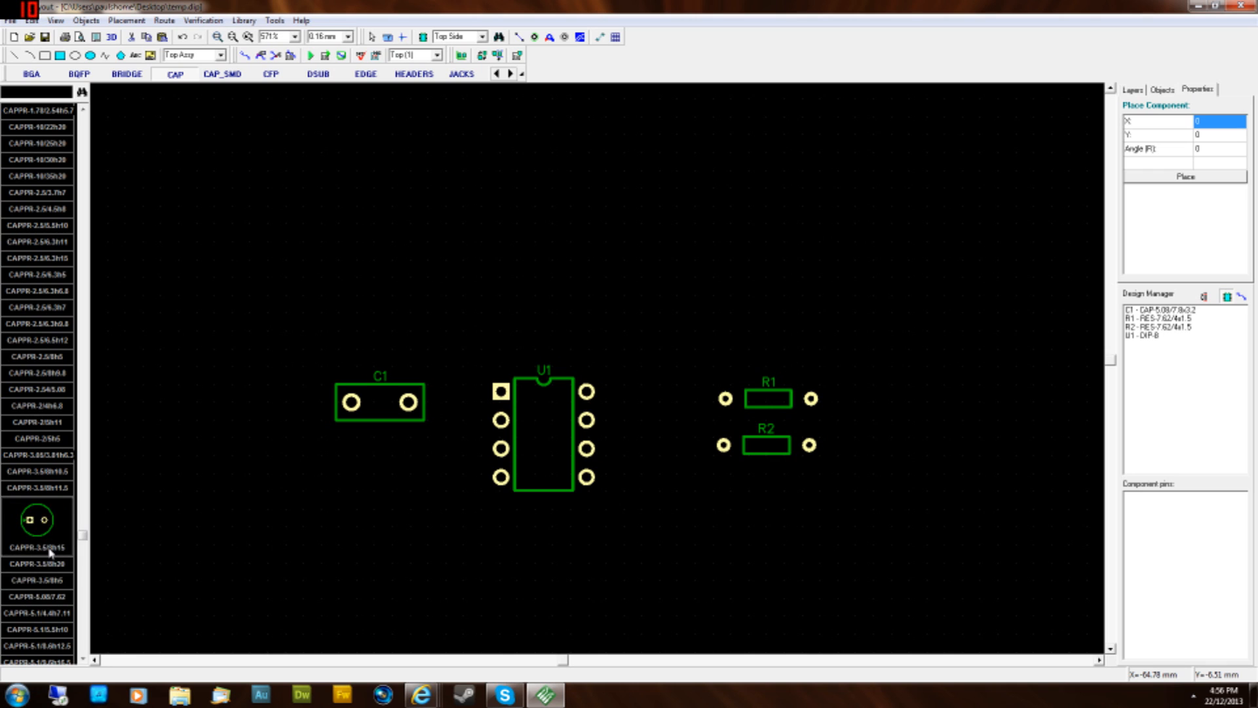
mouse_move(84, 555)
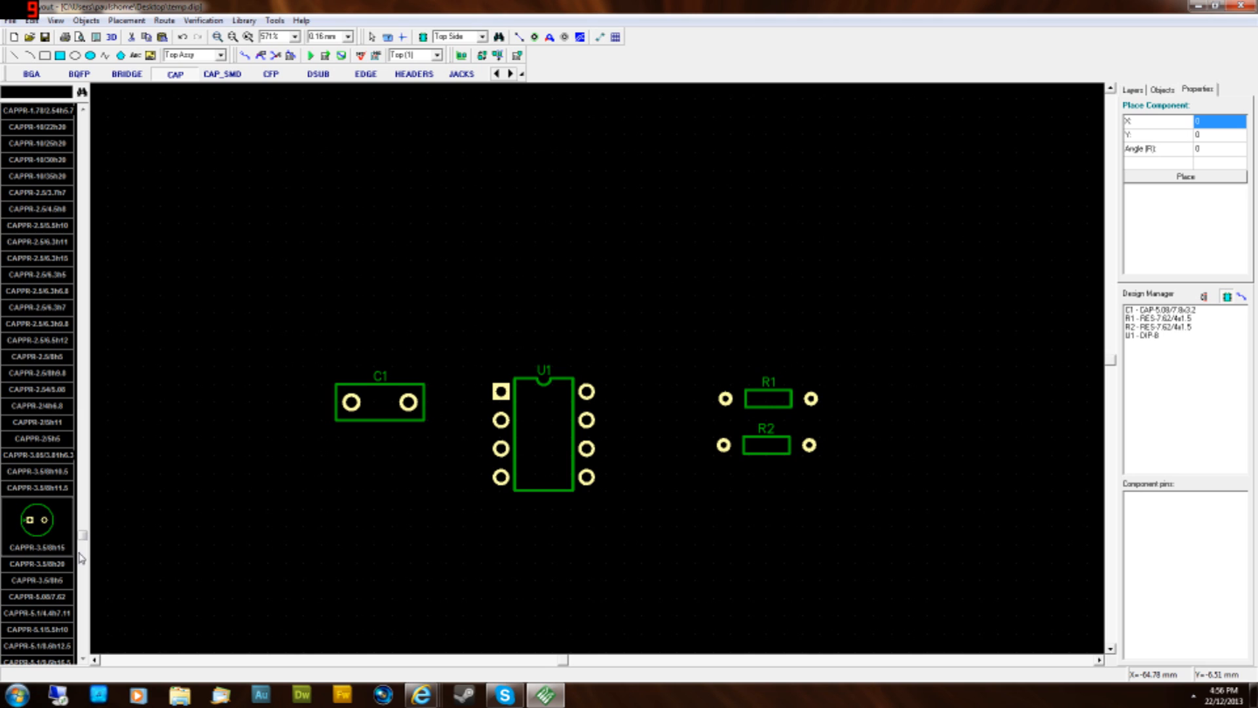
click(33, 519)
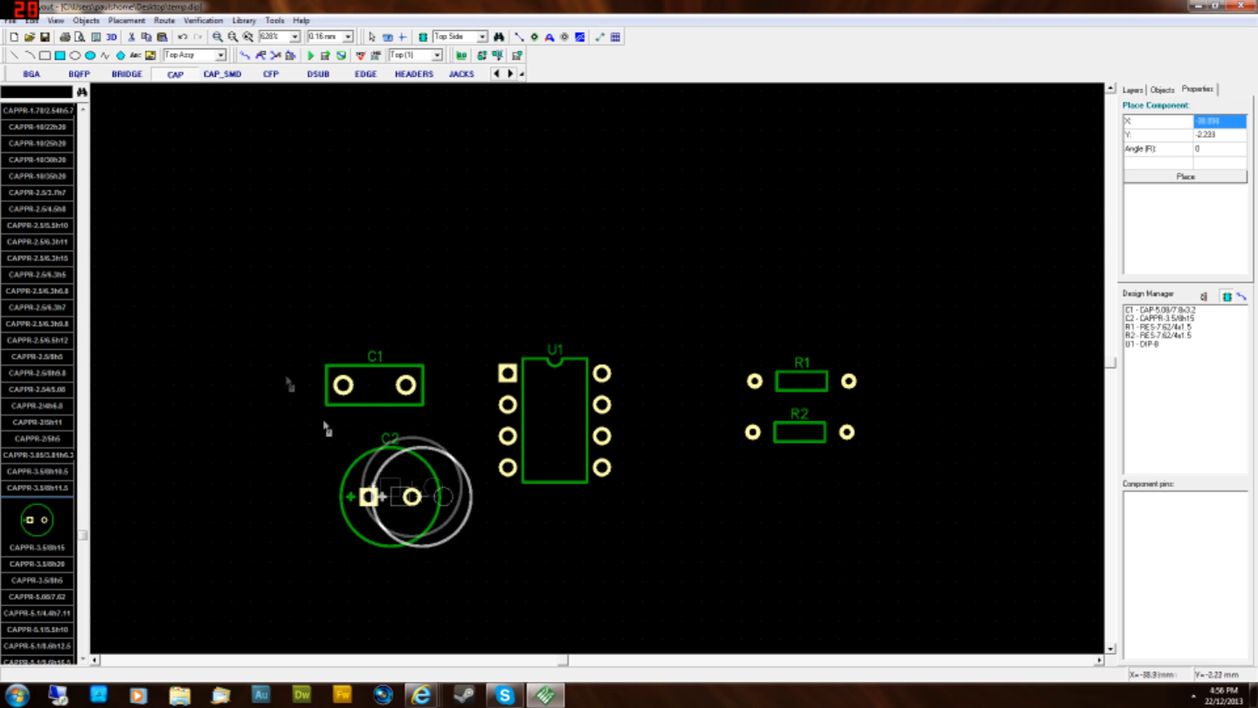
- Move C2 above C1, nudge C1 below it, and stack R2 above R1 over U1
drag(408, 495, 414, 283)
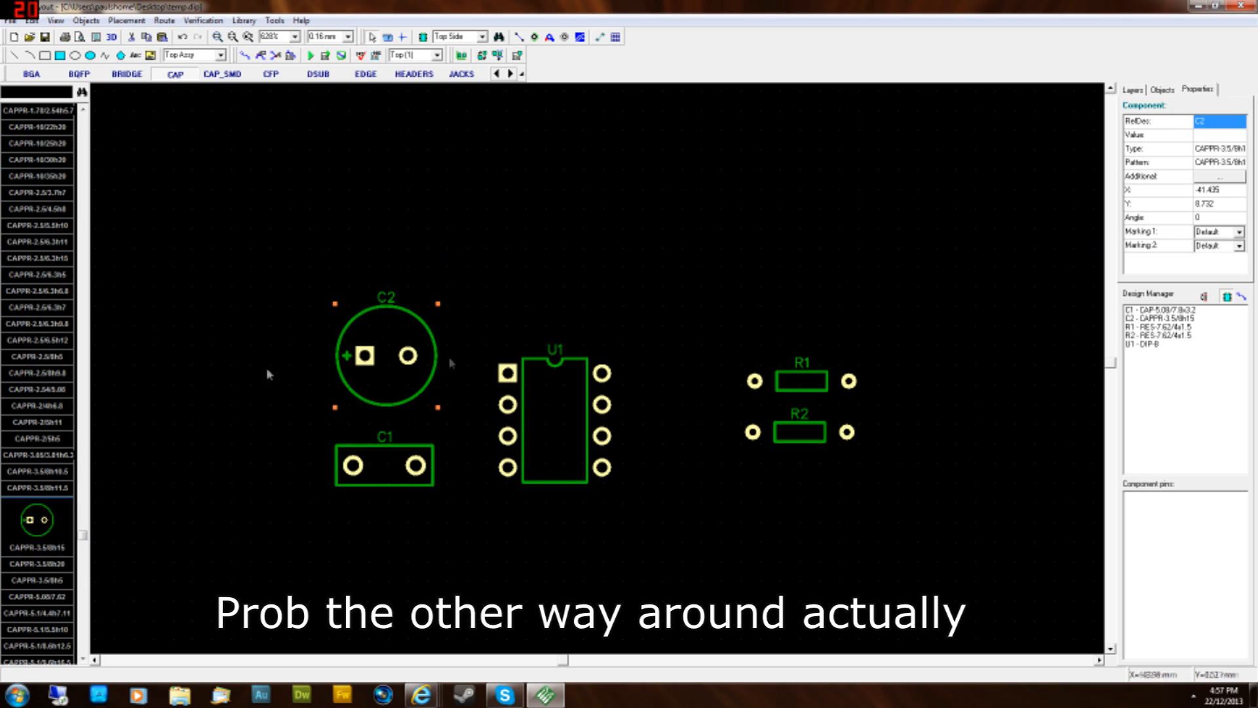
click(366, 373)
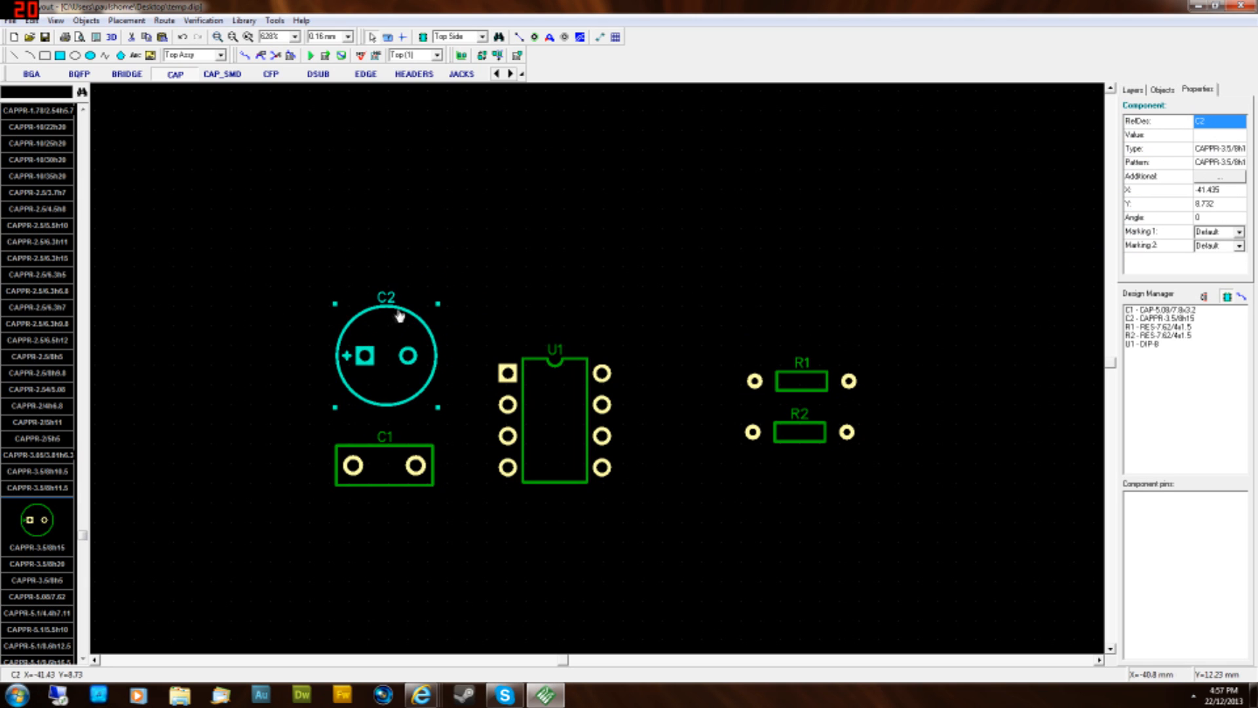
click(381, 472)
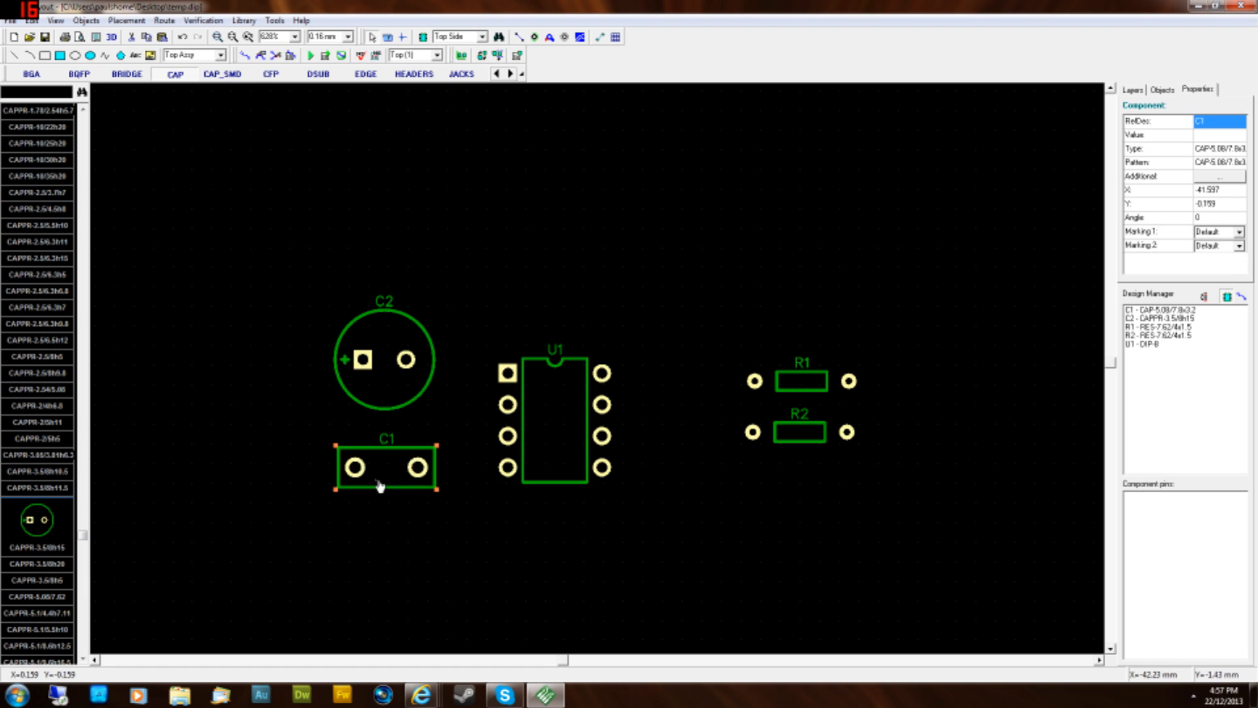
drag(801, 380, 709, 306)
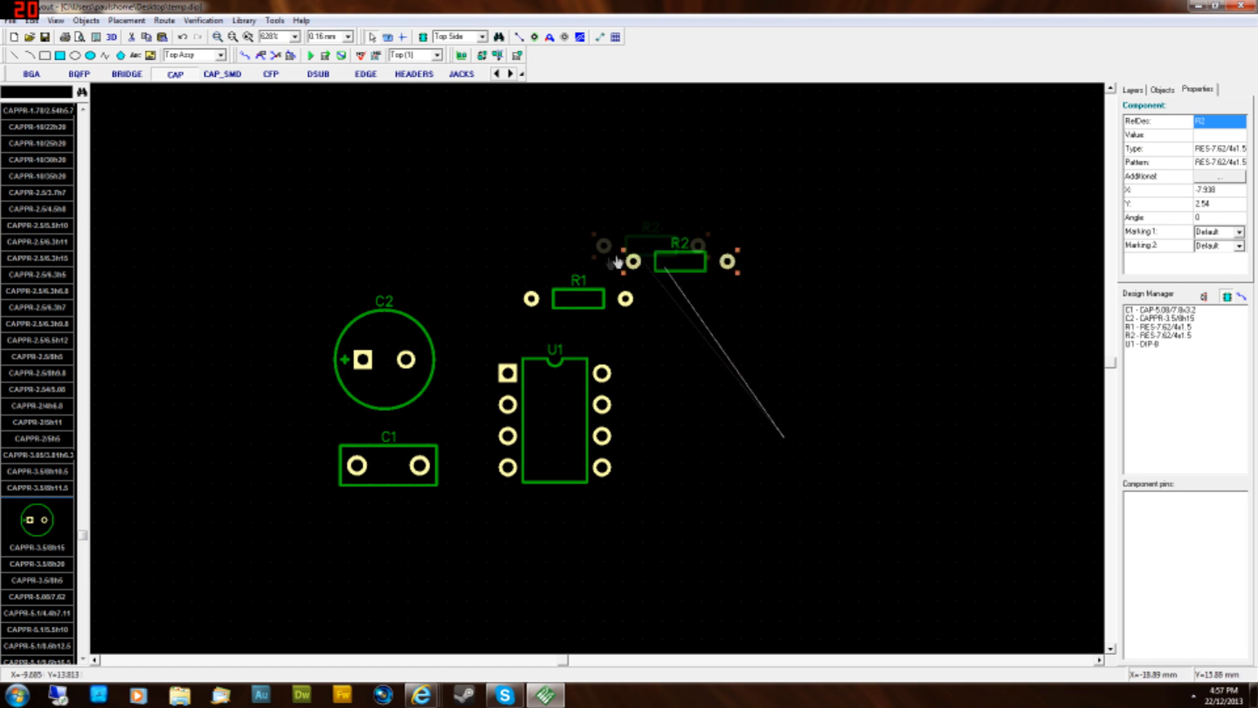
drag(677, 261, 558, 233)
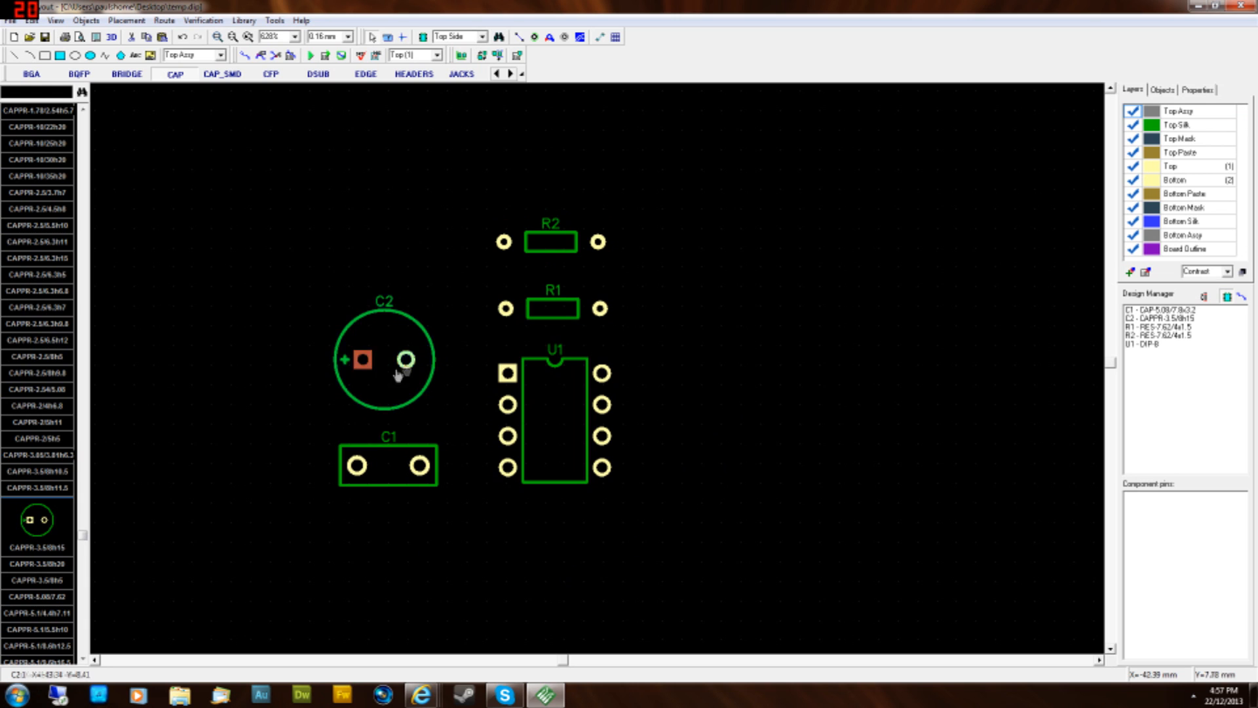
- Examine C2 and its pads on the board without moving any footprint
click(404, 369)
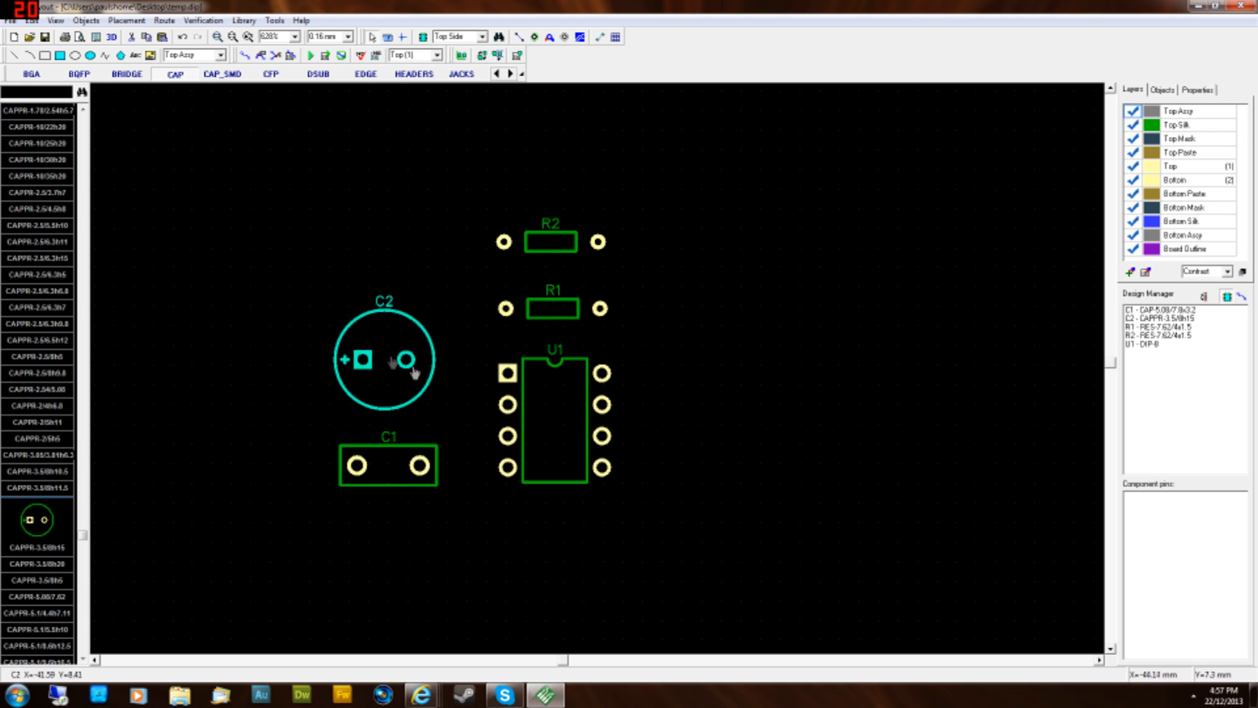
mouse_move(312, 357)
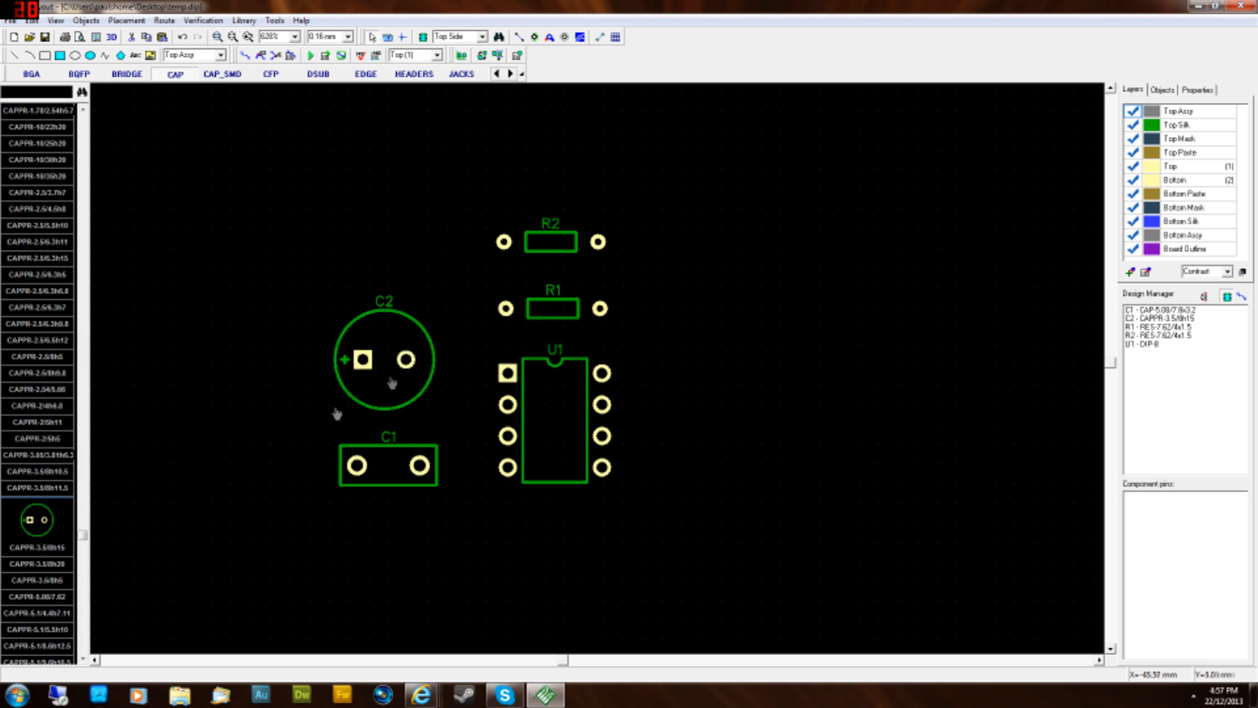
click(404, 358)
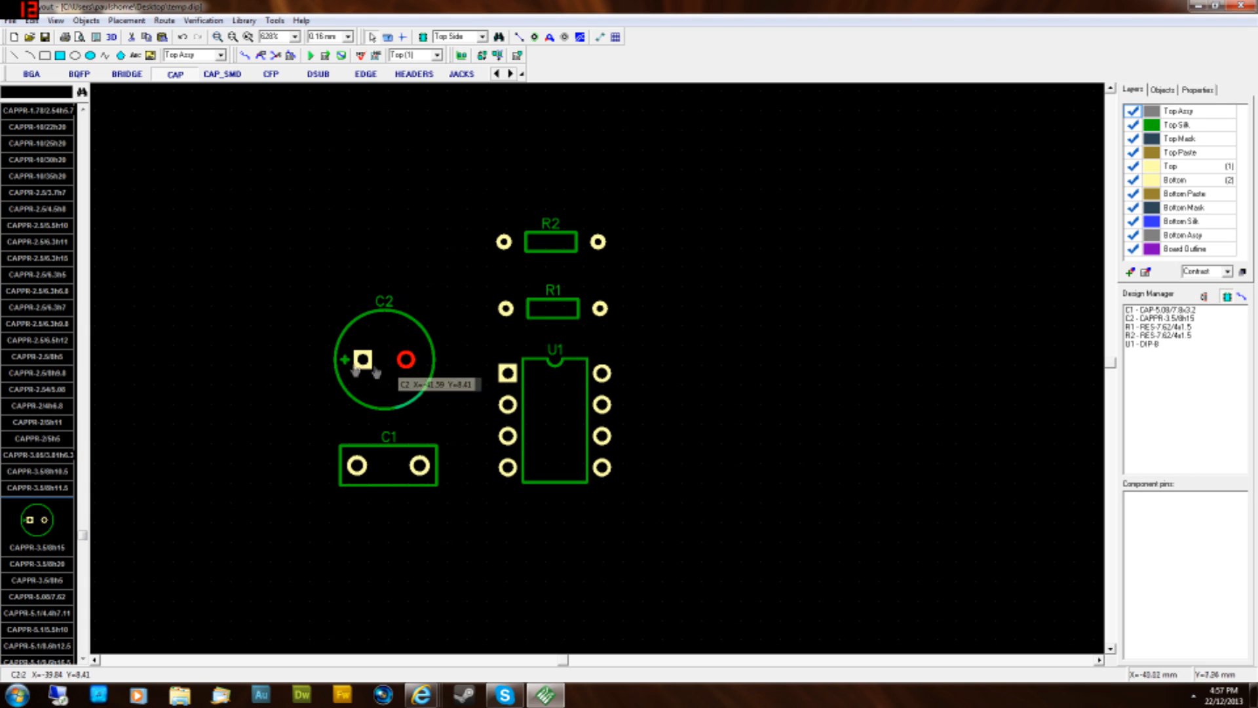
click(403, 360)
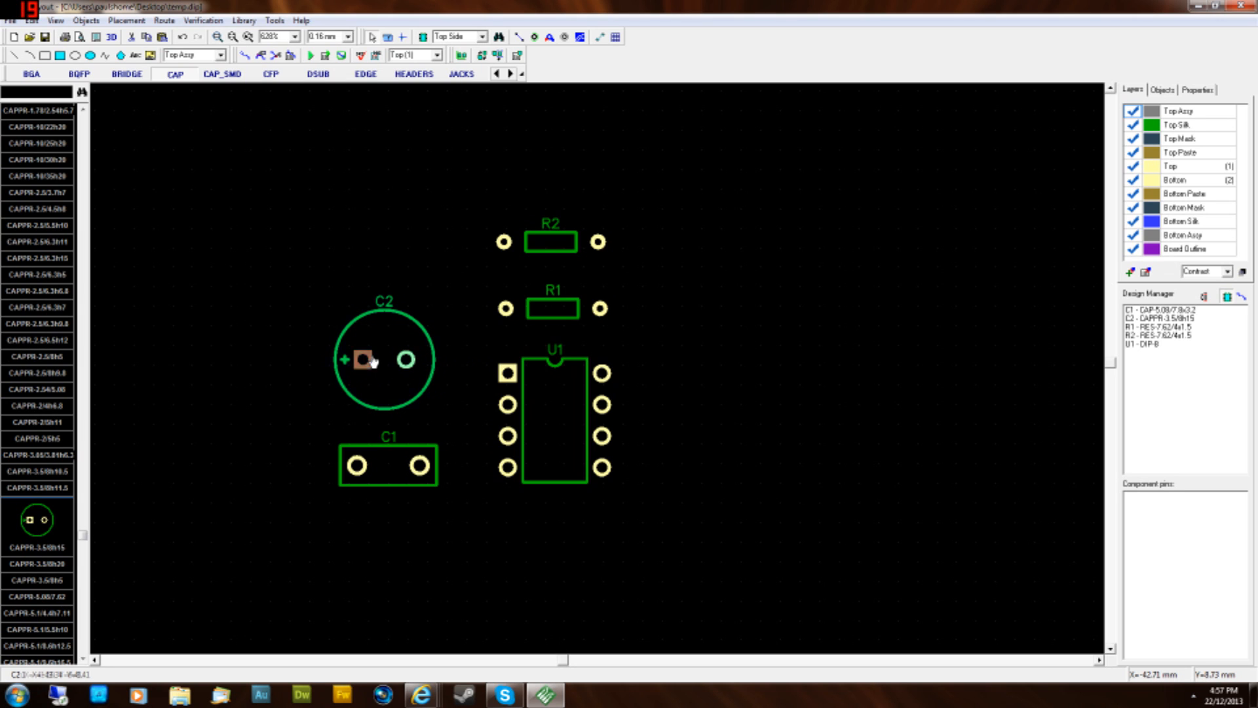
click(361, 359)
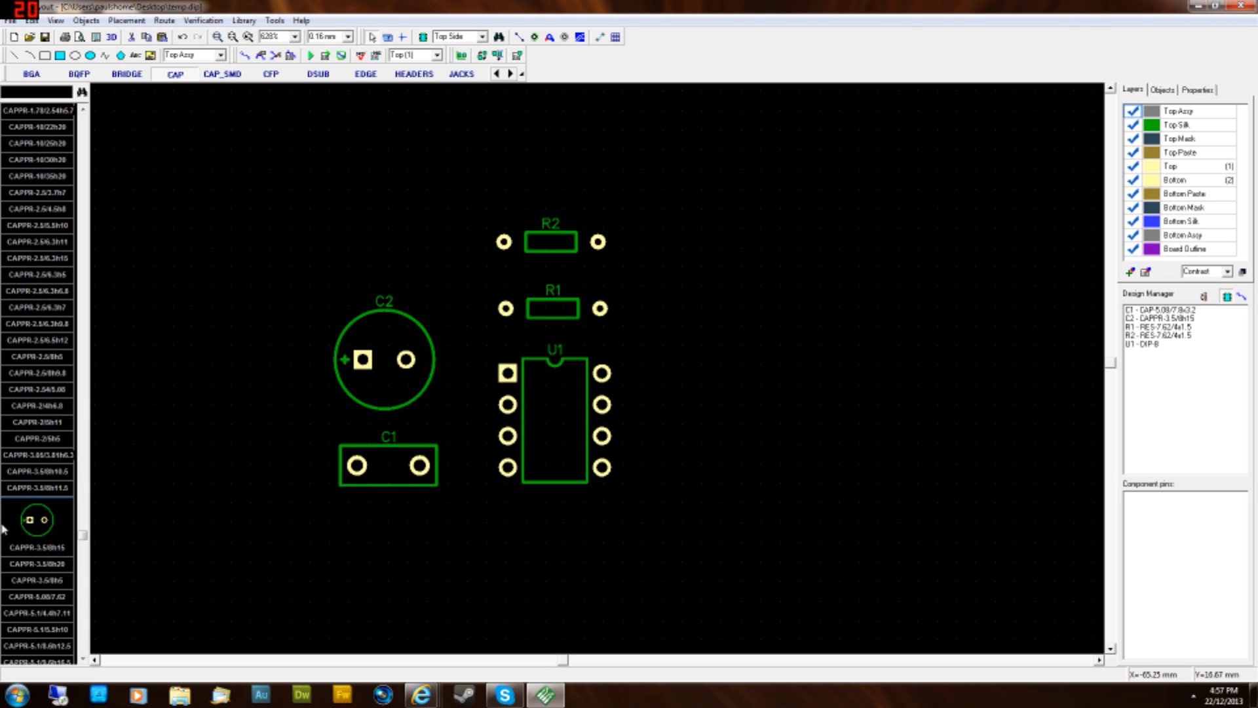
mouse_move(248, 521)
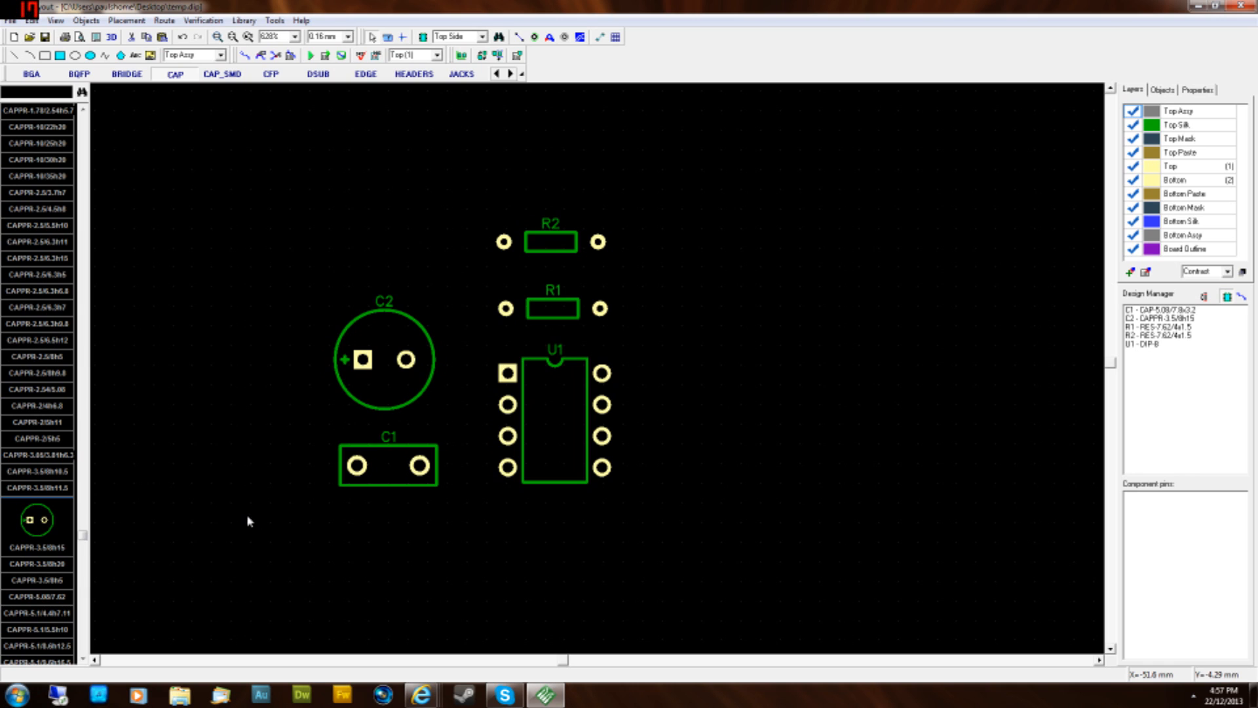
mouse_move(28, 564)
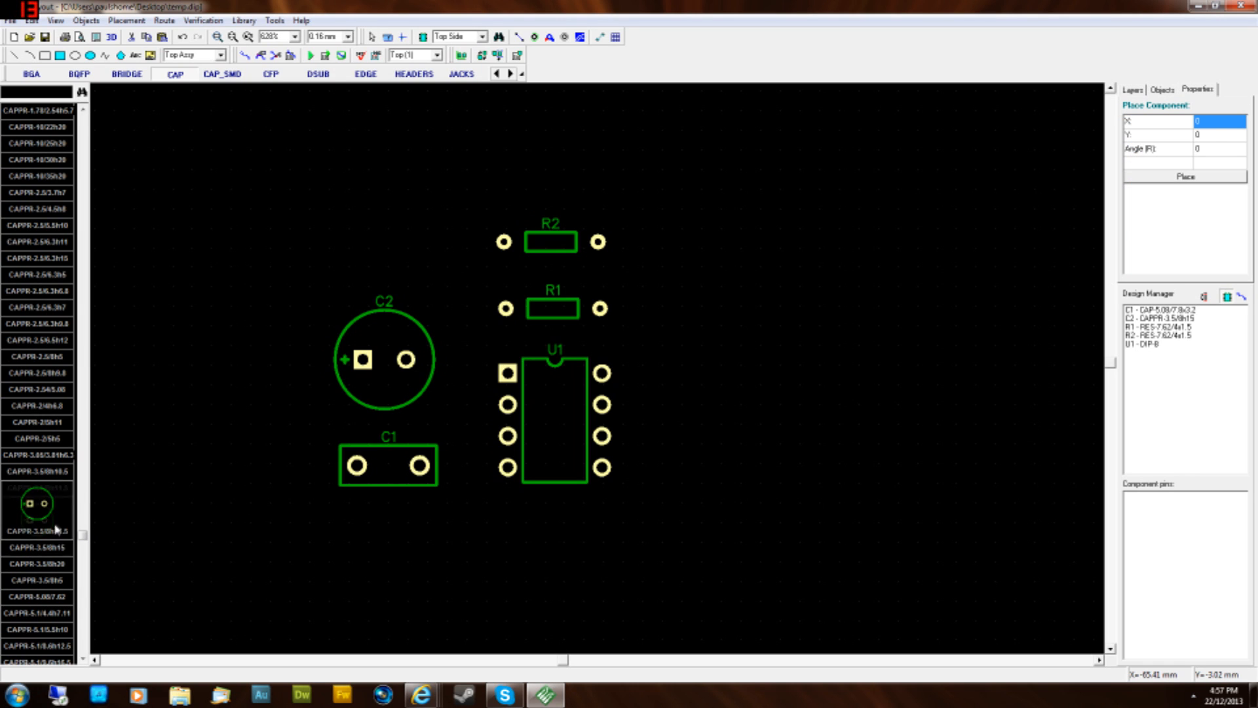
- Cancel the library placement and nudge R1 and R2 into position above U1
click(387, 466)
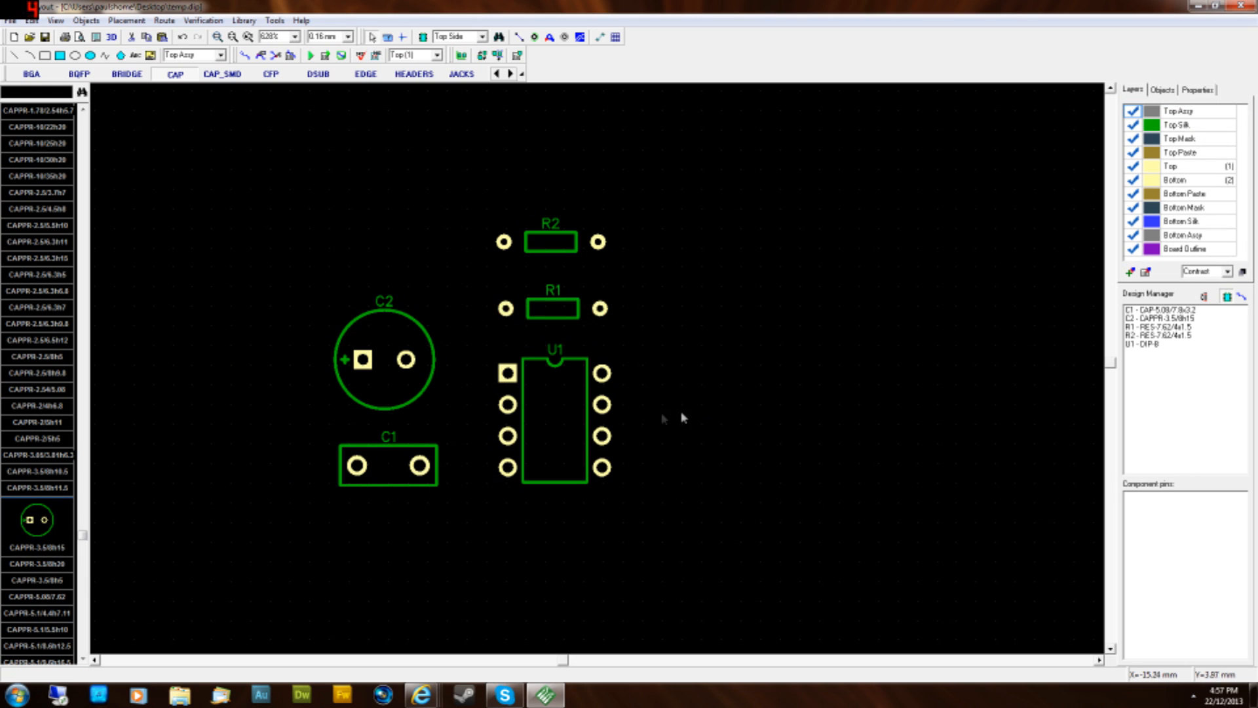
mouse_move(736, 480)
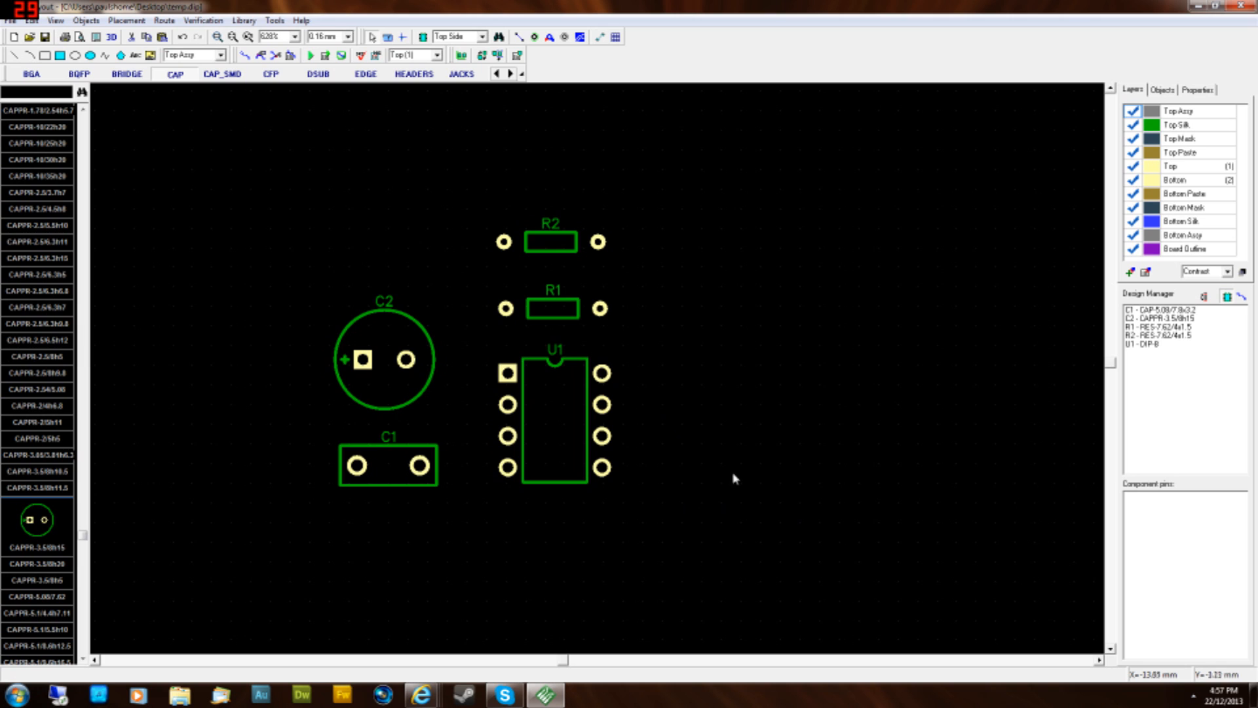
click(550, 241)
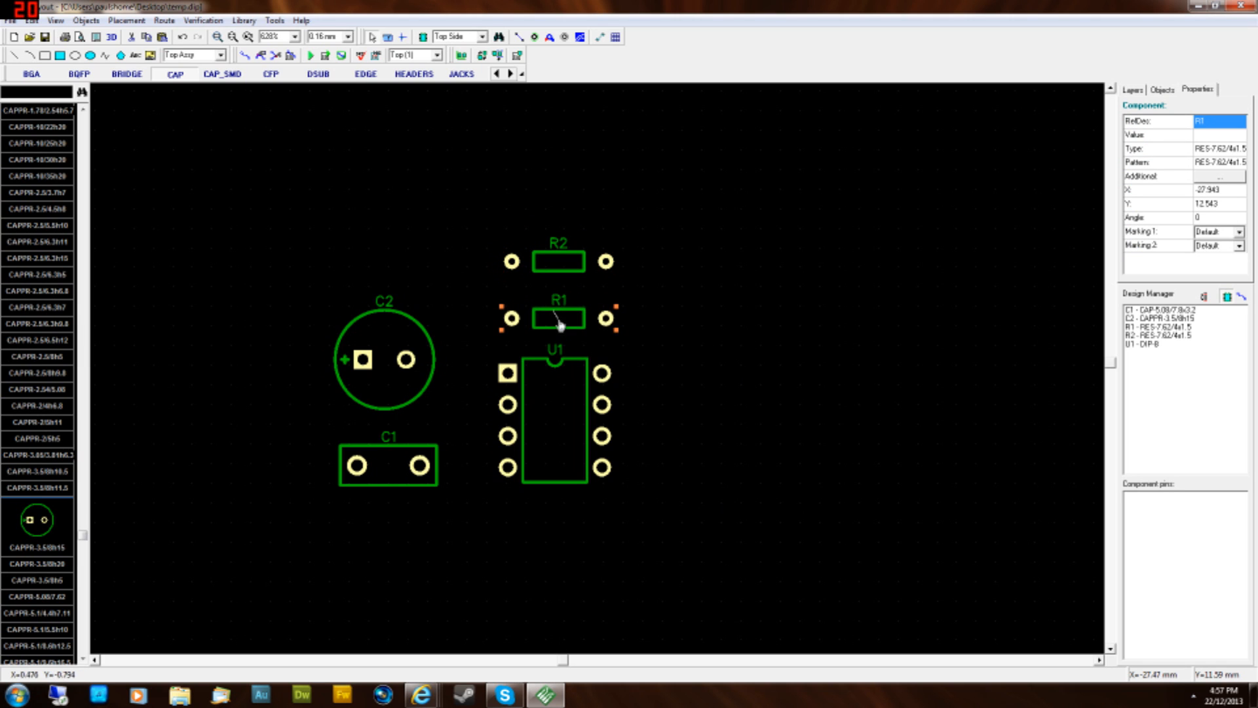
click(553, 426)
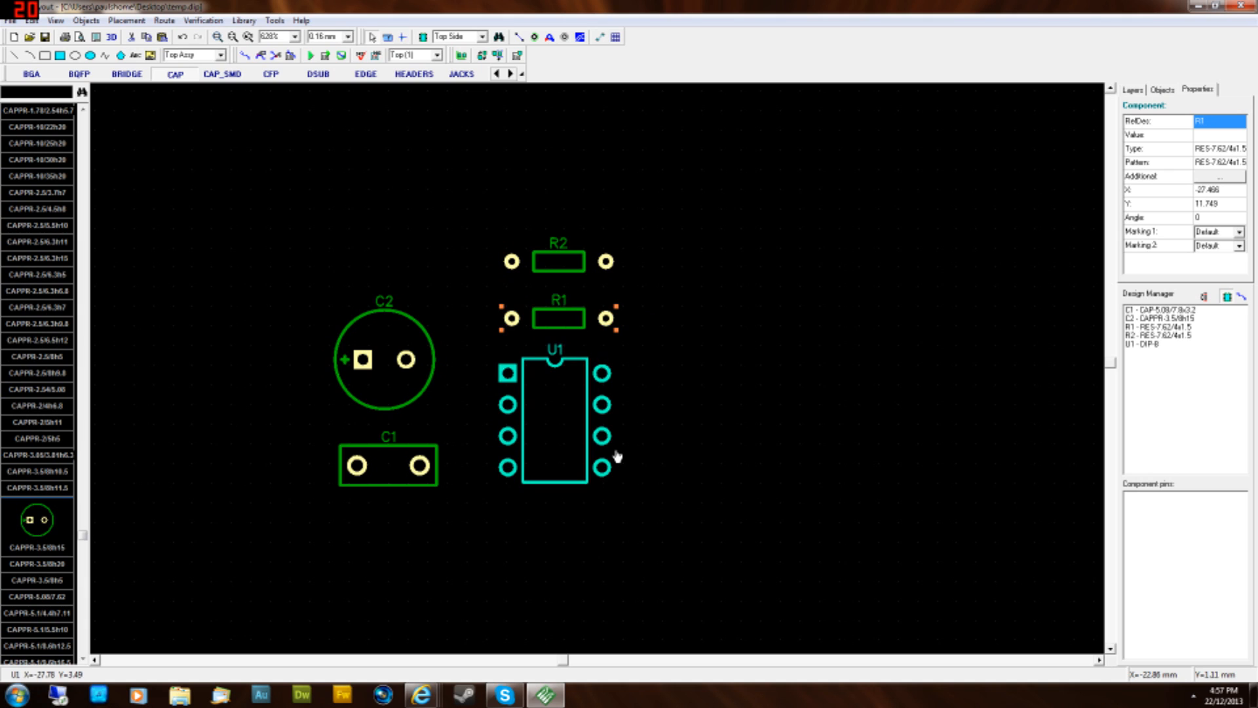
mouse_move(616, 457)
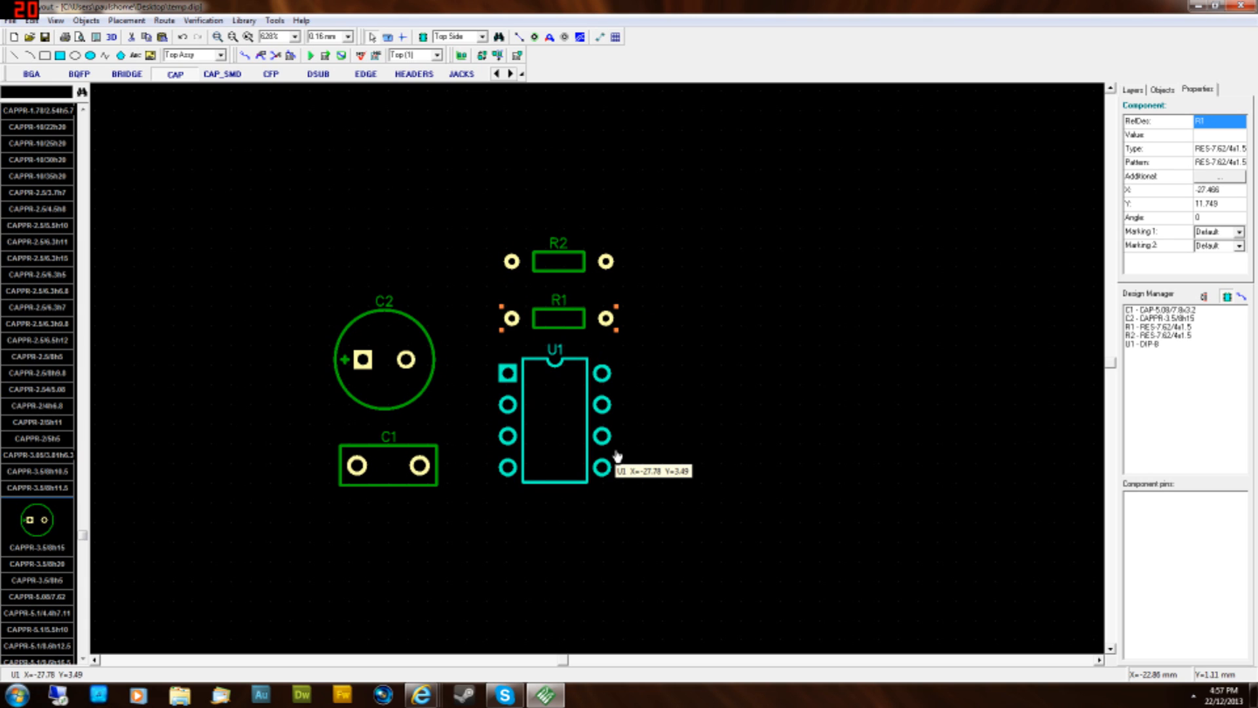
mouse_move(646, 480)
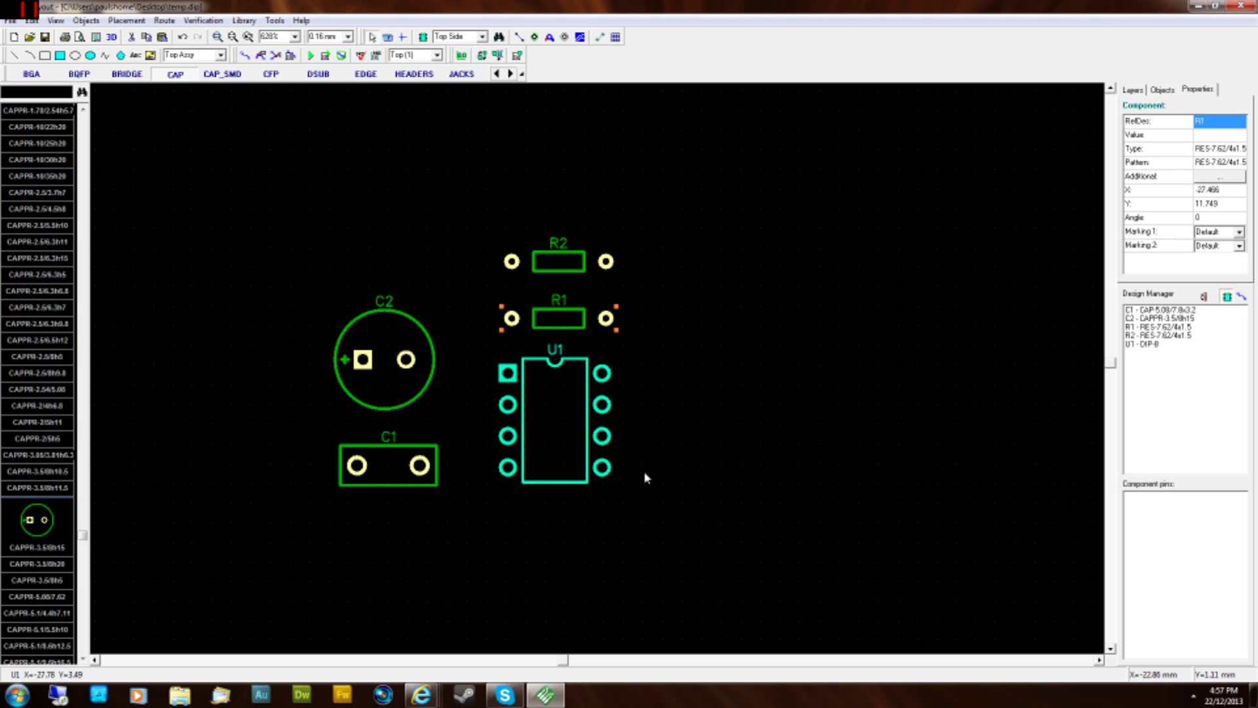
mouse_move(692, 517)
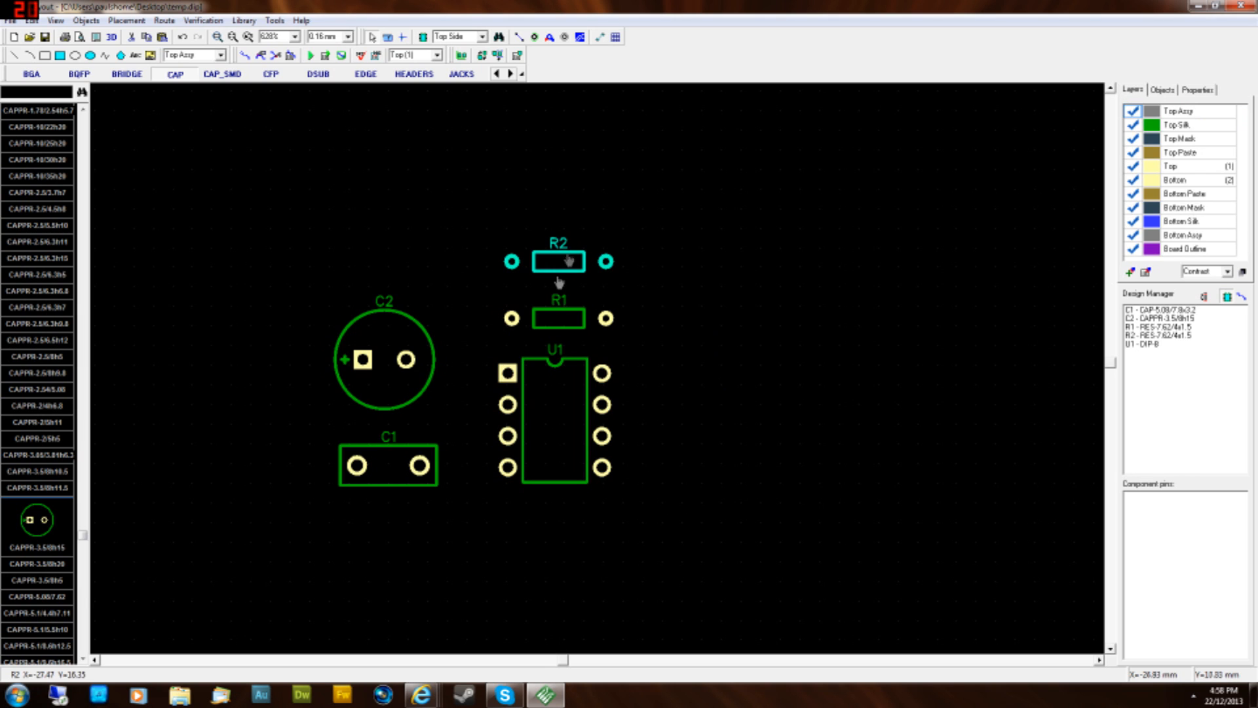
click(555, 307)
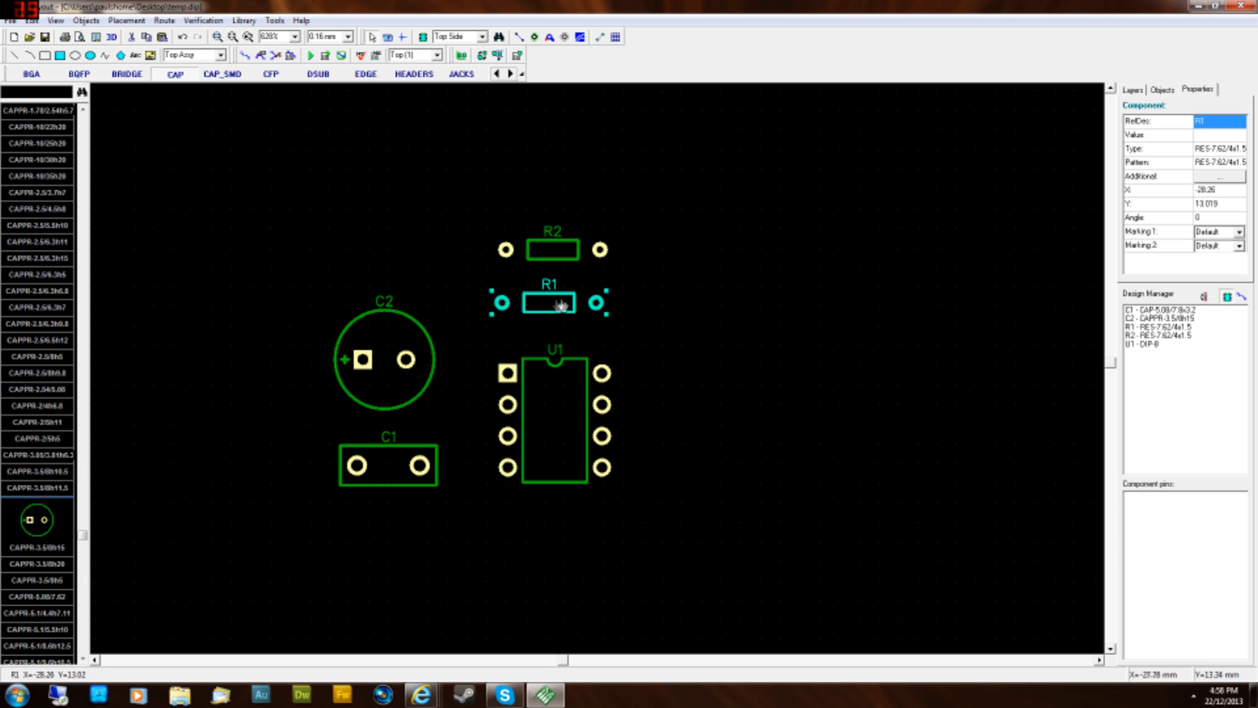
mouse_move(558, 307)
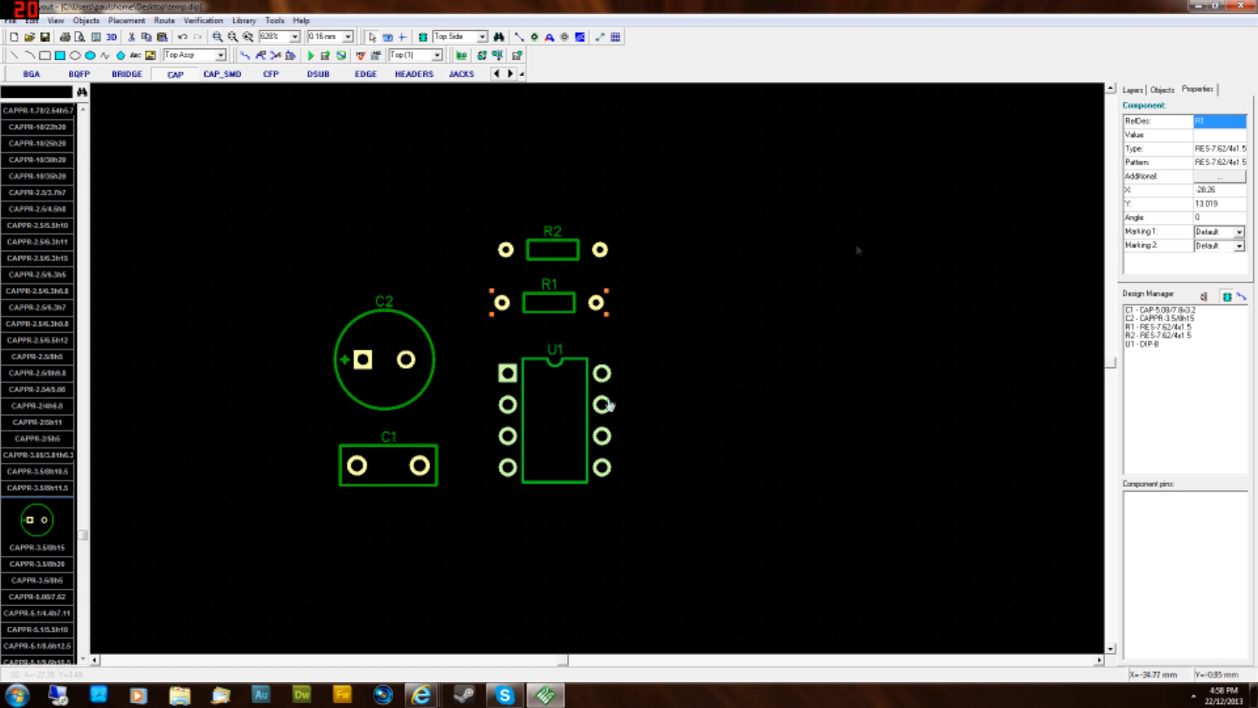
- Move the resistors beside U1, then back to align evenly above U1
drag(549, 301, 746, 357)
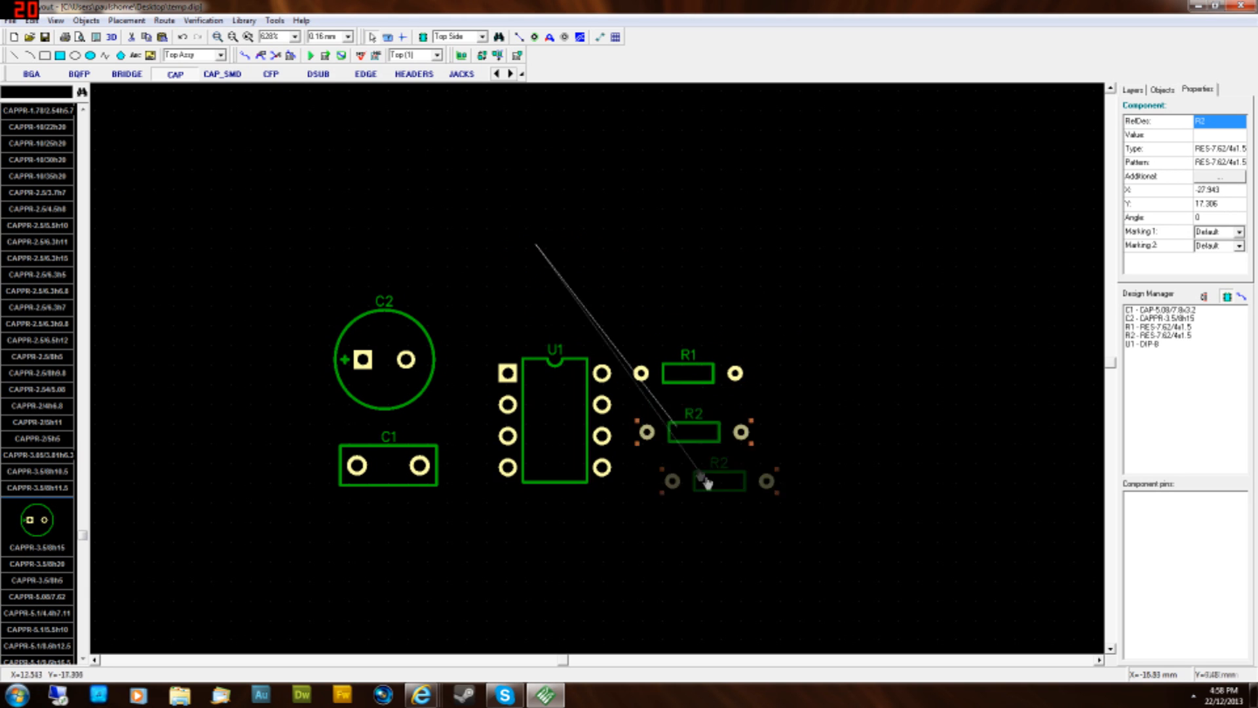
drag(705, 481, 692, 434)
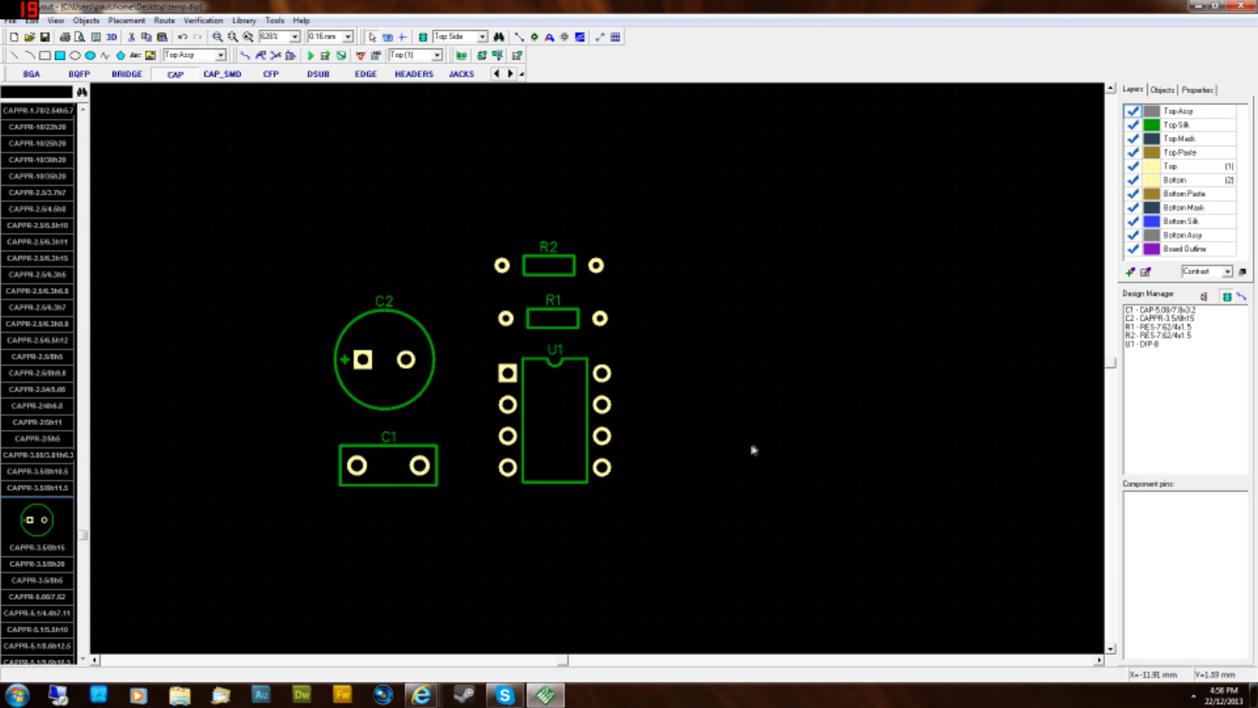
mouse_move(733, 436)
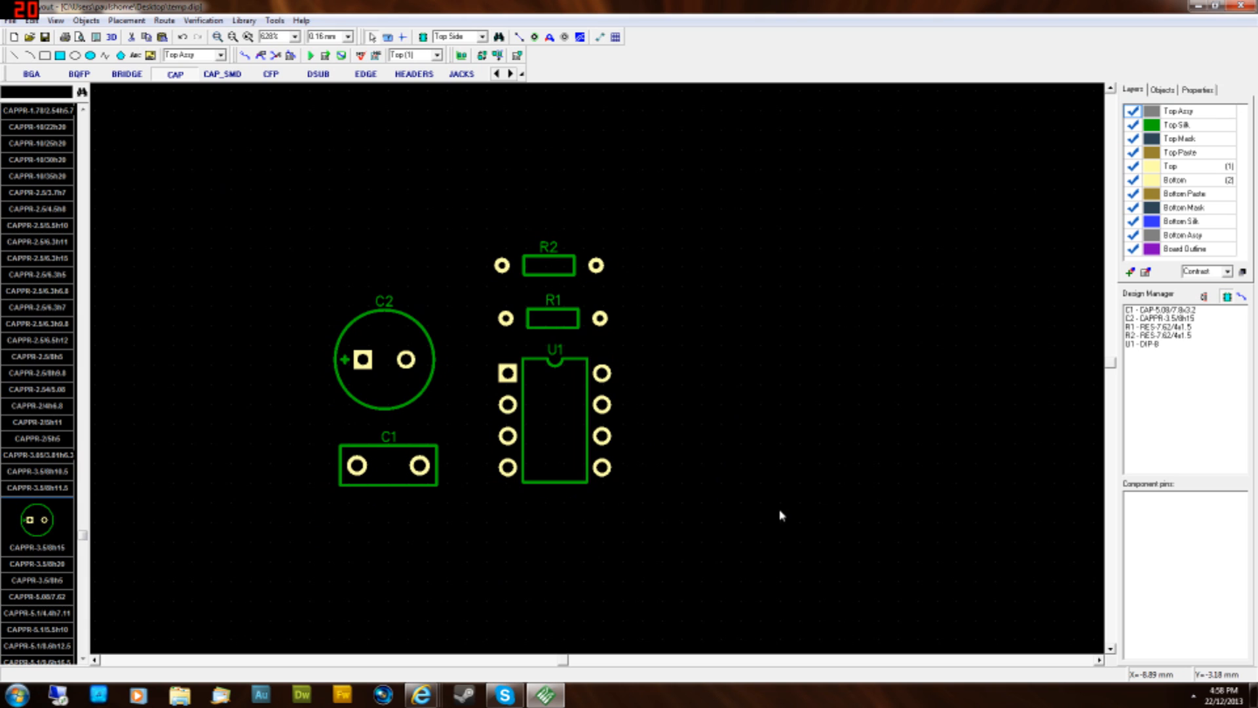
mouse_move(862, 244)
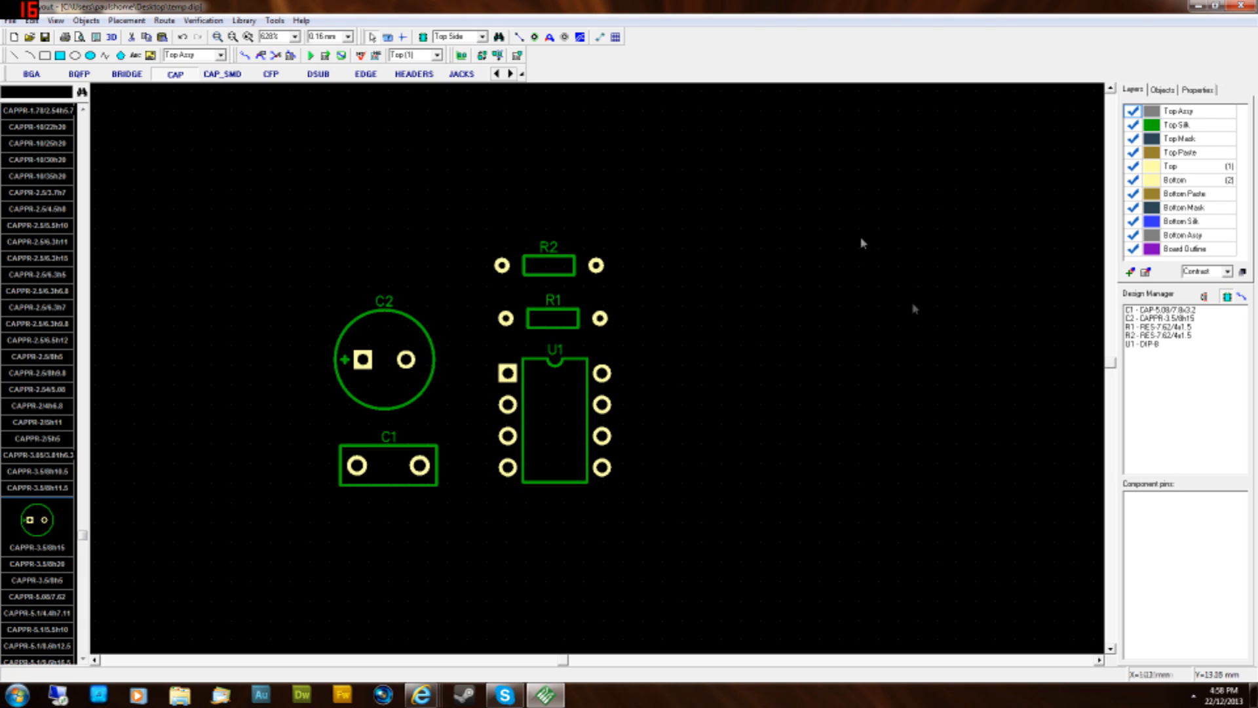
mouse_move(854, 391)
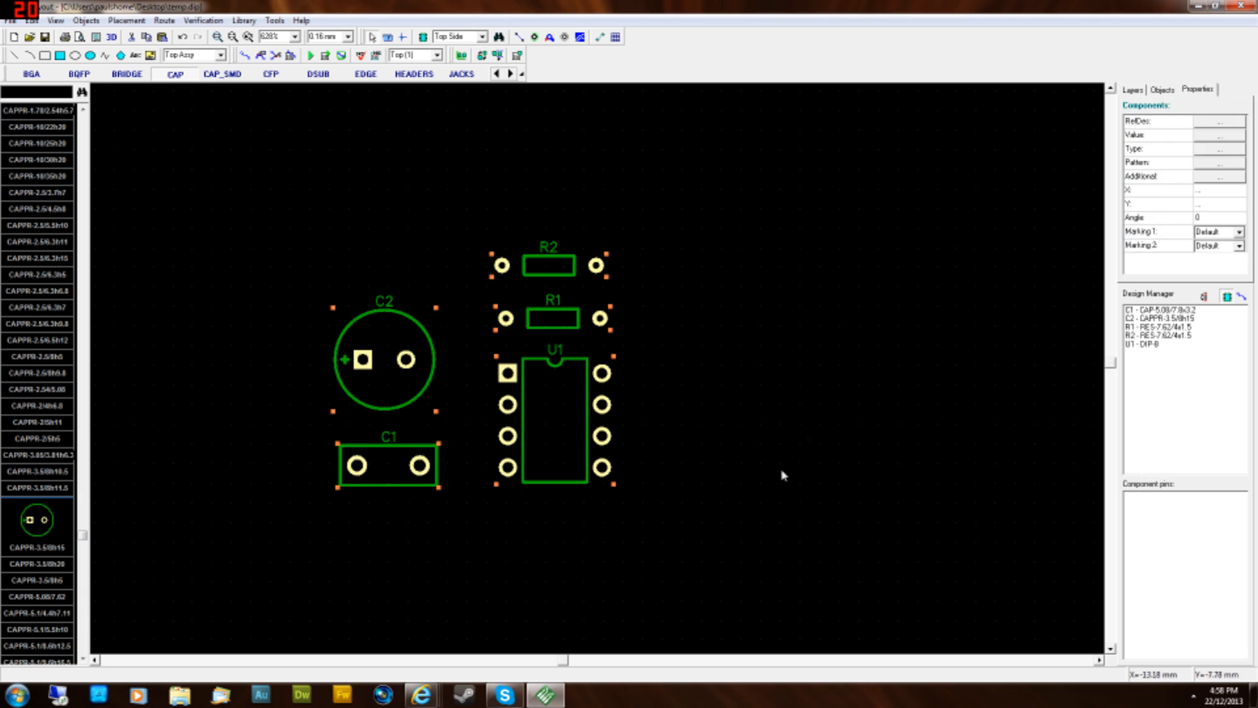
click(1129, 89)
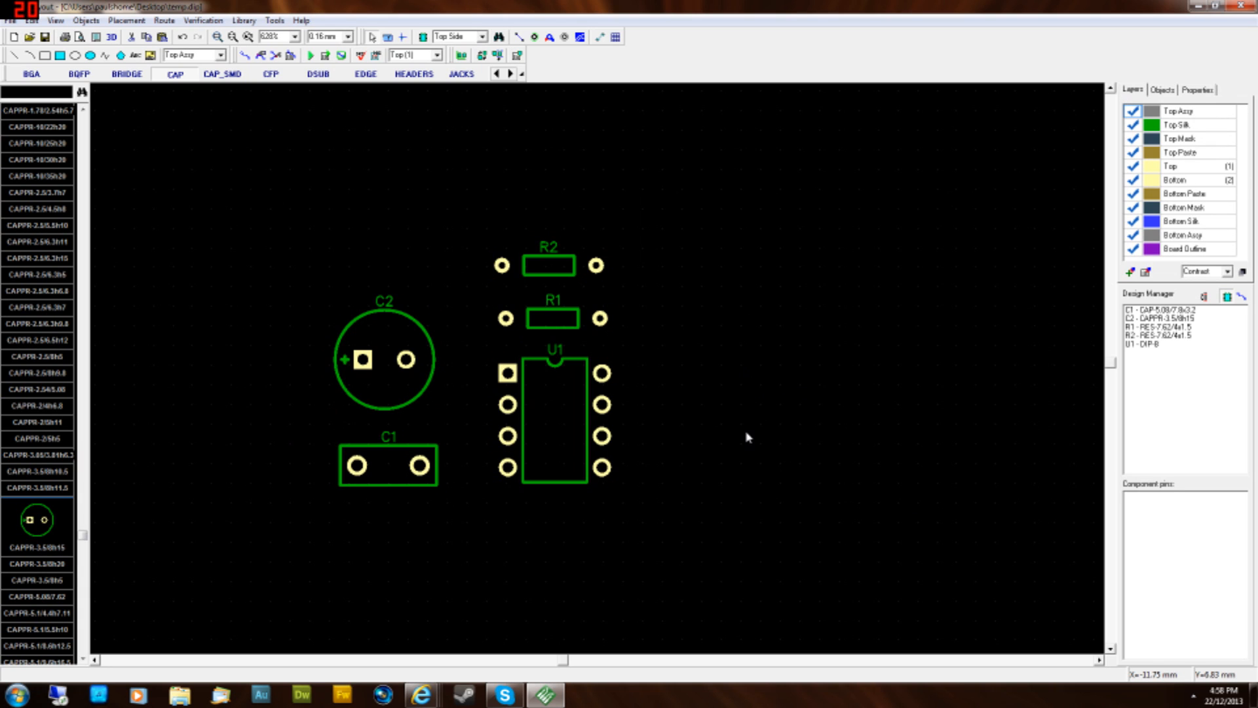
mouse_move(743, 428)
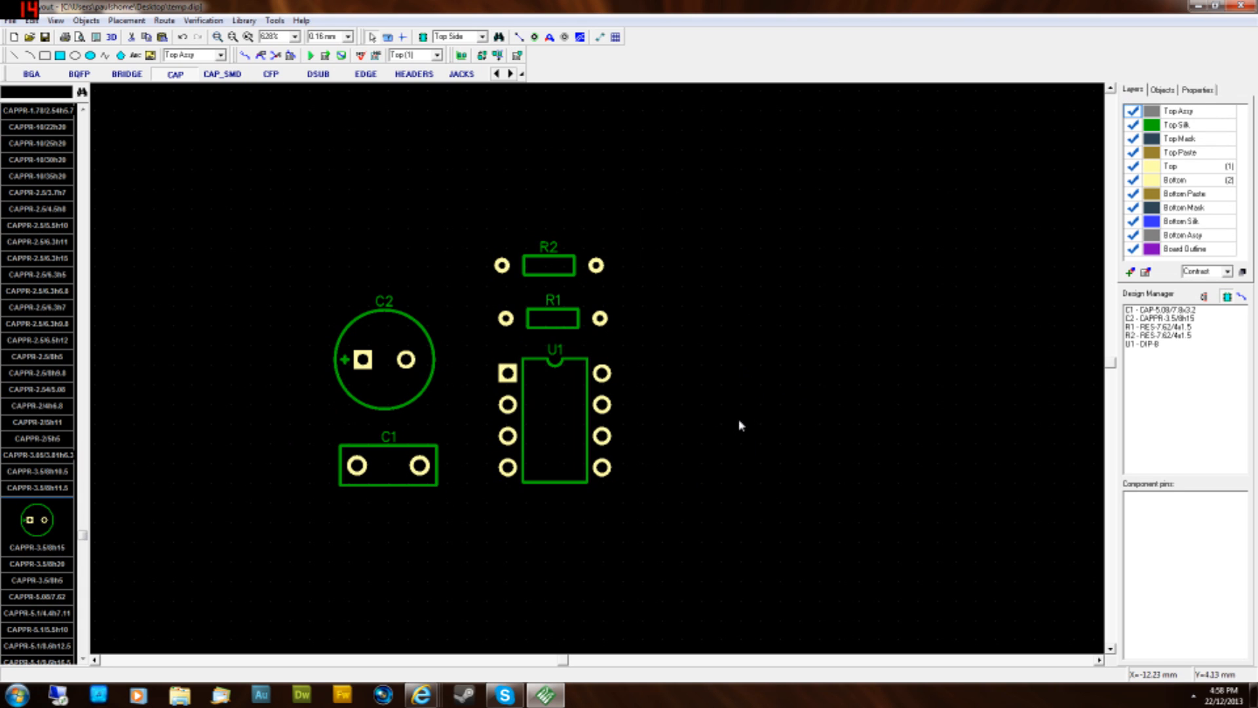
mouse_move(744, 341)
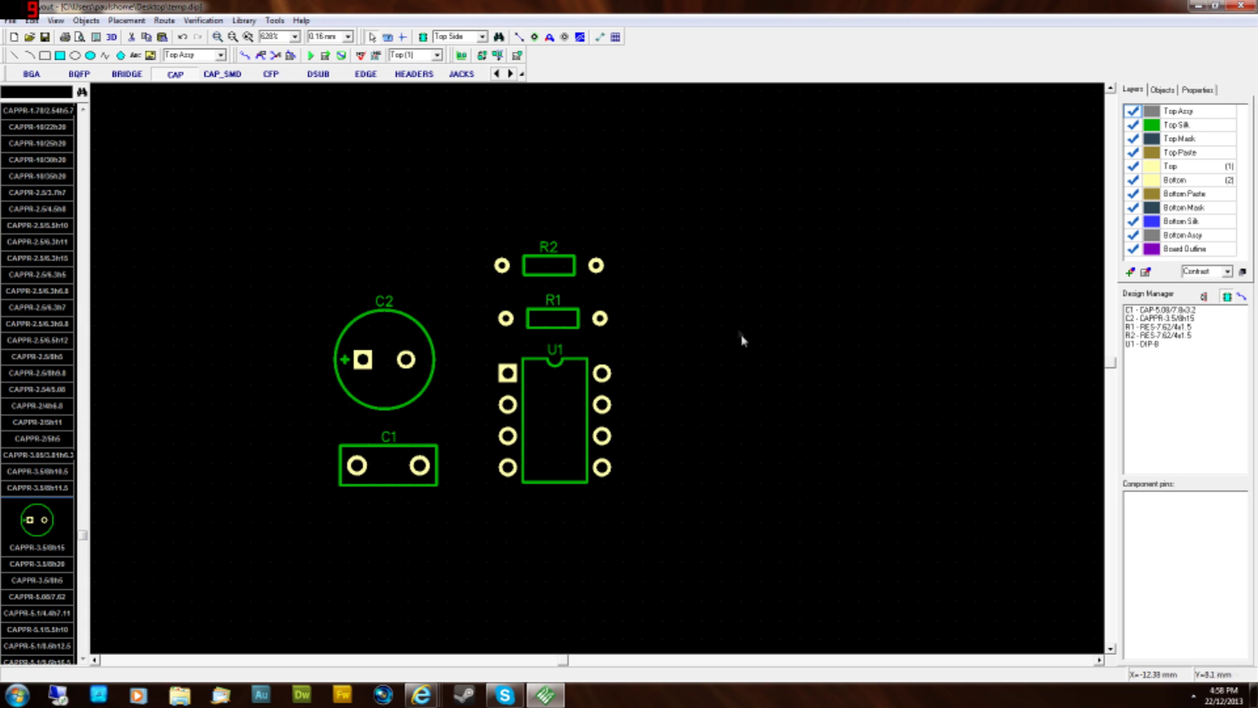
- Check R1's selection and shift C2 a little higher above C1
click(550, 317)
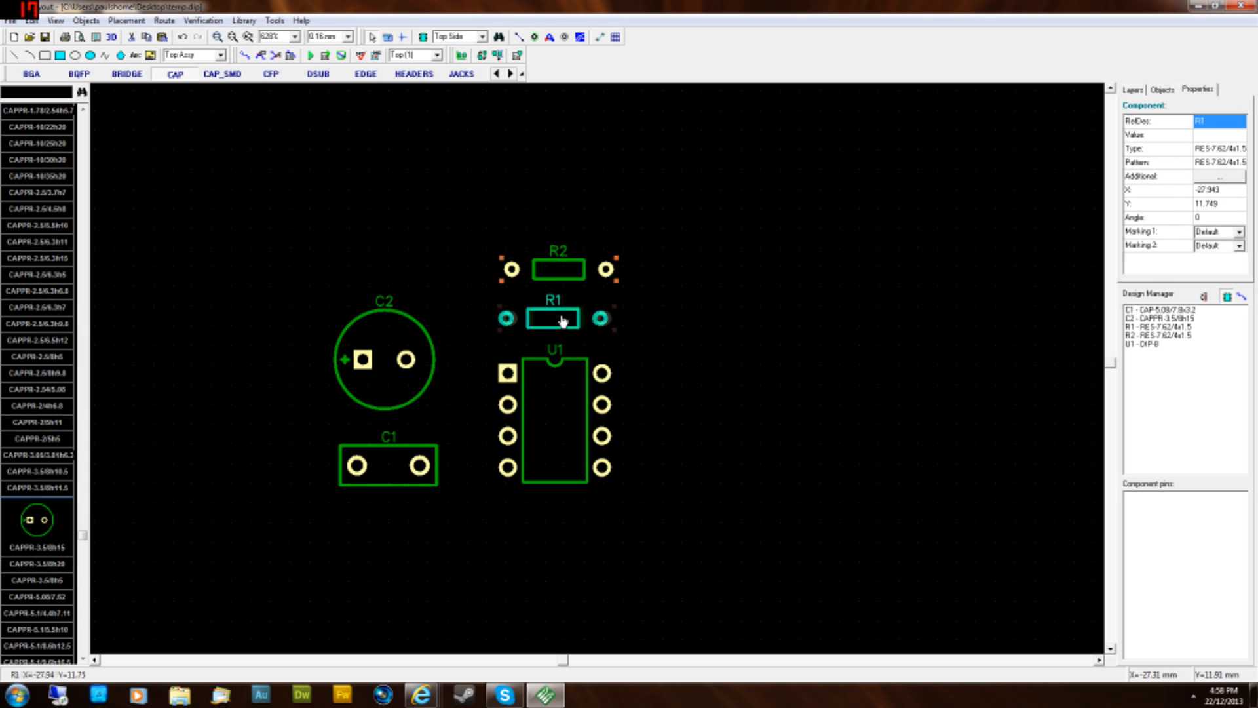
click(555, 268)
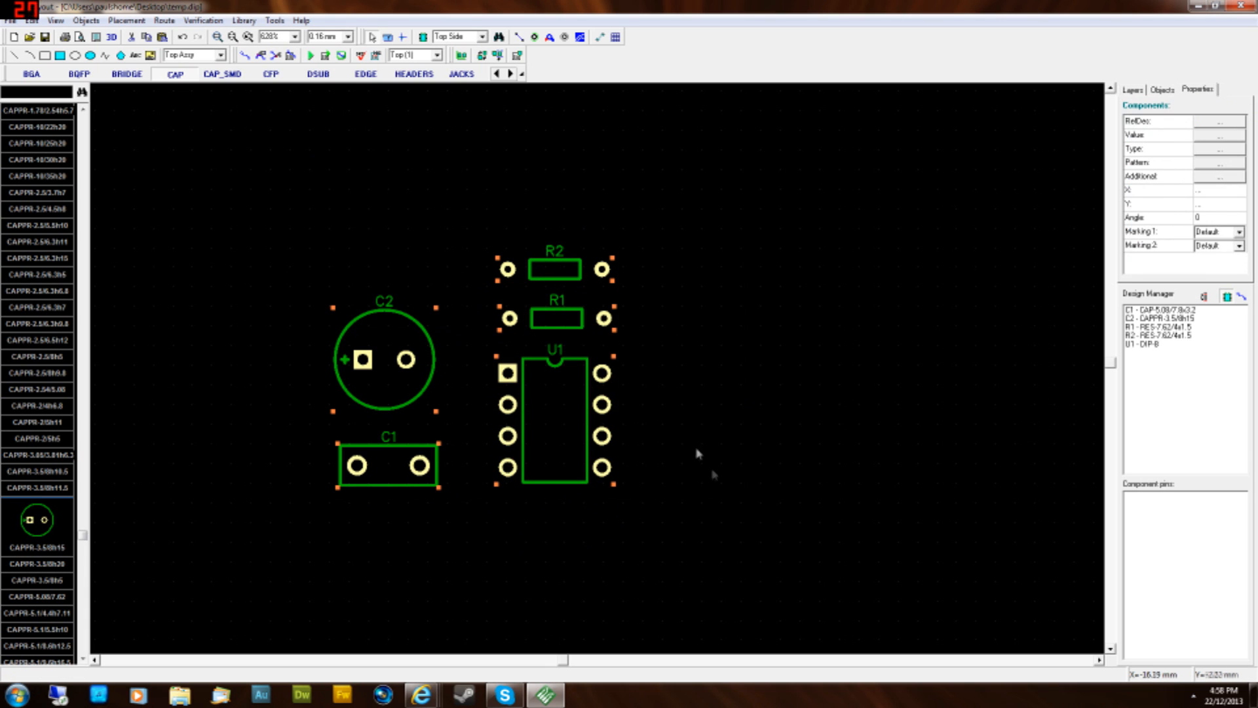
click(1128, 91)
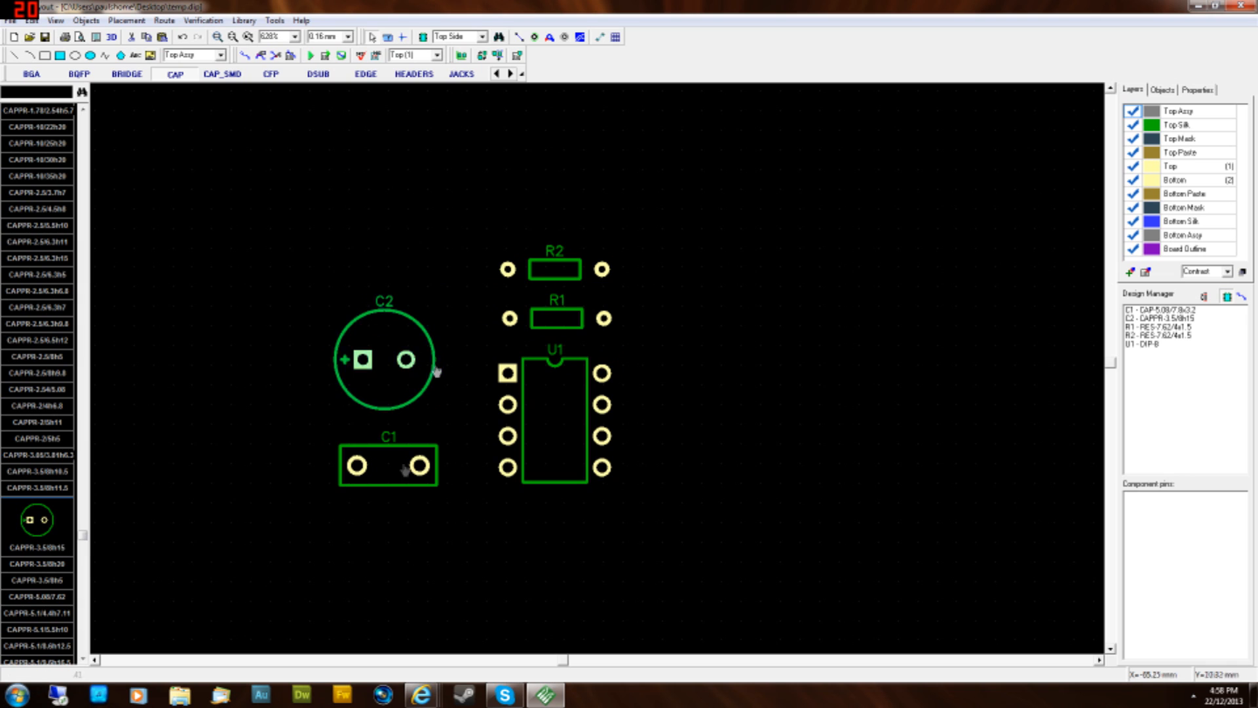
click(506, 402)
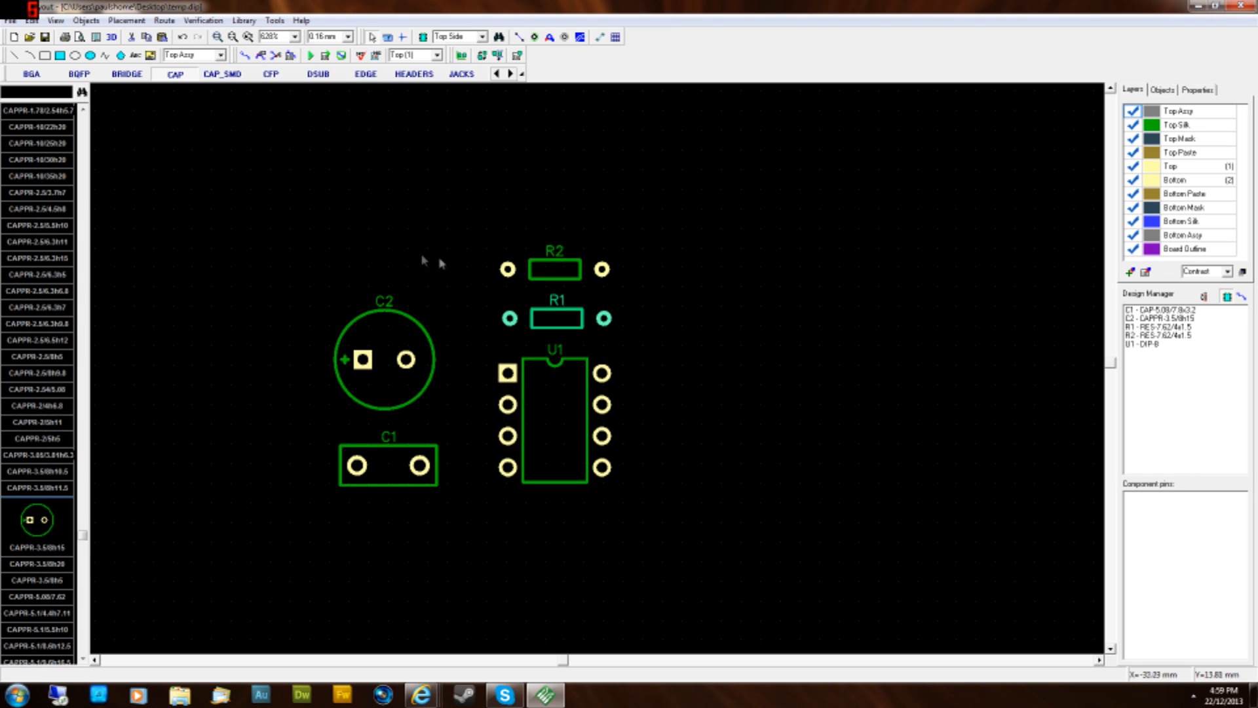
click(388, 456)
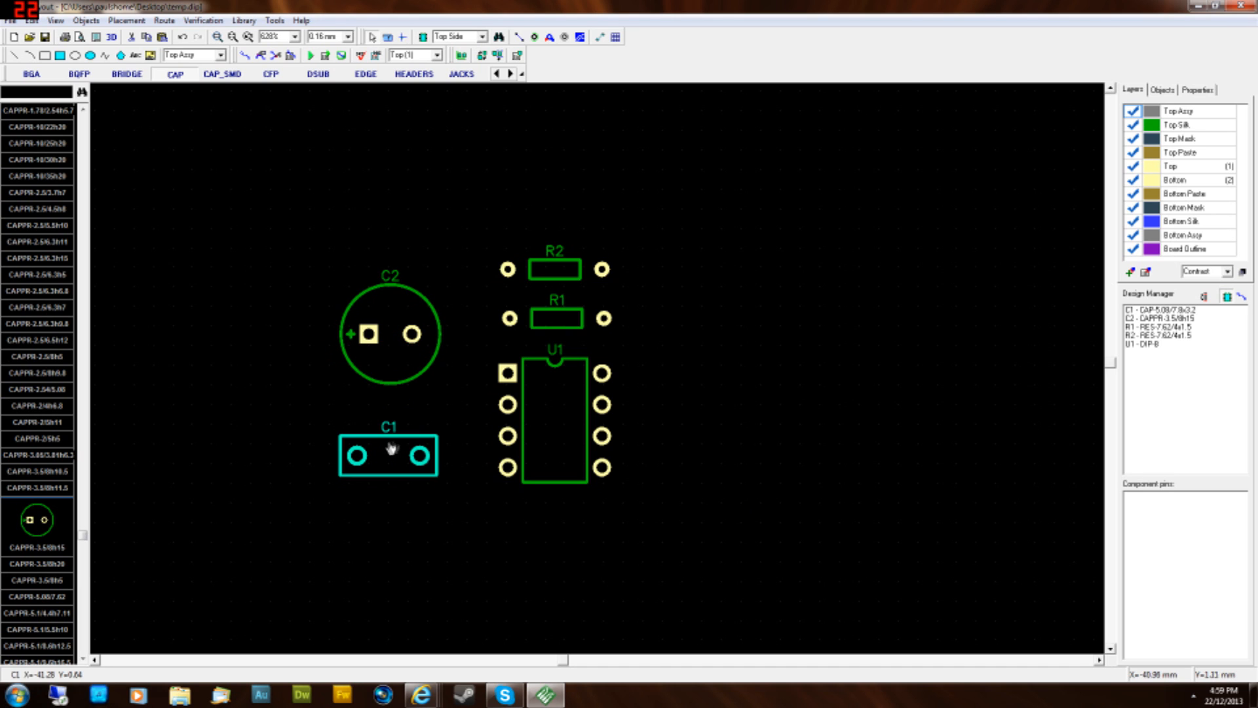
mouse_move(388, 453)
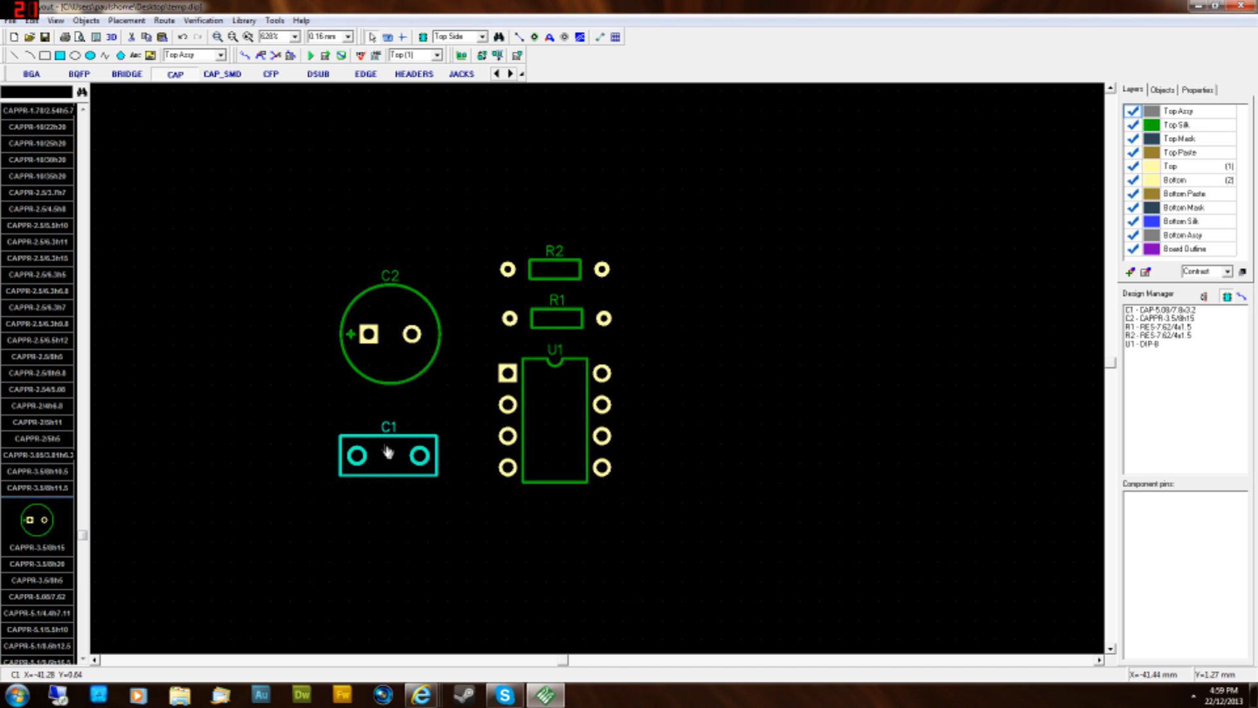
- Set C1's value to 100nf in the Properties panel and commit it
click(385, 456)
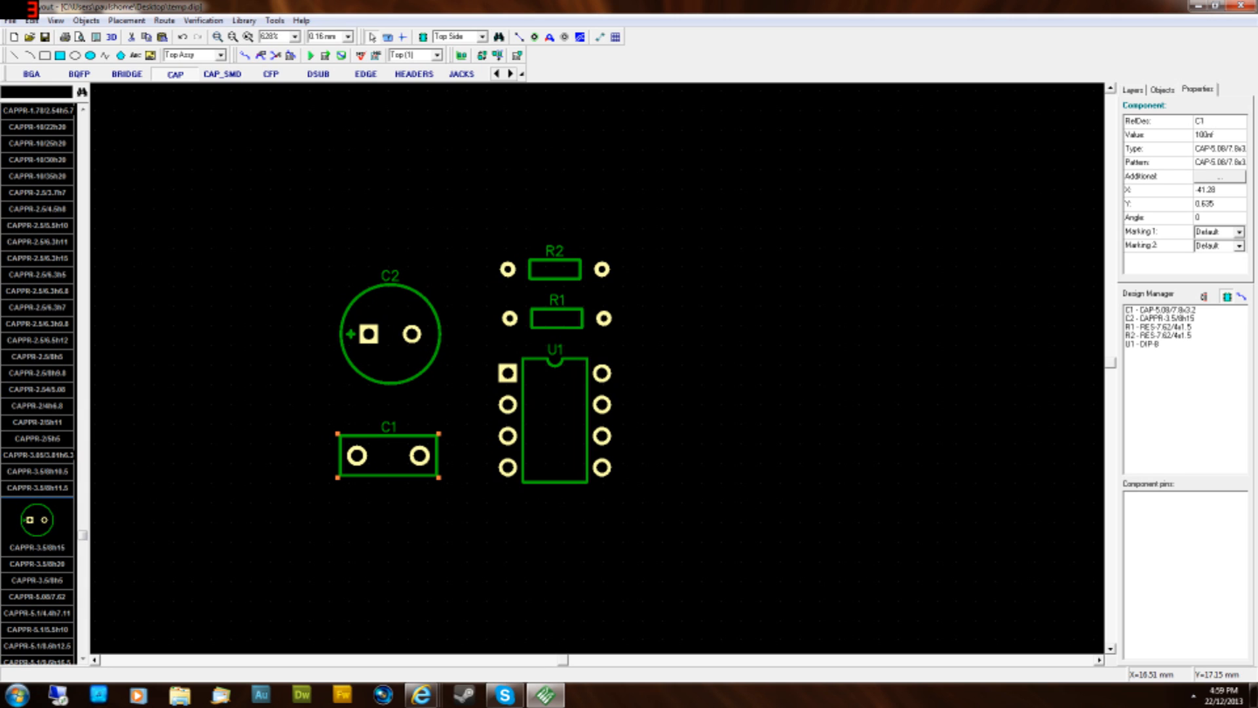
mouse_move(1025, 221)
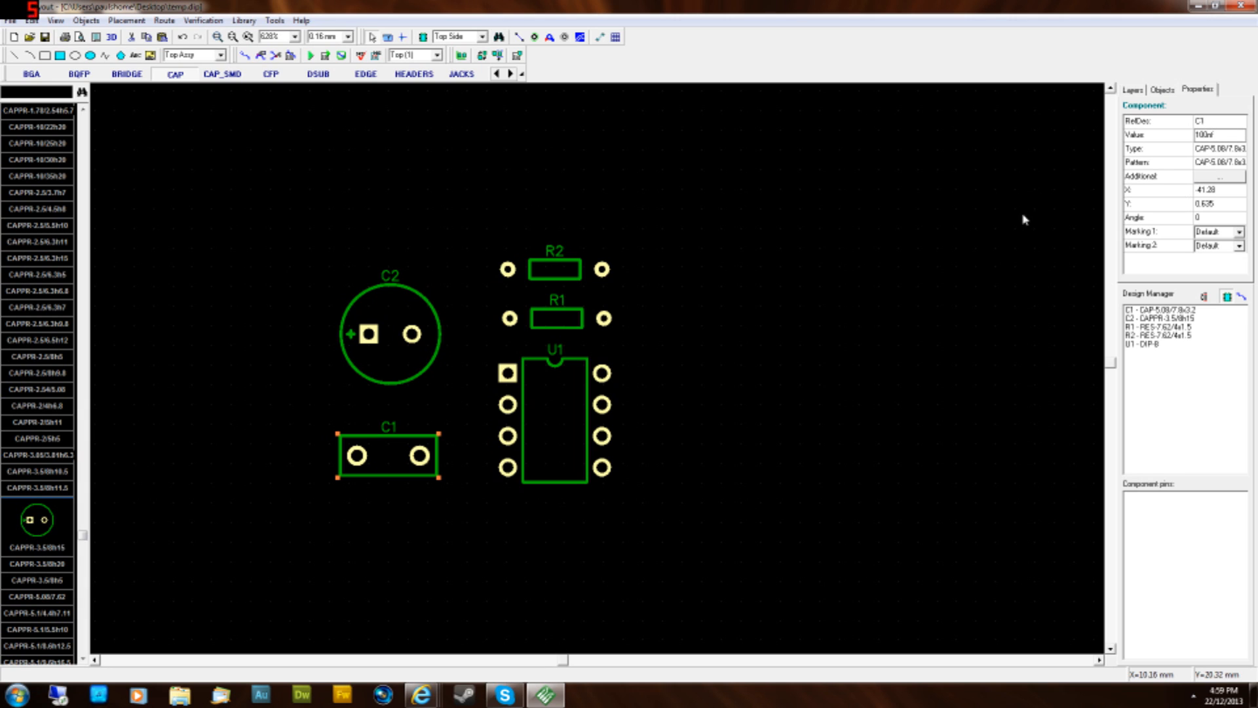
mouse_move(610, 364)
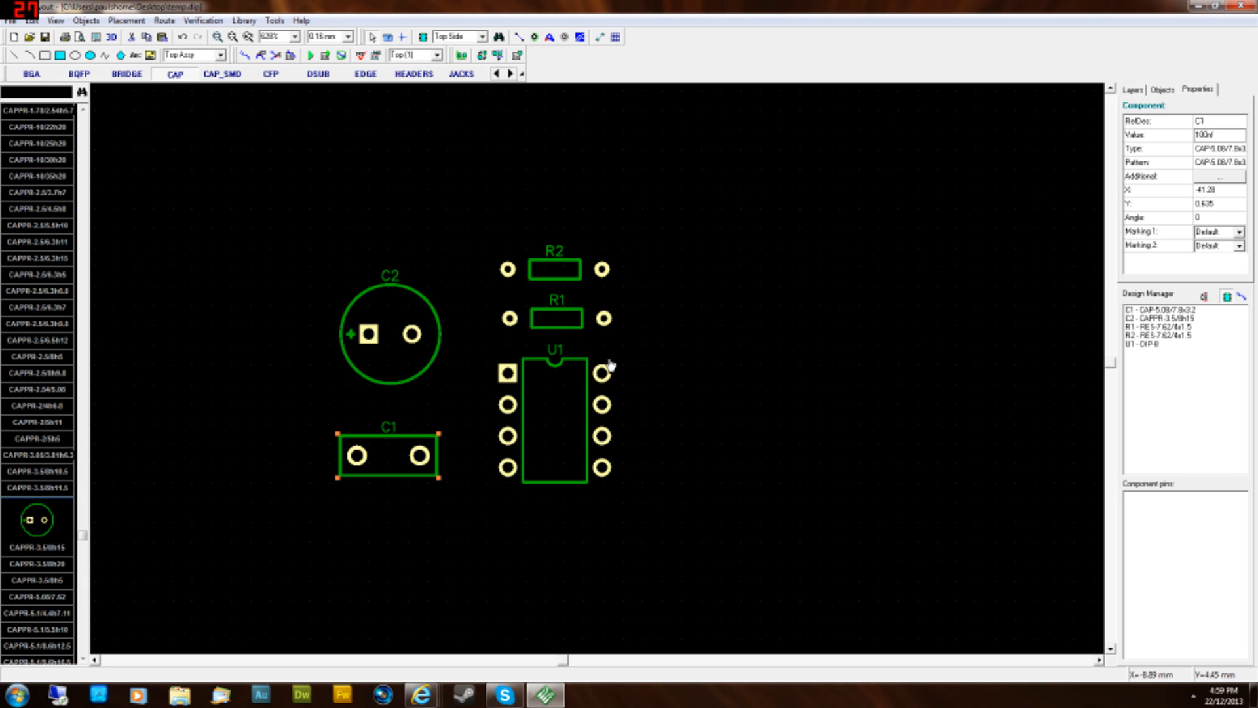
mouse_move(580, 296)
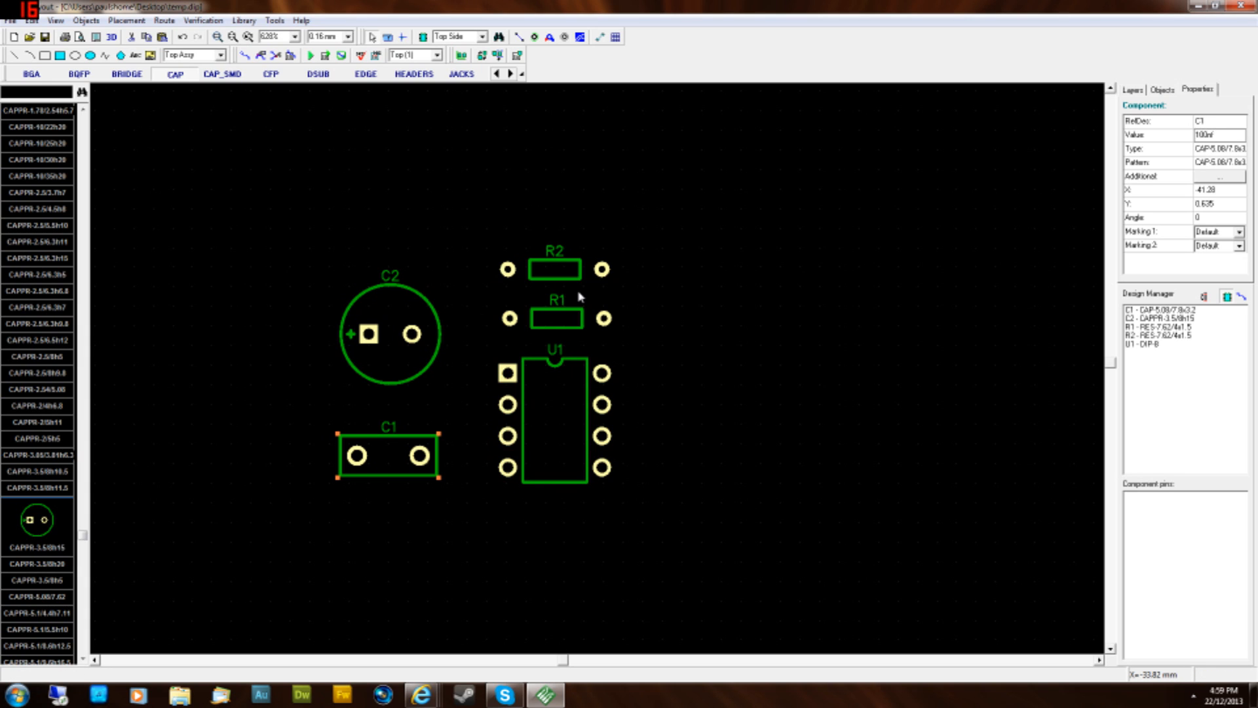
mouse_move(559, 412)
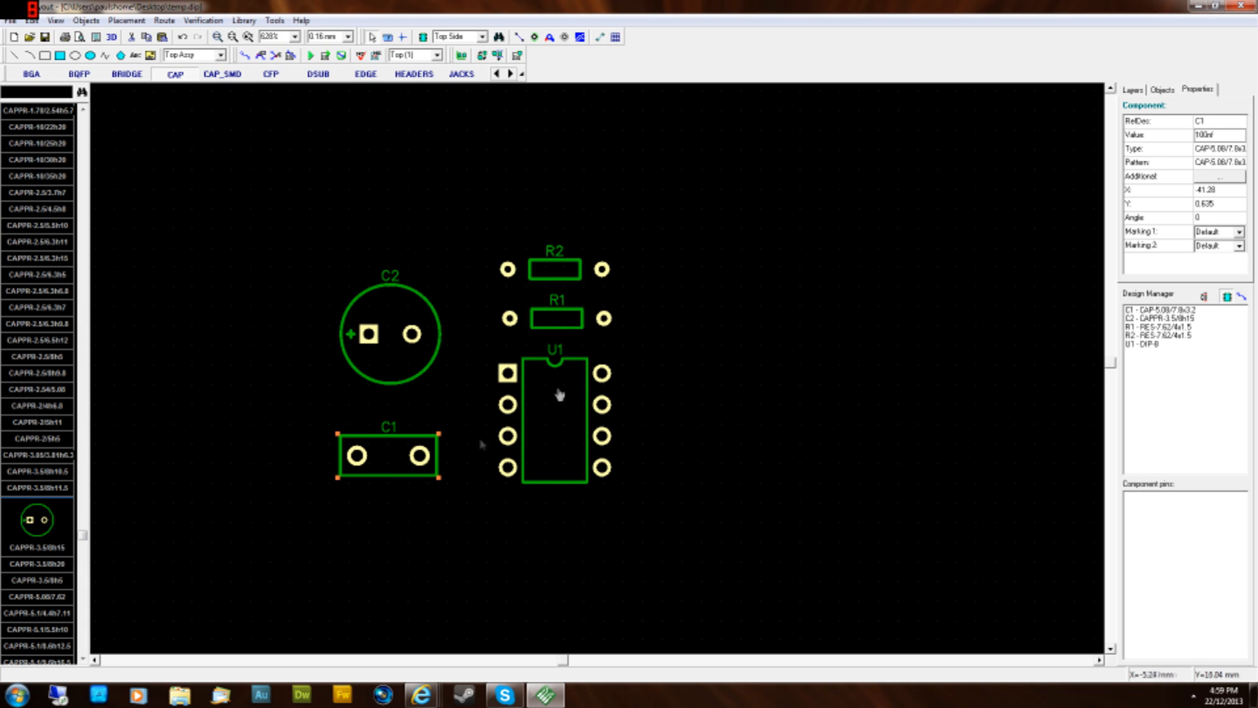
click(560, 397)
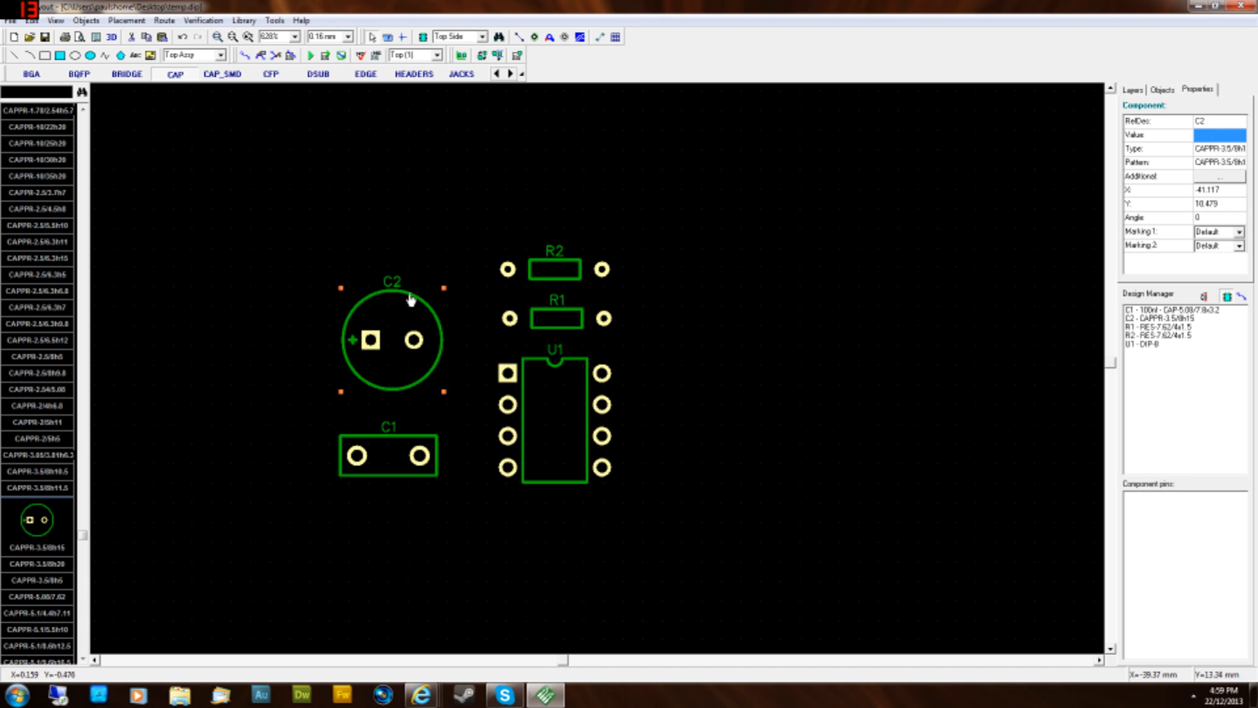
- Enter 10uf as C2's value and 1M for resistors R2 and R1 in the Properties panel
click(399, 301)
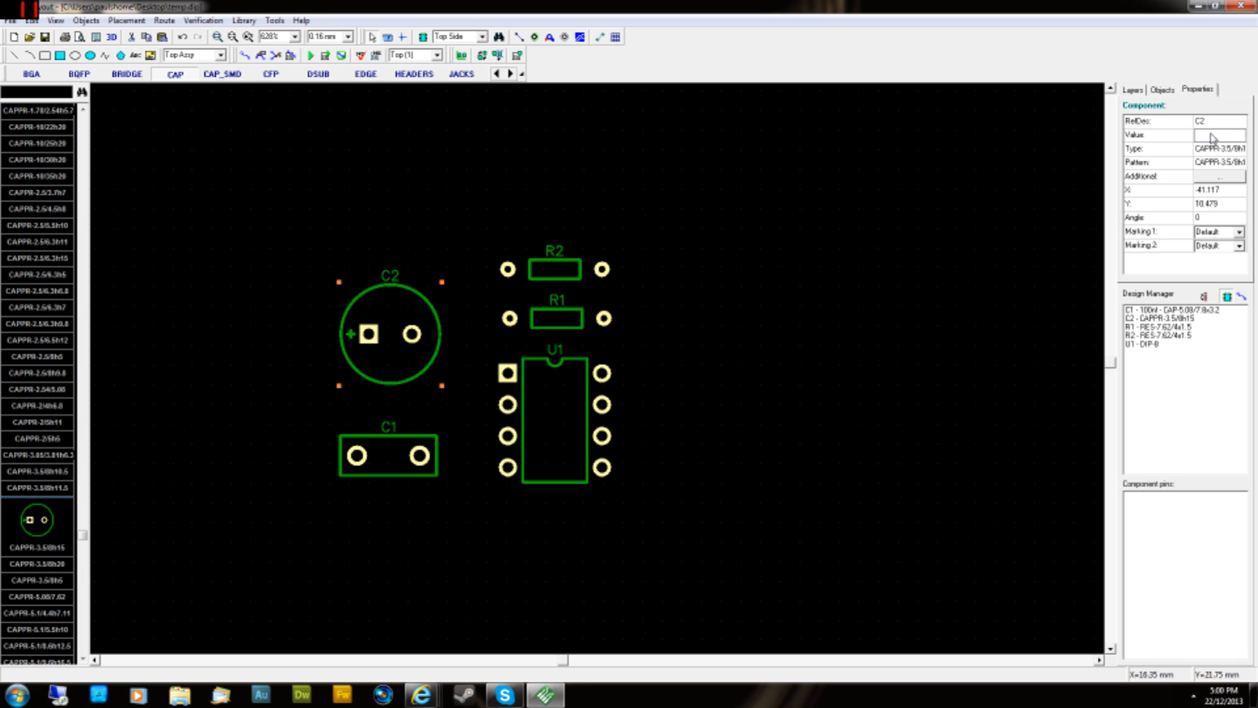
text(10uf)
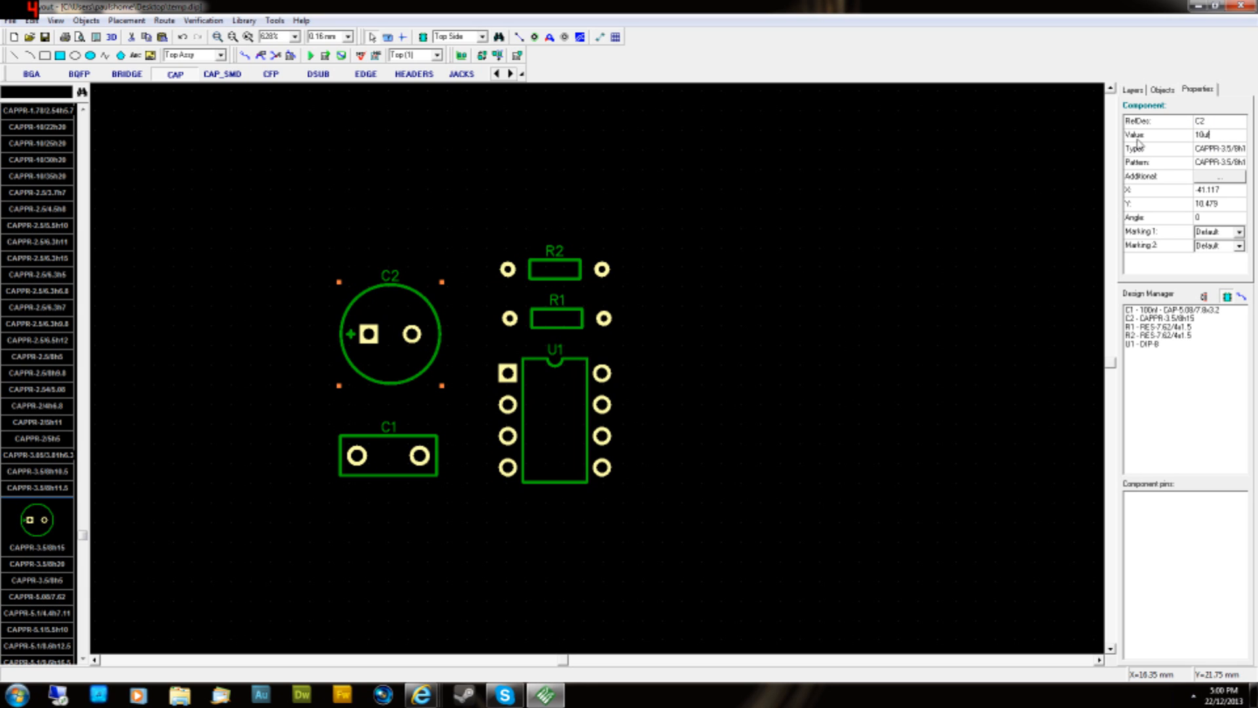
click(555, 269)
text(1k)
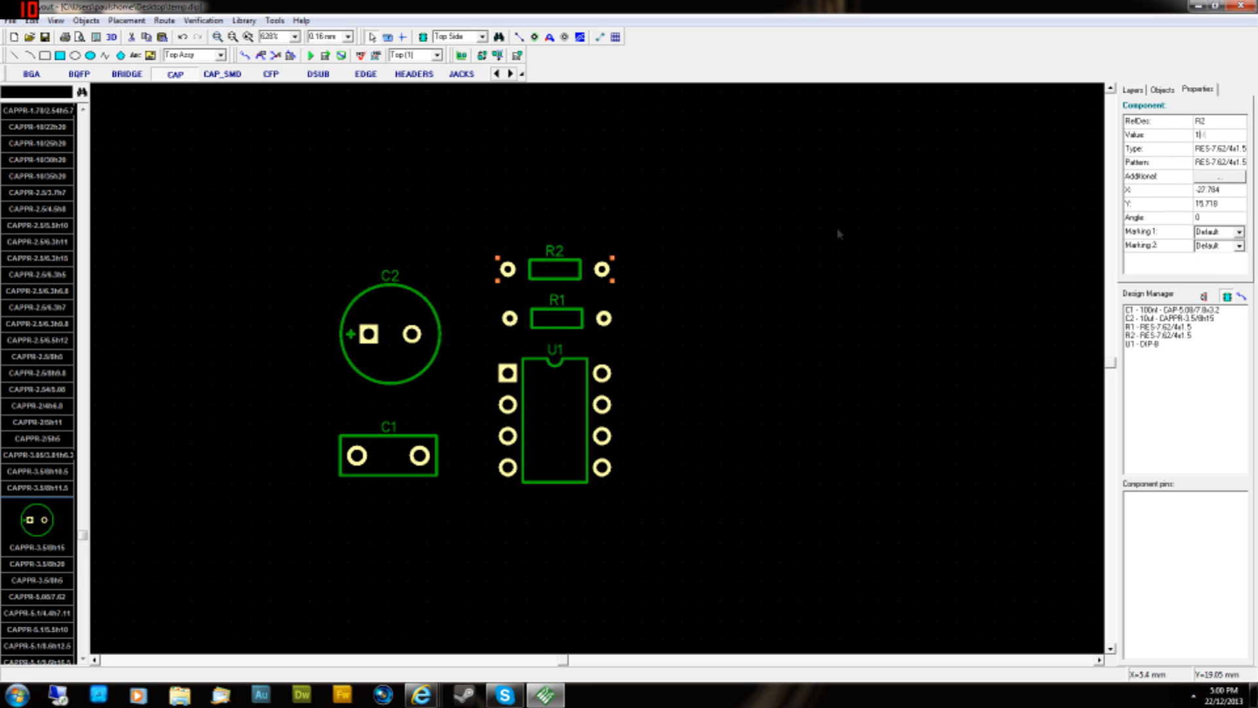
click(552, 317)
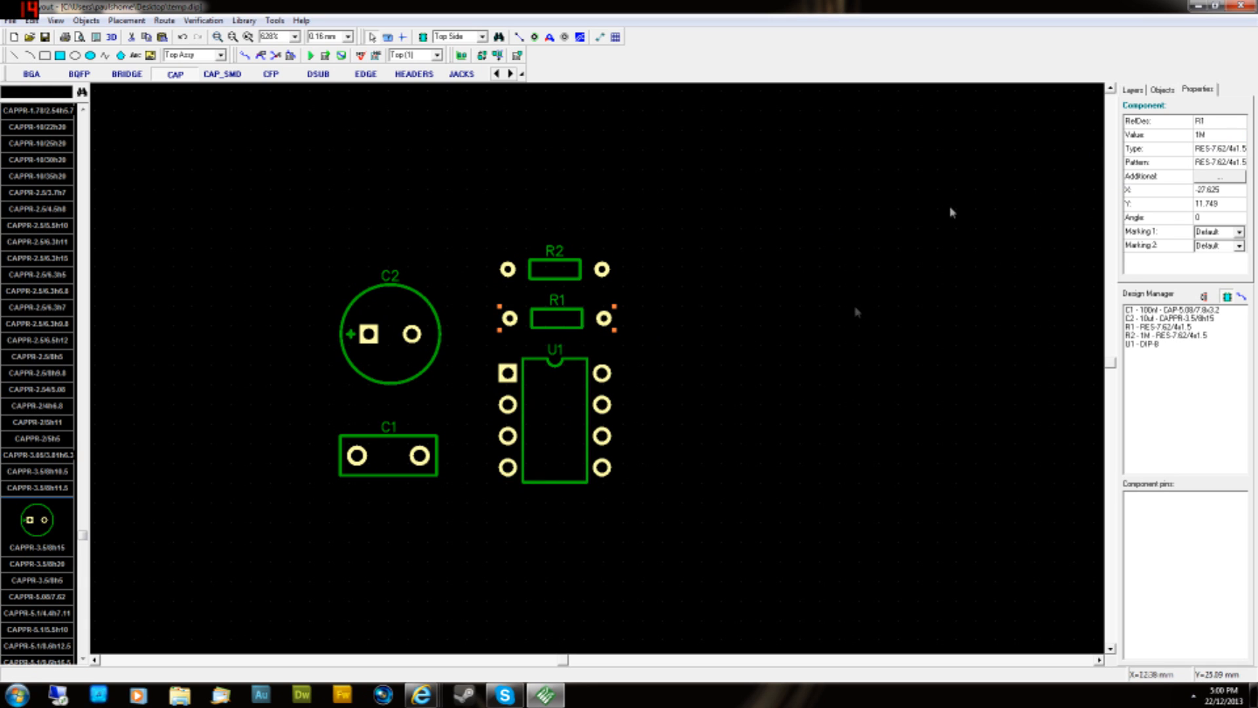
click(560, 423)
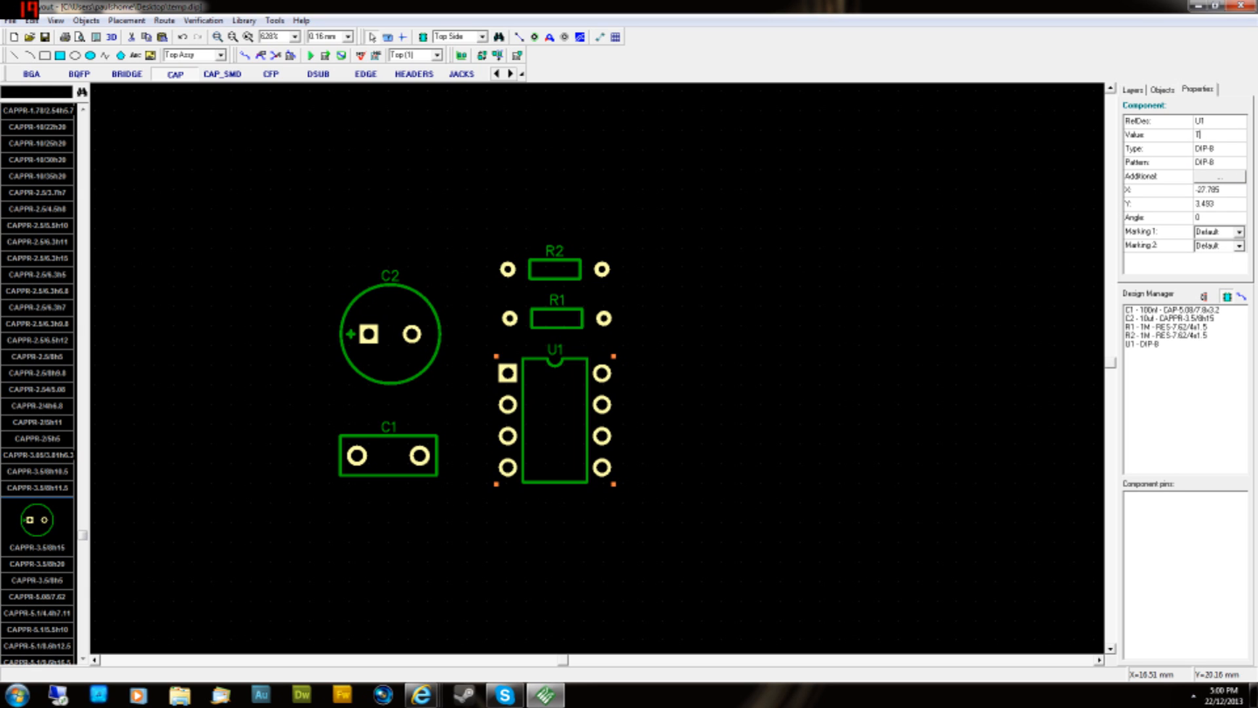
- Commit TL071 as U1's value, check C2, R1 and R2 values, and nudge U1 slightly right
click(1135, 89)
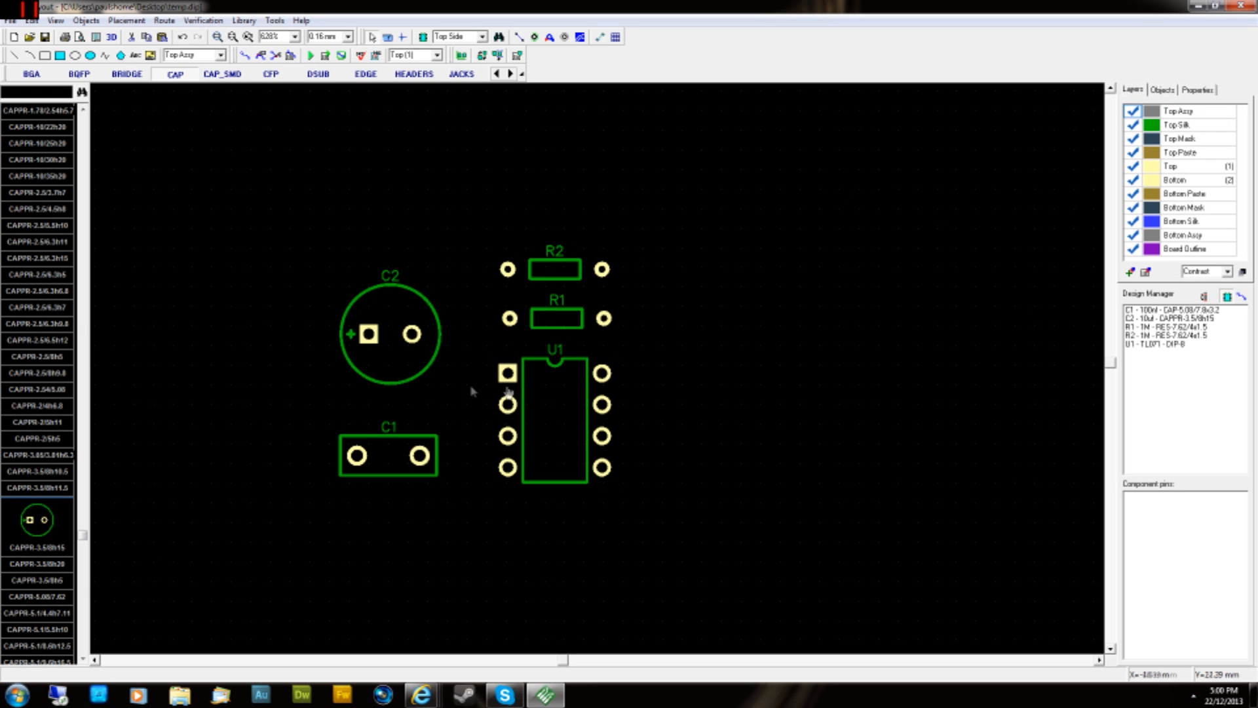
click(370, 332)
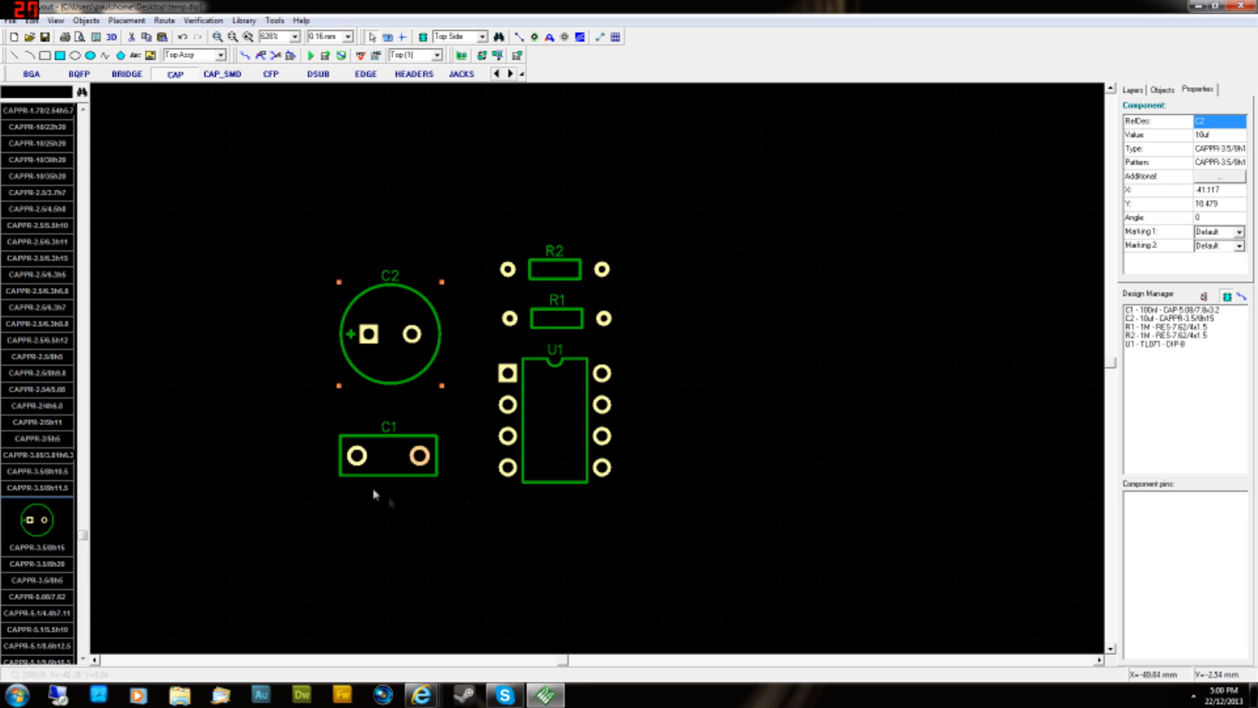
click(553, 318)
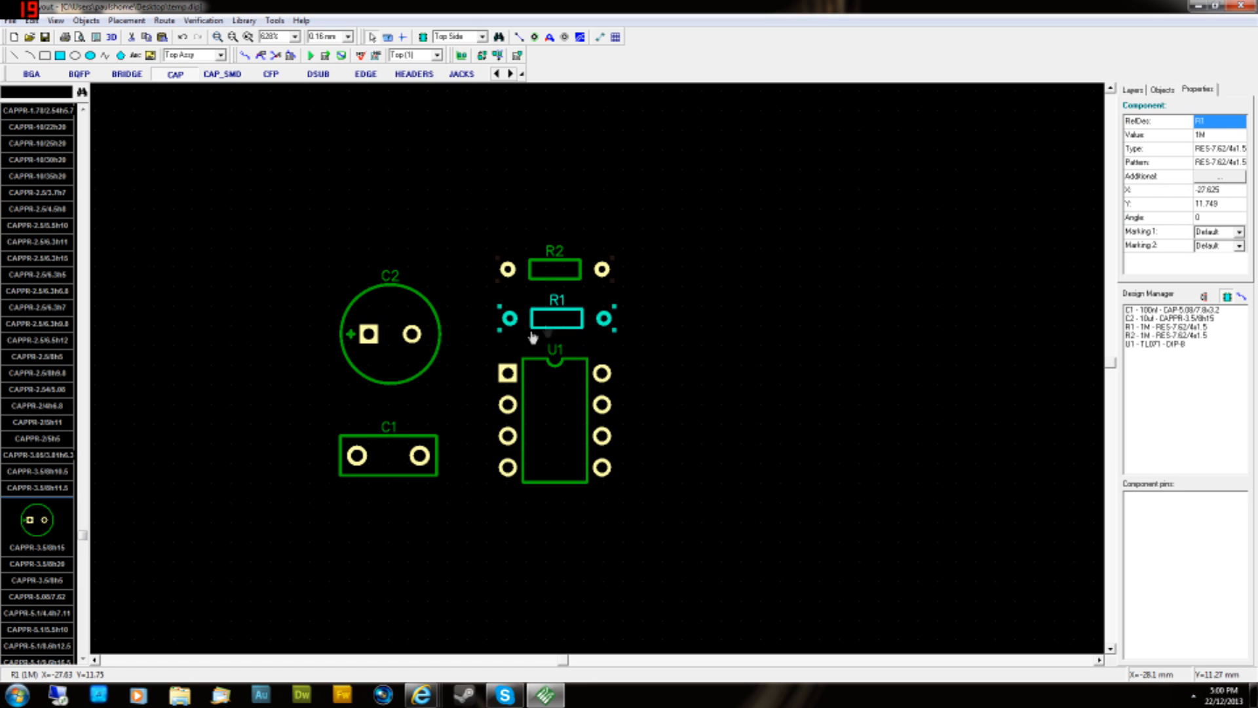
click(554, 267)
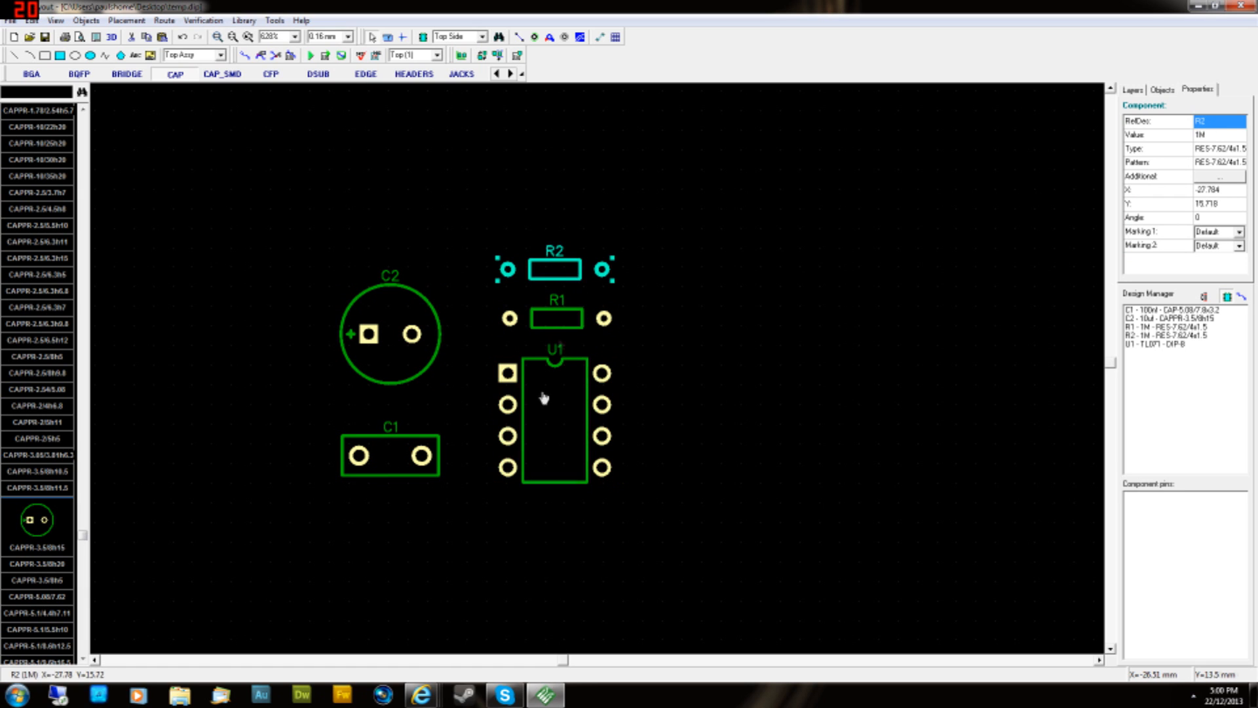
click(553, 401)
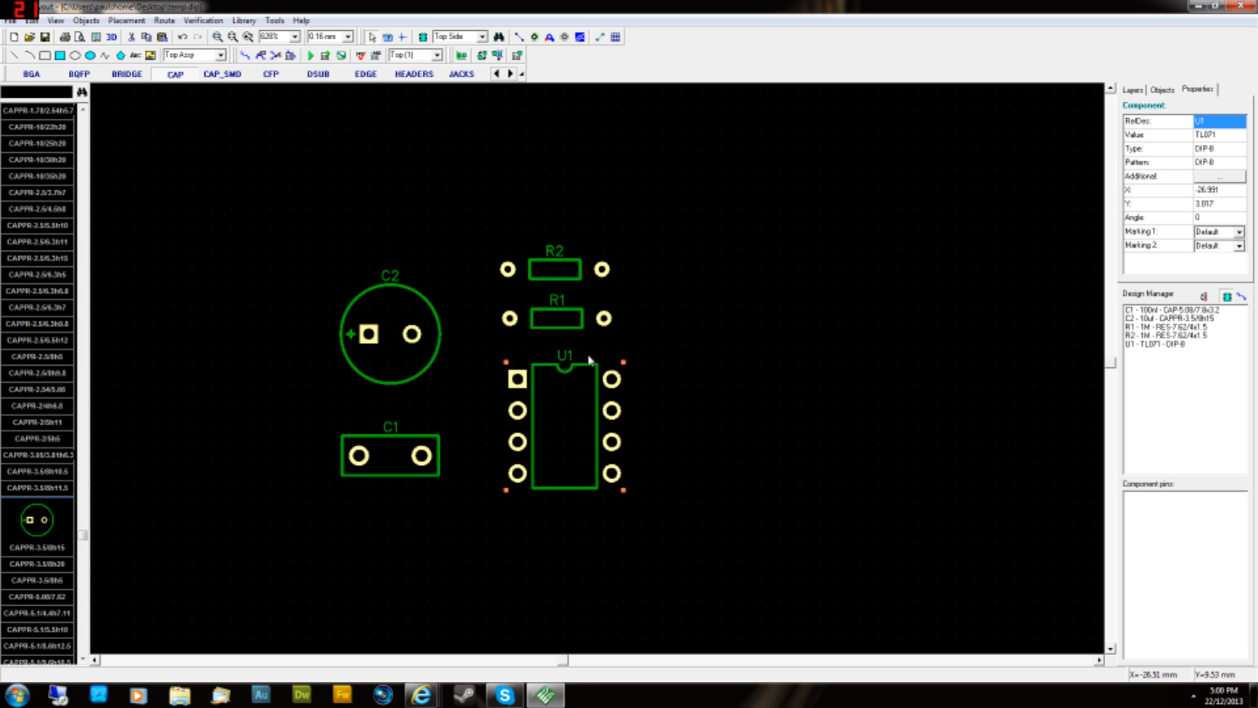
mouse_move(604, 413)
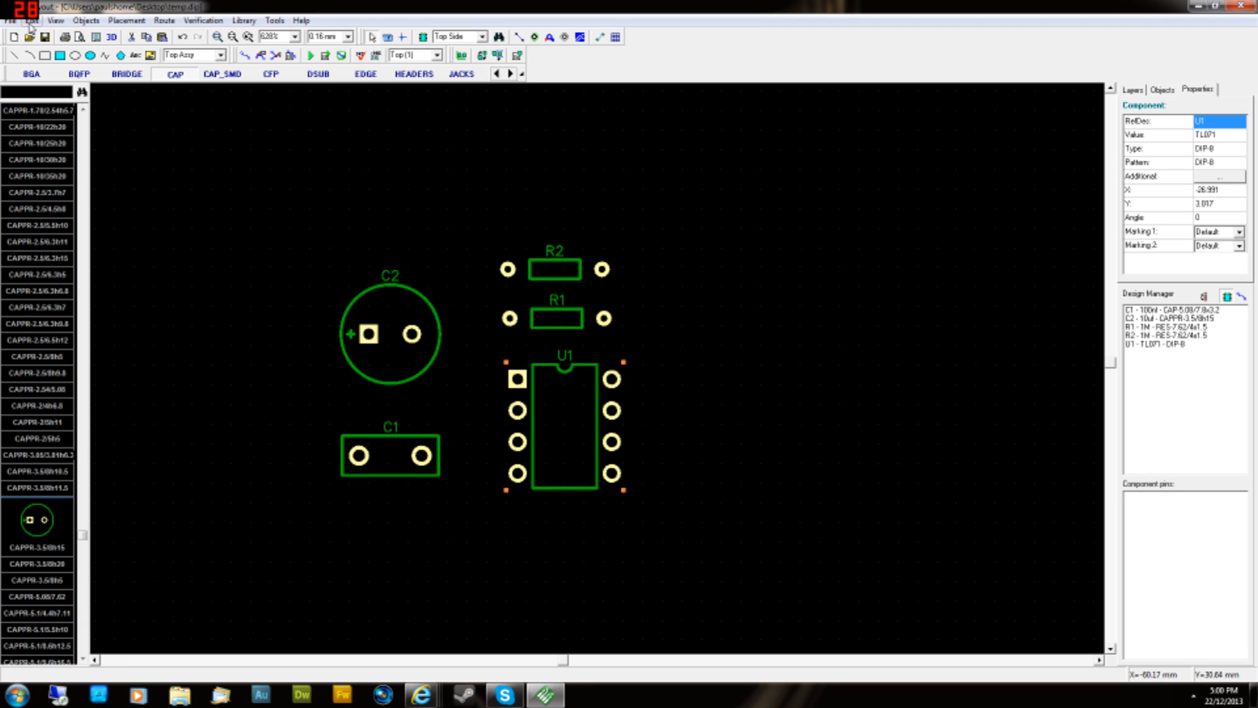
click(26, 25)
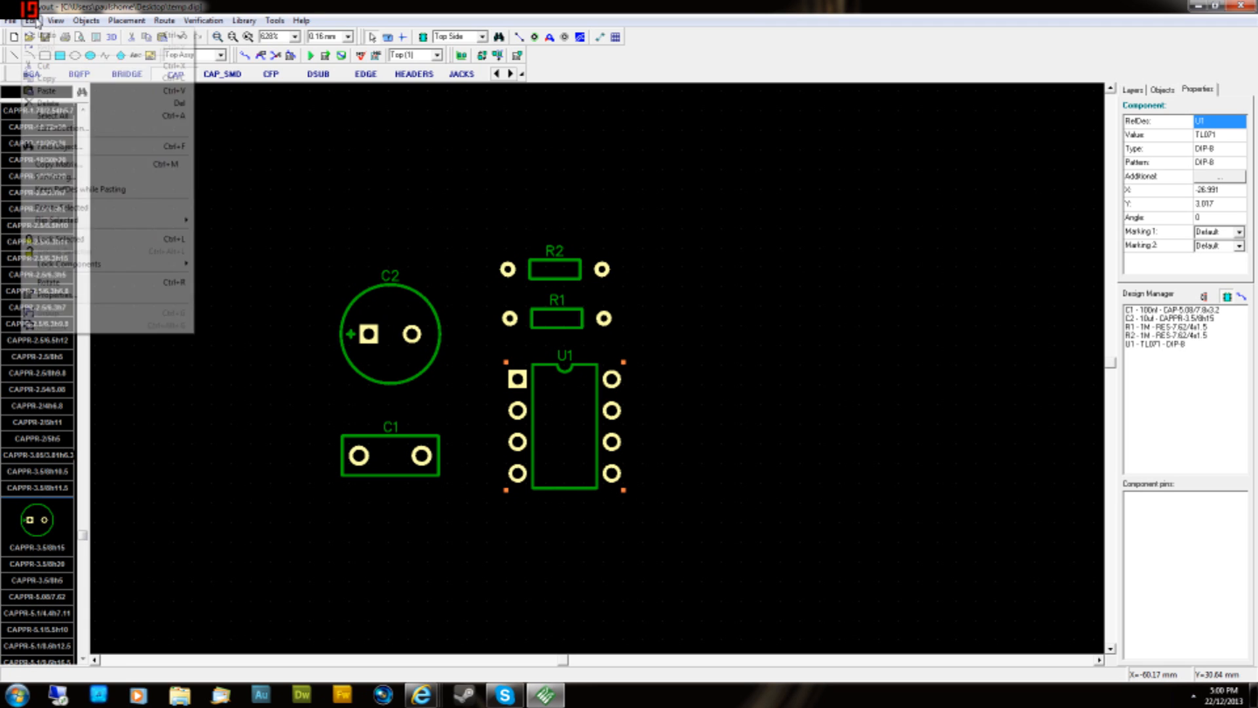
click(46, 21)
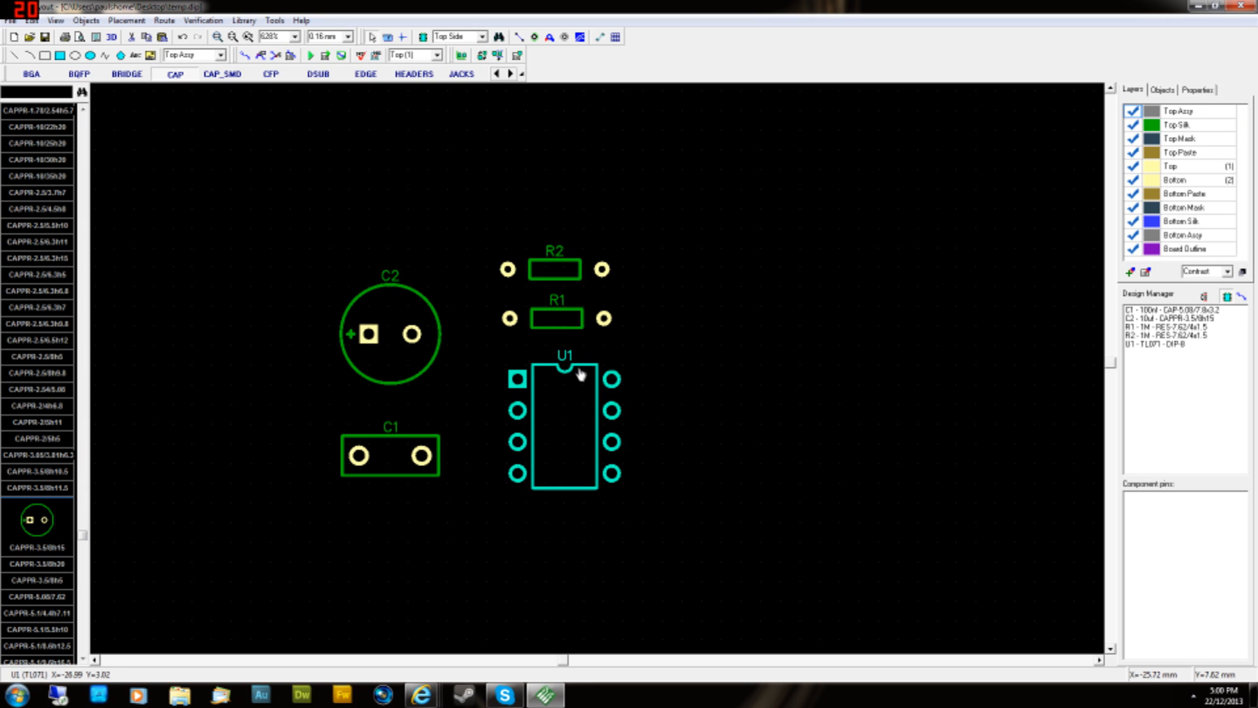
right_click(576, 375)
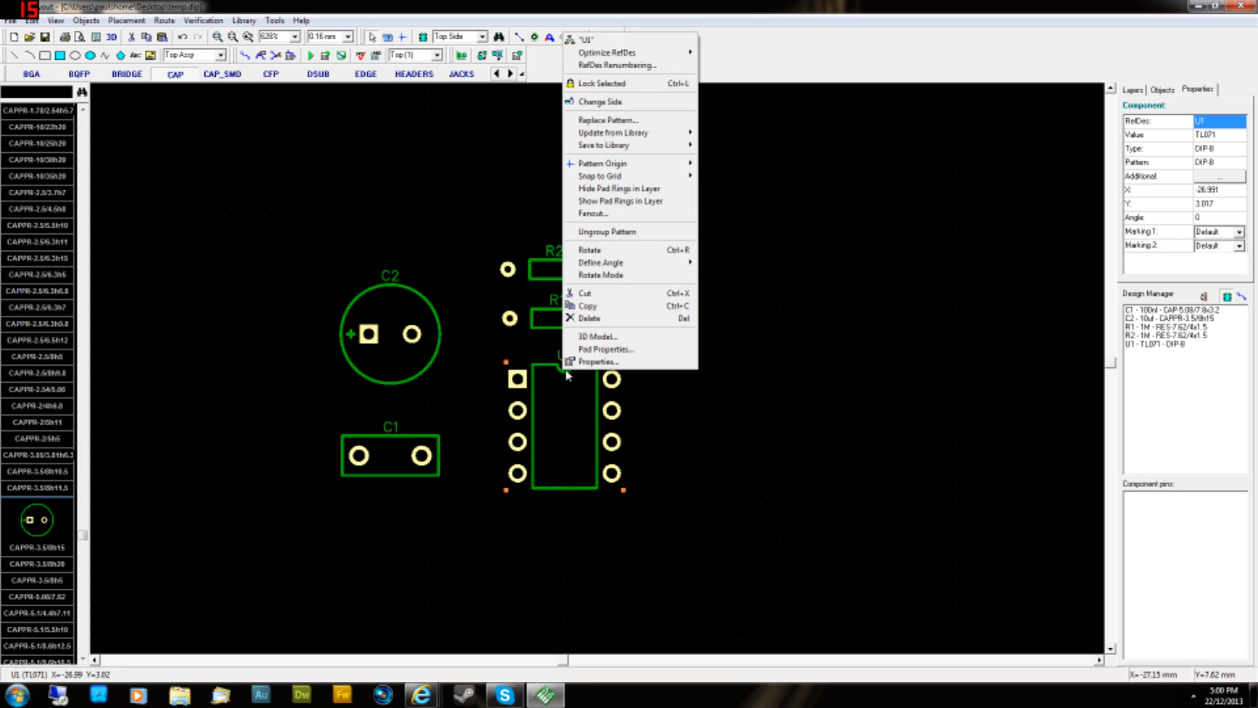
mouse_move(561, 438)
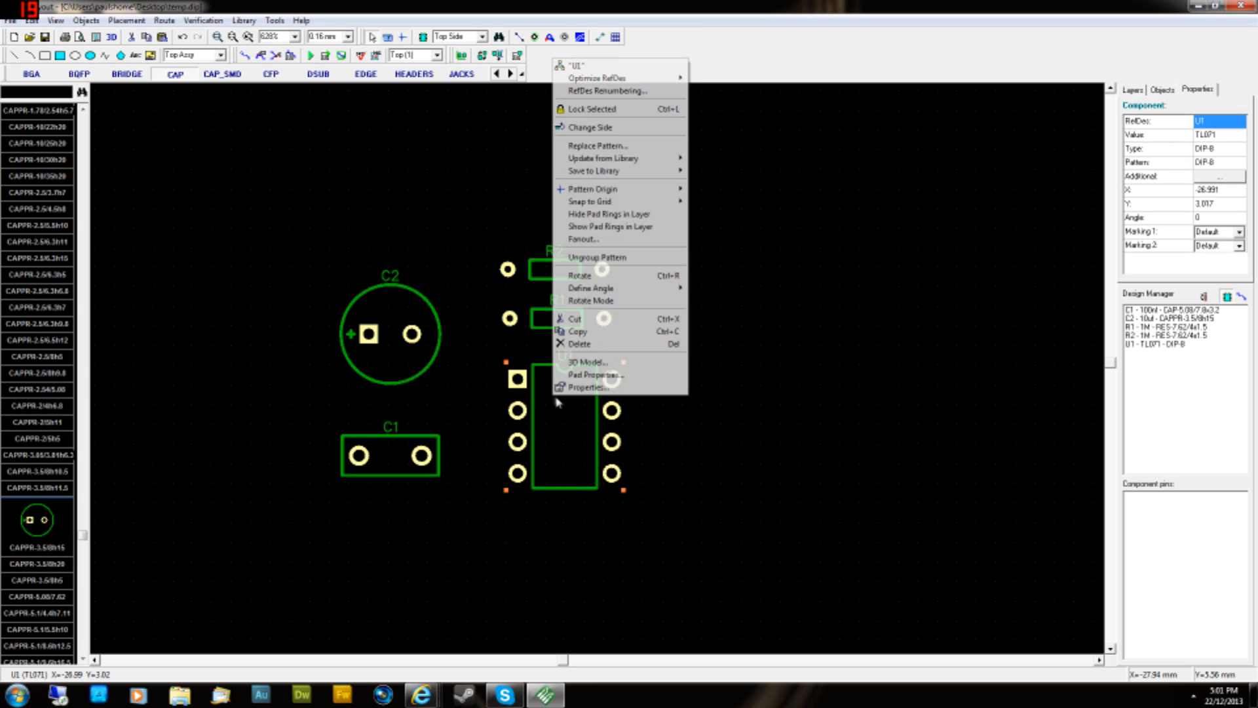
mouse_move(599, 98)
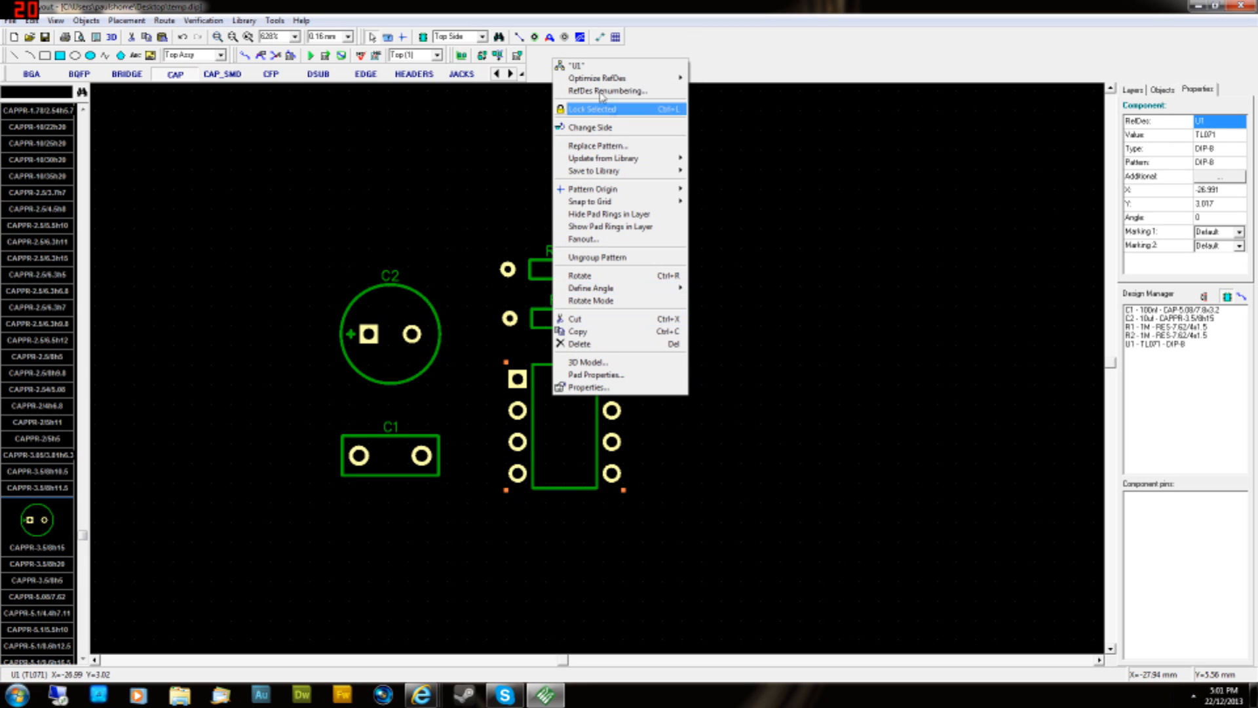
mouse_move(585, 68)
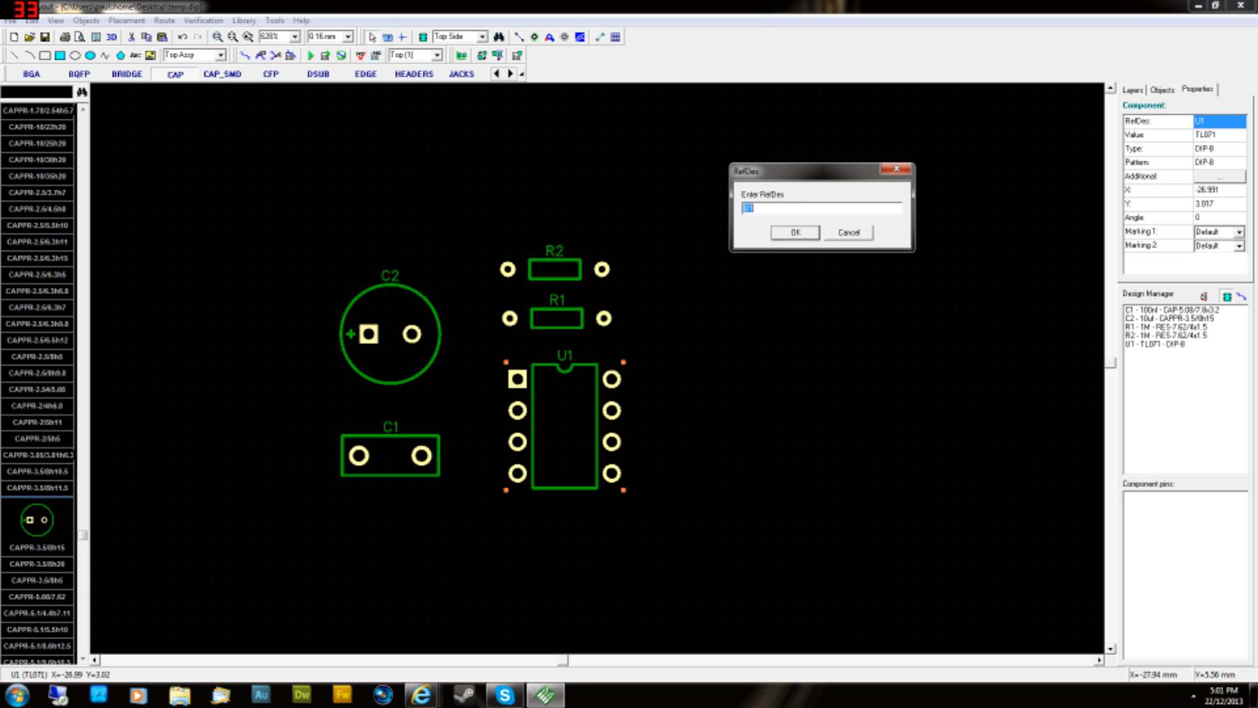
mouse_move(733, 375)
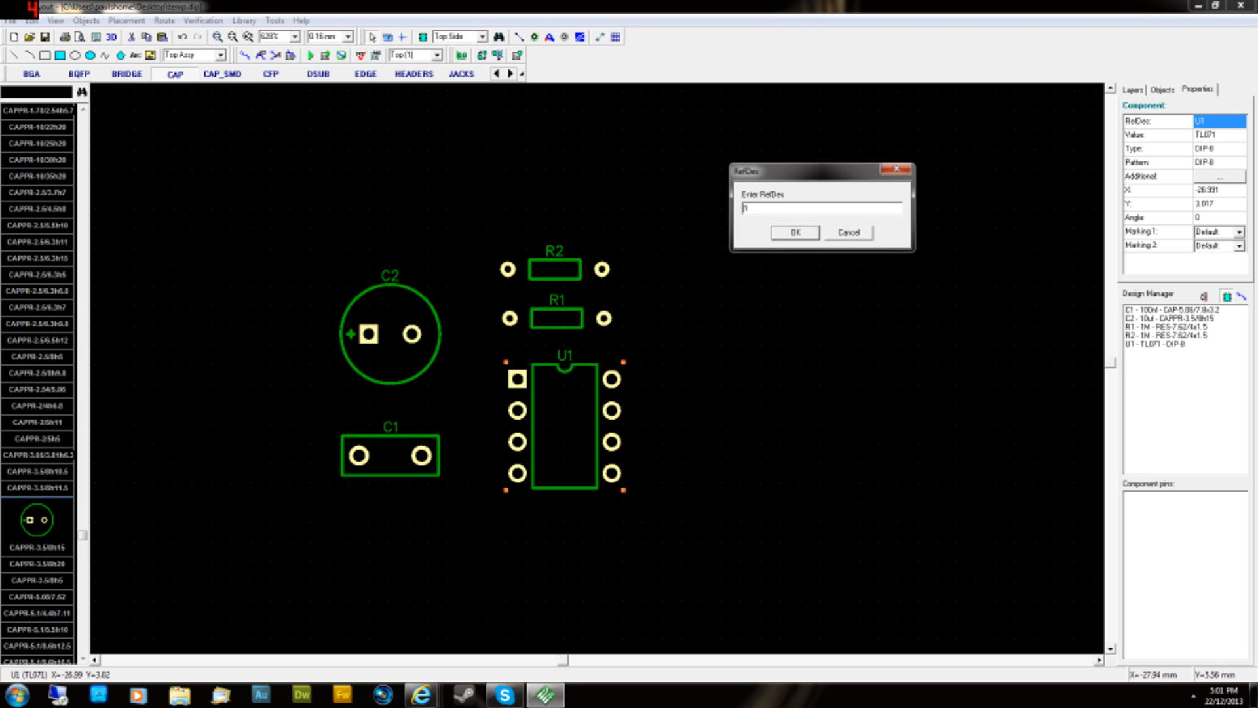
text(IC1)
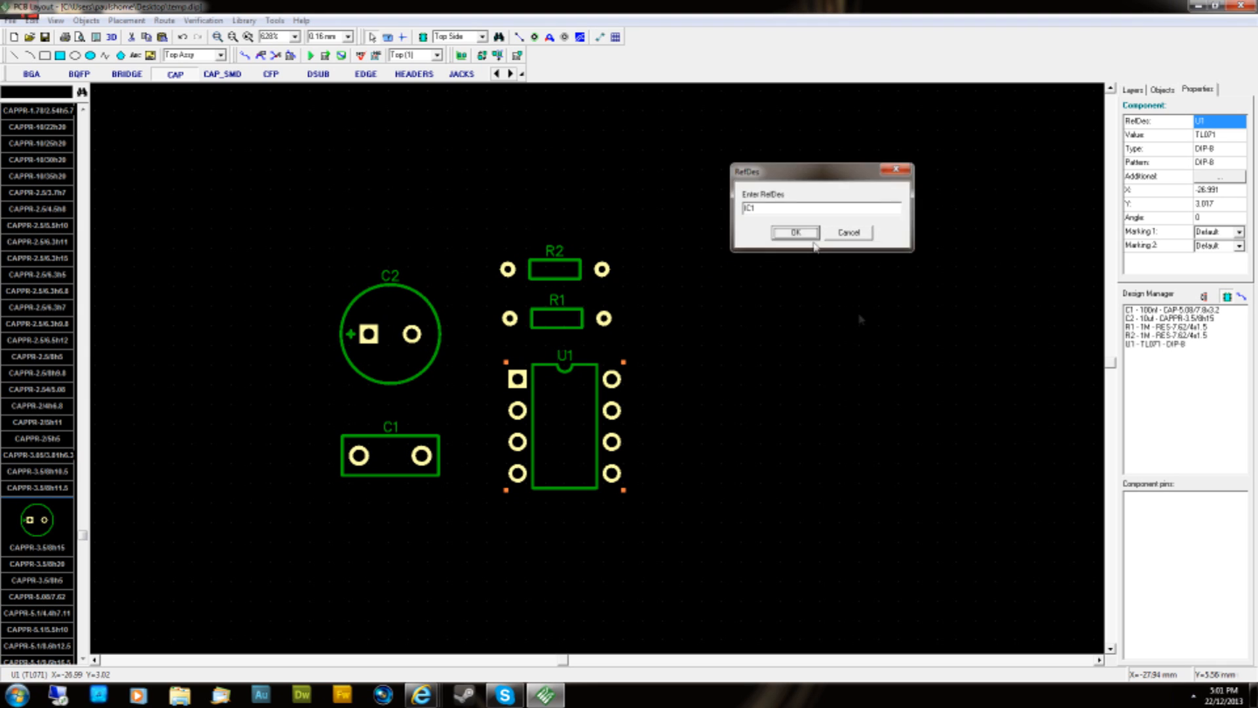
click(794, 232)
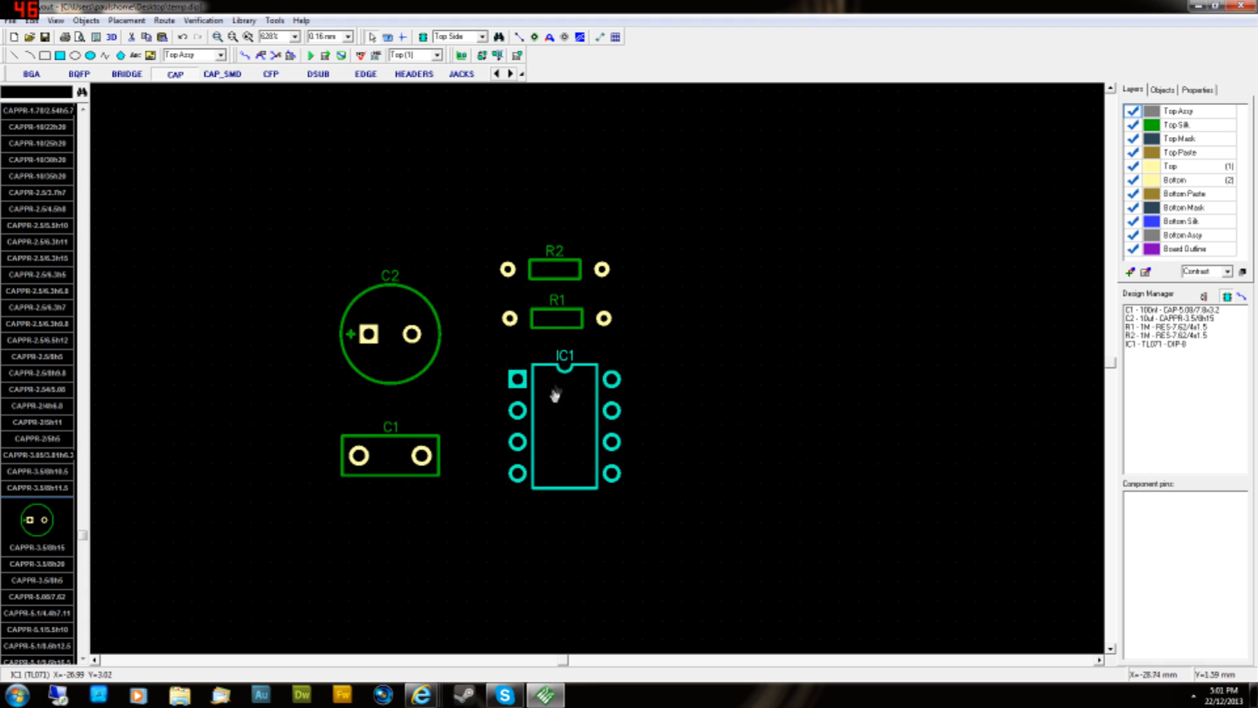
right_click(556, 395)
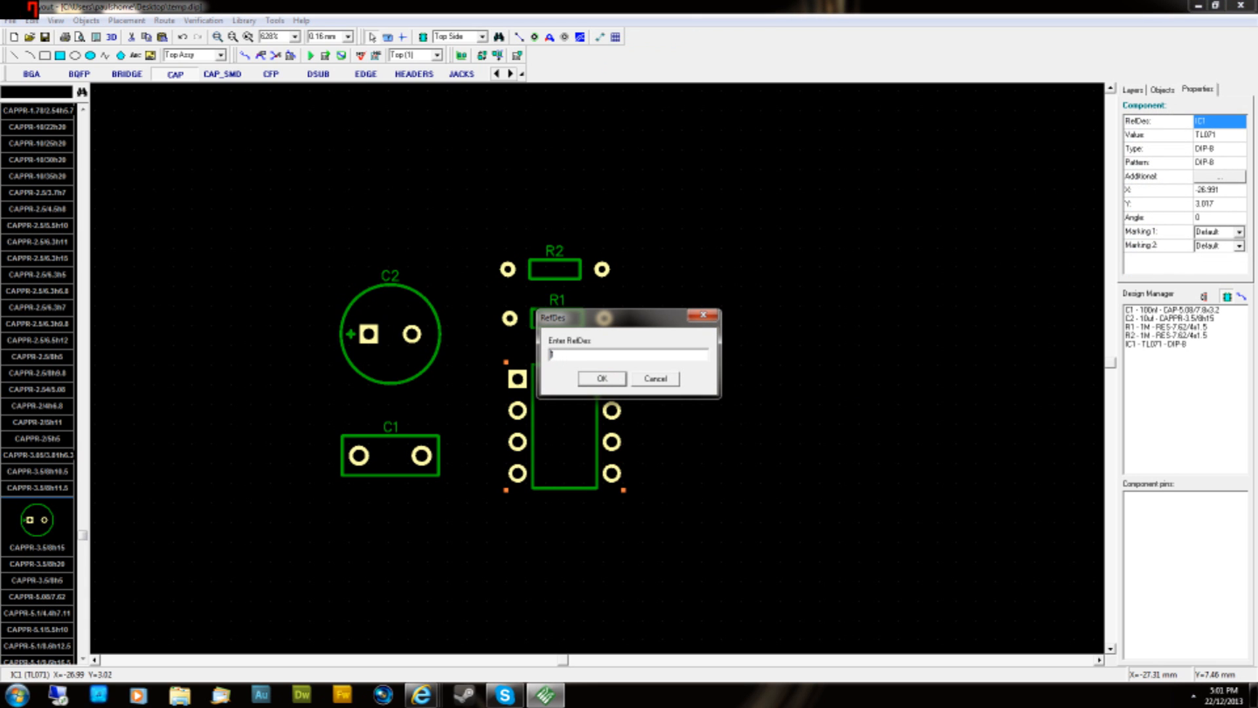
text(U1)
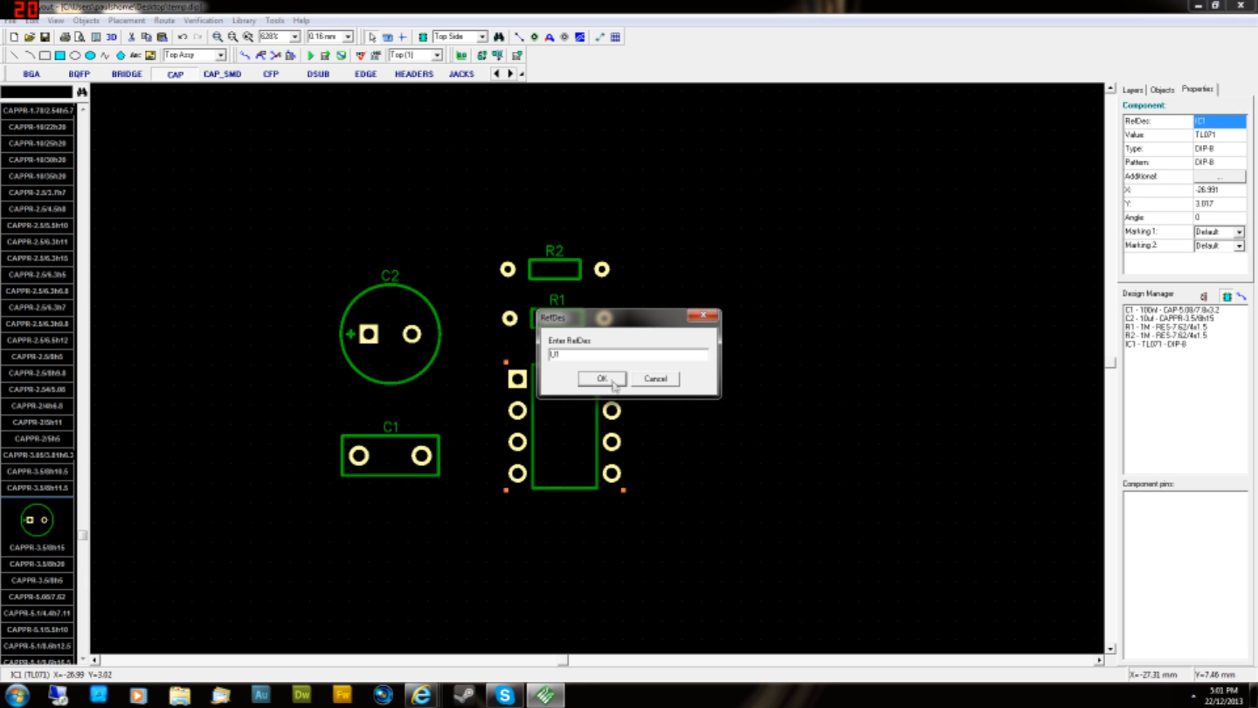
click(601, 377)
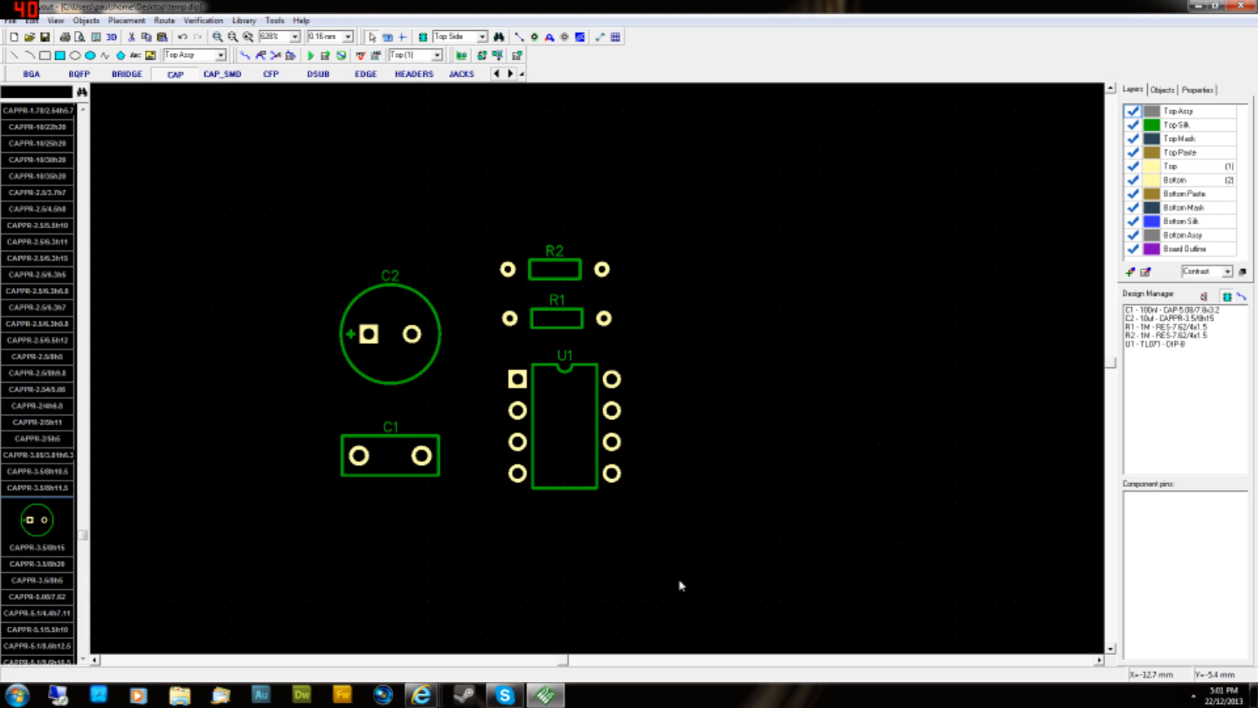
mouse_move(714, 527)
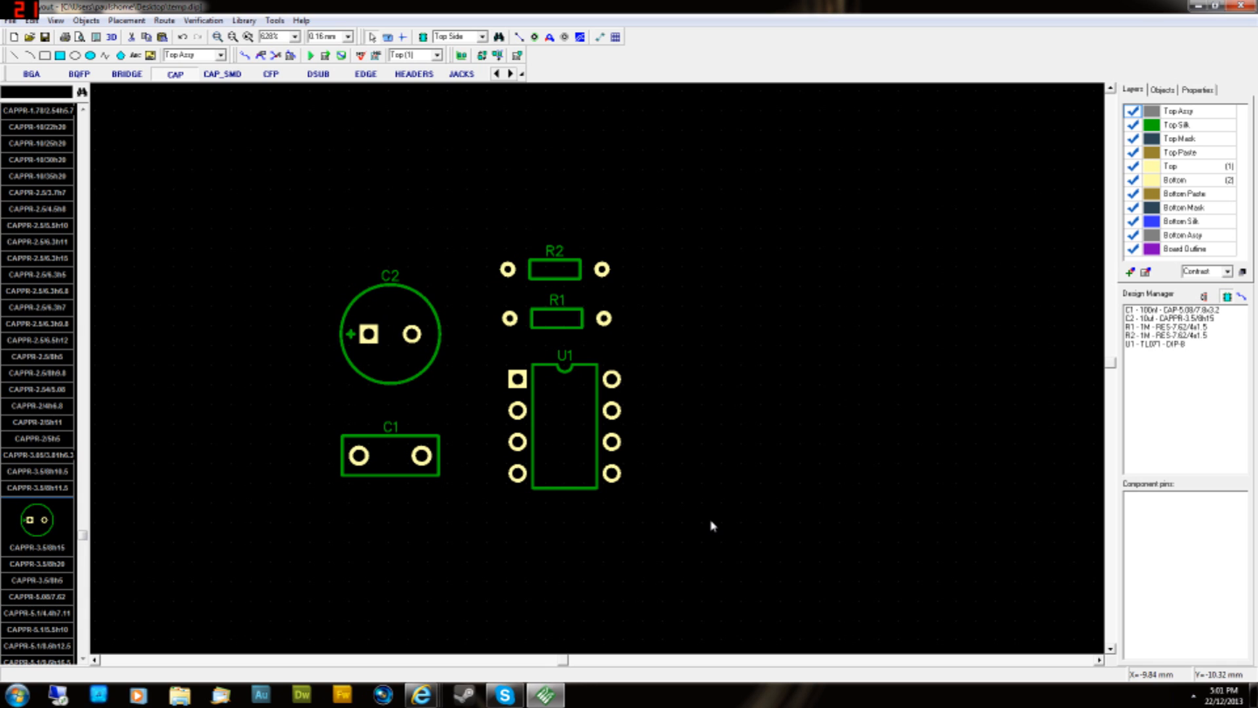
- Keep C1's RefDes as C1, close the RefDes prompt, and pick R2 to move it higher above U1
click(569, 378)
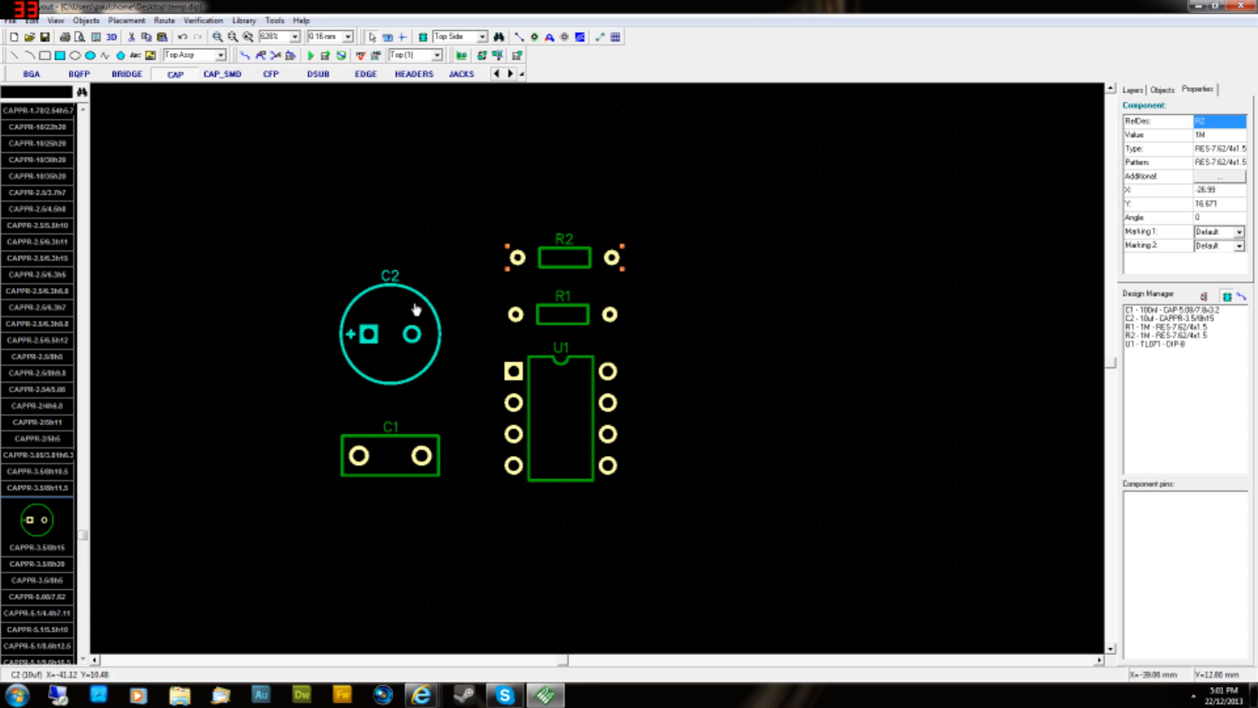
click(388, 450)
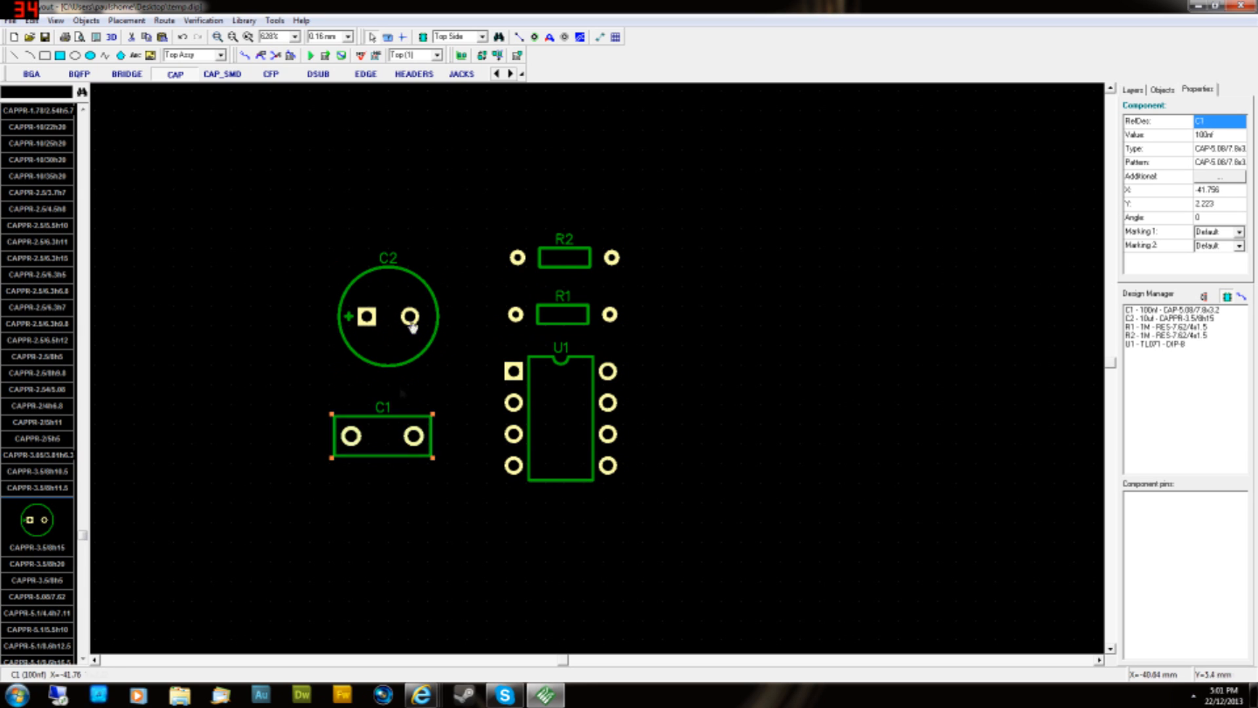
click(410, 316)
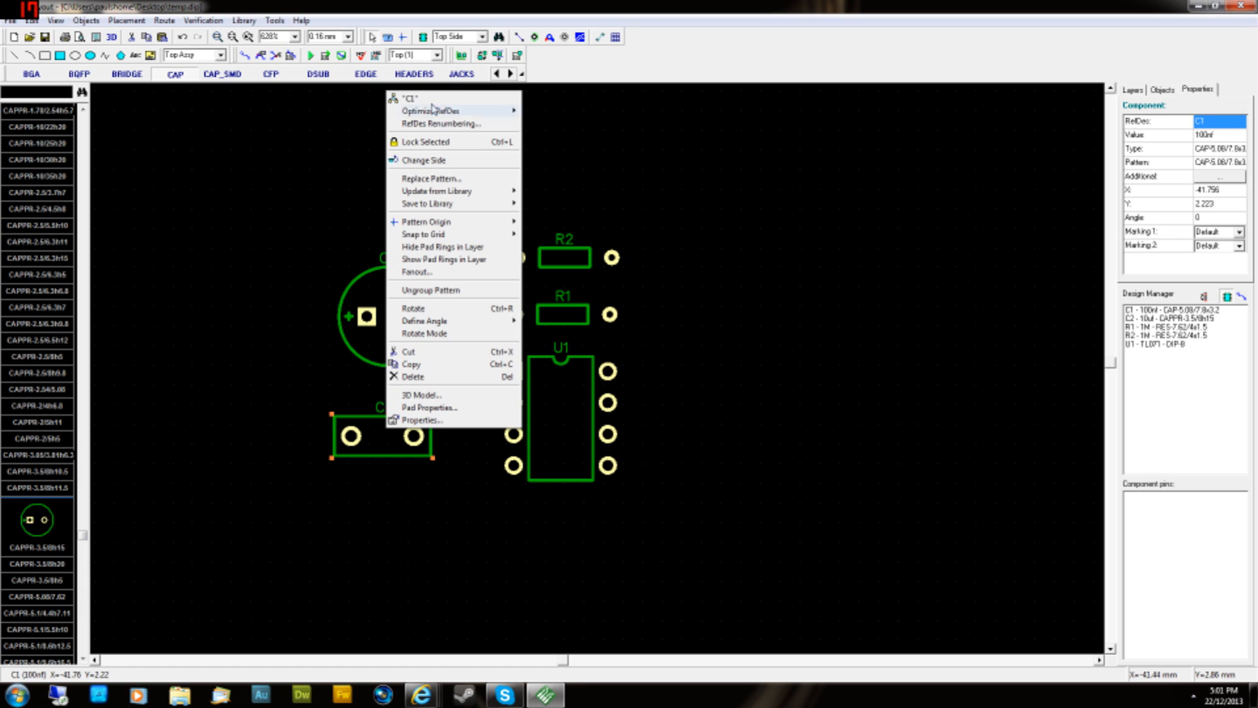
click(422, 110)
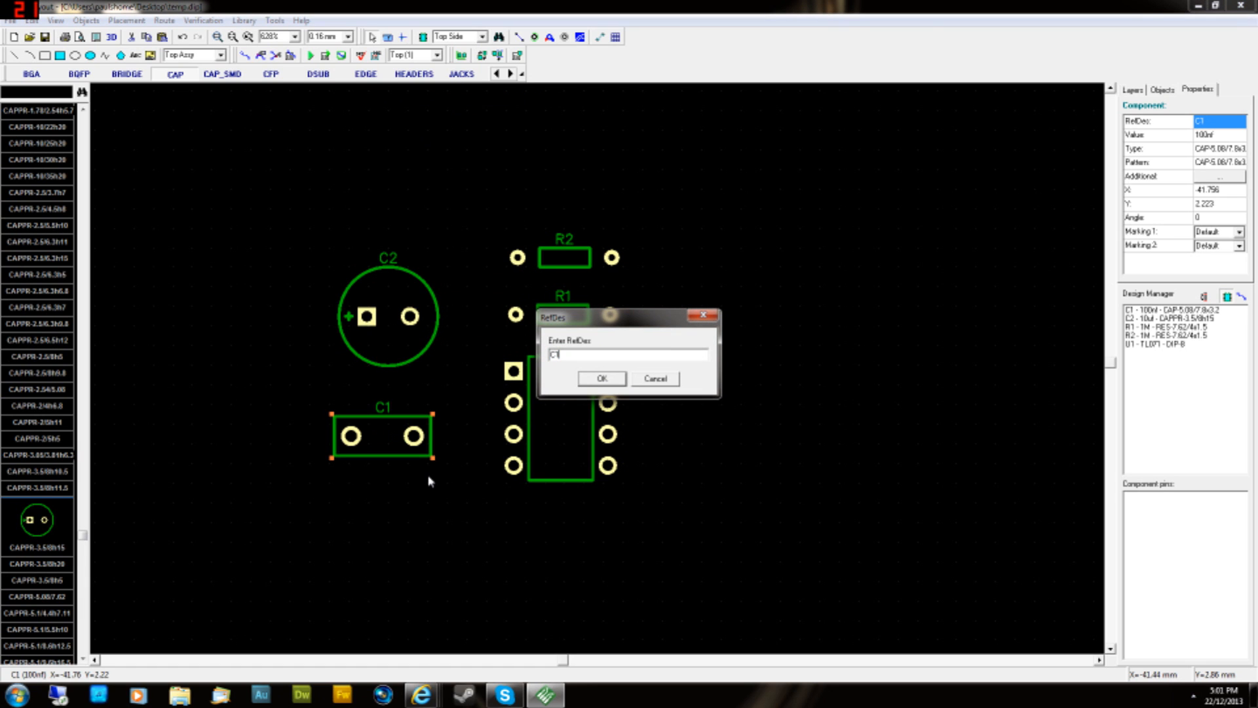
click(601, 377)
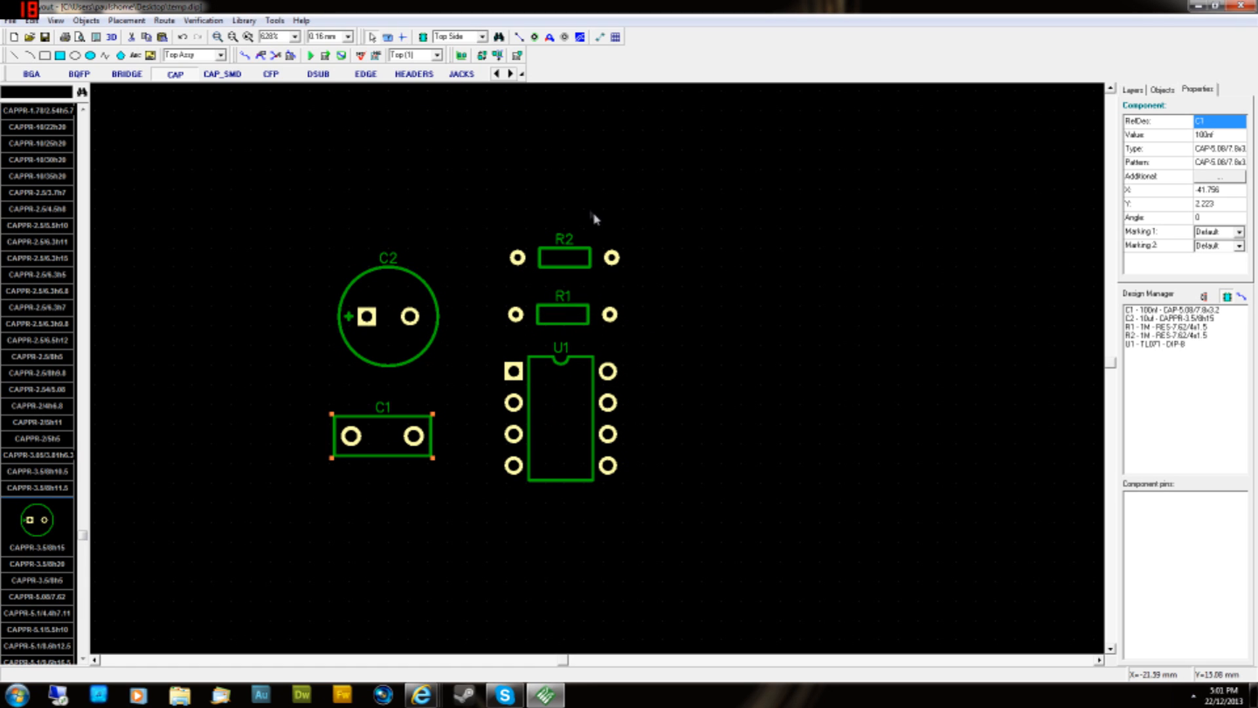
click(561, 314)
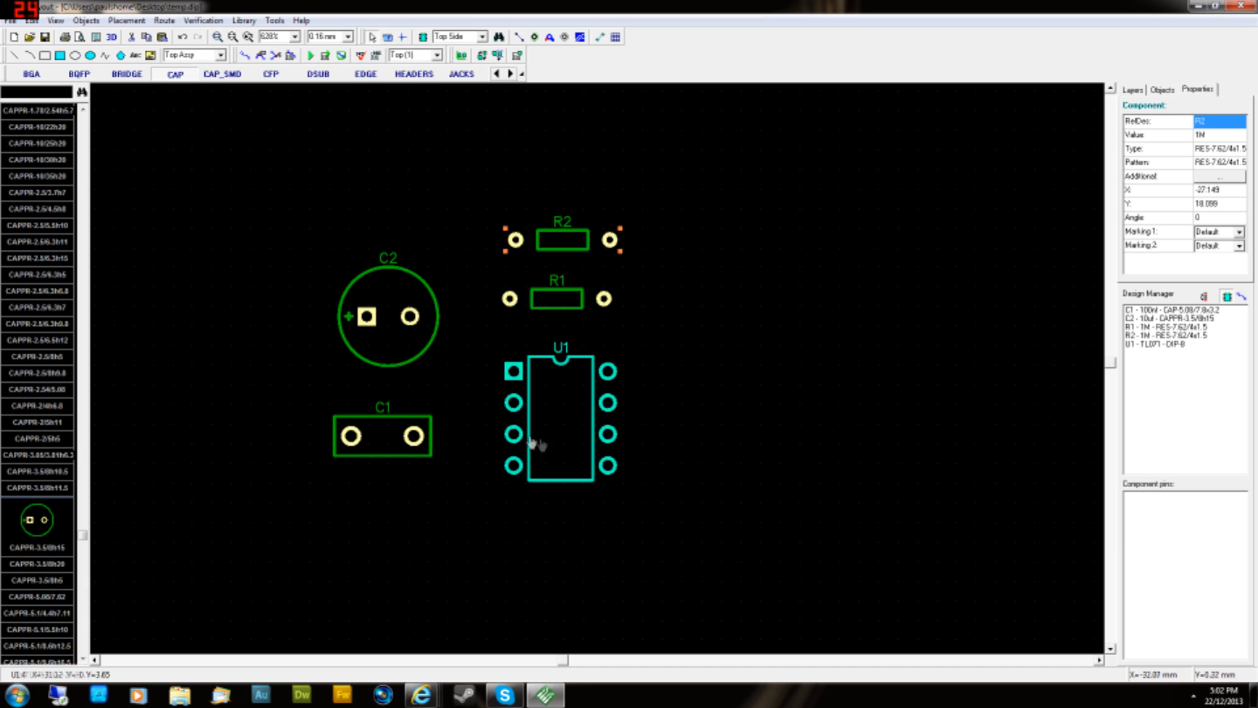
mouse_move(750, 413)
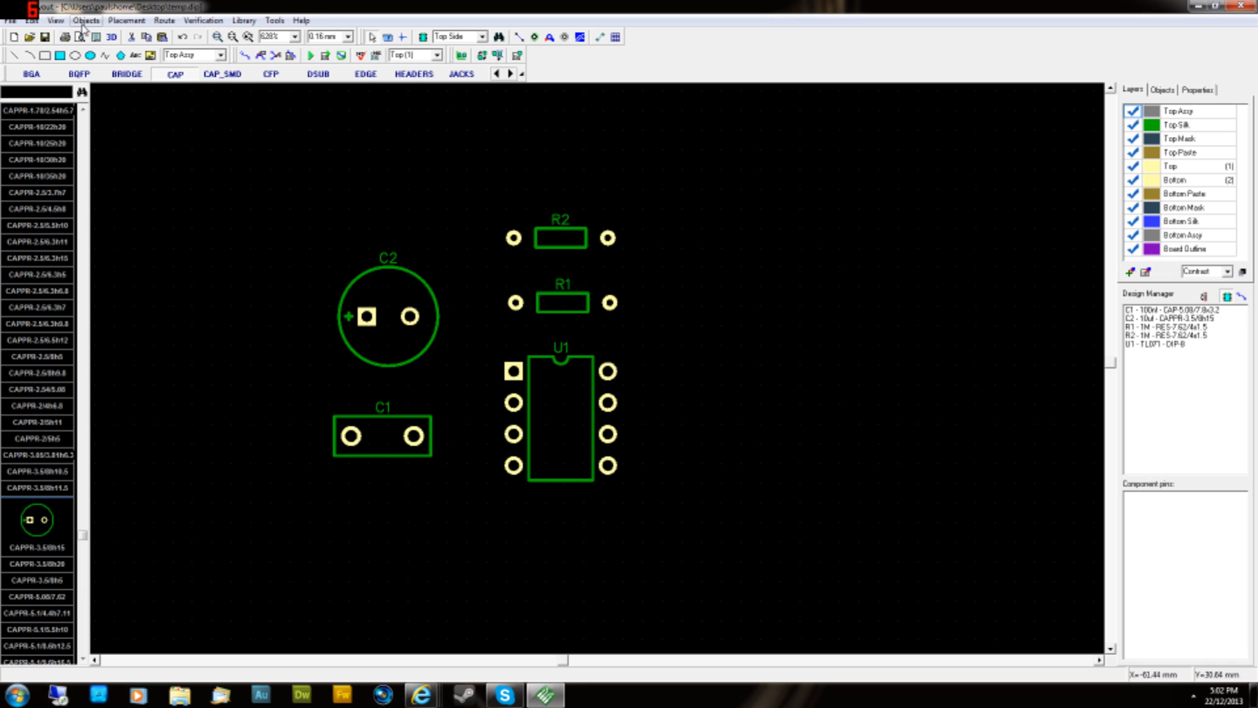
- Enable the Pattern Marking Move Tool (F10) so RefDes labels move independently of parts
click(44, 24)
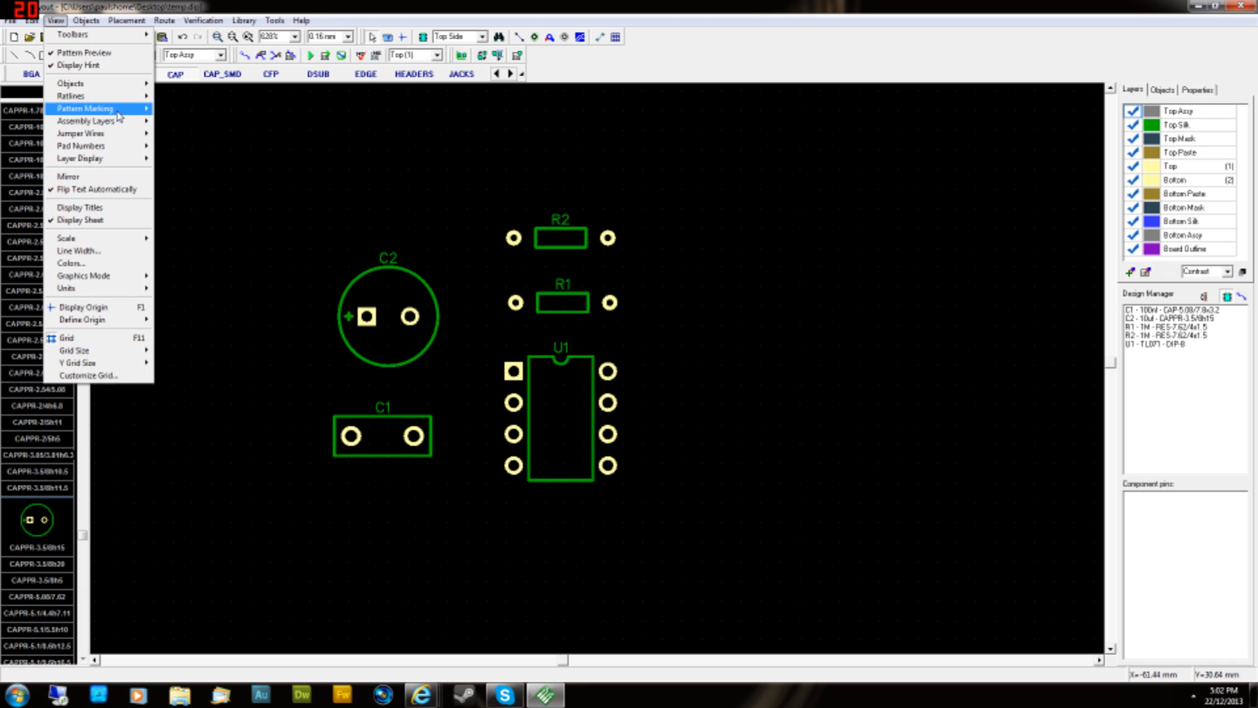
click(89, 108)
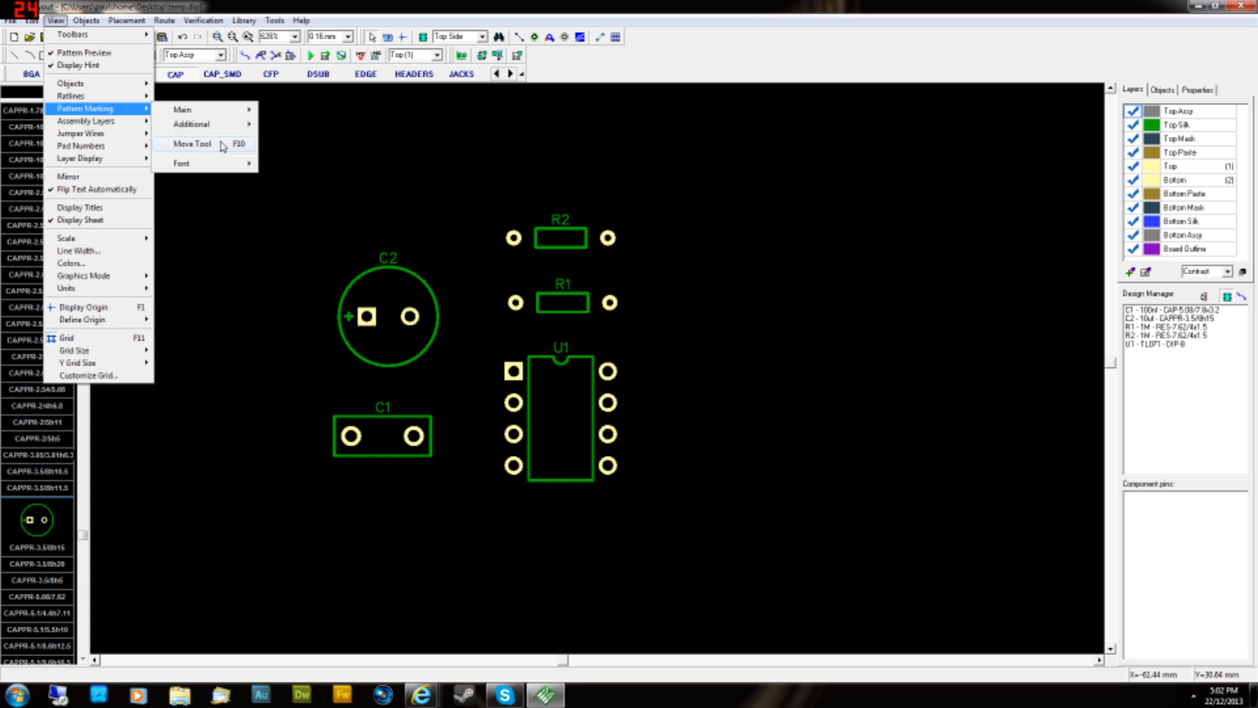
mouse_move(233, 160)
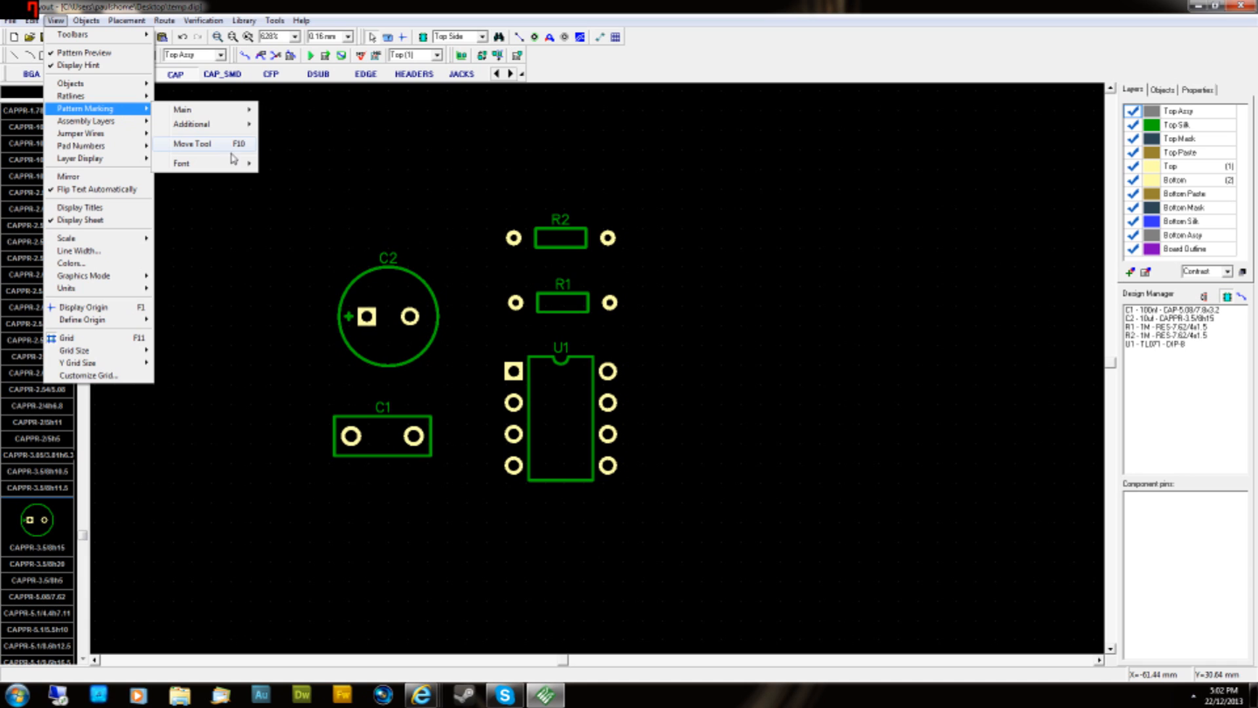
click(362, 241)
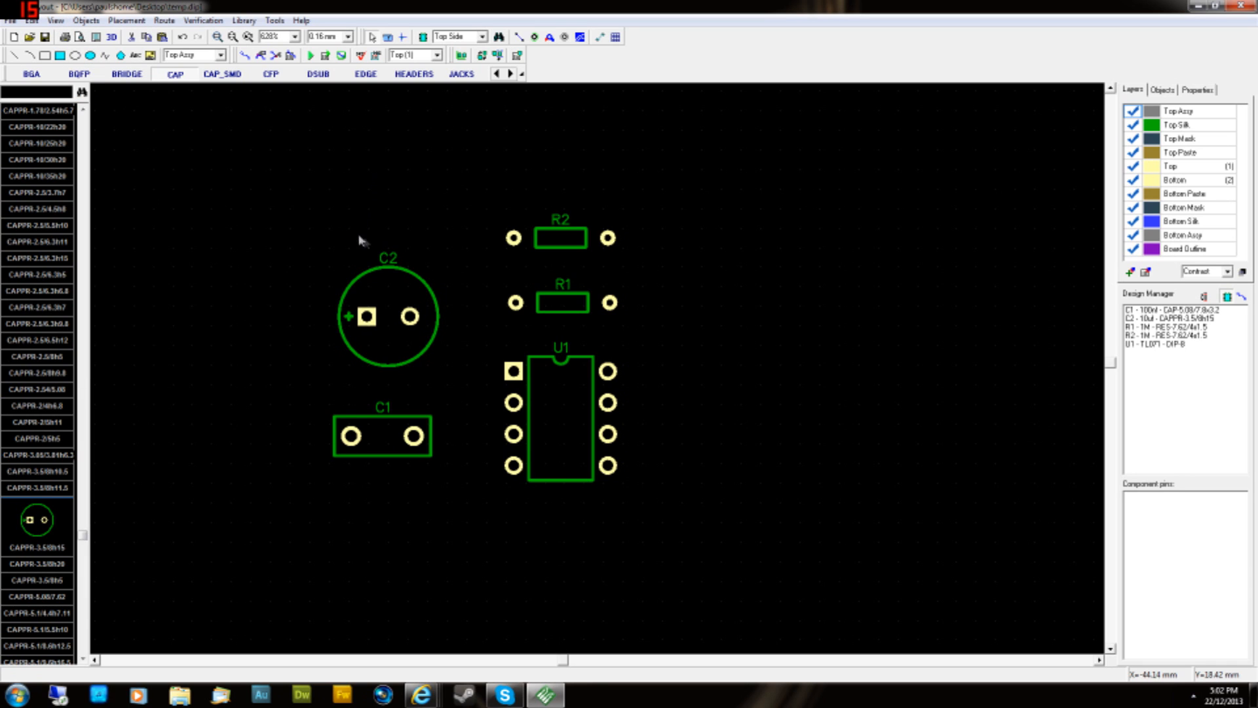
- Drag the C1, C2, R1, R2 and U1 RefDes labels into the centre of their outlines
click(369, 314)
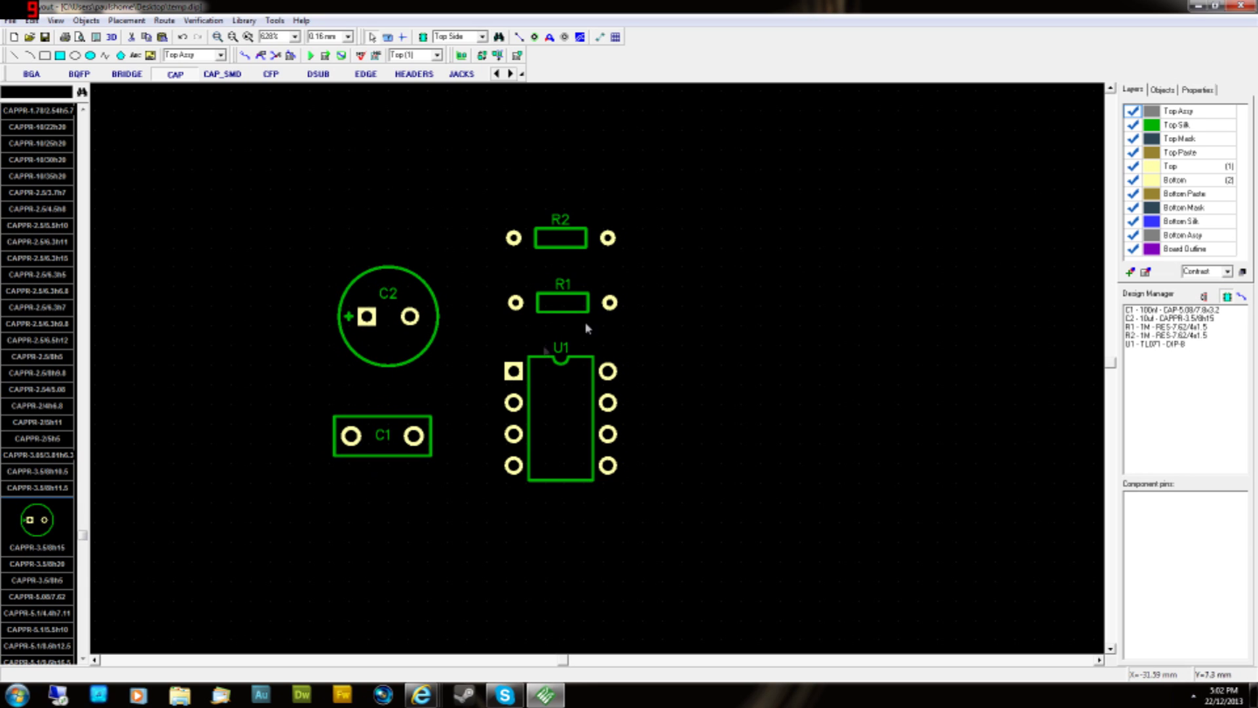
click(558, 416)
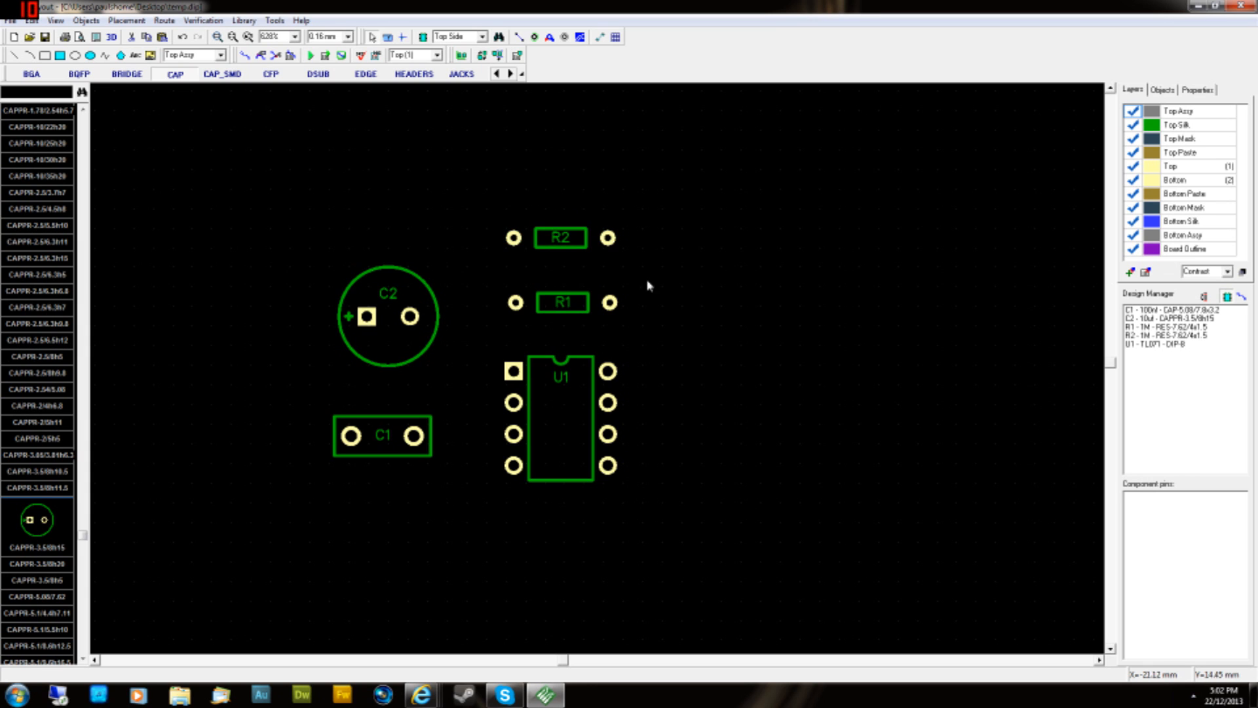
mouse_move(338, 260)
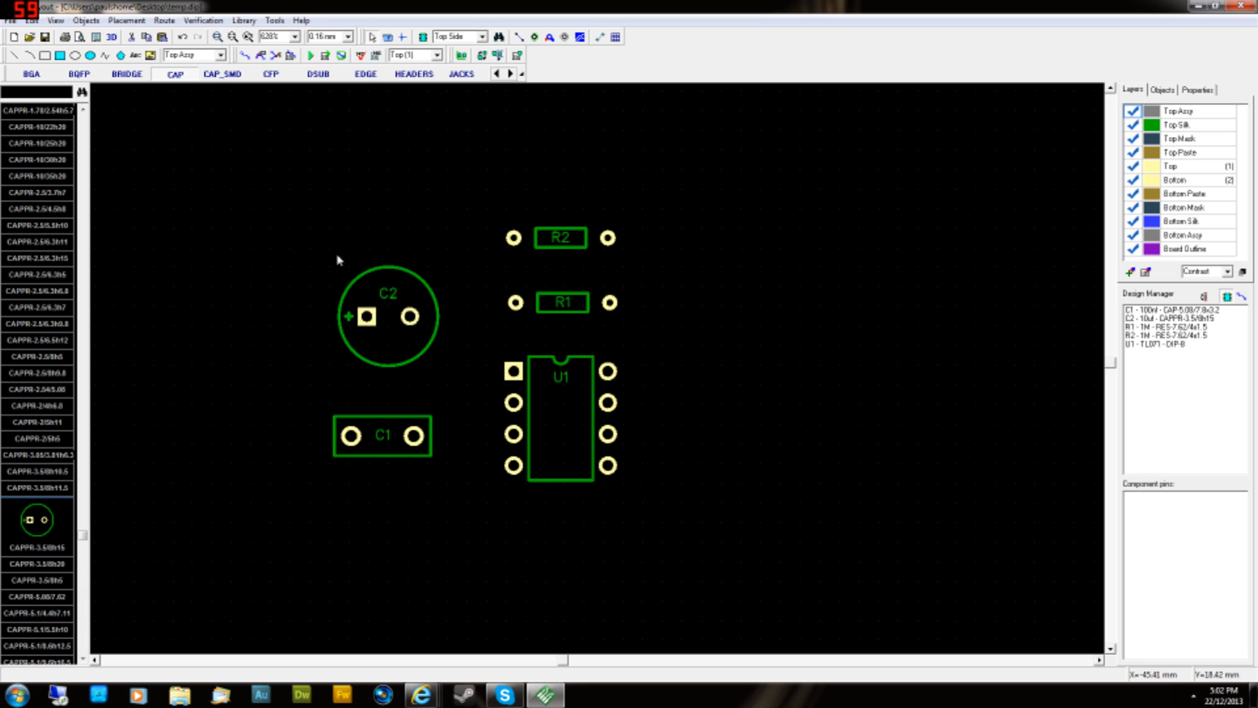
mouse_move(327, 278)
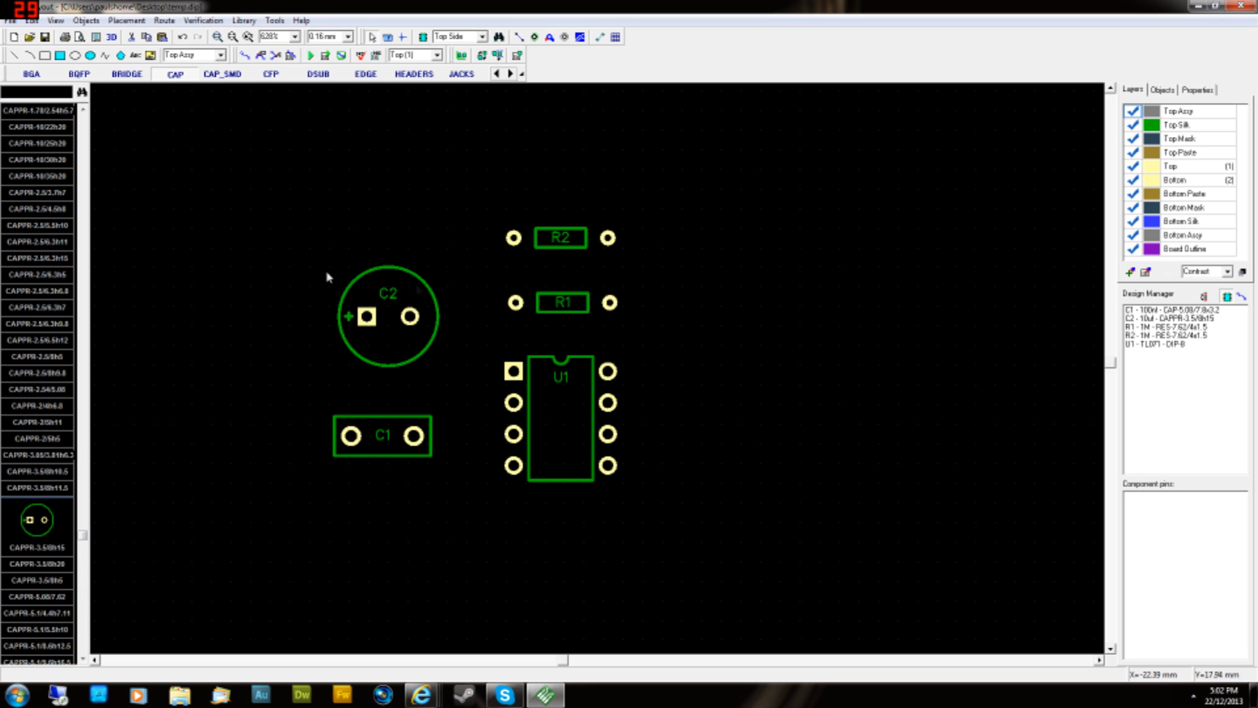
mouse_move(551, 322)
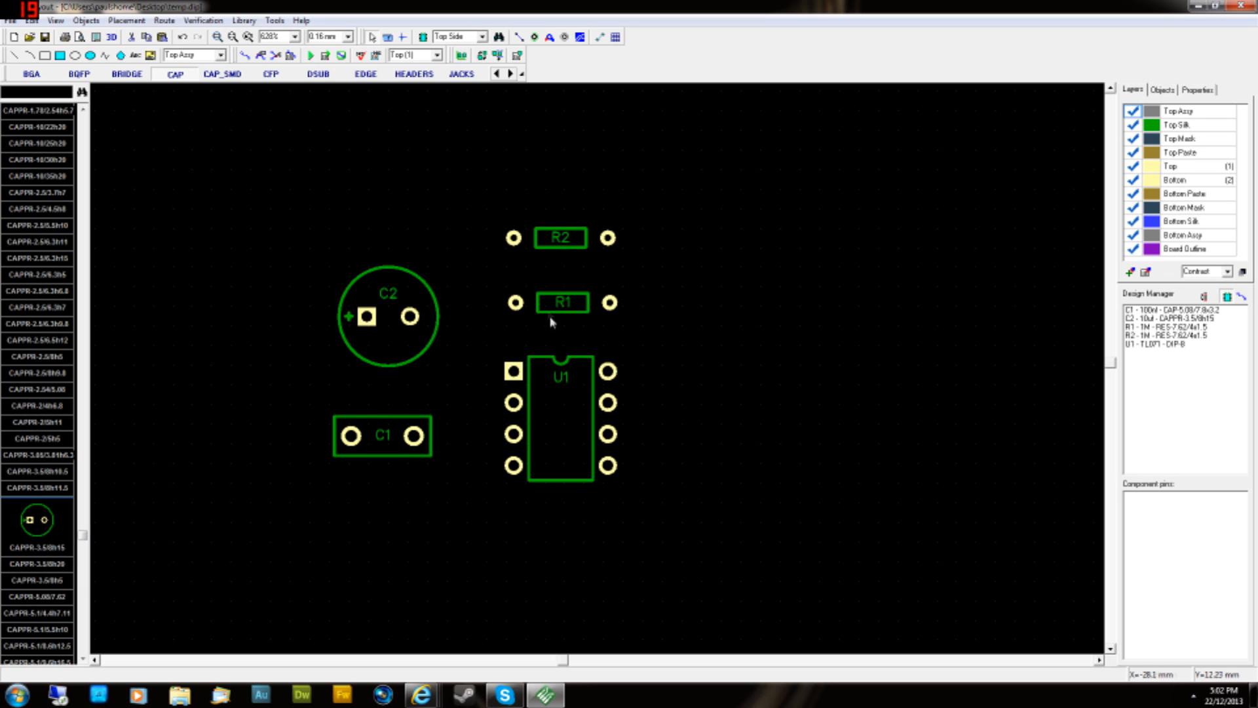
mouse_move(661, 421)
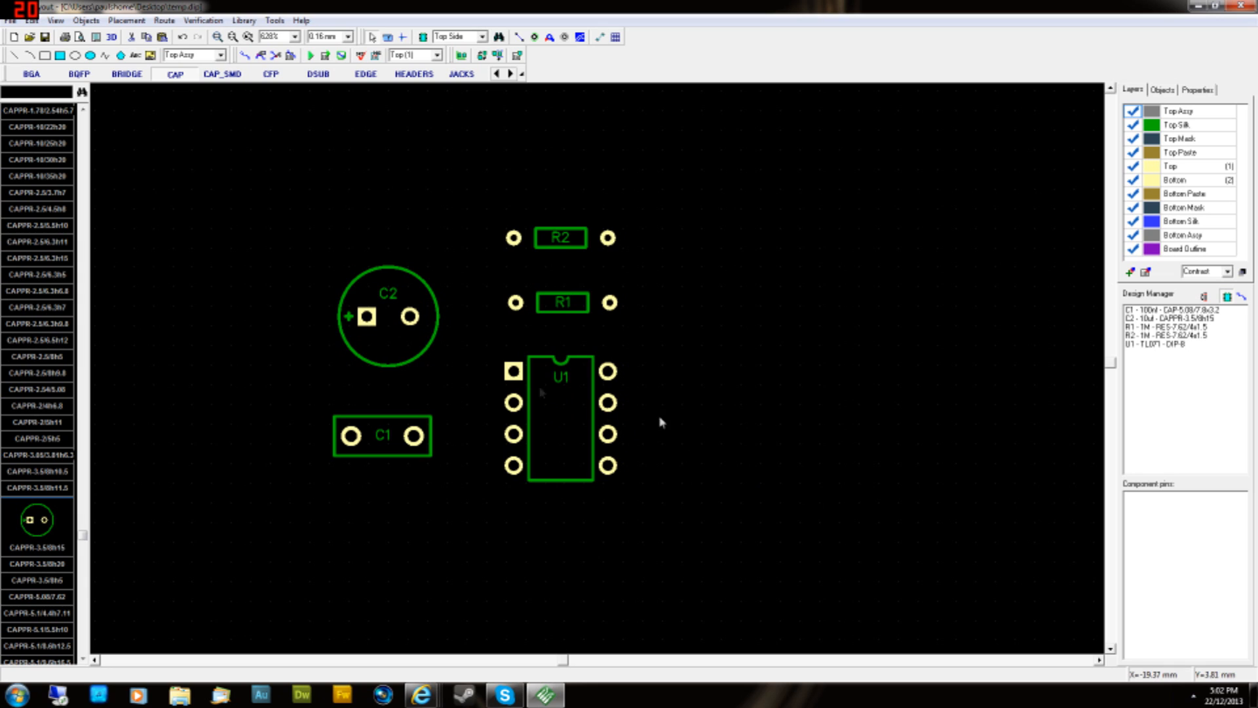
mouse_move(487, 380)
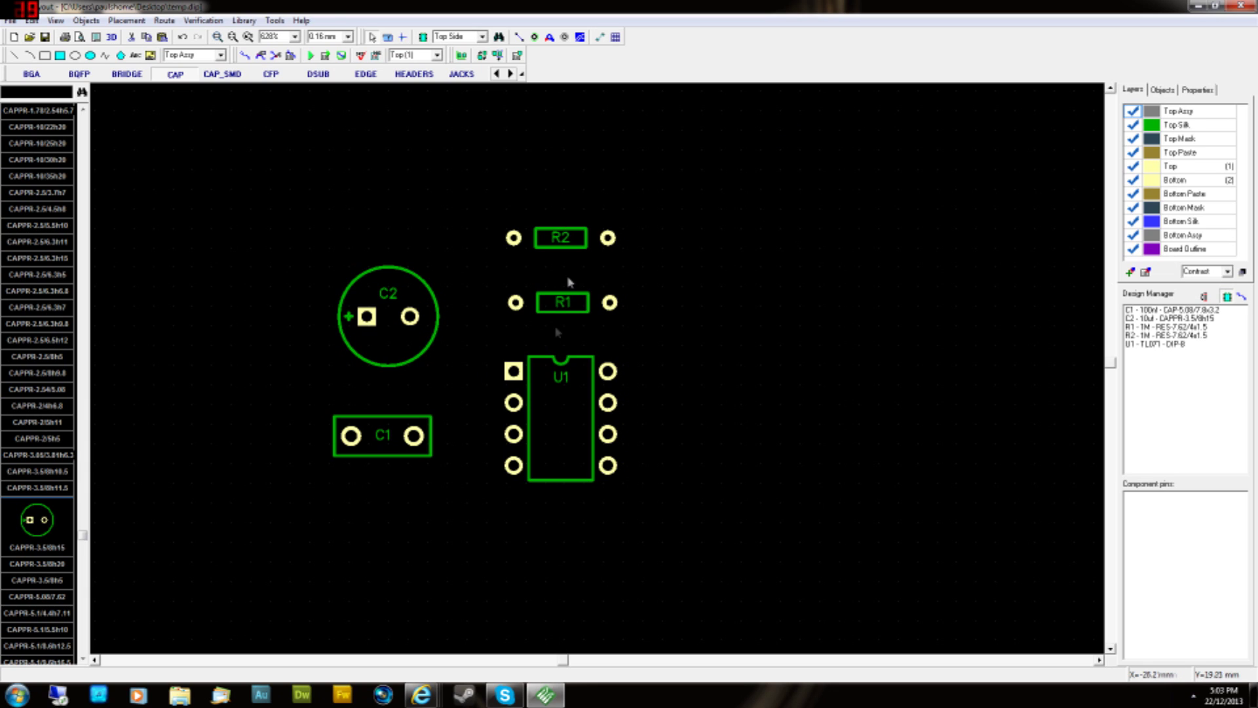
mouse_move(448, 579)
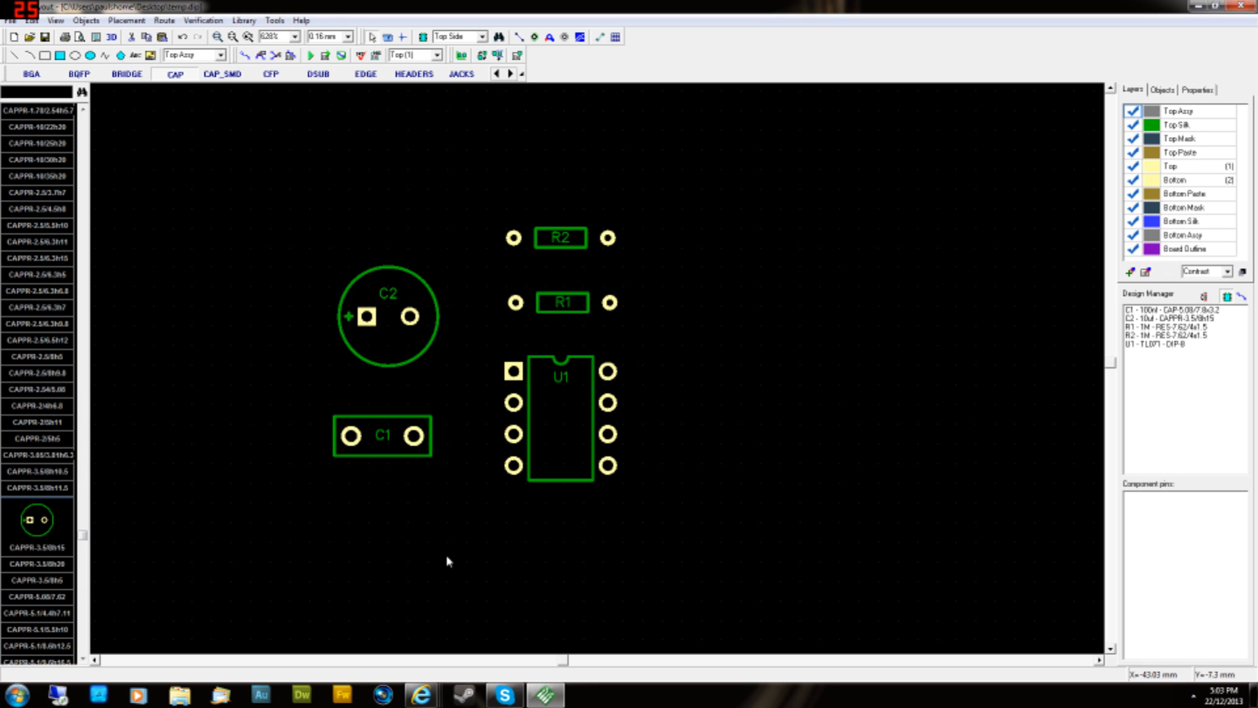
mouse_move(543, 537)
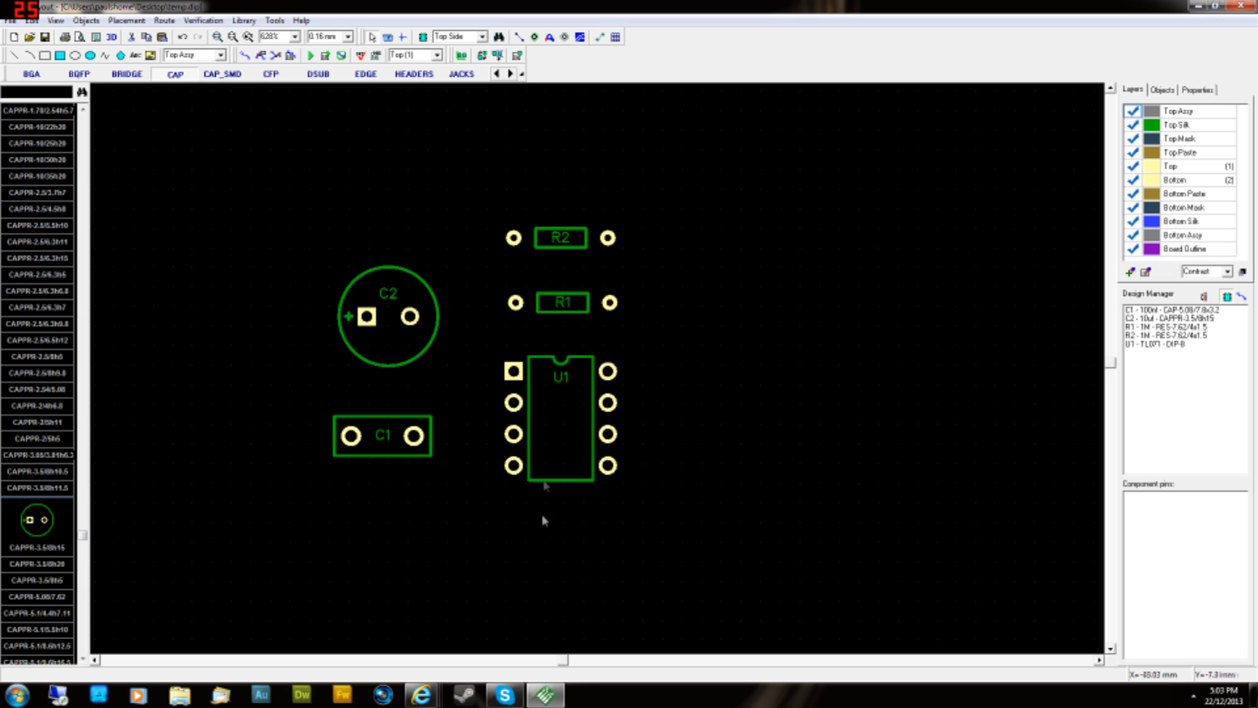
mouse_move(679, 378)
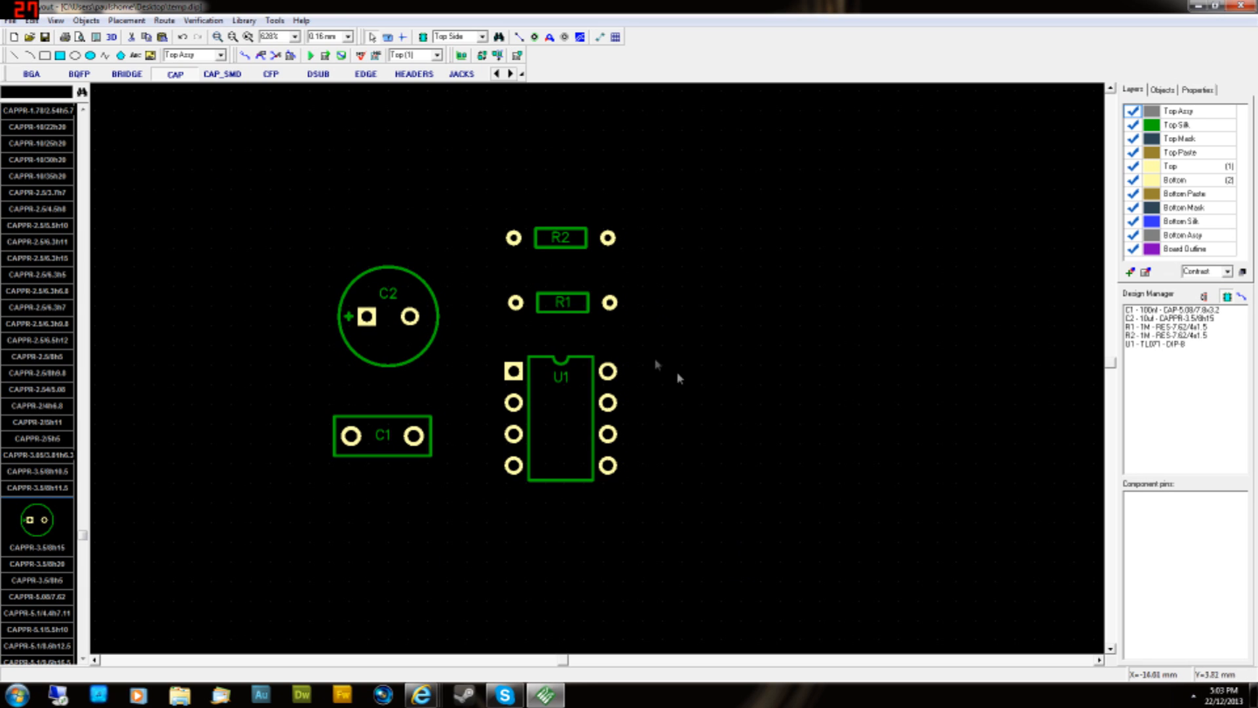
click(561, 237)
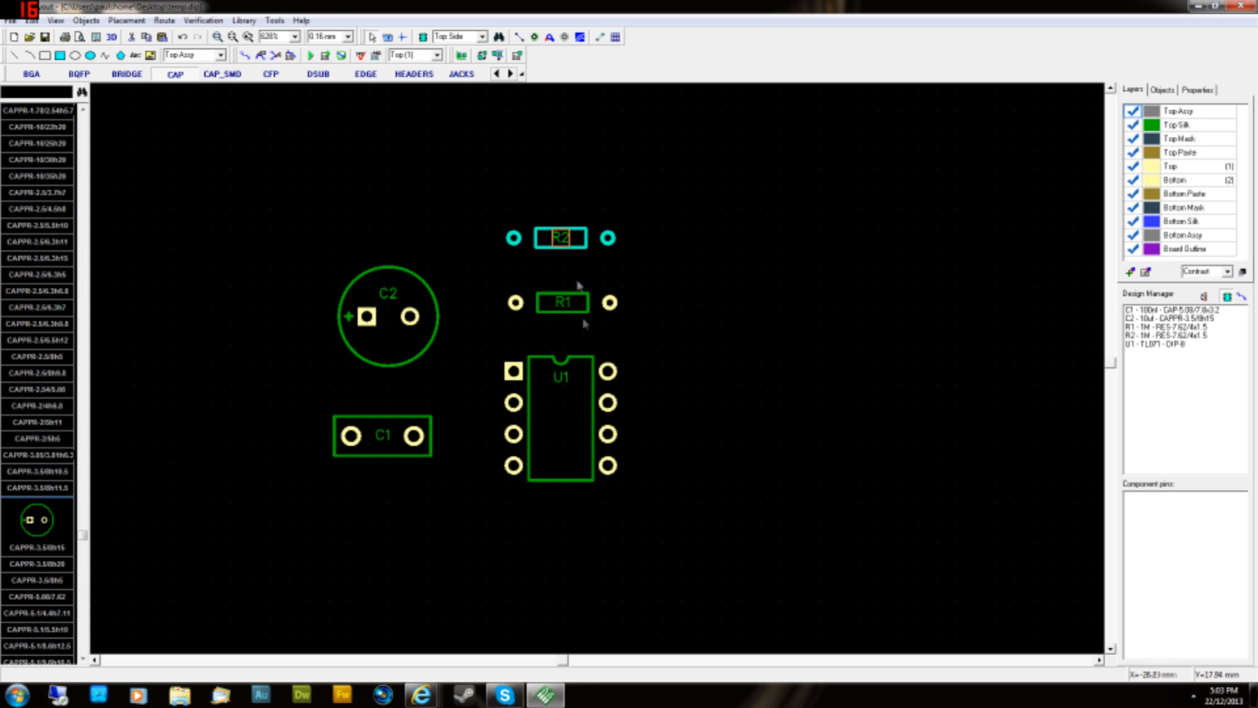
click(558, 377)
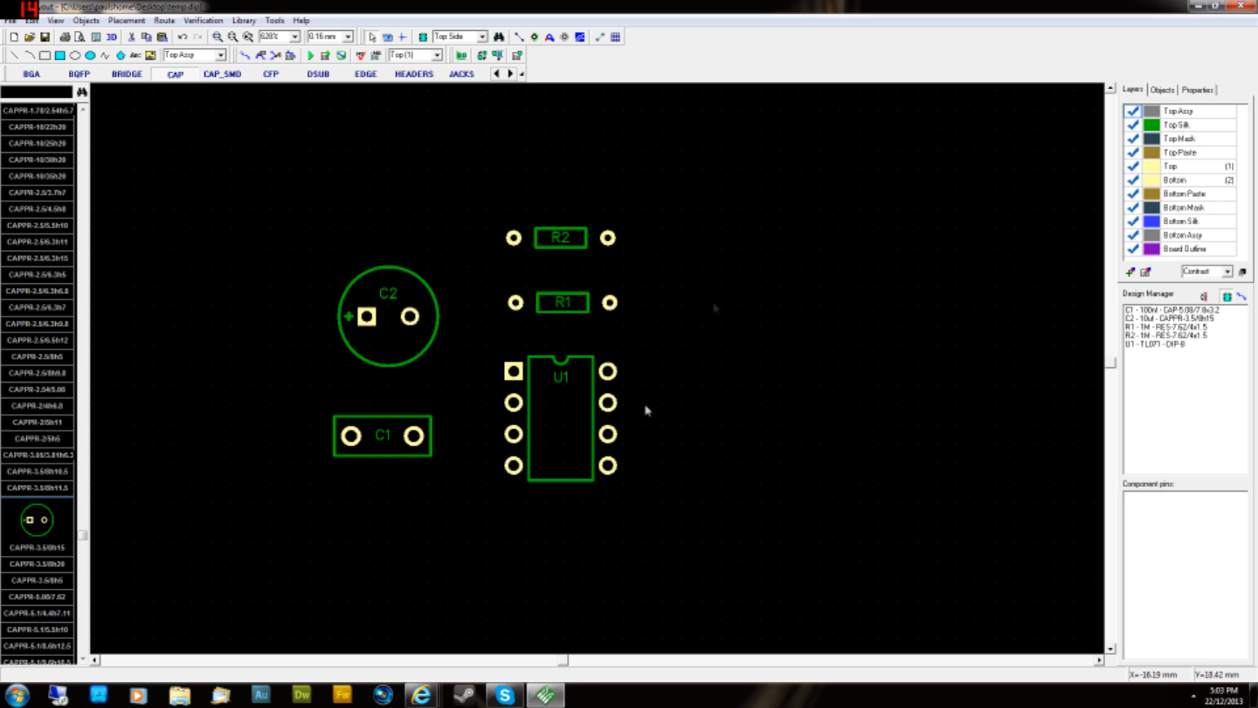
click(401, 283)
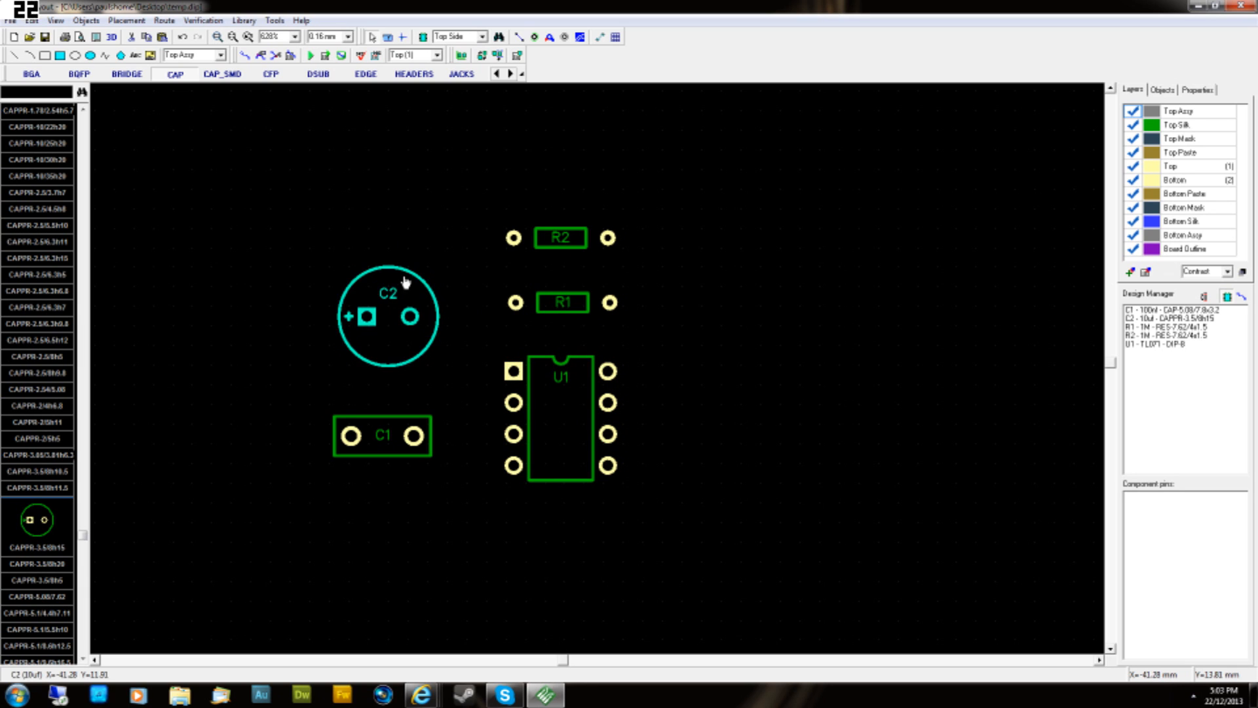
- Shift U1 closer under R1, align R2 above R1 with U1, and lower C2 slightly
click(368, 315)
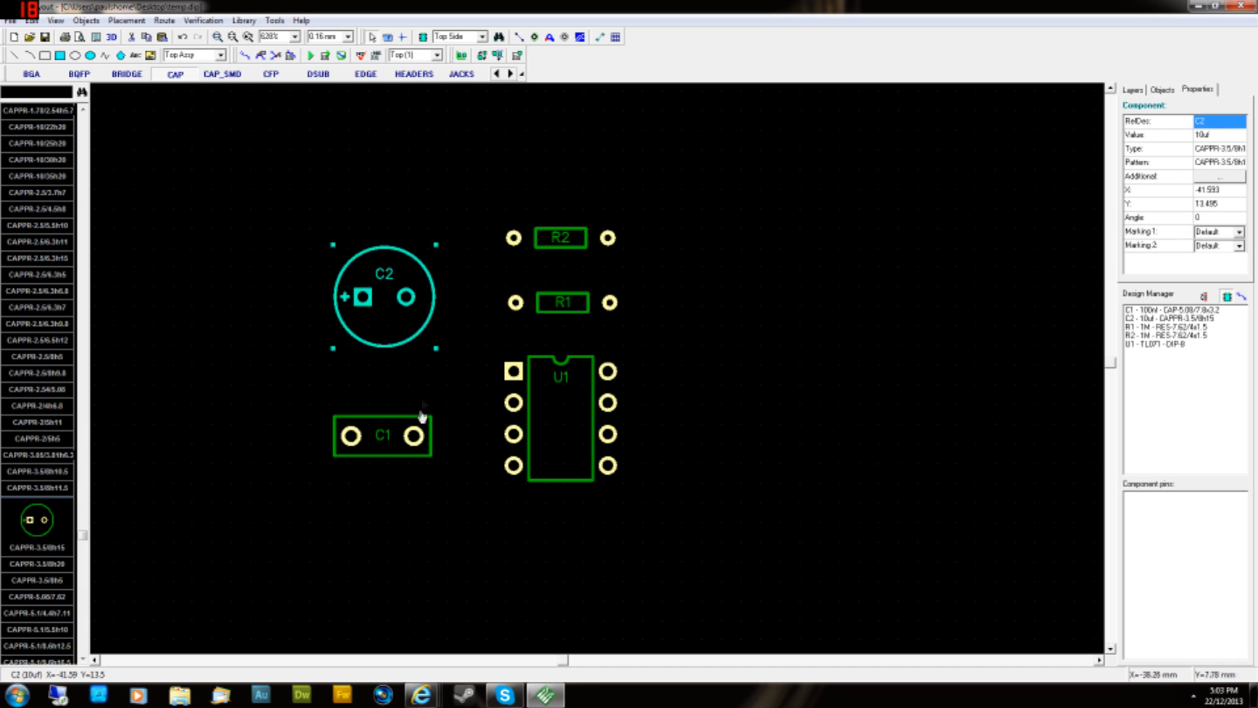
click(547, 390)
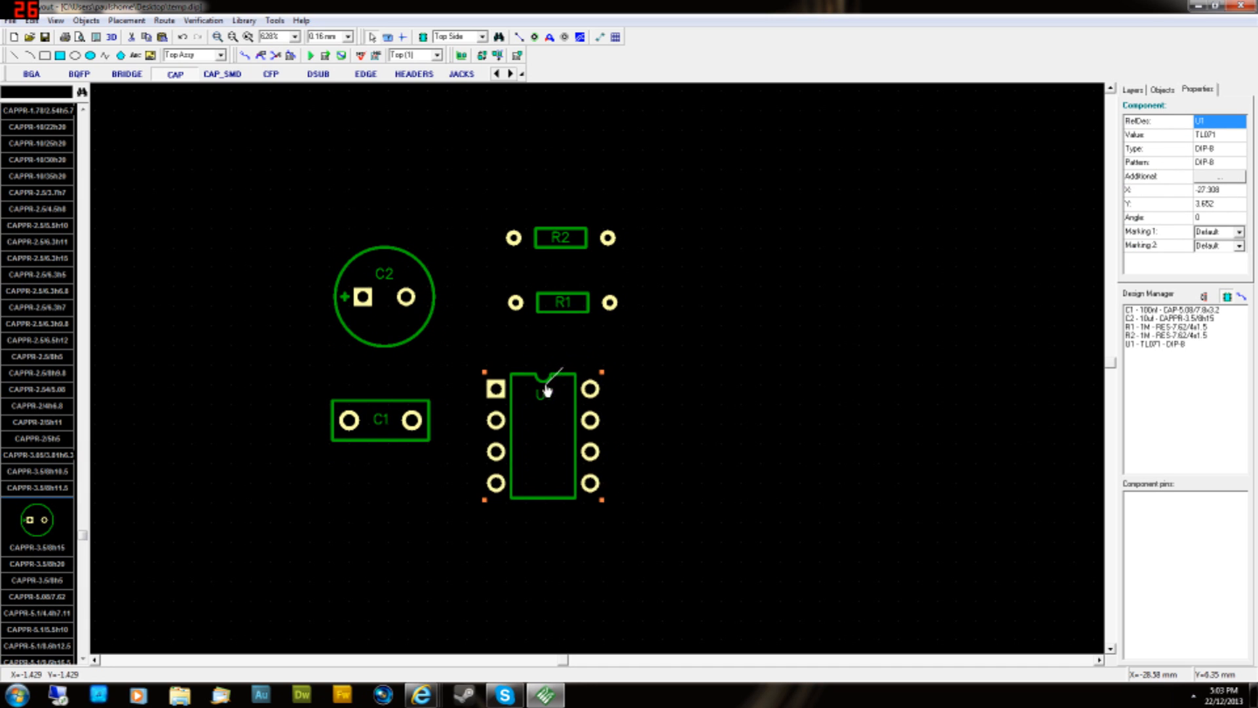
click(561, 303)
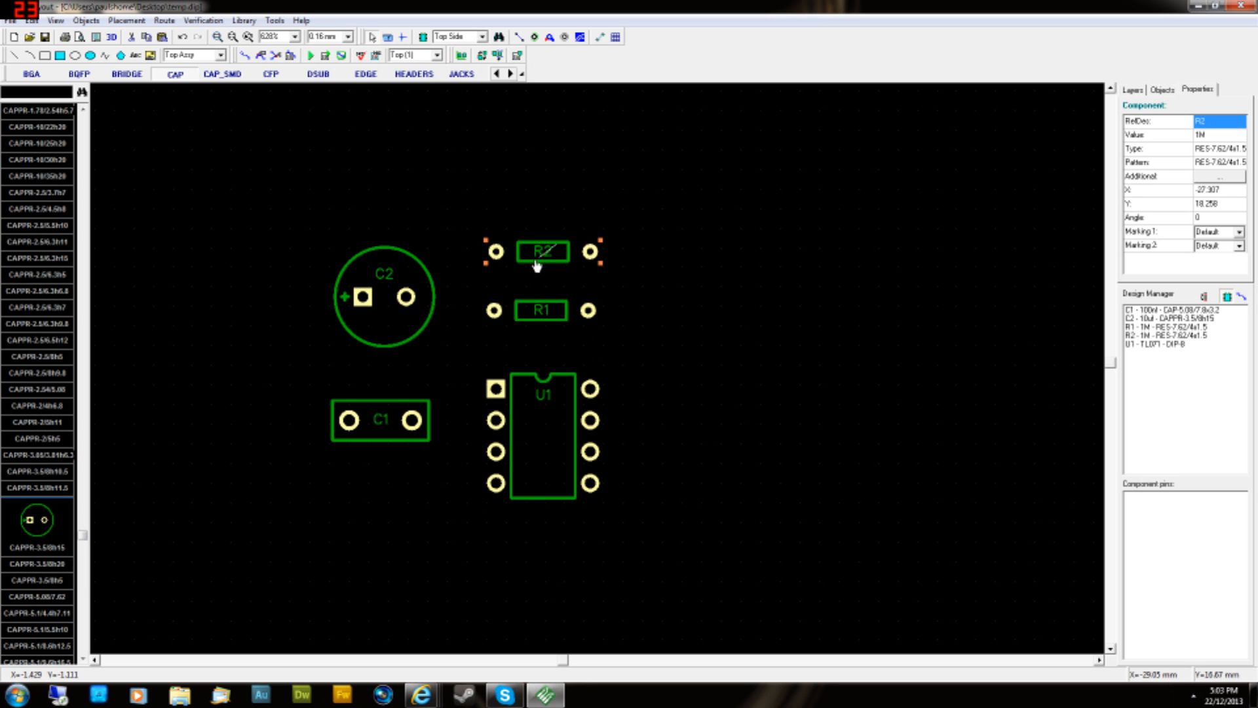
click(538, 417)
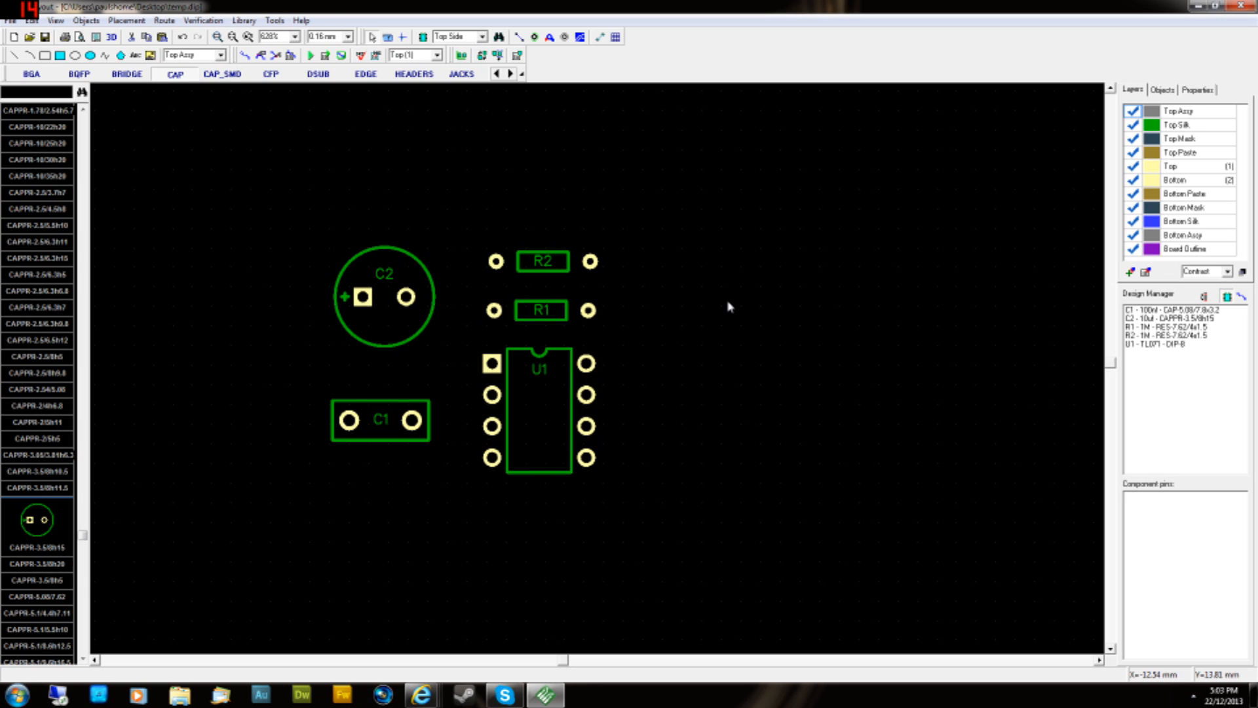
mouse_move(741, 298)
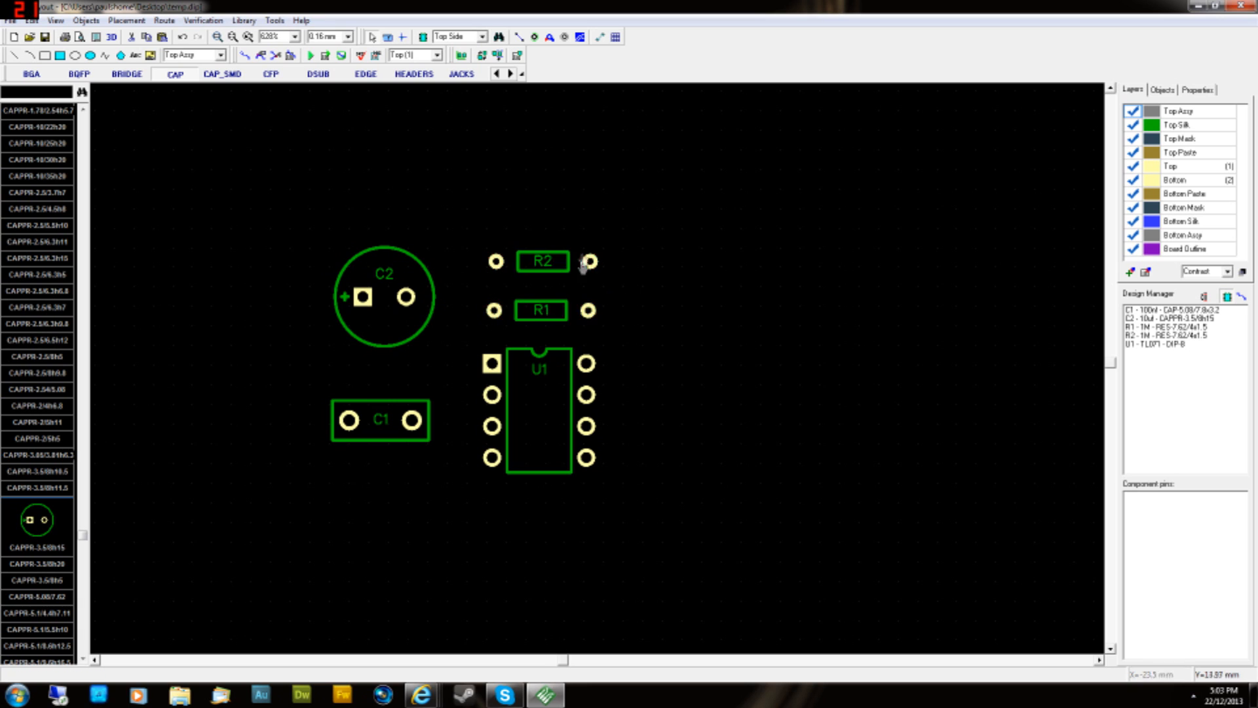
mouse_move(739, 333)
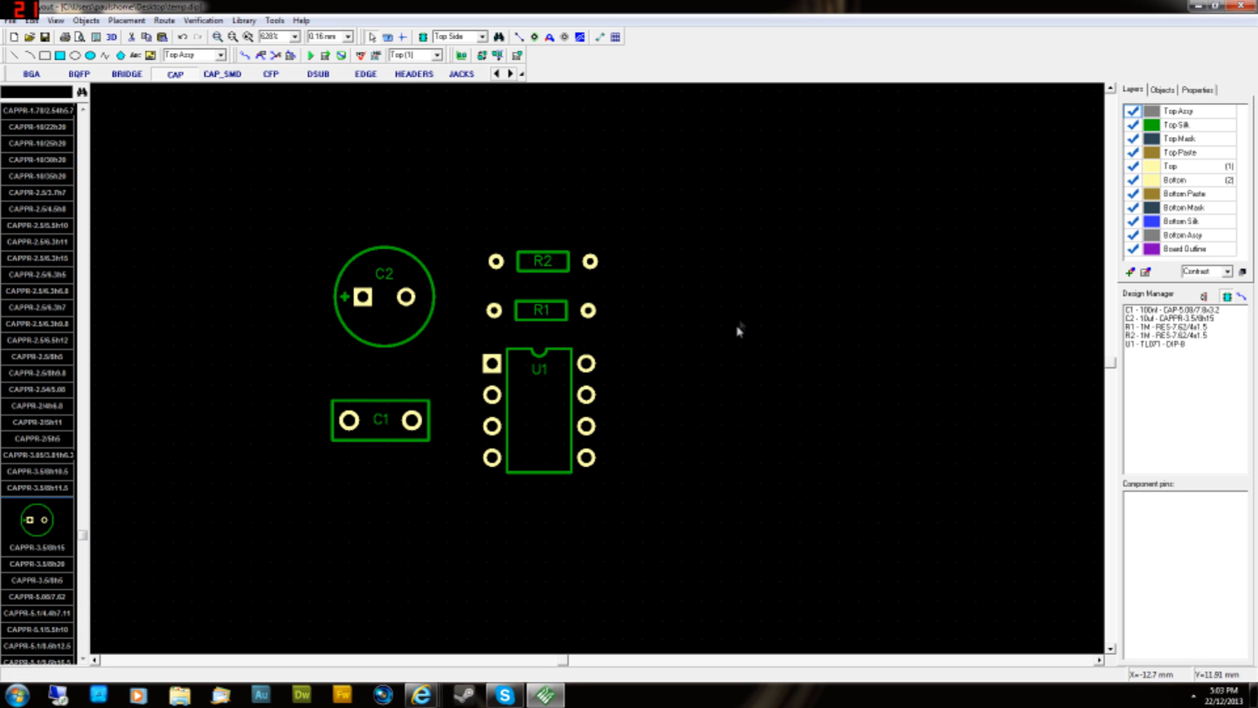
click(380, 296)
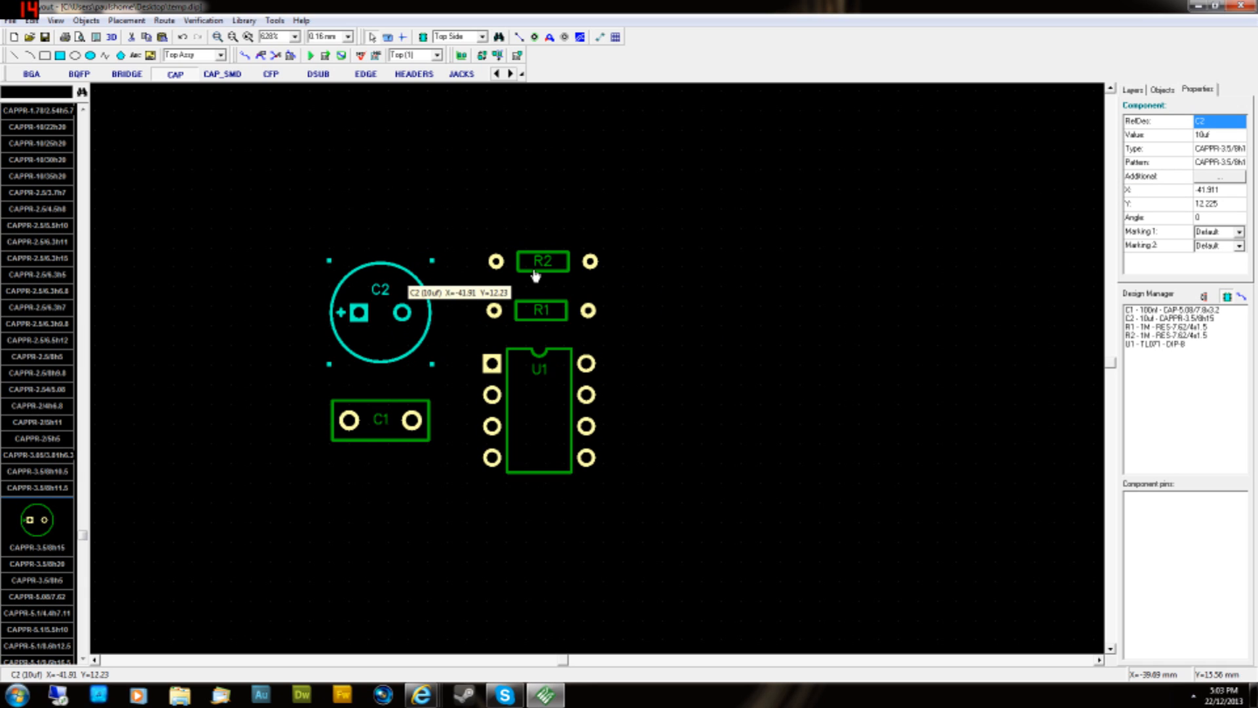
mouse_move(777, 326)
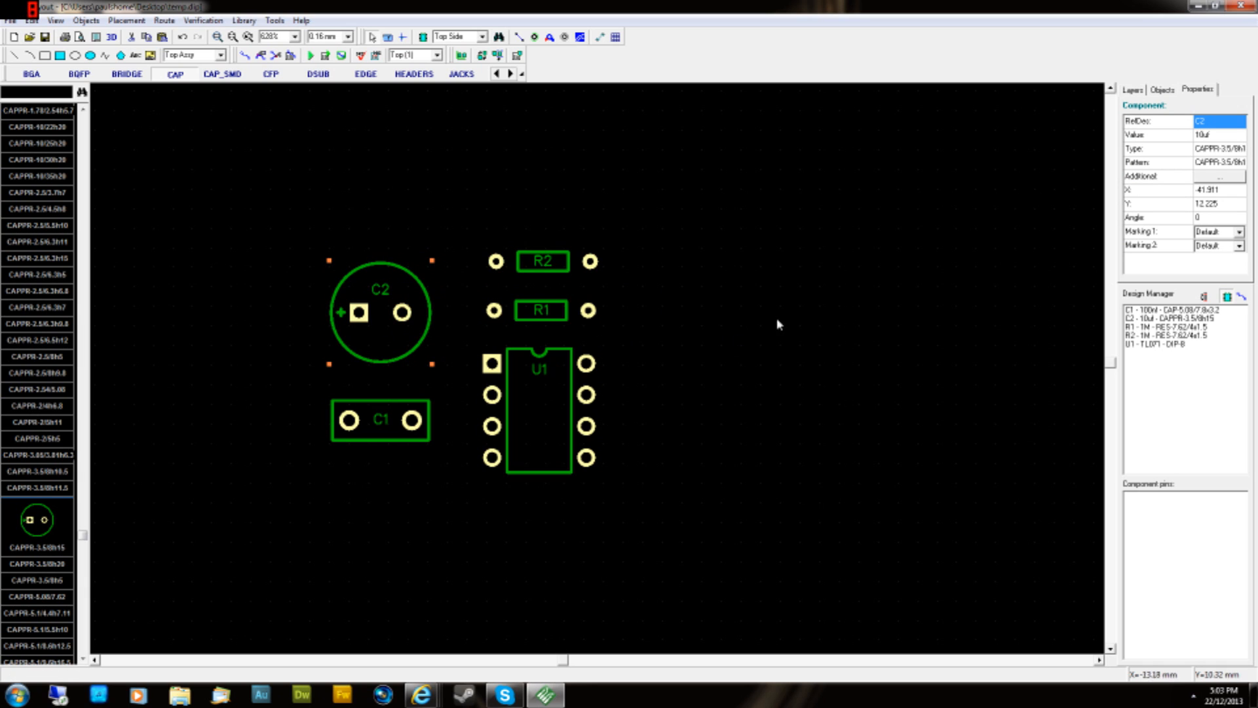
mouse_move(296, 250)
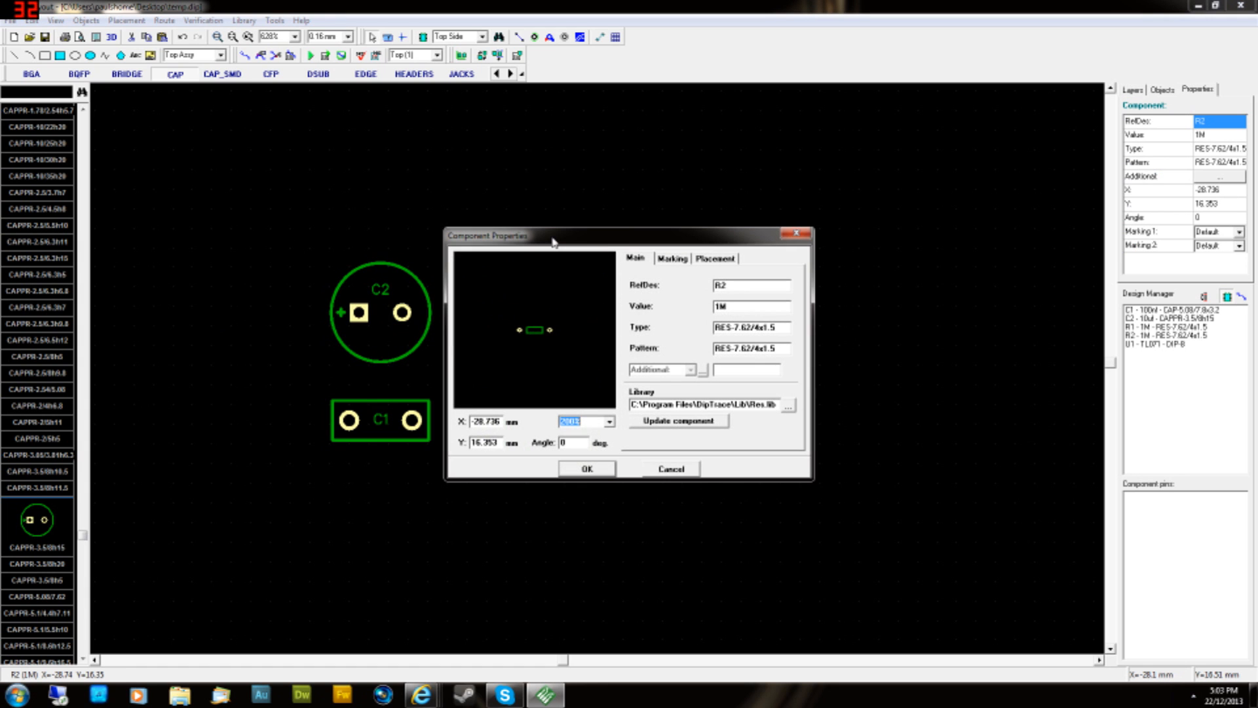
click(587, 468)
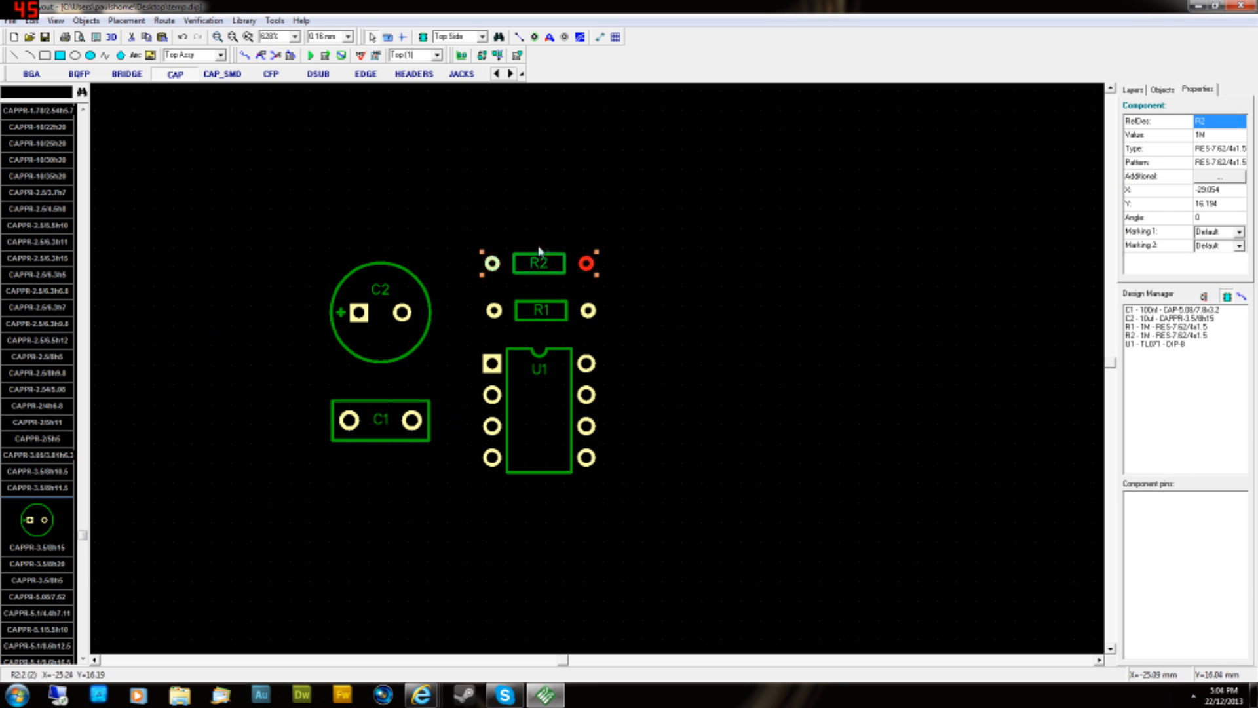
click(538, 262)
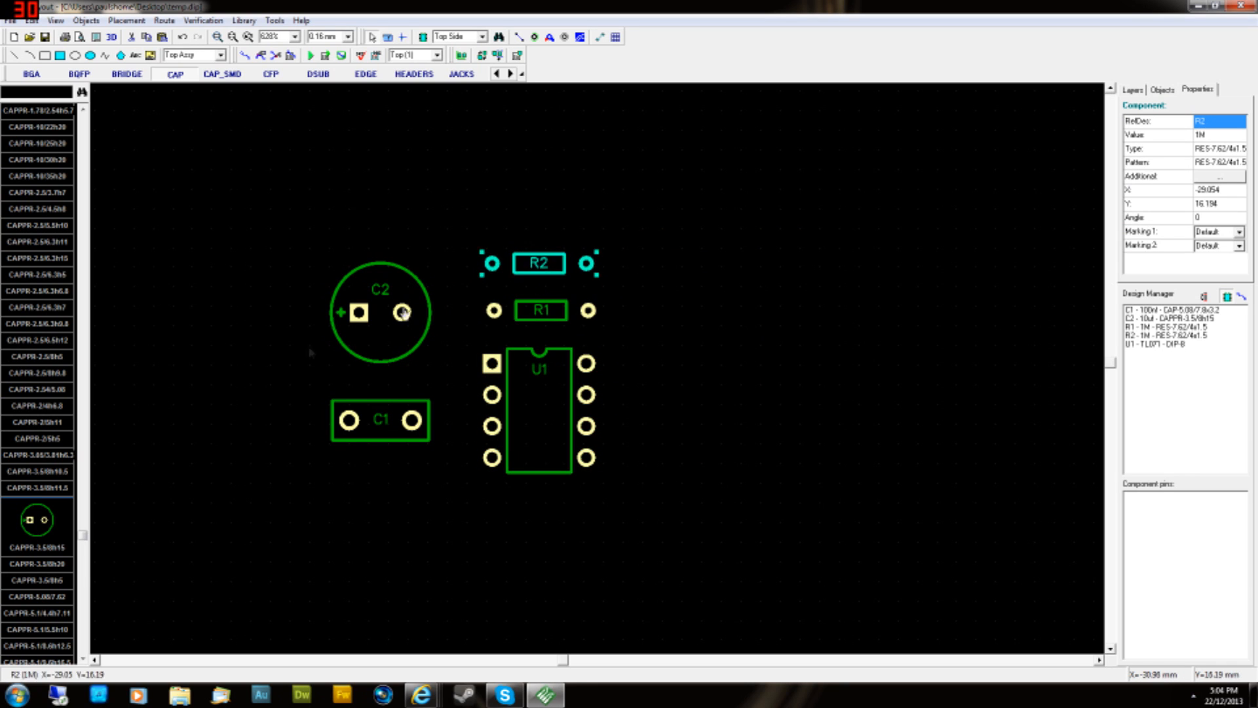
click(401, 312)
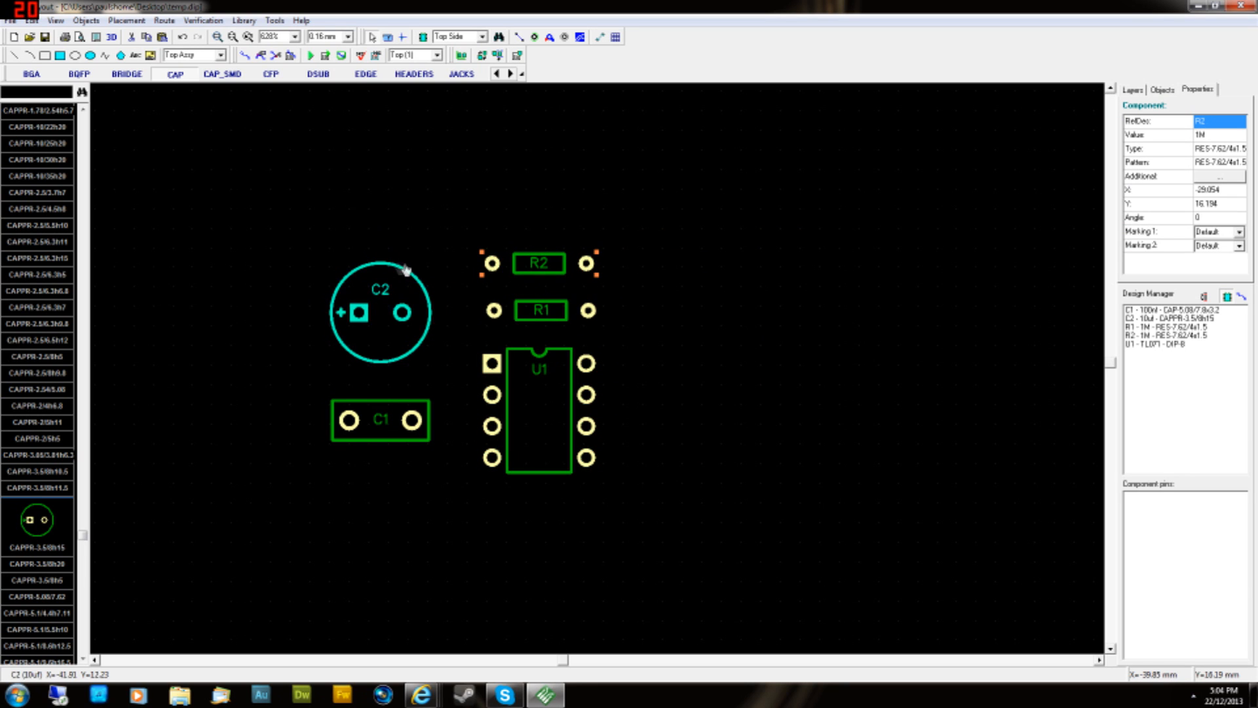
mouse_move(396, 276)
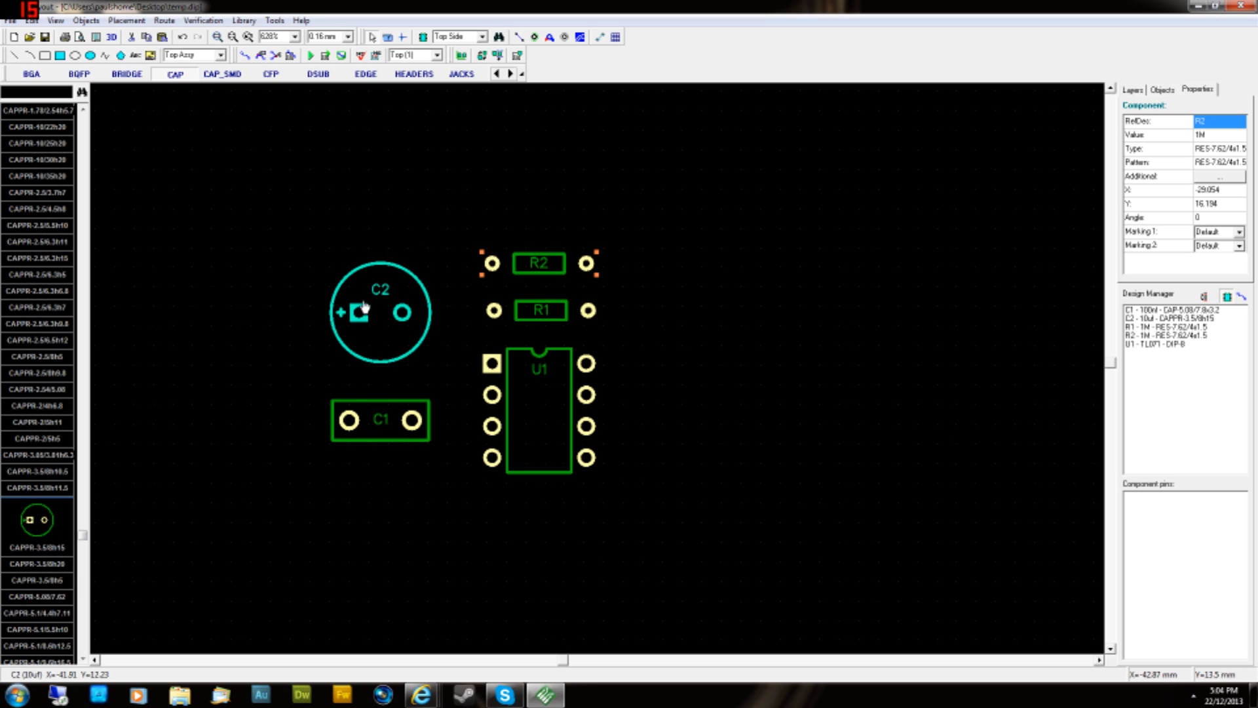
mouse_move(408, 328)
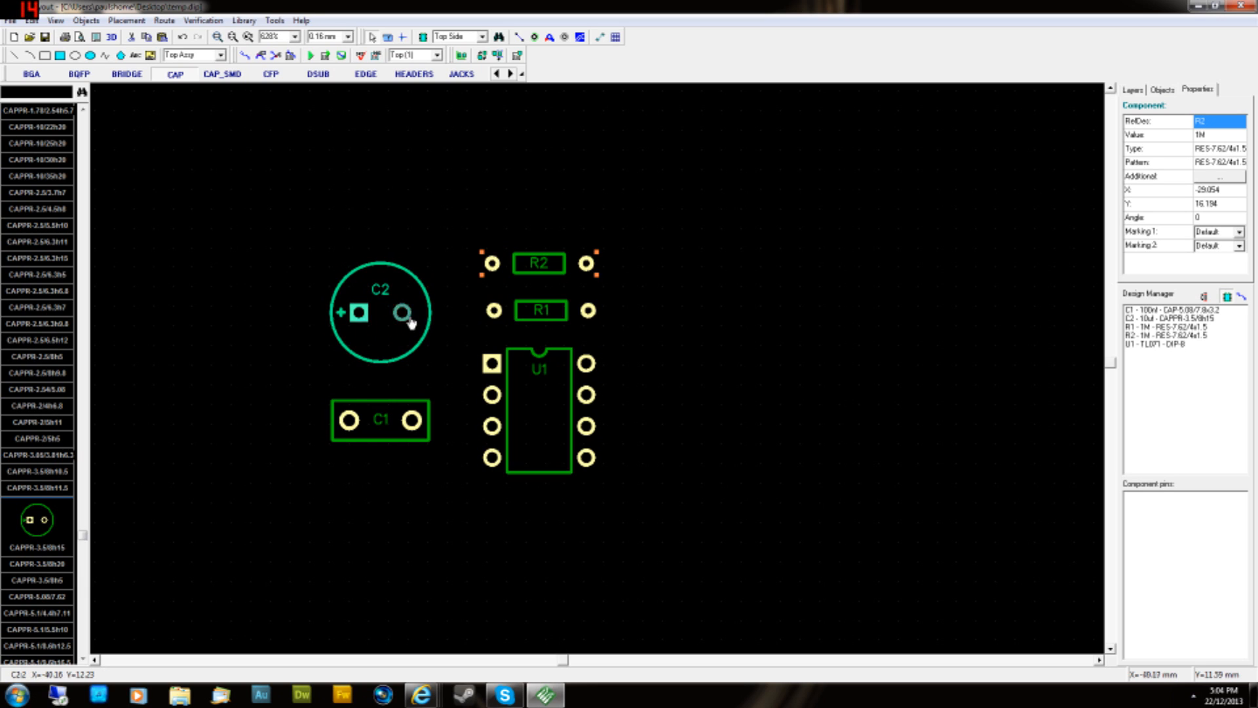
mouse_move(385, 274)
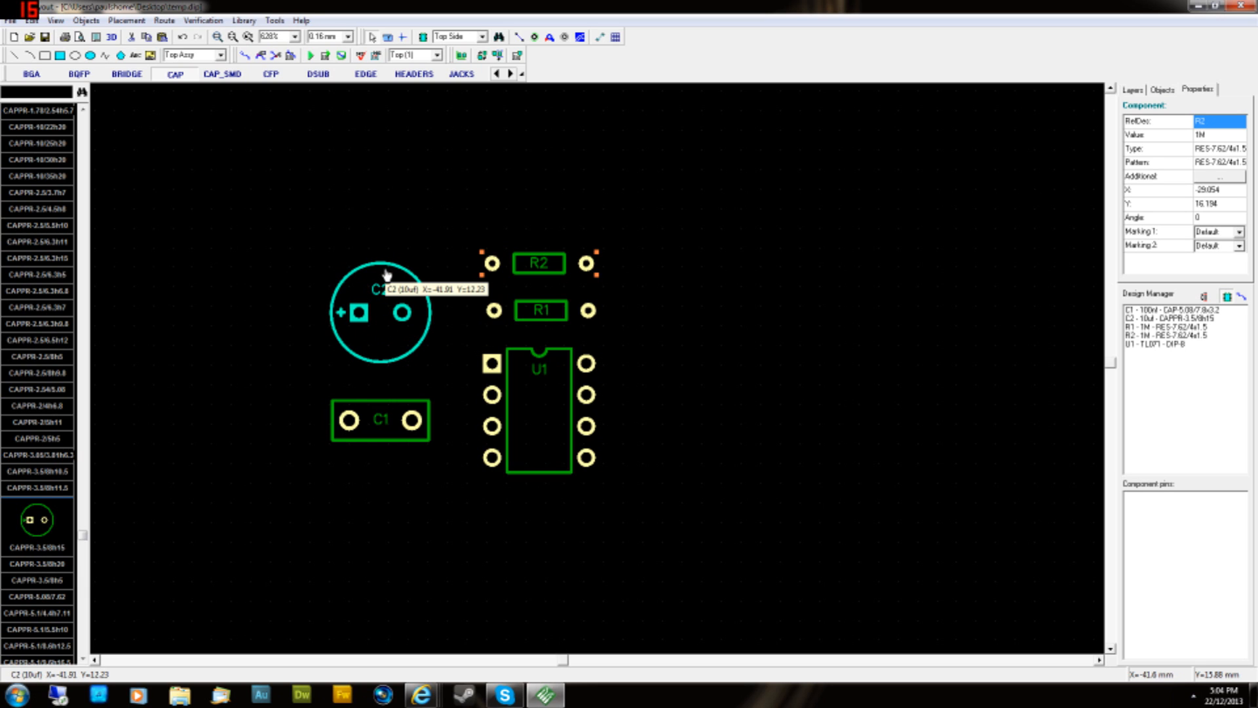
mouse_move(372, 316)
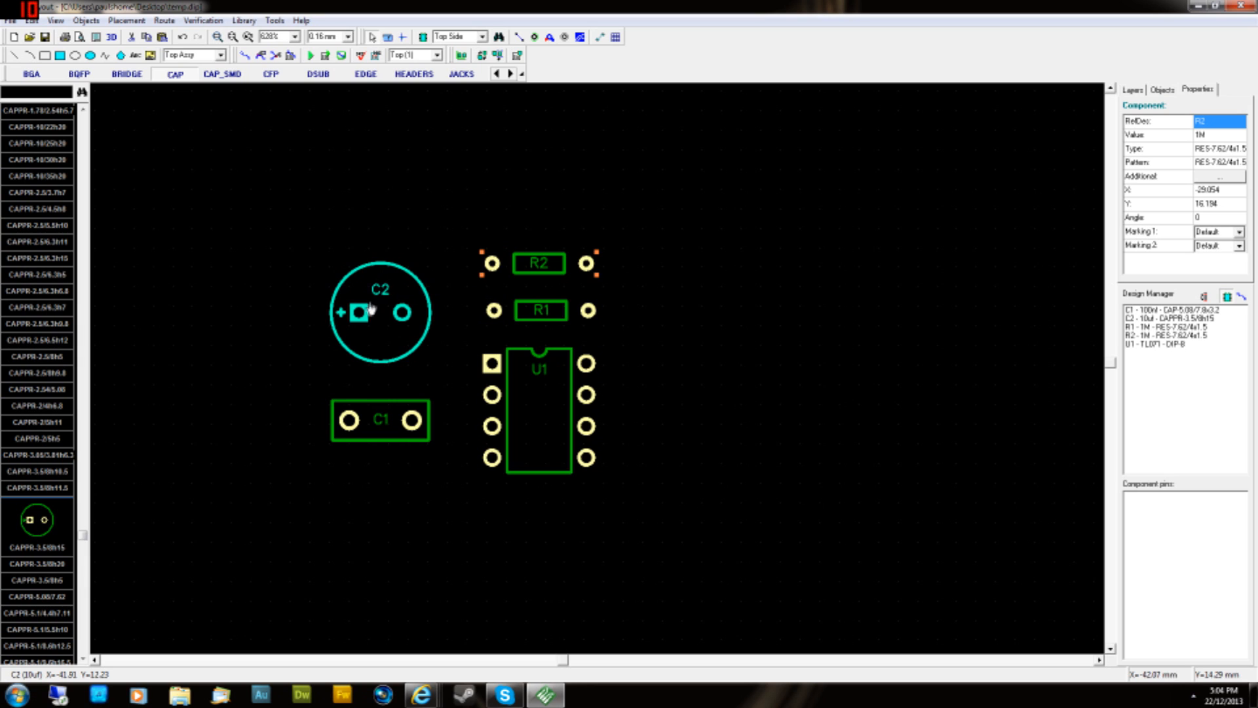
click(401, 311)
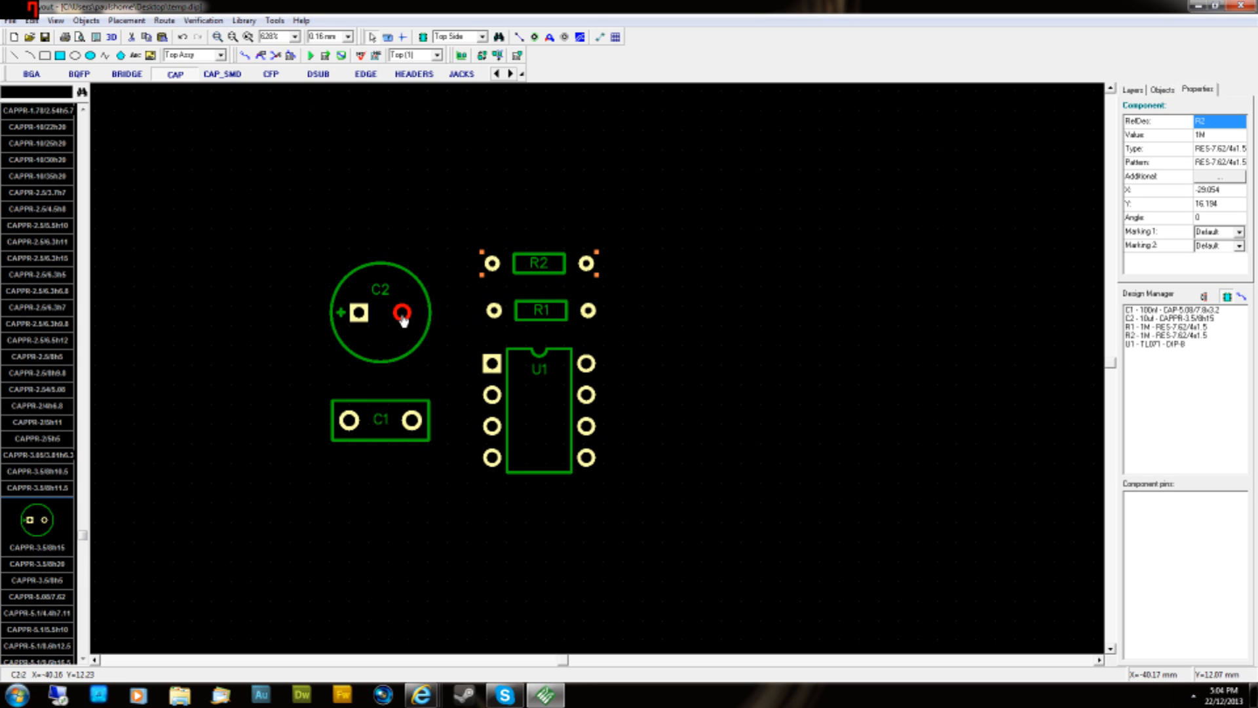
click(402, 312)
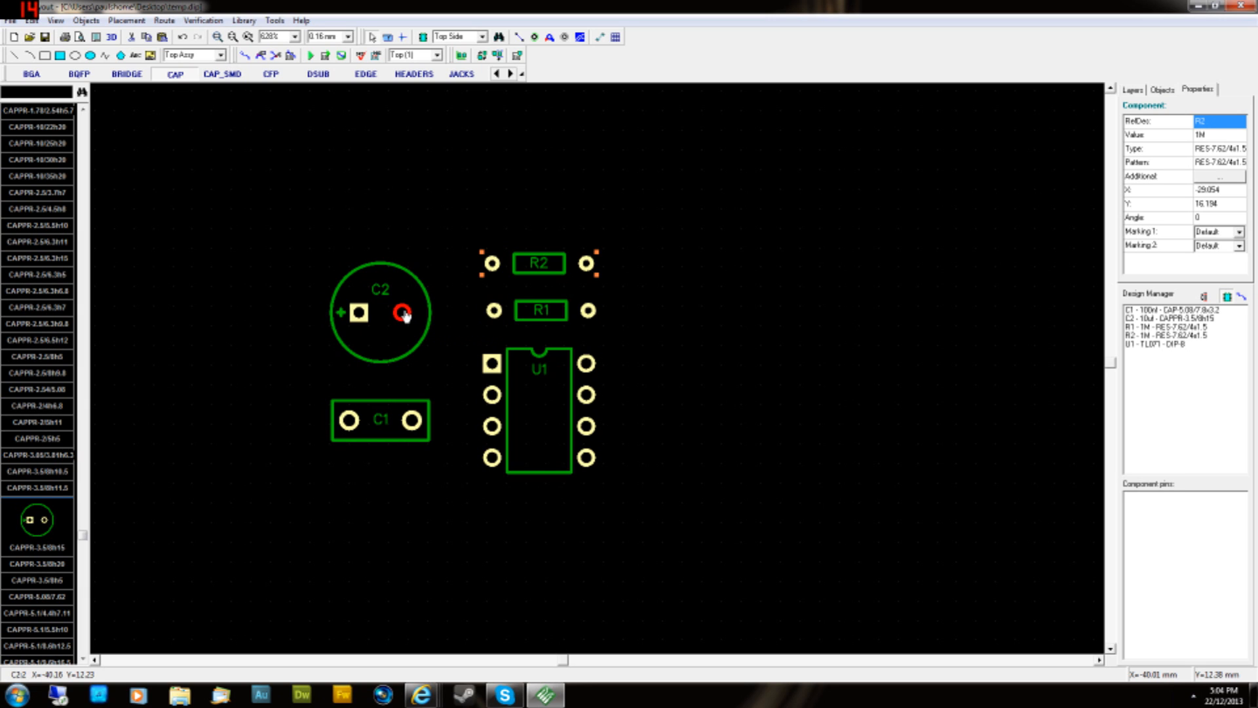
mouse_move(422, 267)
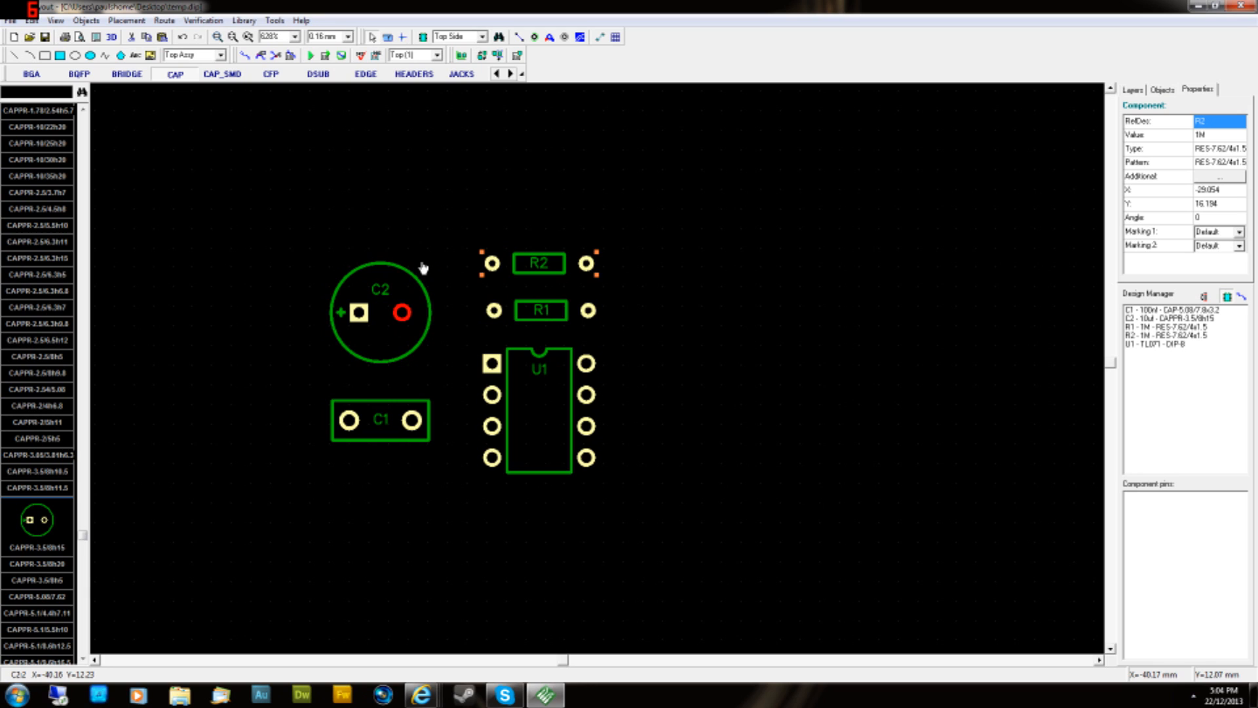
click(357, 314)
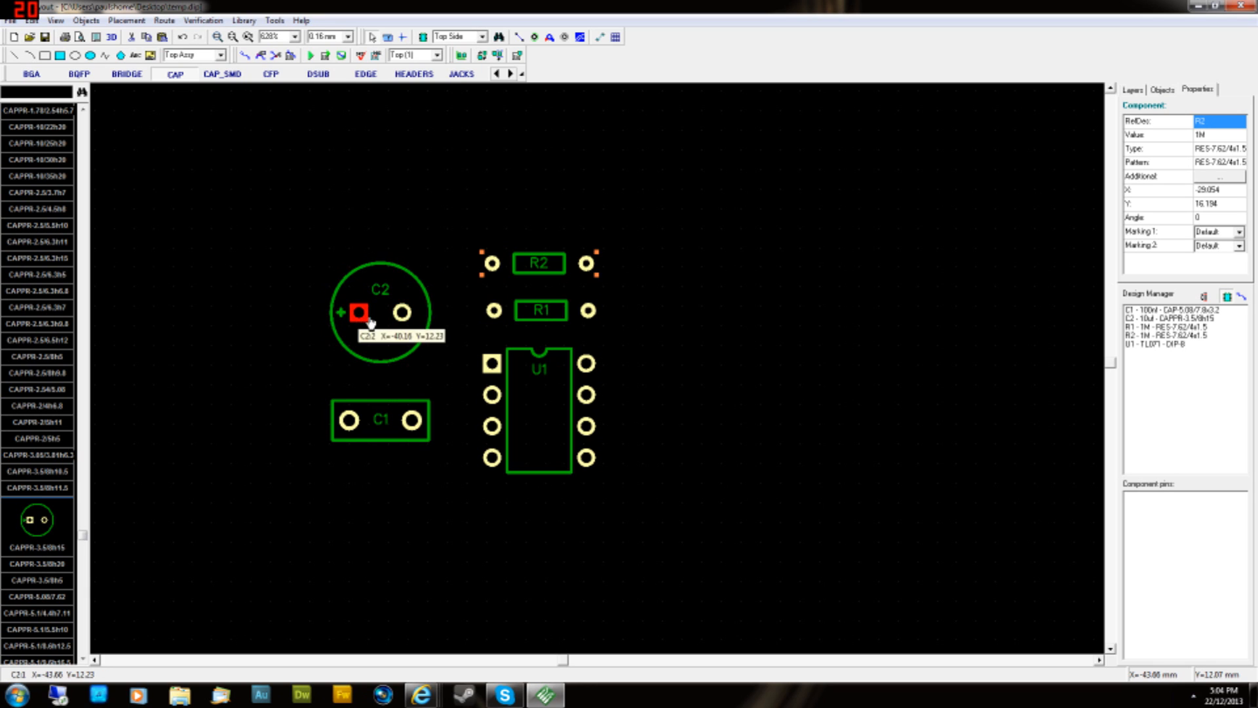
click(362, 314)
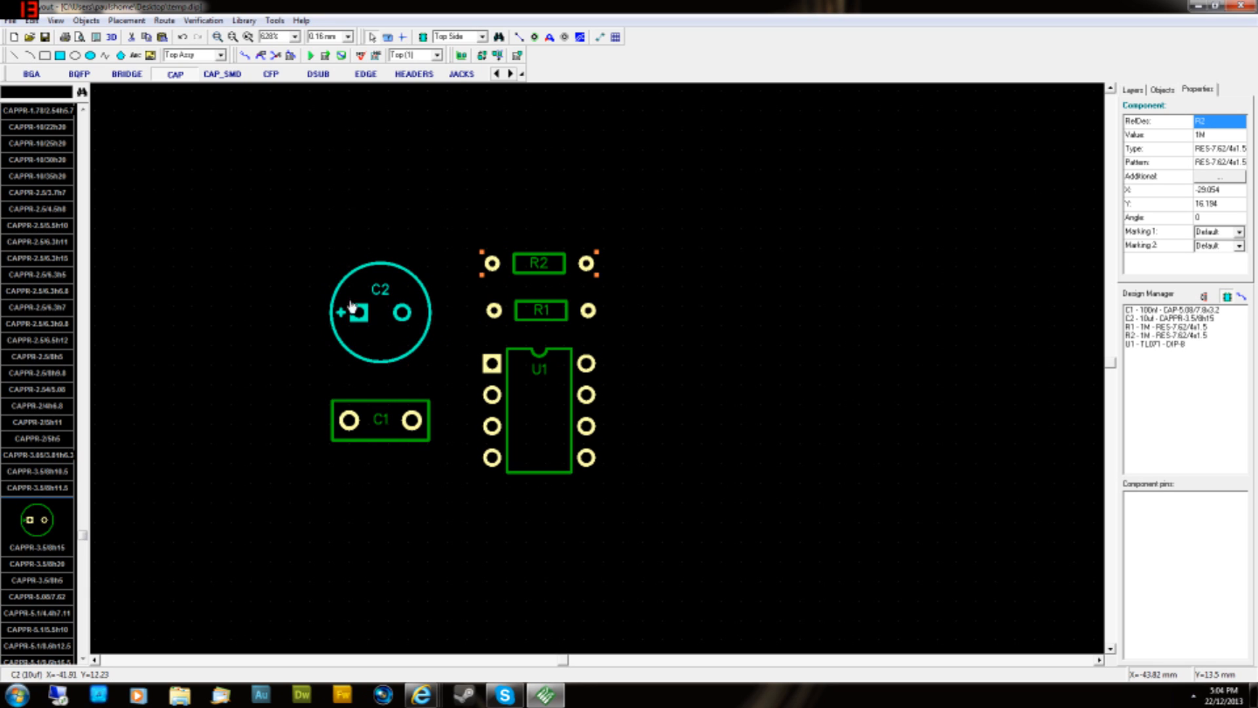
click(358, 312)
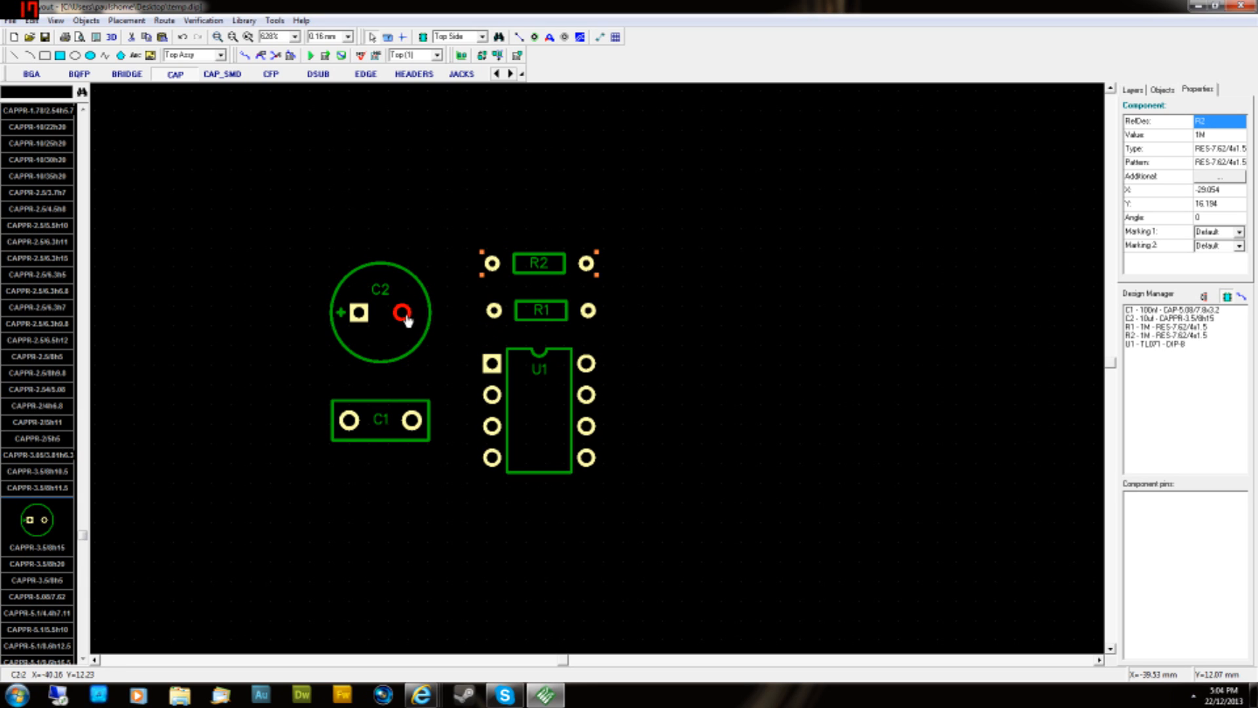
mouse_move(406, 325)
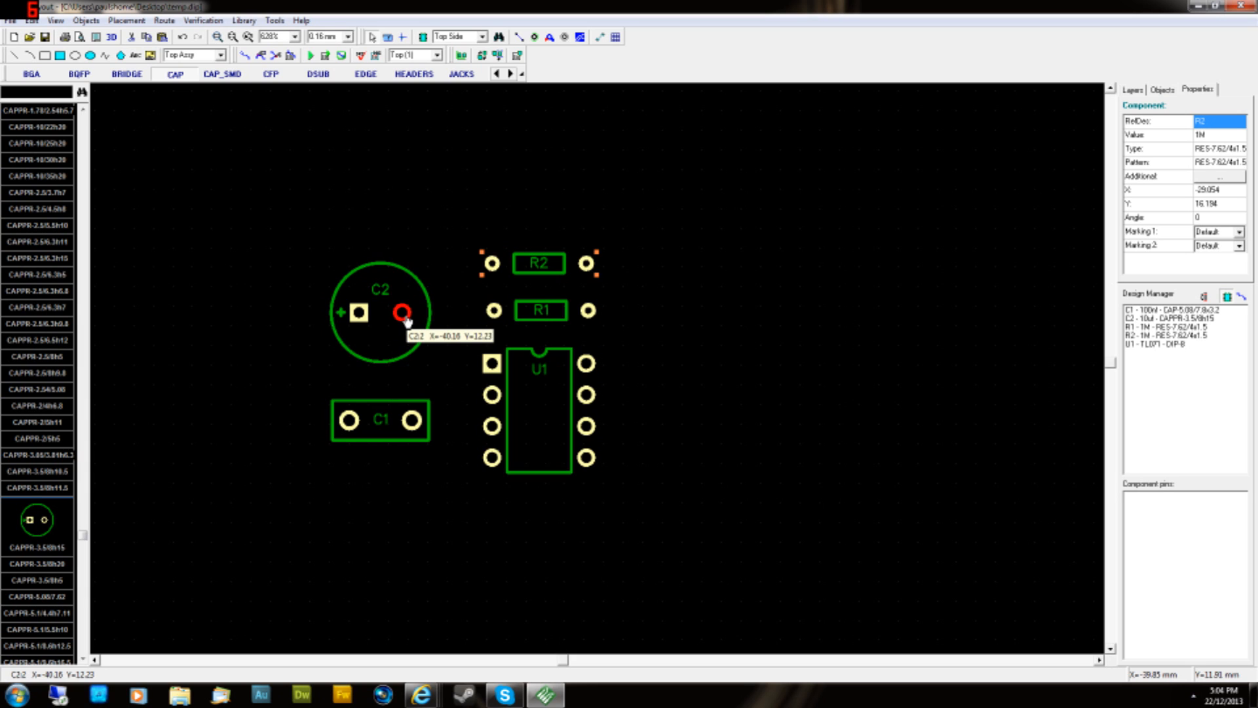
right_click(401, 311)
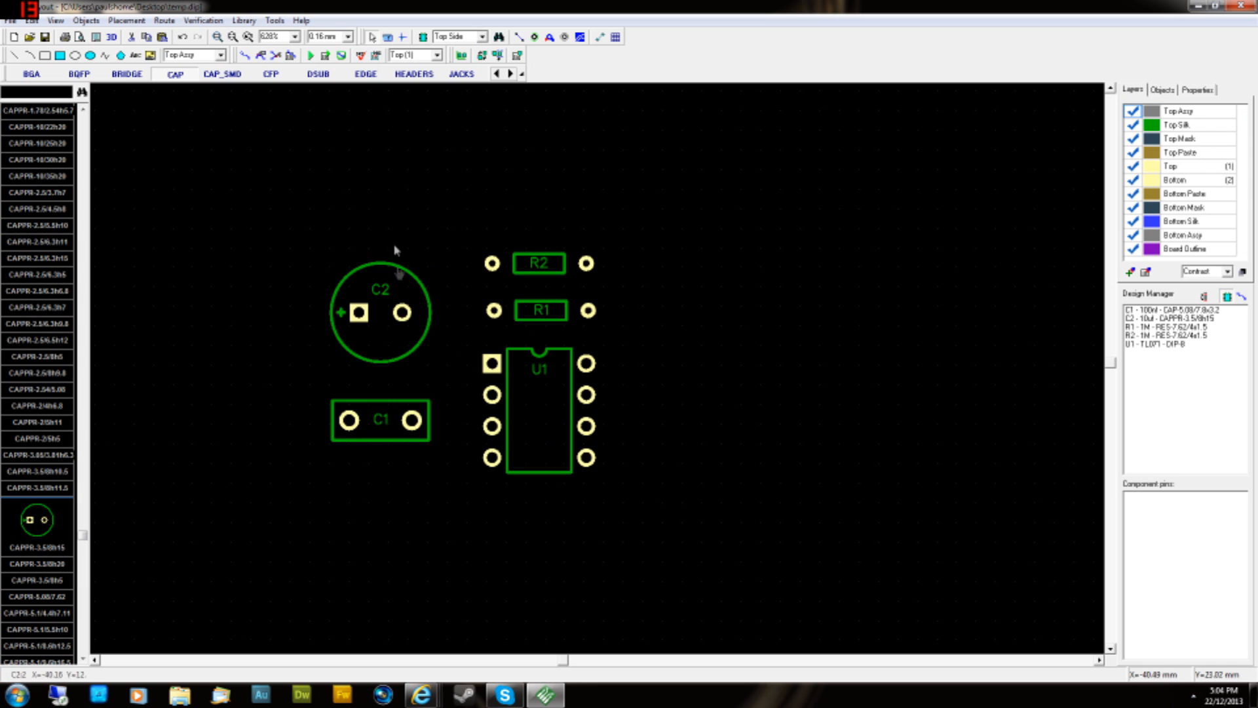
- Set C2's round pad to 1.8 mm width and height via Pad Properties
right_click(402, 312)
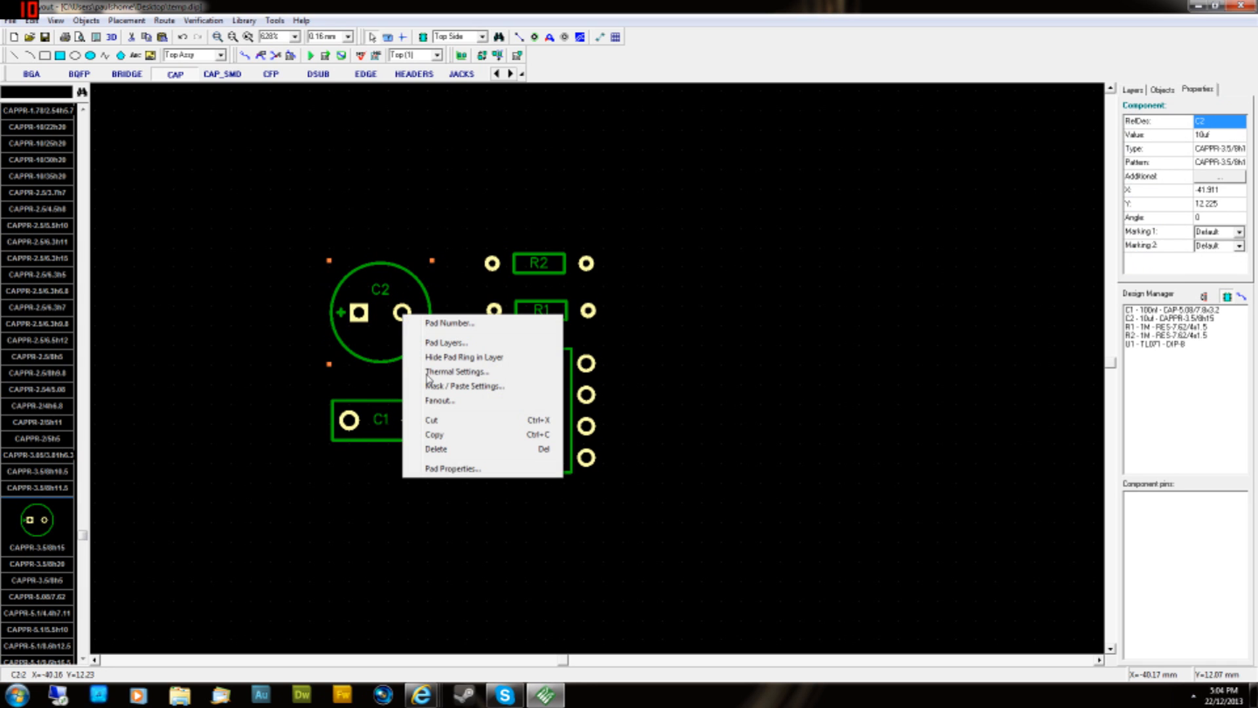
click(452, 468)
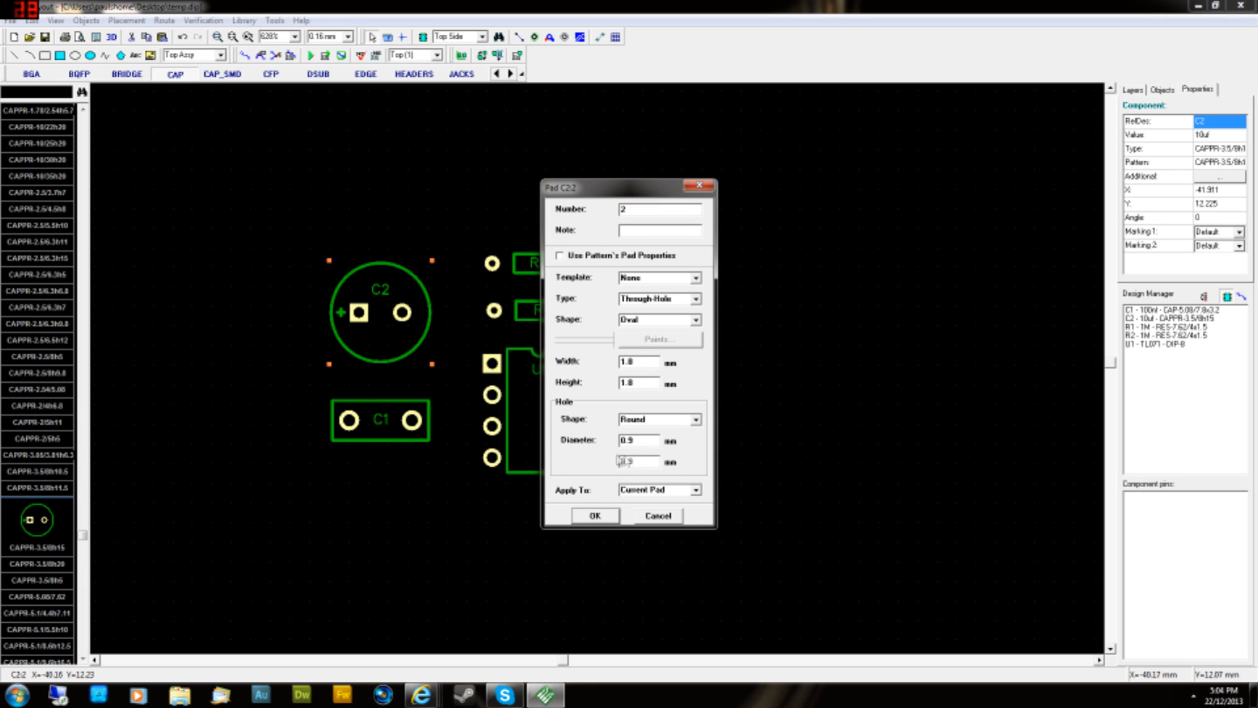
mouse_move(401, 314)
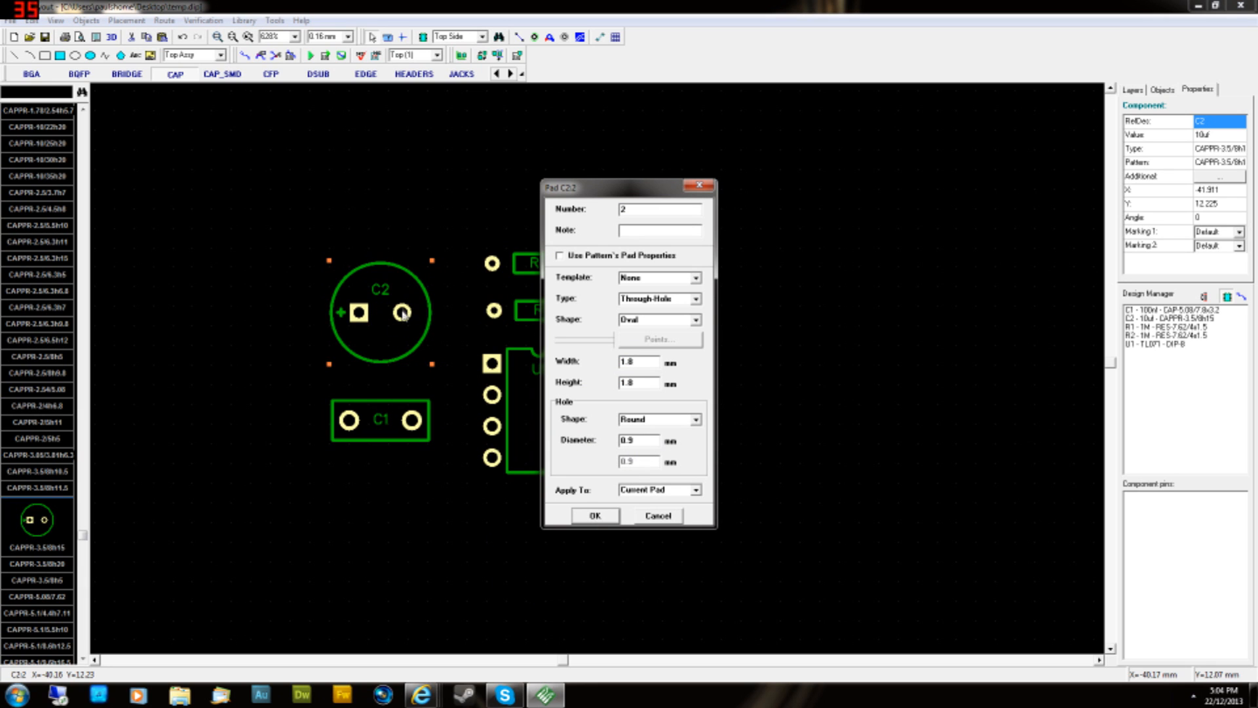
click(638, 440)
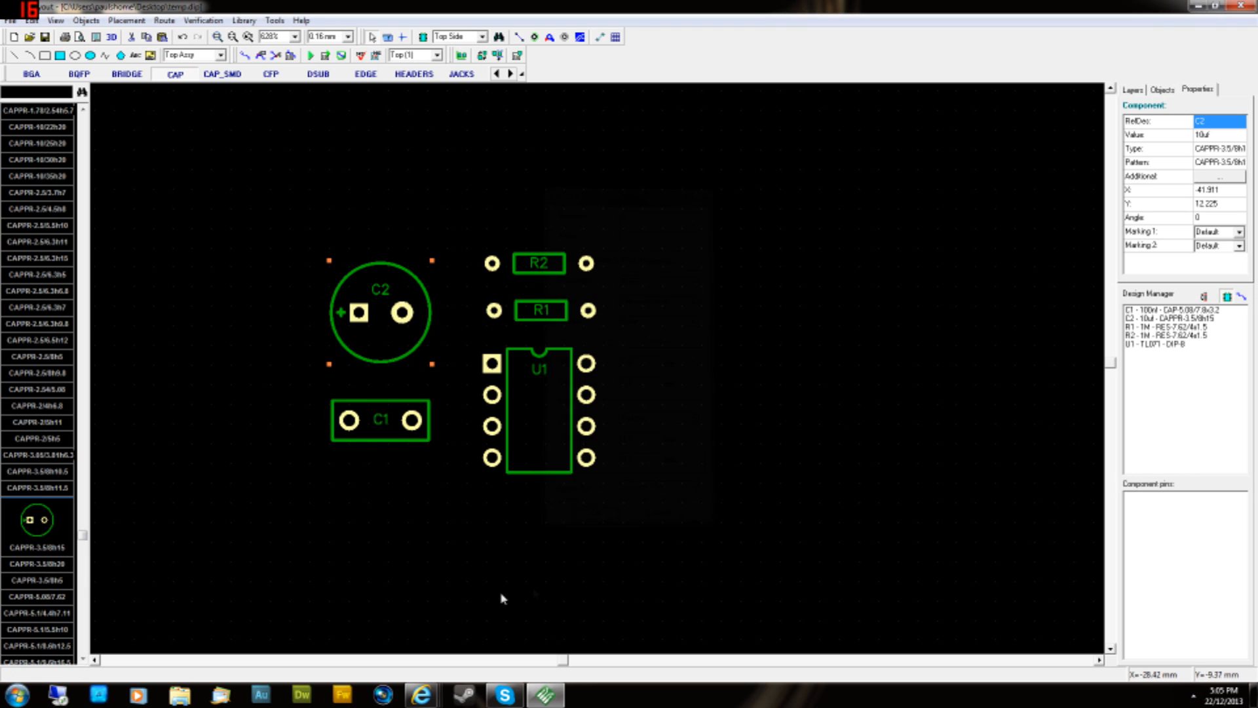
- Set C2's square pad to 1.8 mm width and height so it matches the round pad
click(359, 314)
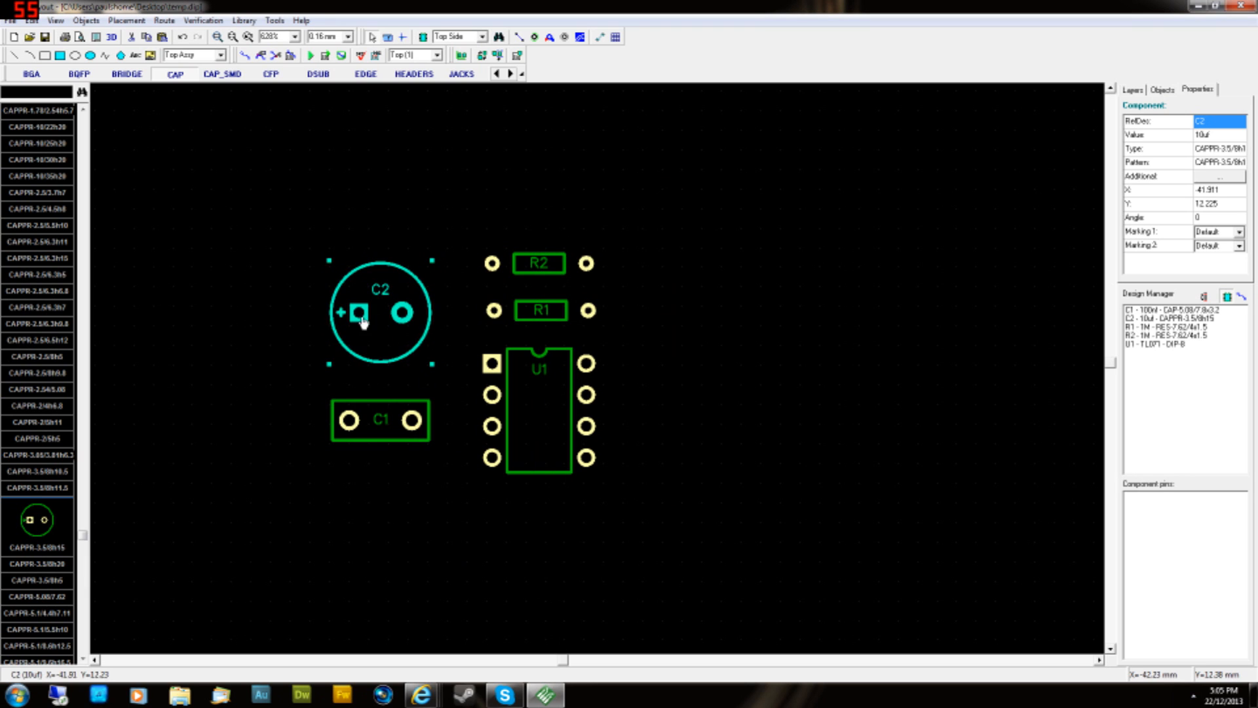
right_click(357, 313)
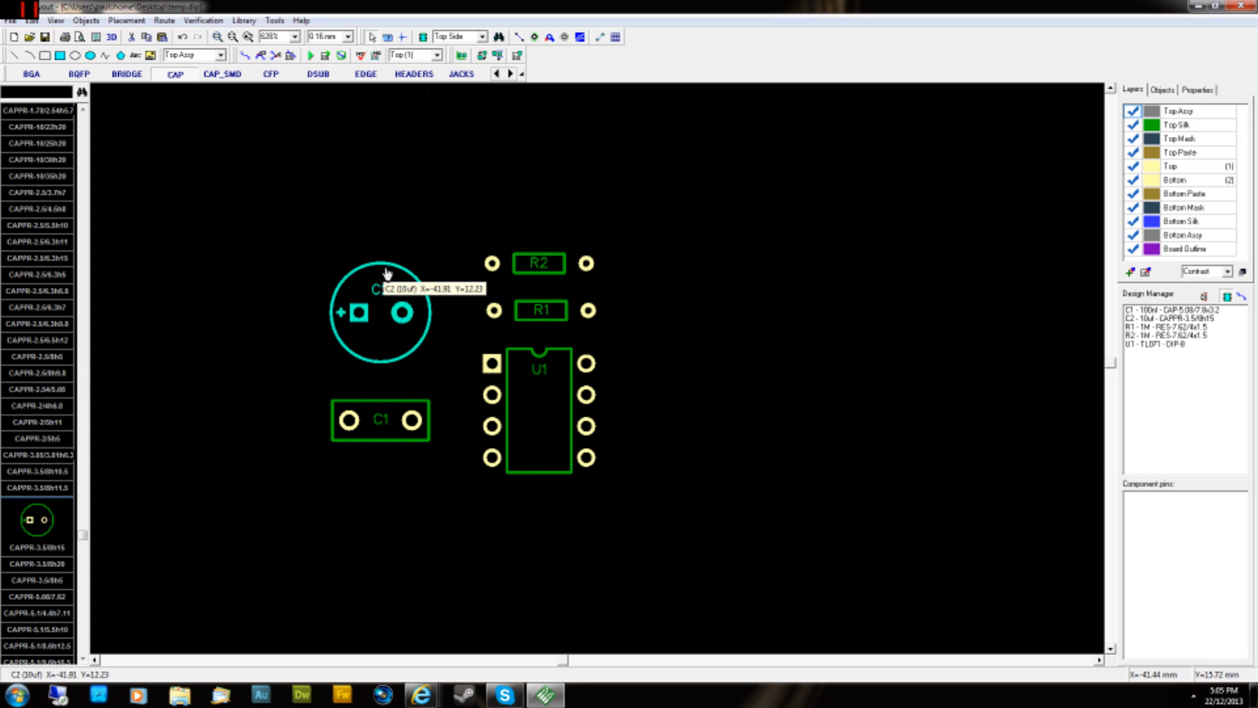
click(357, 311)
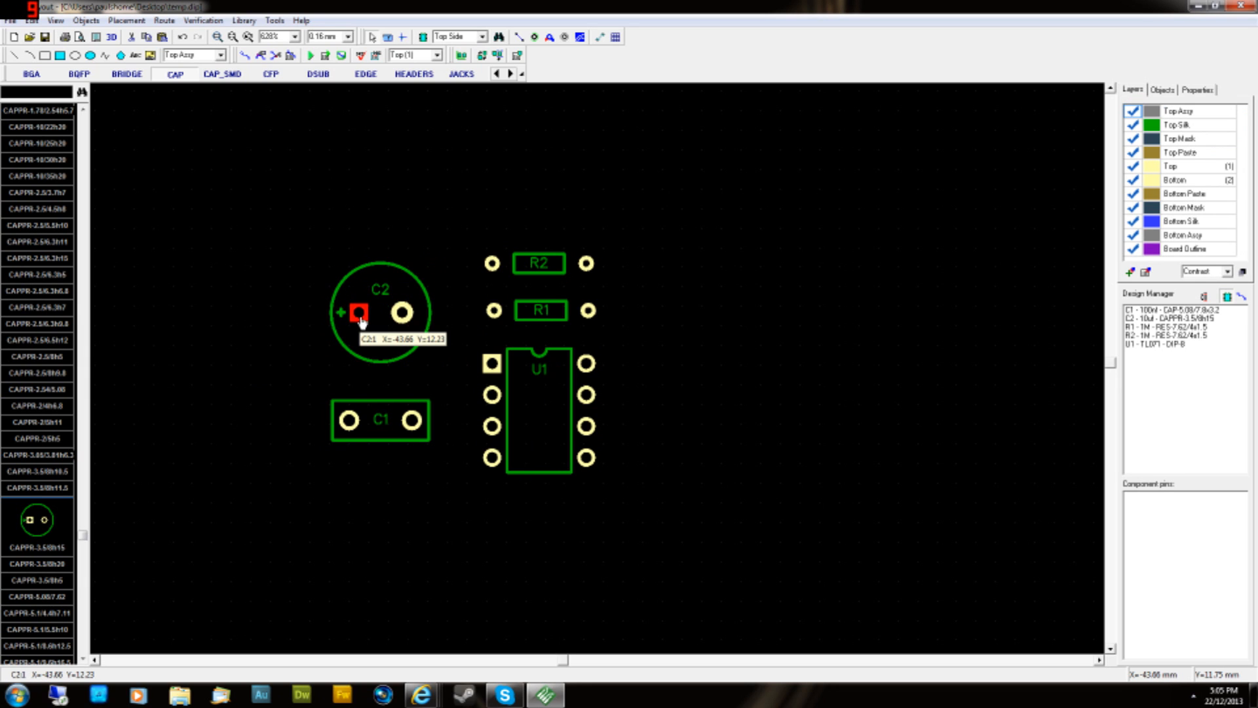
right_click(356, 312)
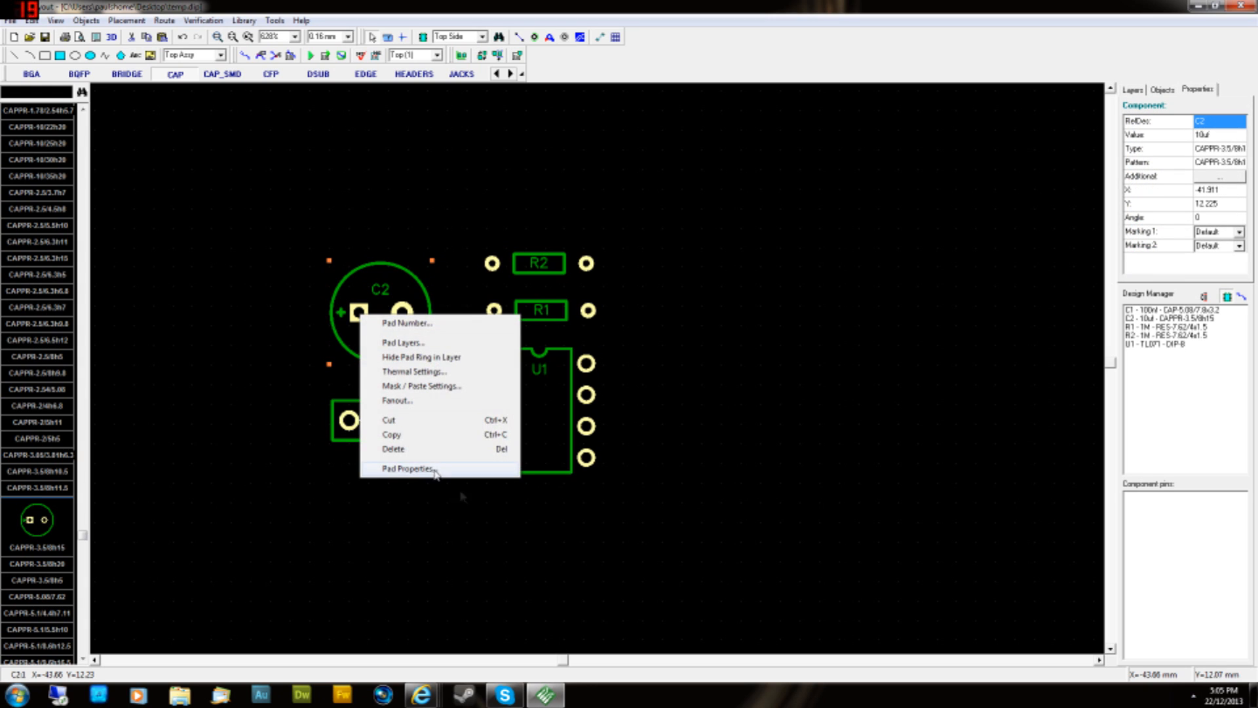
click(406, 468)
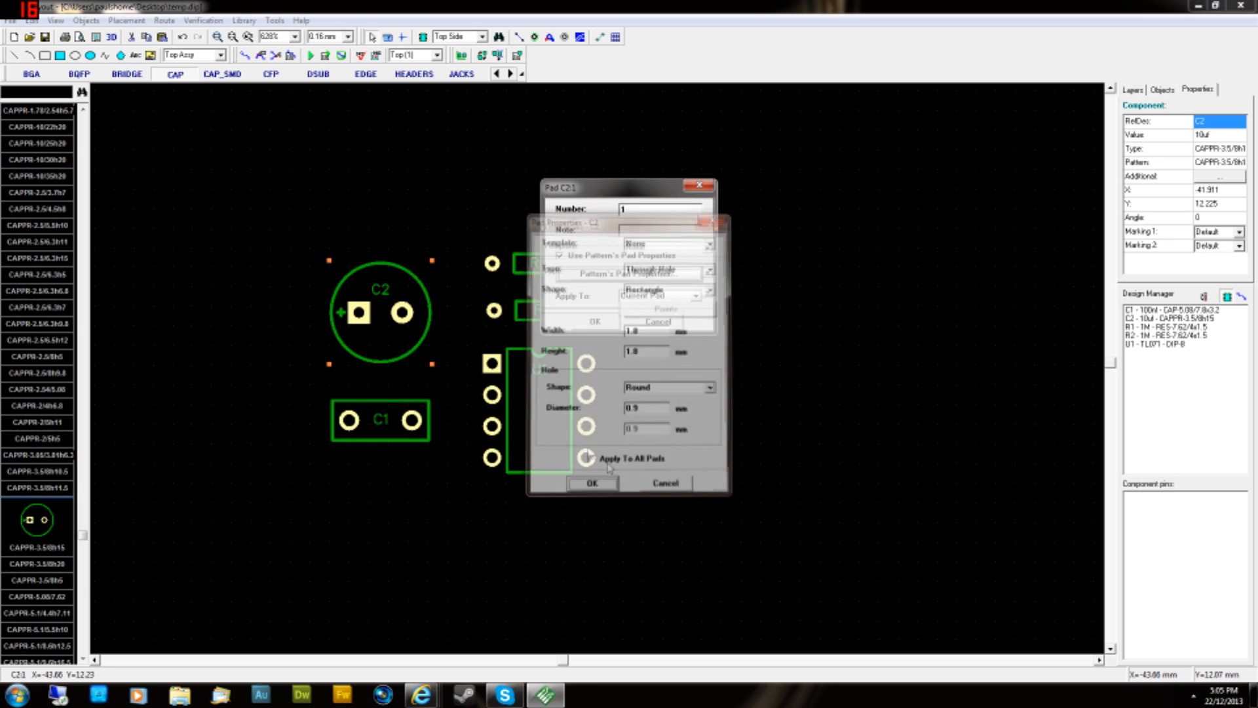
click(591, 482)
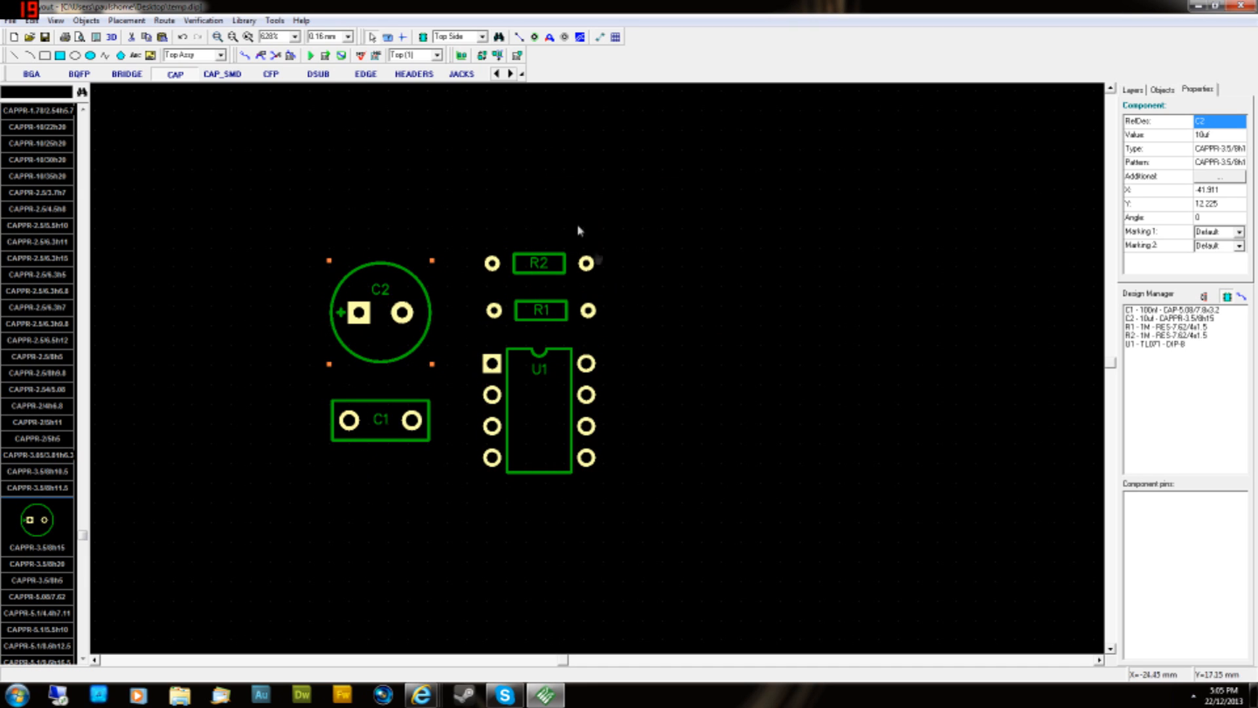
mouse_move(513, 584)
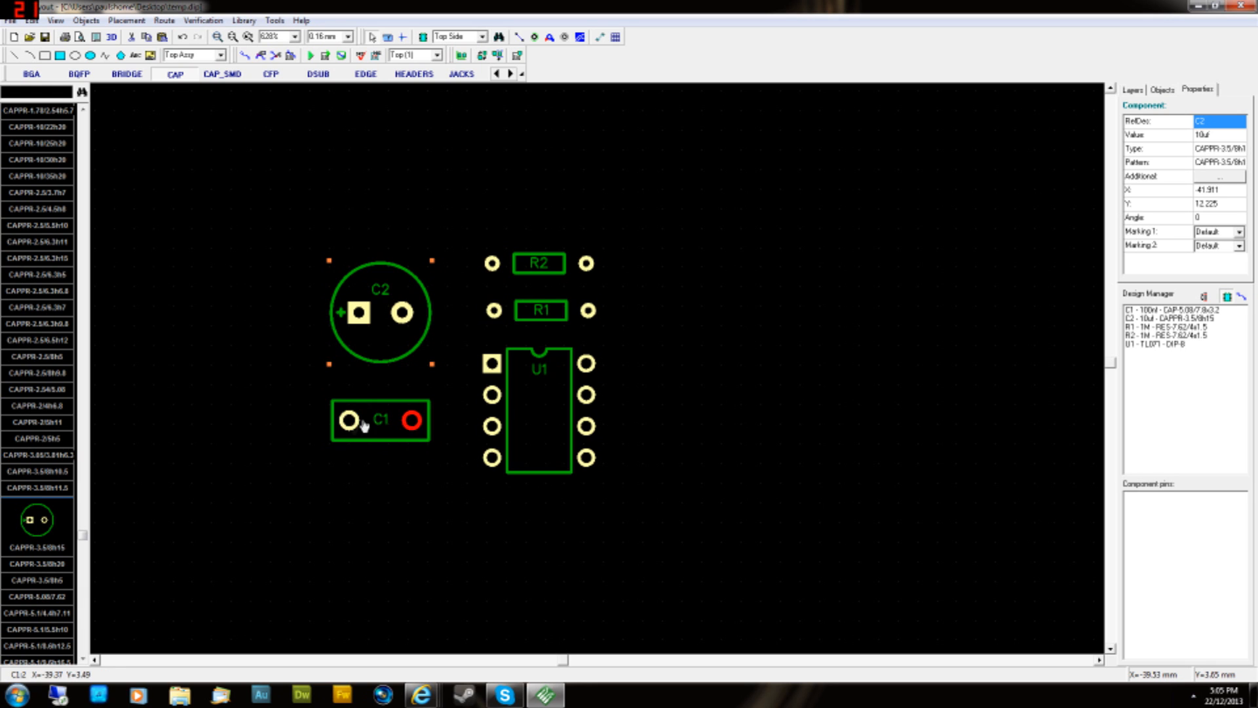
mouse_move(412, 422)
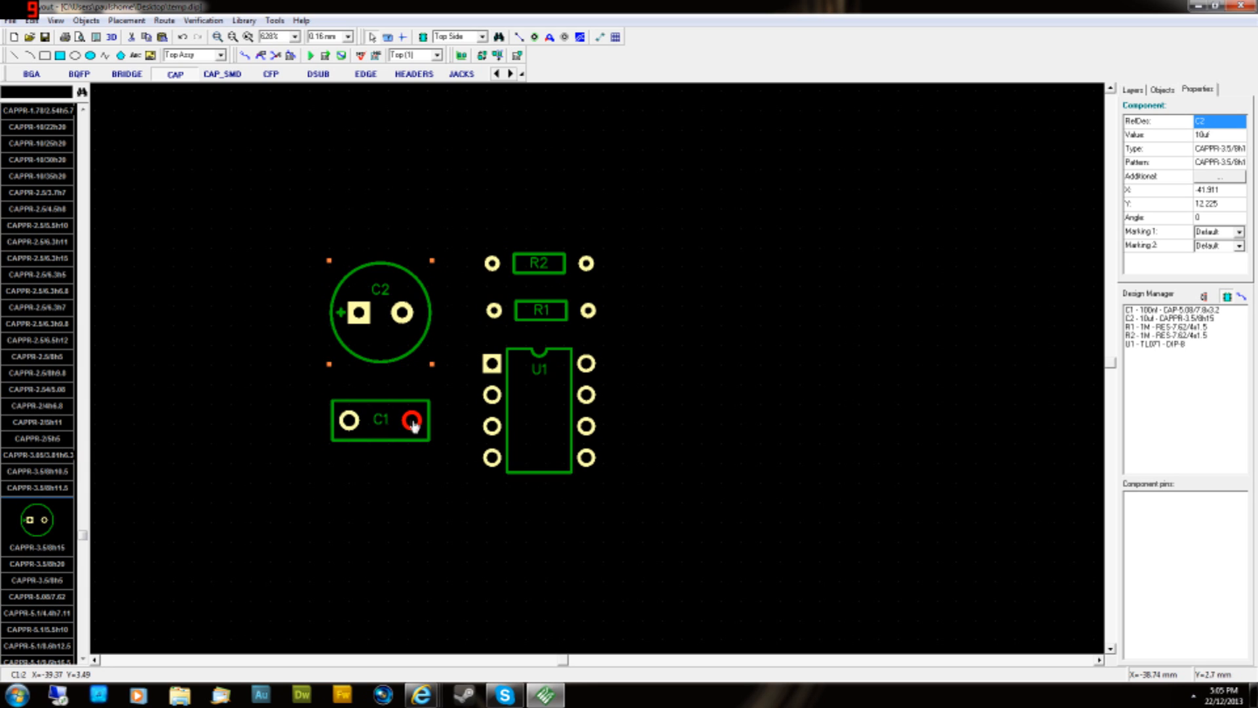
mouse_move(382, 425)
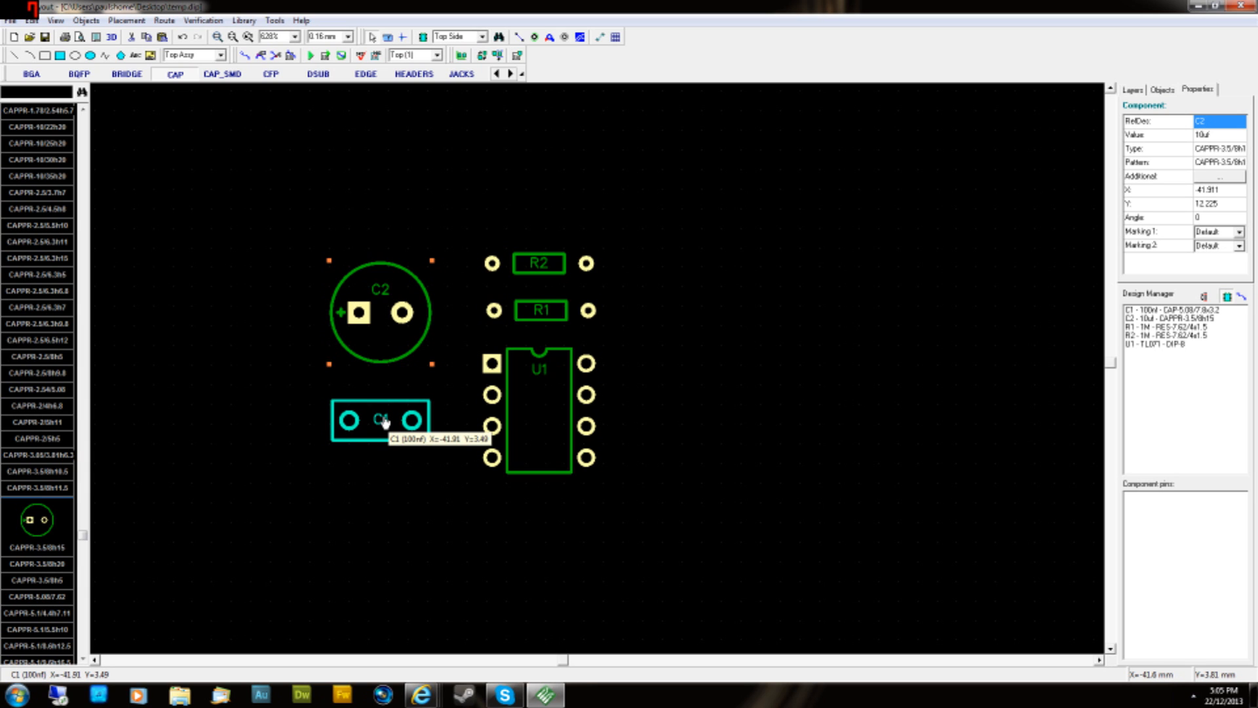
- Enter 1.8 mm in C1's pad properties, then leave C1's 1.65 mm oval pads unchanged
right_click(378, 418)
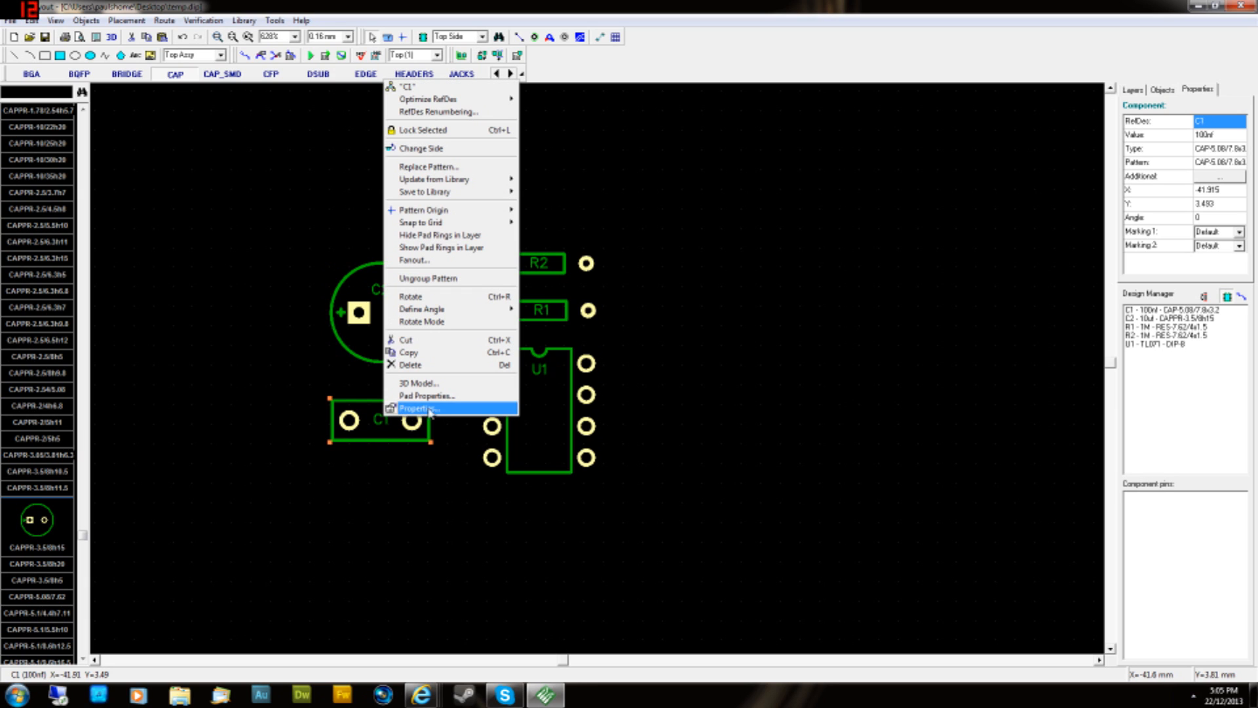
click(425, 396)
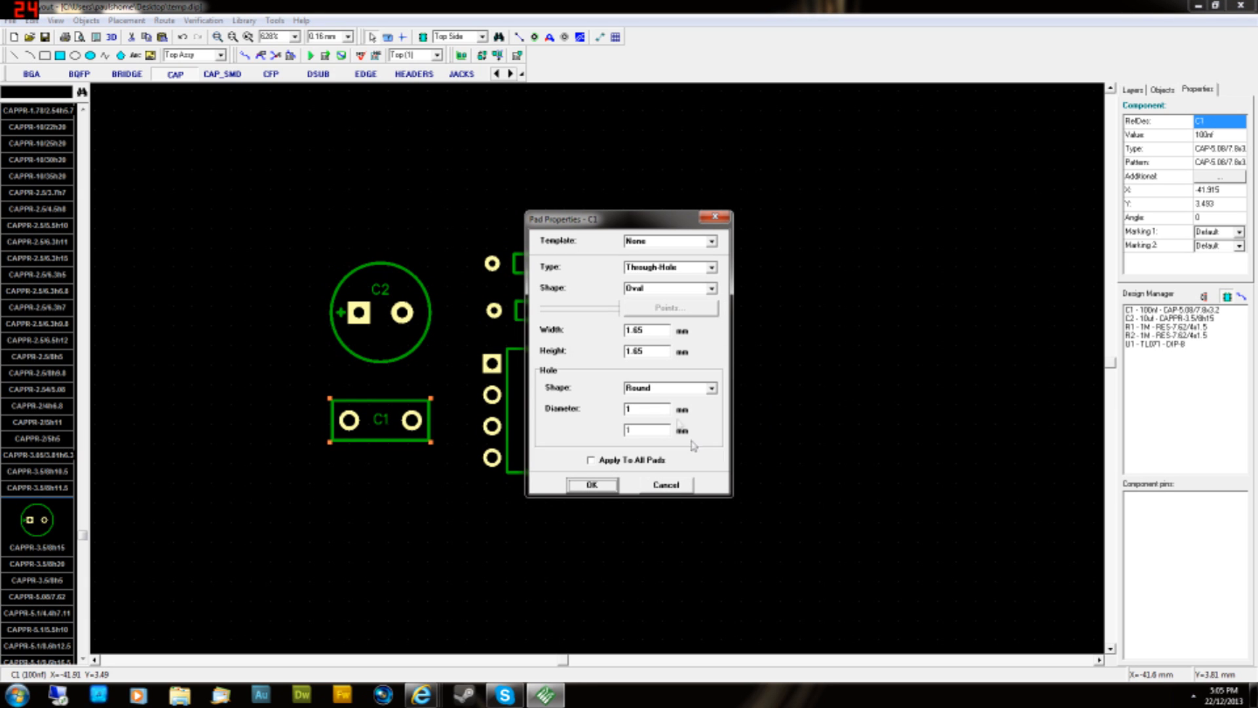
text(1.8)
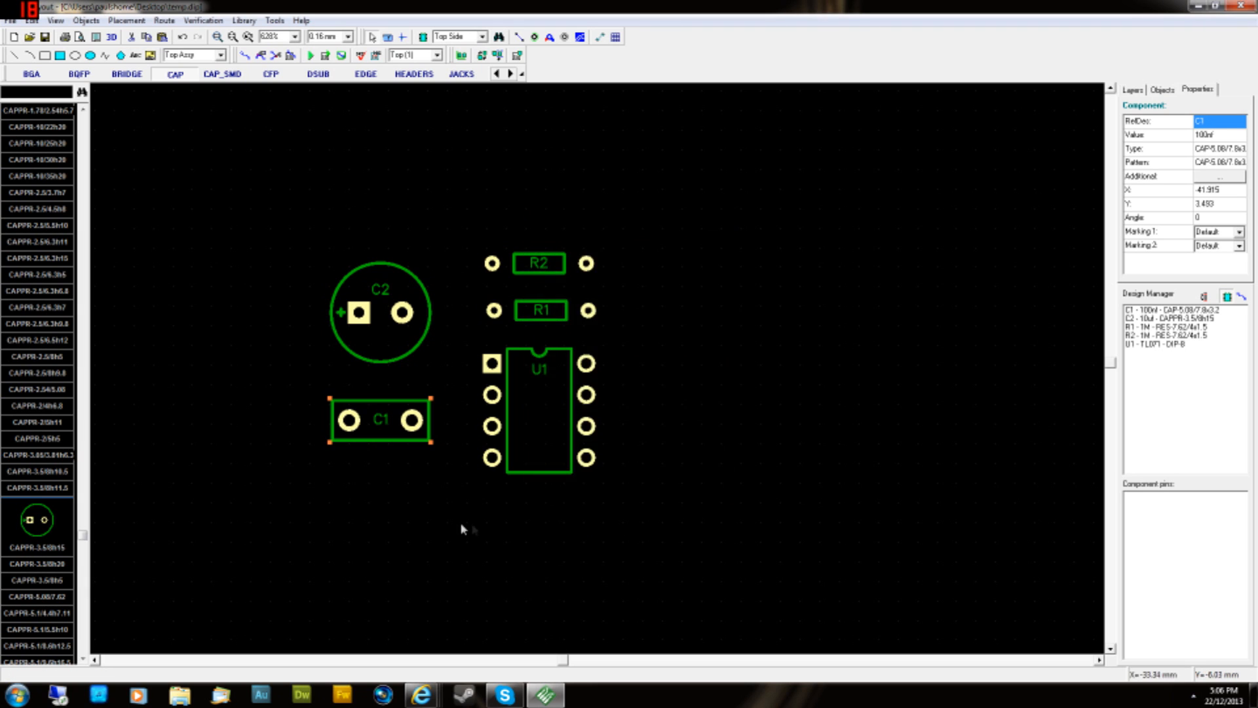
click(376, 422)
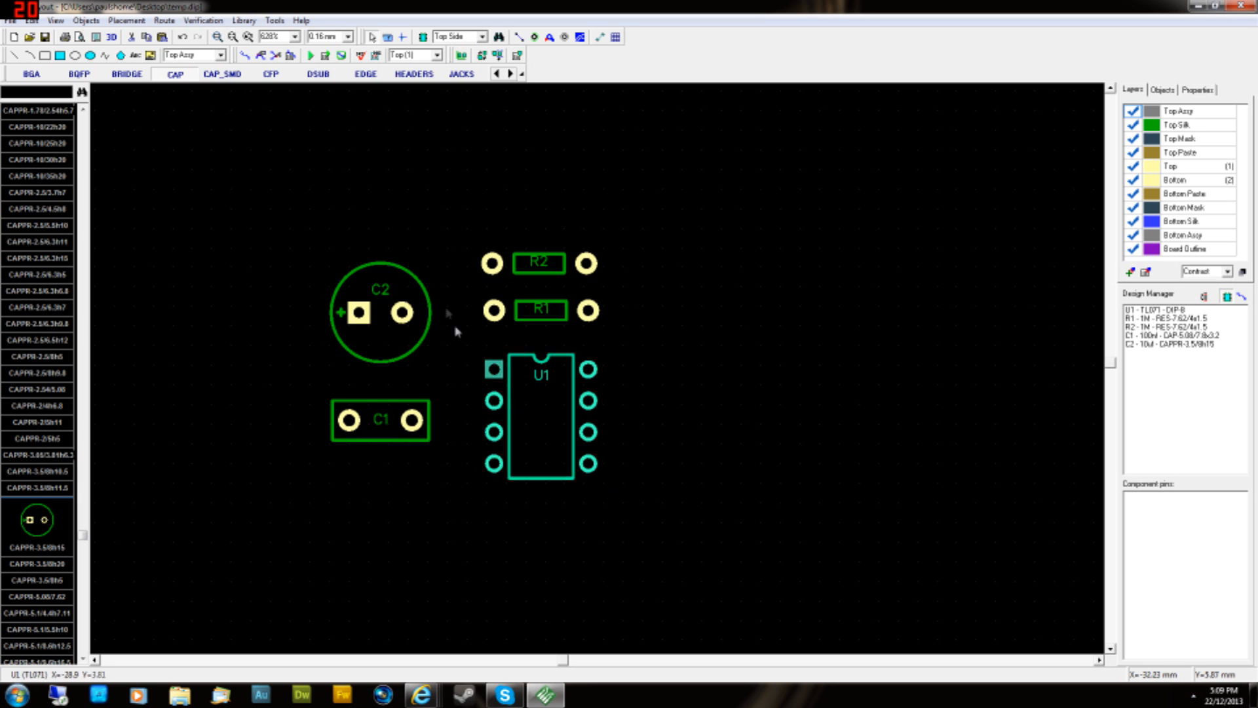
click(587, 371)
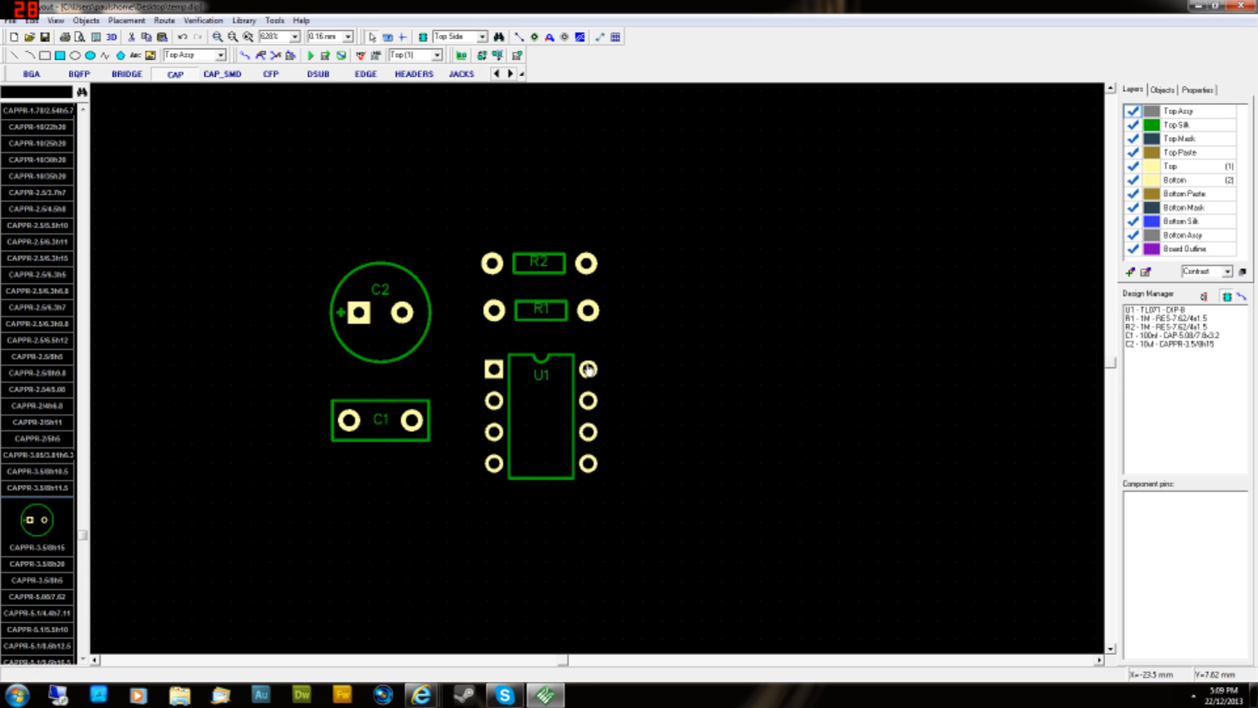
click(490, 404)
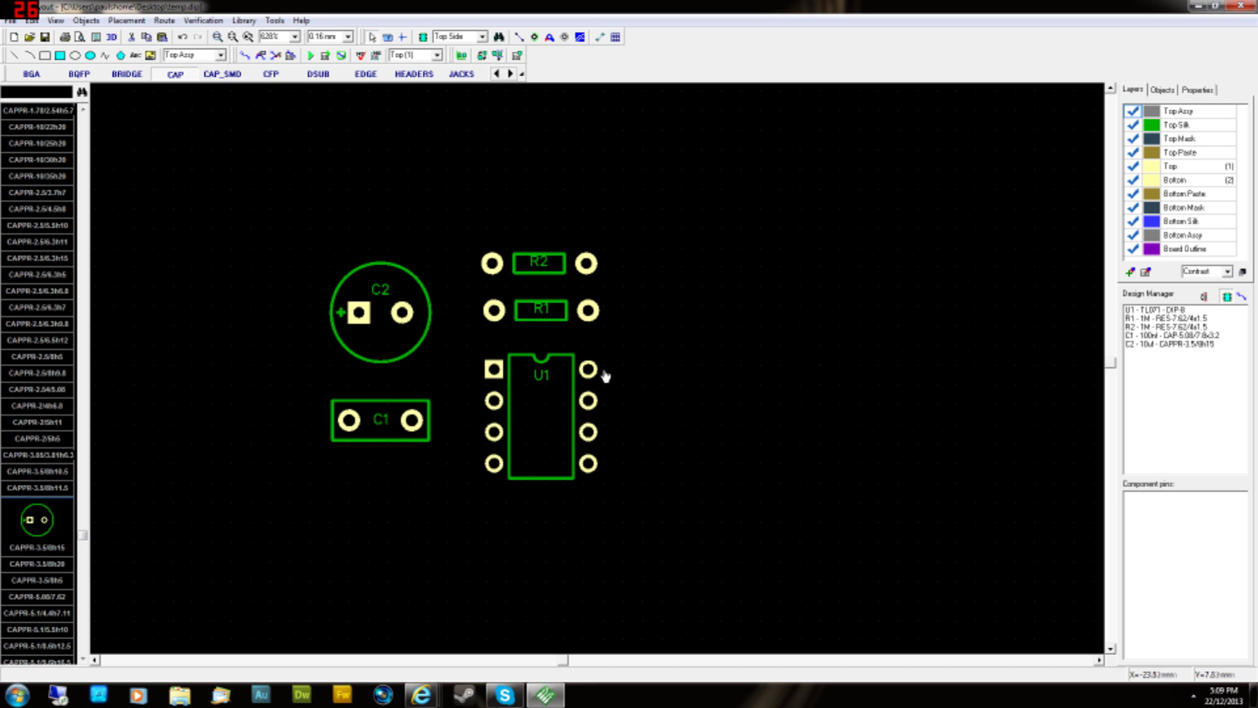
- In U1 pin 8's Pad Properties, stop using the footprint's default pad settings
right_click(589, 370)
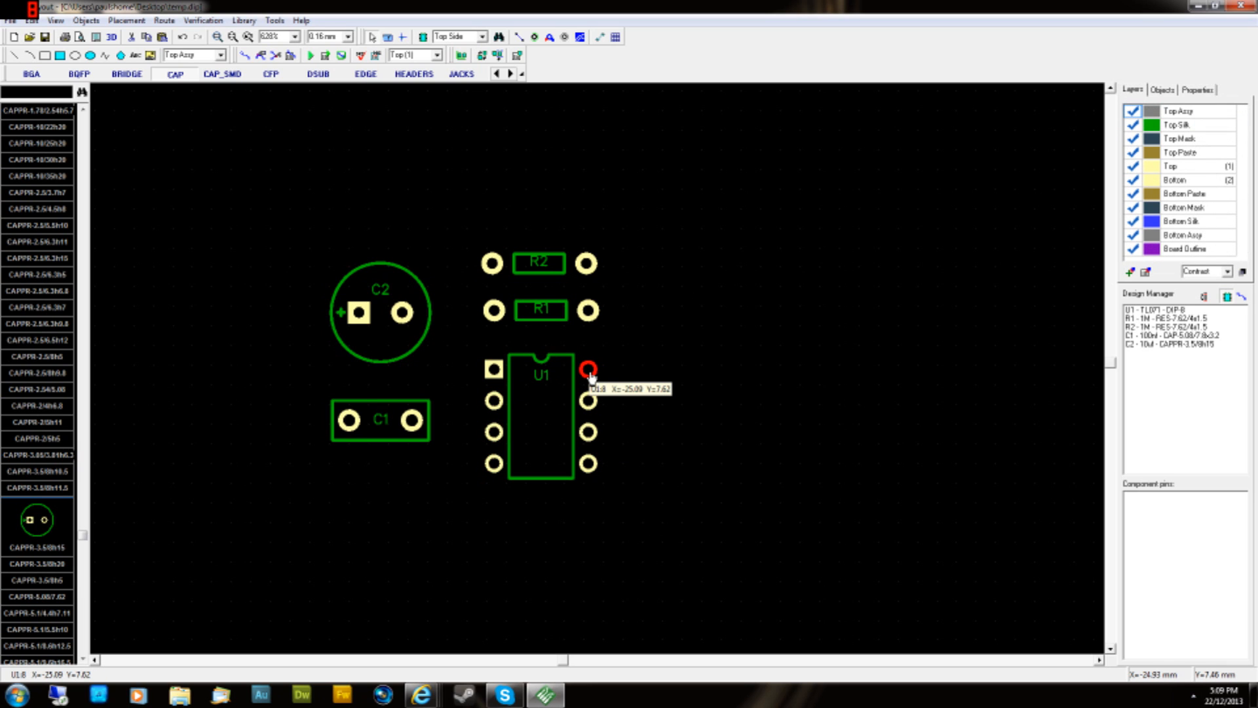
right_click(587, 369)
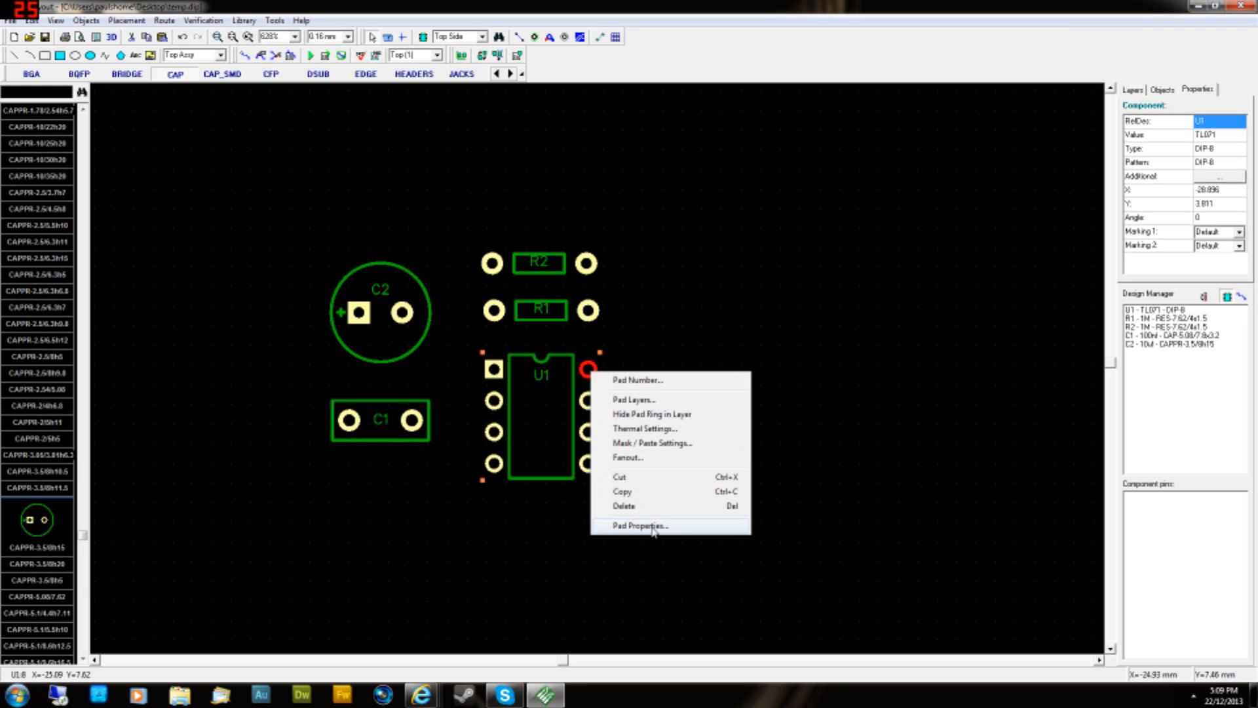
click(639, 524)
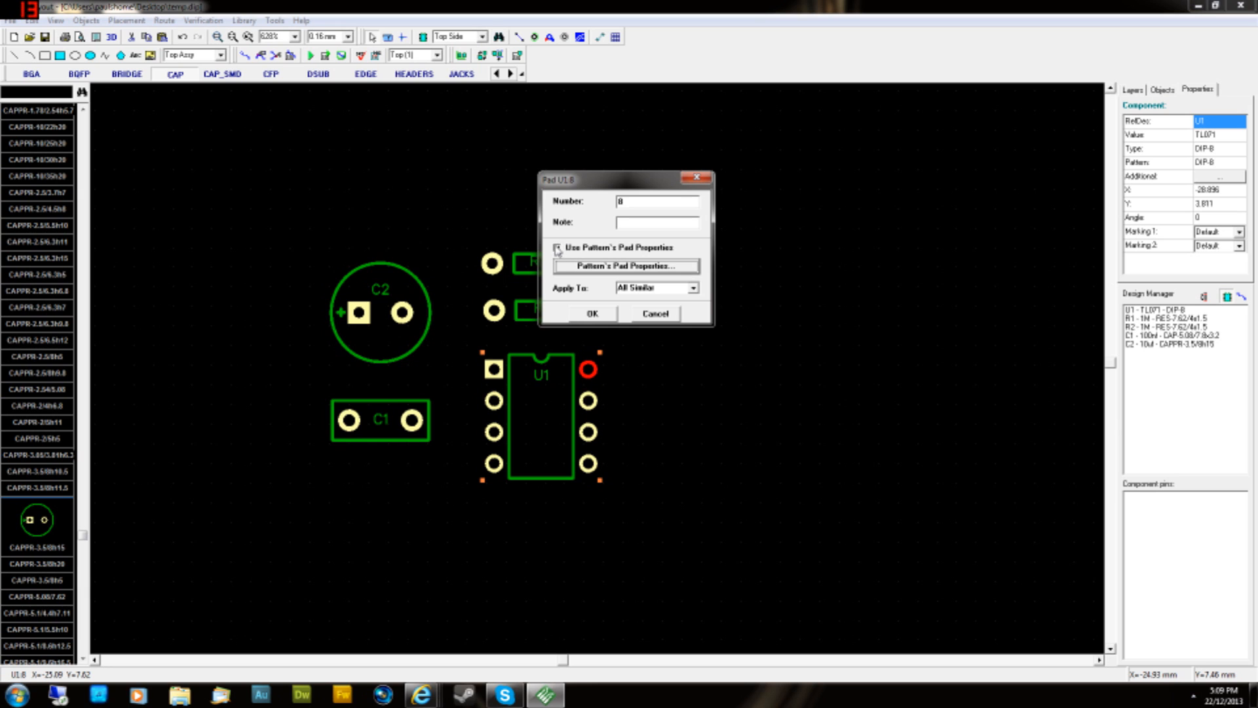
click(558, 246)
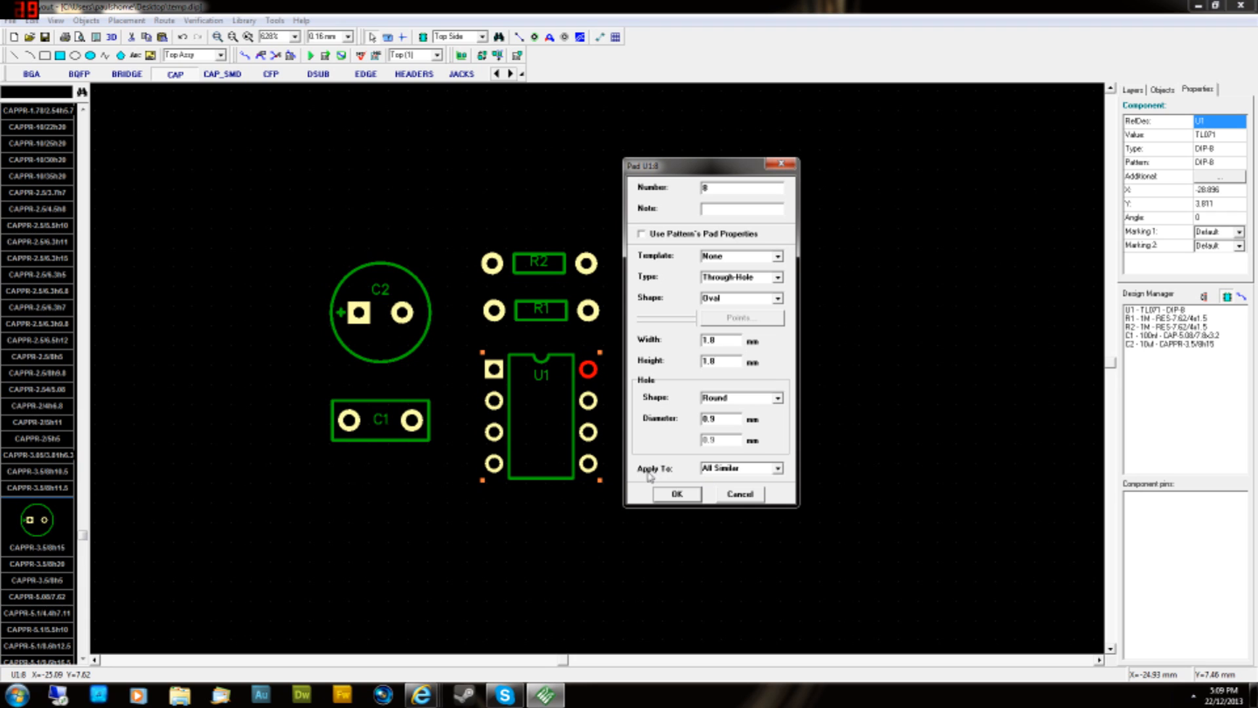
- Make U1's pads 1.8 mm oval with Apply To set to All Similar pads, and confirm
click(780, 468)
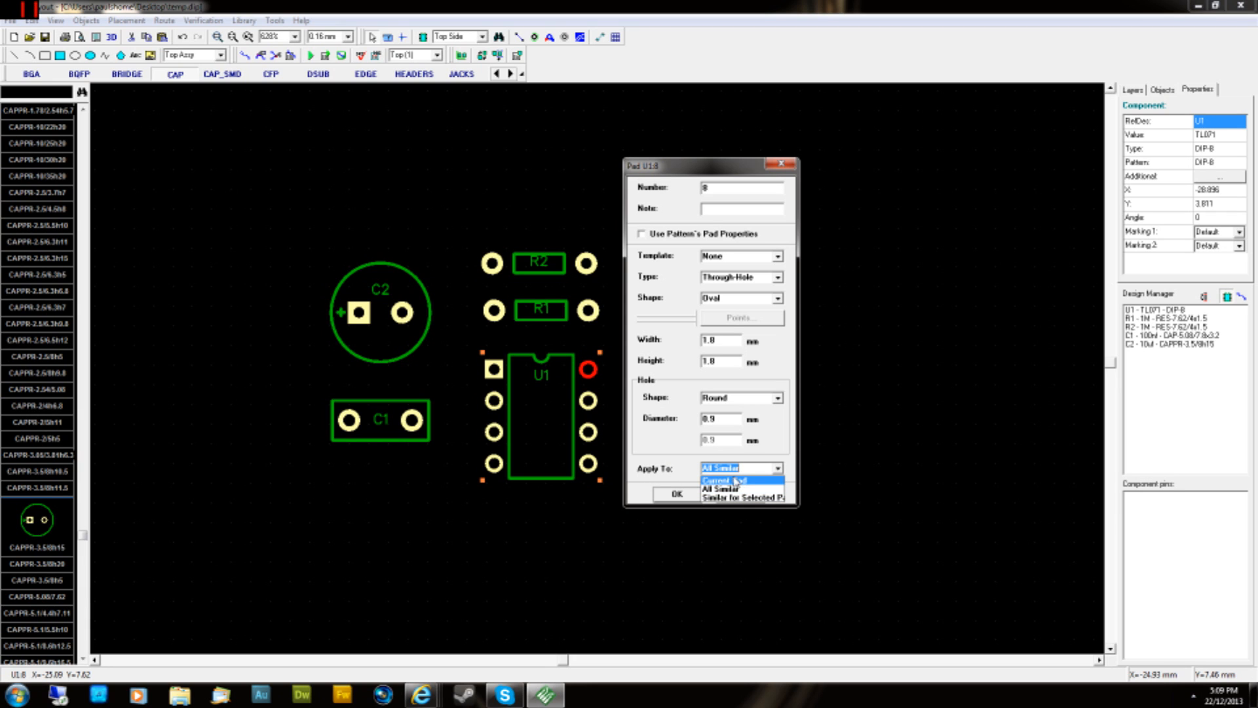
click(731, 474)
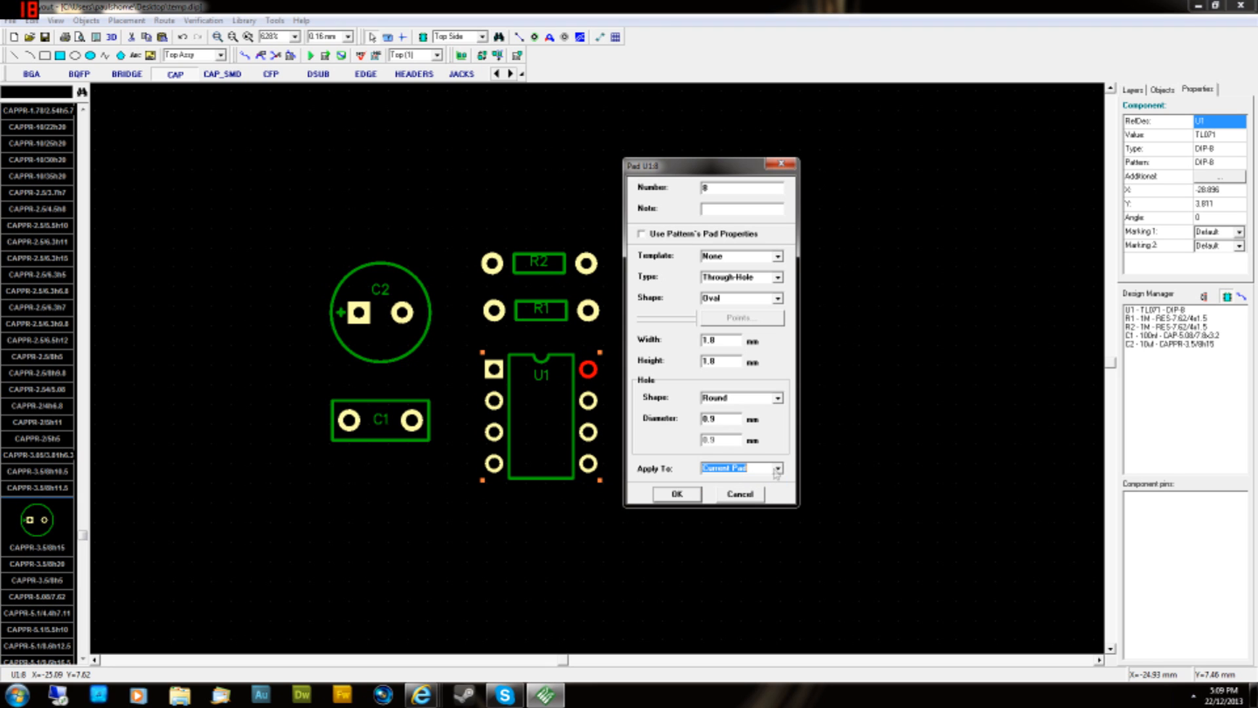
click(779, 468)
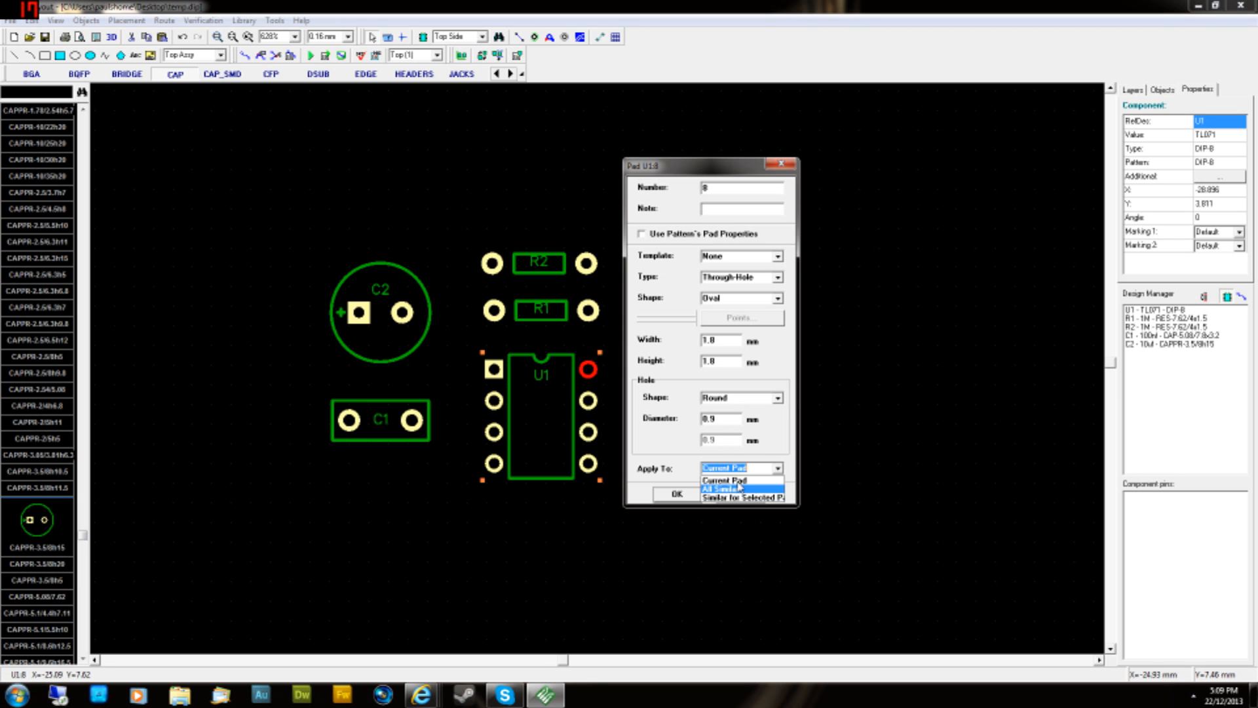
click(718, 486)
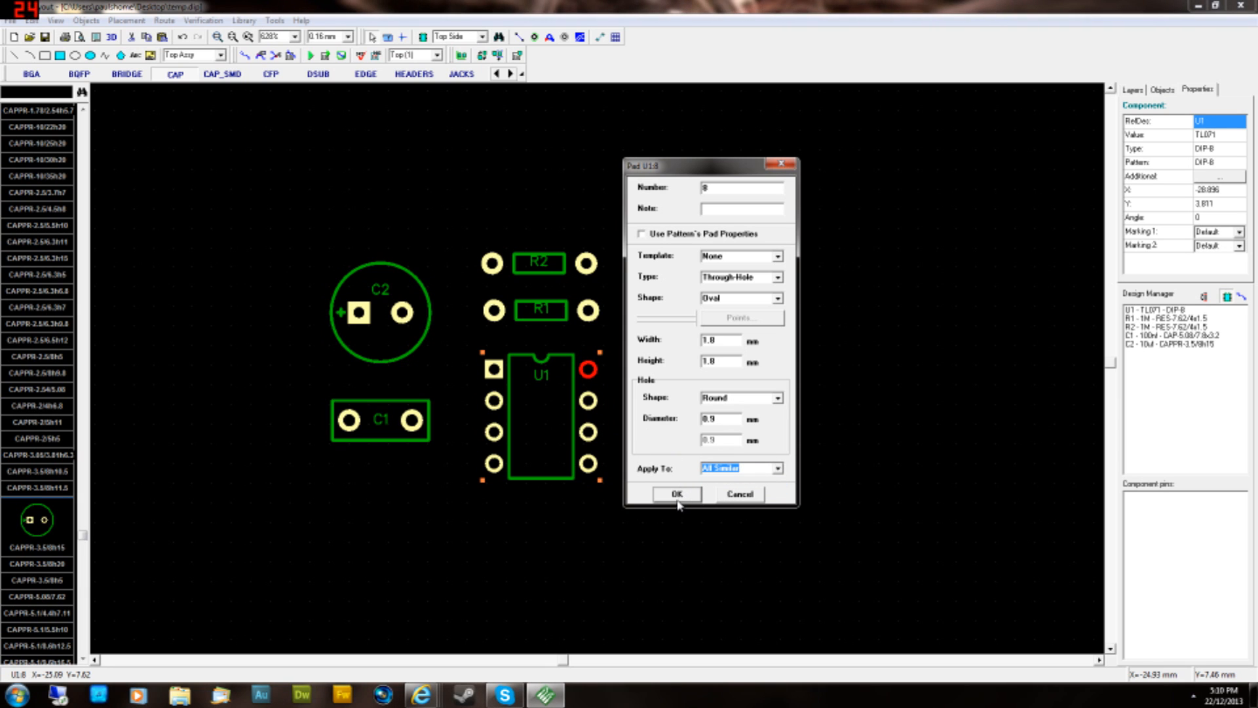
click(677, 492)
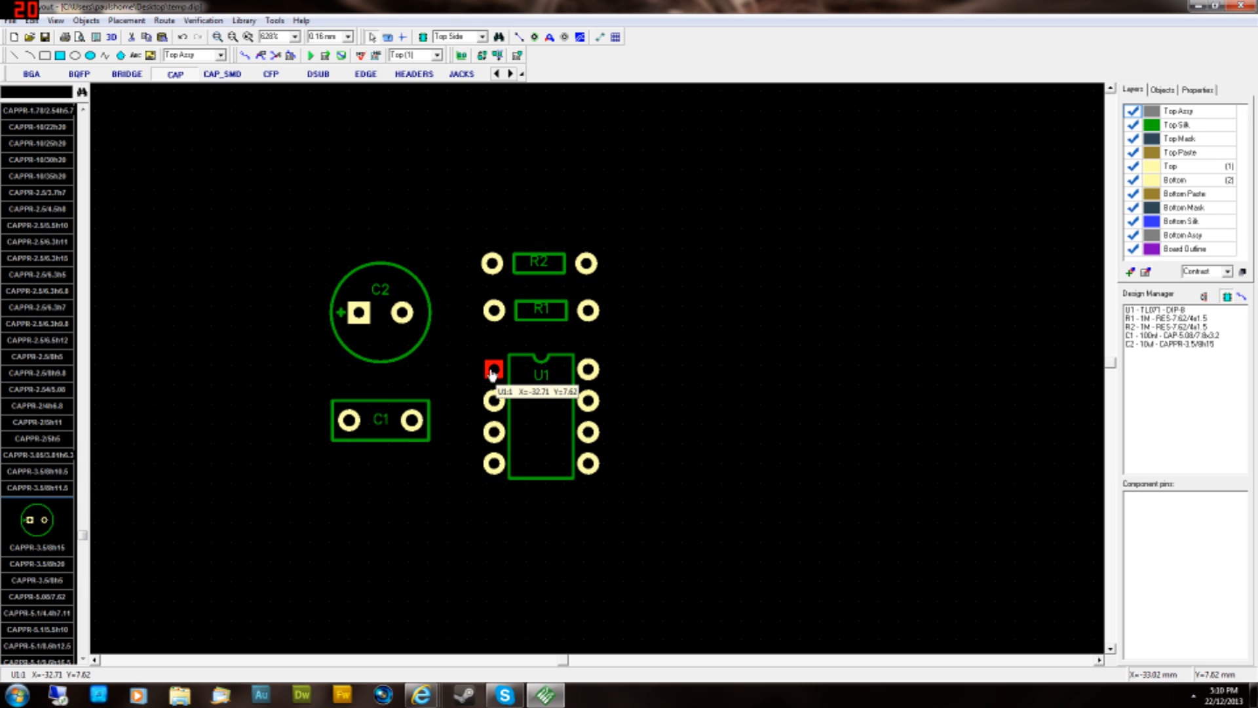
- Enlarge U1's square pin 1 pad through its Pad Properties
right_click(490, 370)
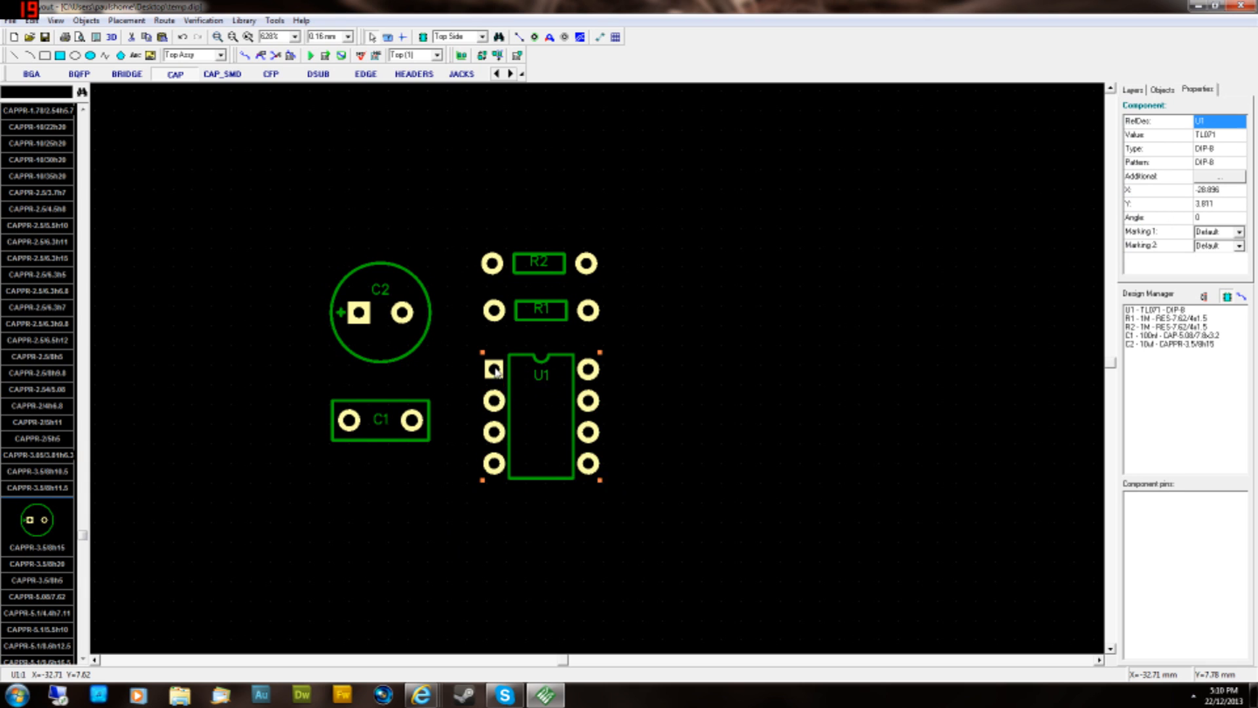
double_click(490, 371)
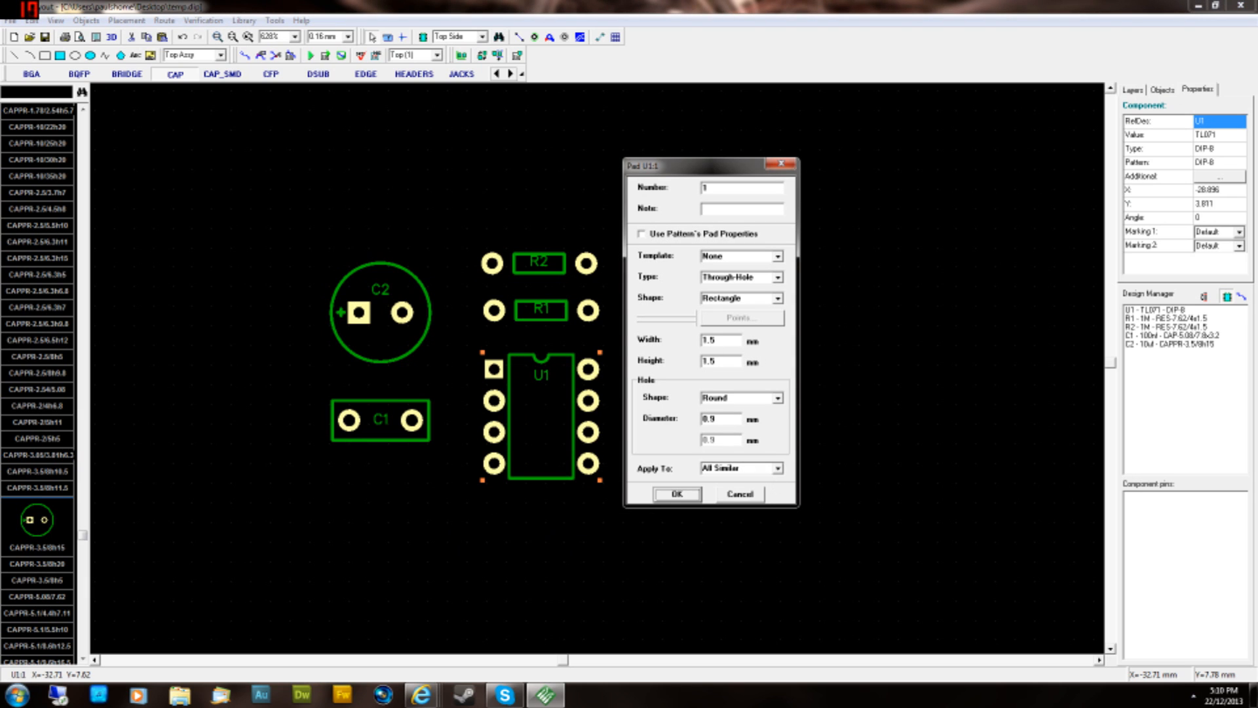
text(12)
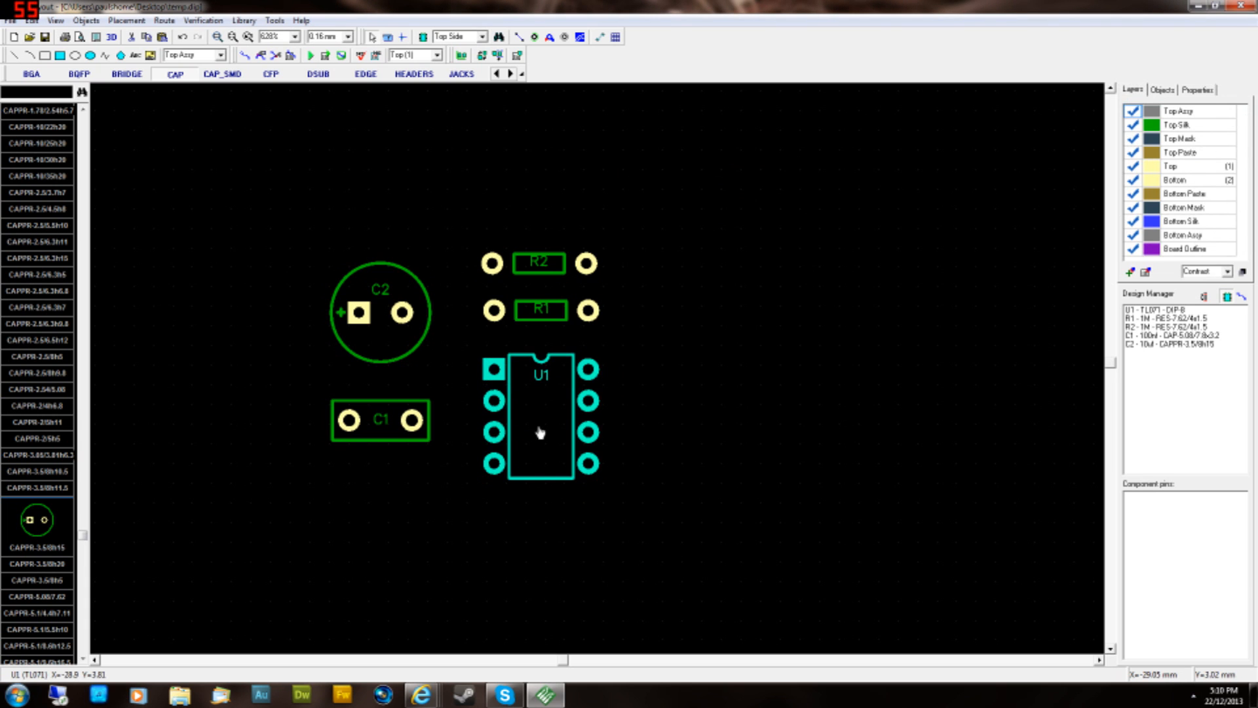
- Move C2 to the right of U1 on the board
drag(542, 311, 688, 372)
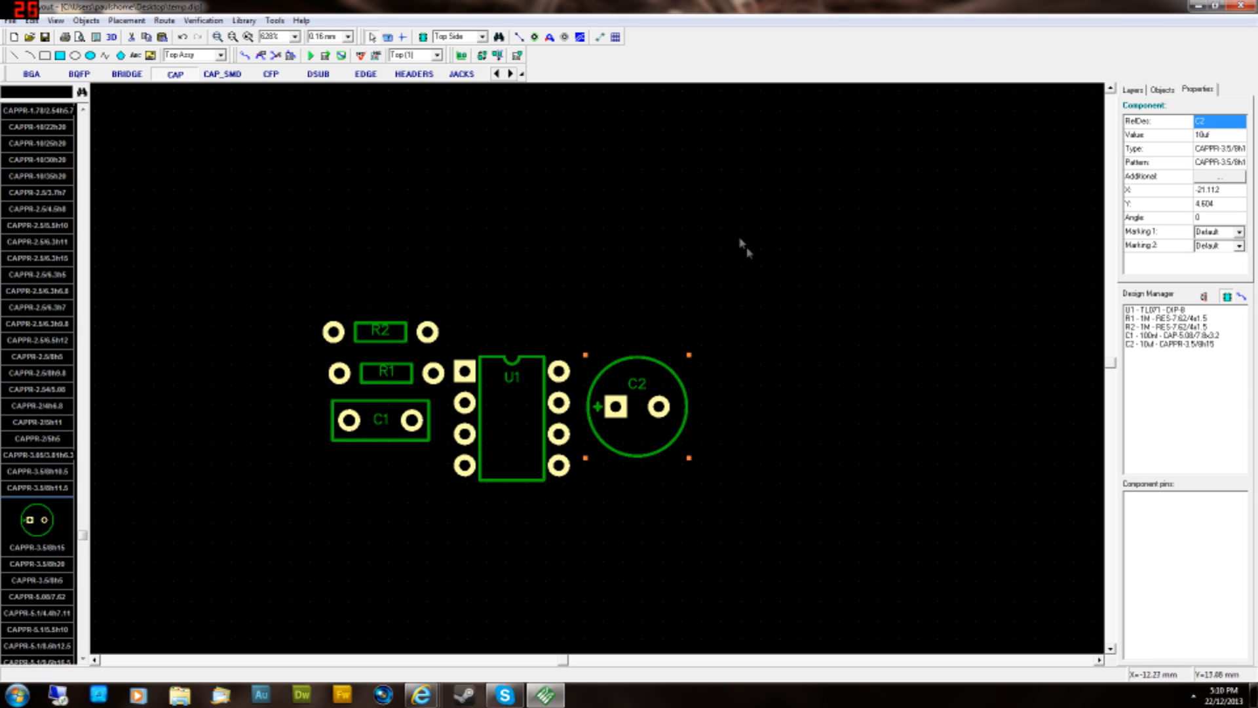
mouse_move(658, 197)
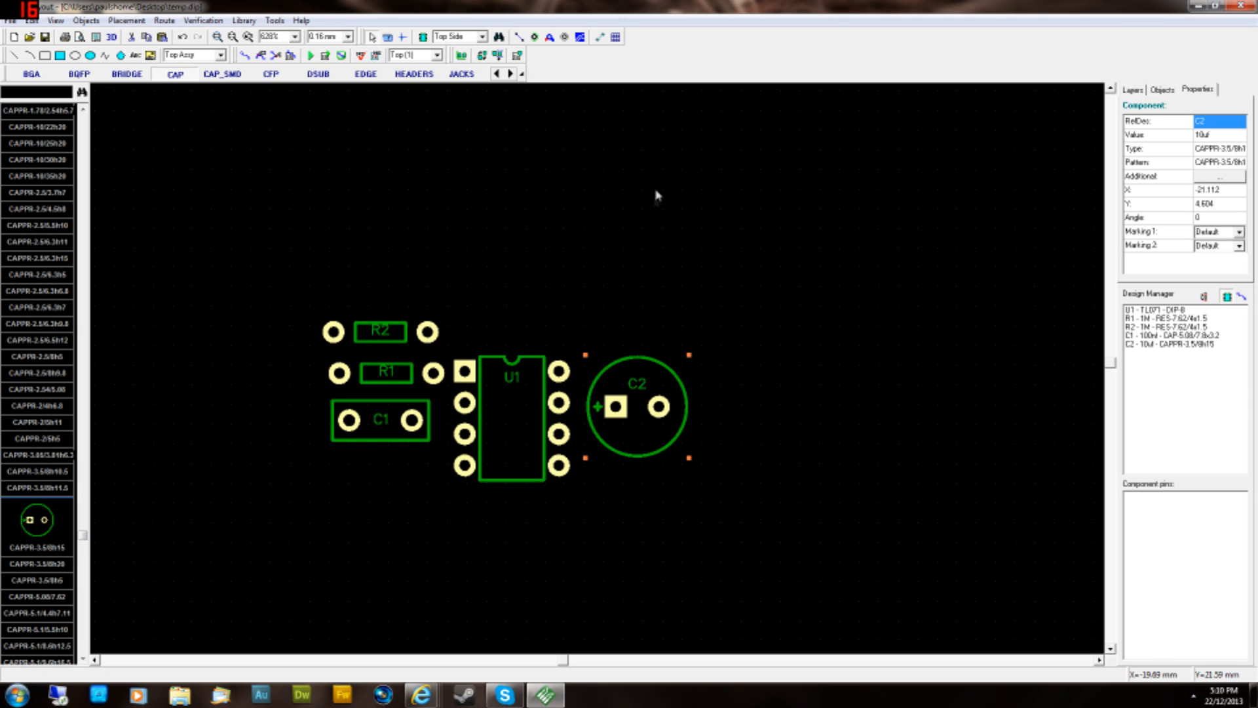
mouse_move(635, 217)
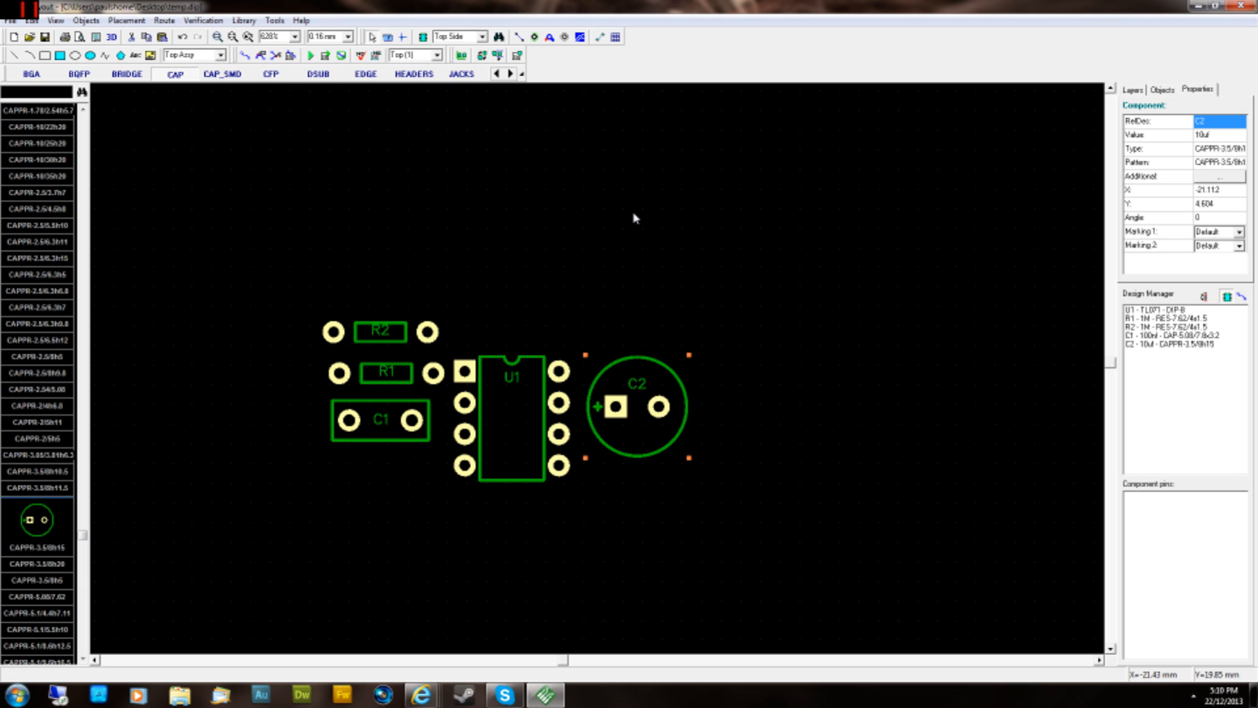
mouse_move(718, 281)
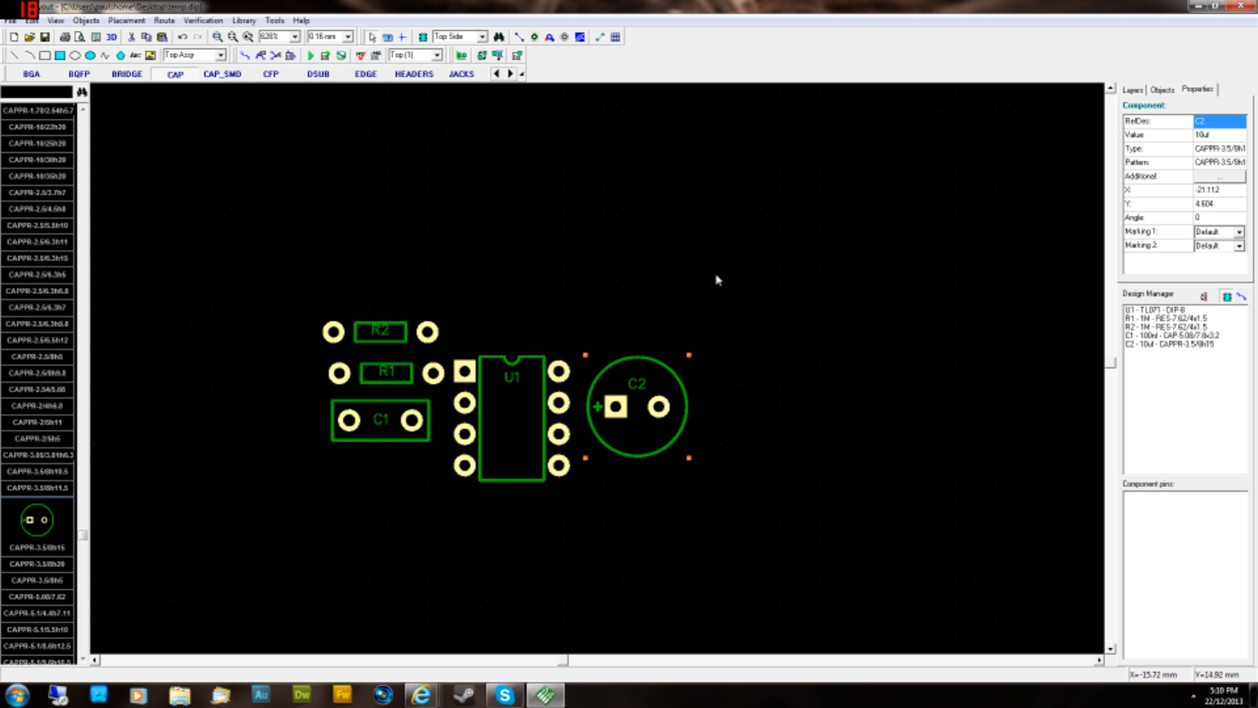
mouse_move(697, 296)
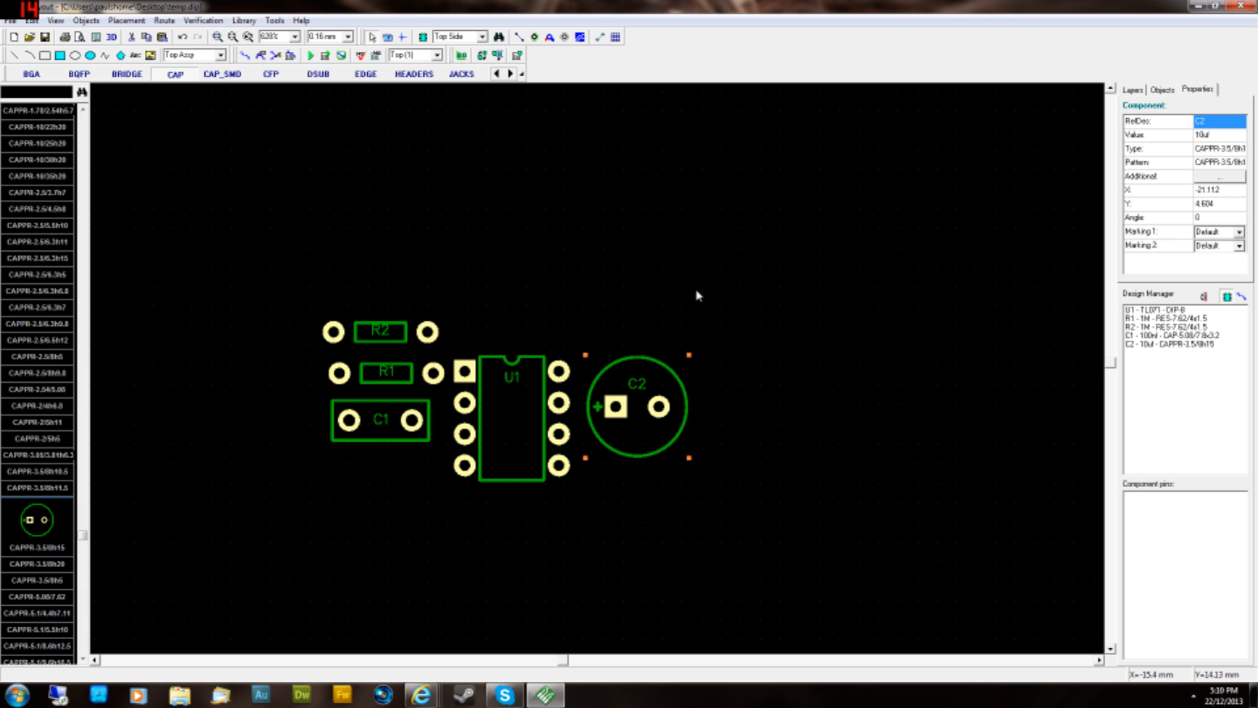
mouse_move(562, 256)
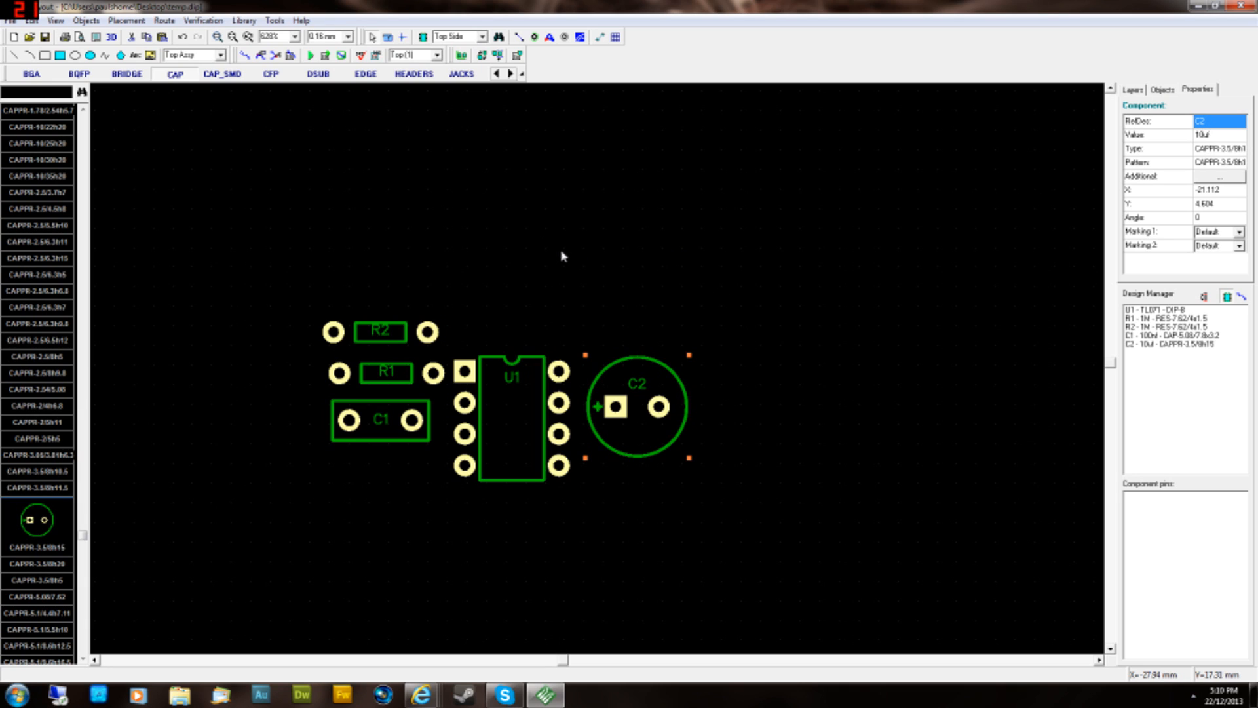
mouse_move(652, 260)
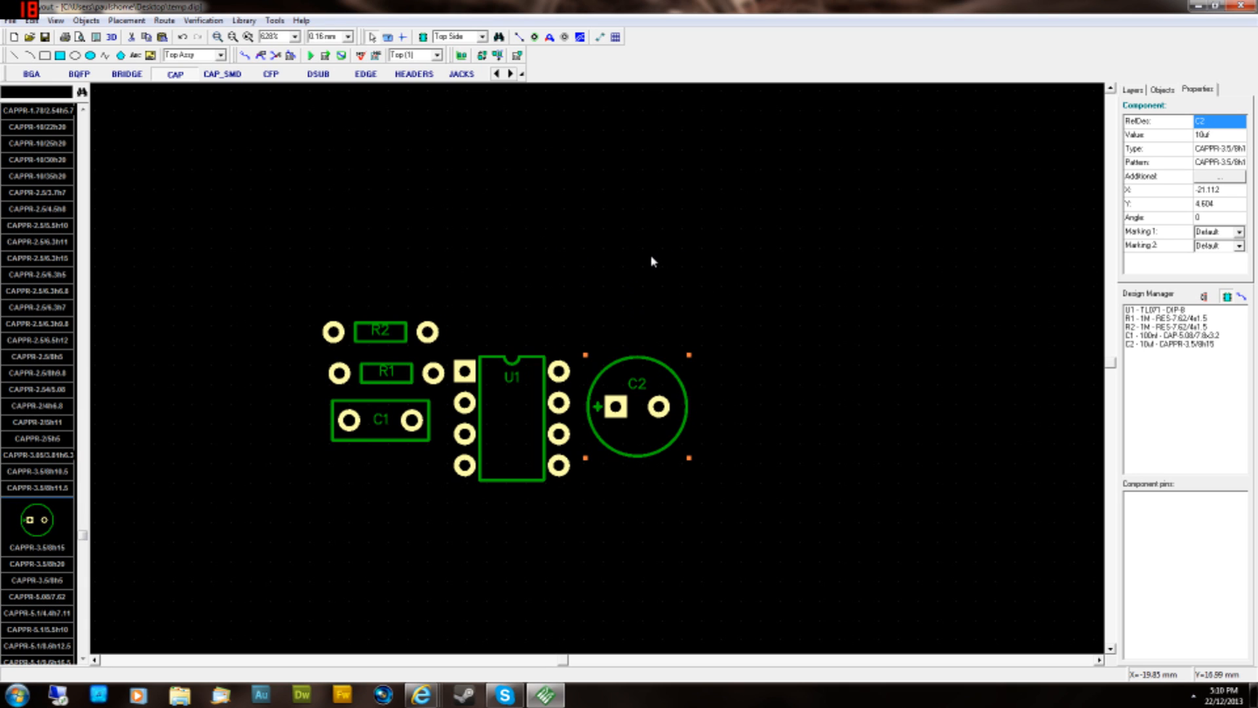
mouse_move(691, 340)
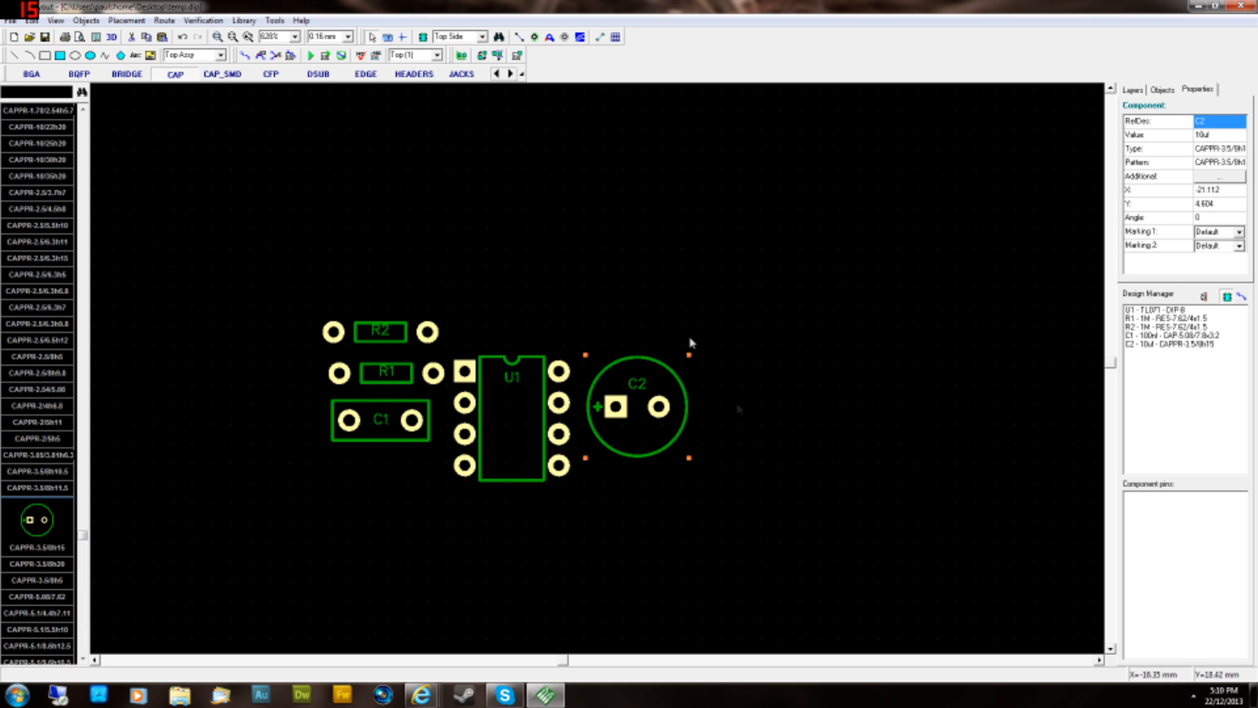